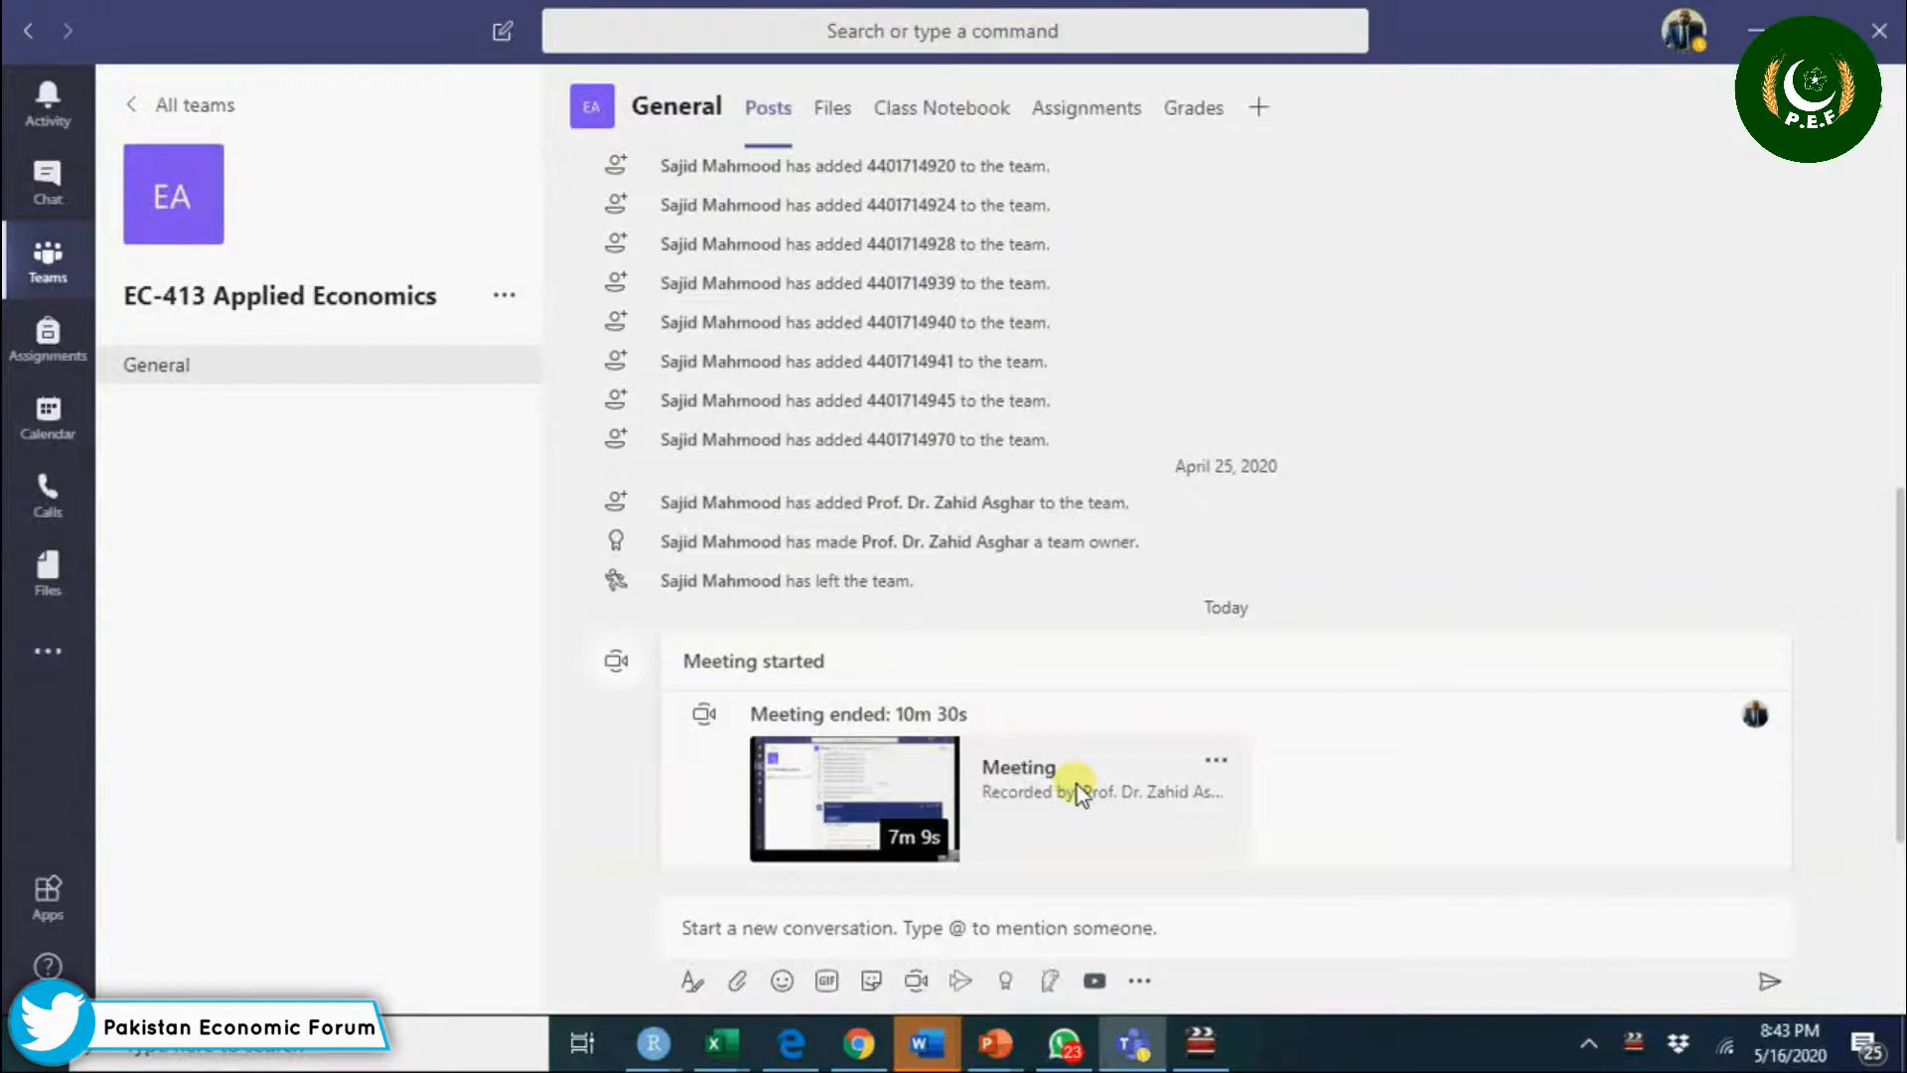
mouse_move(1083, 792)
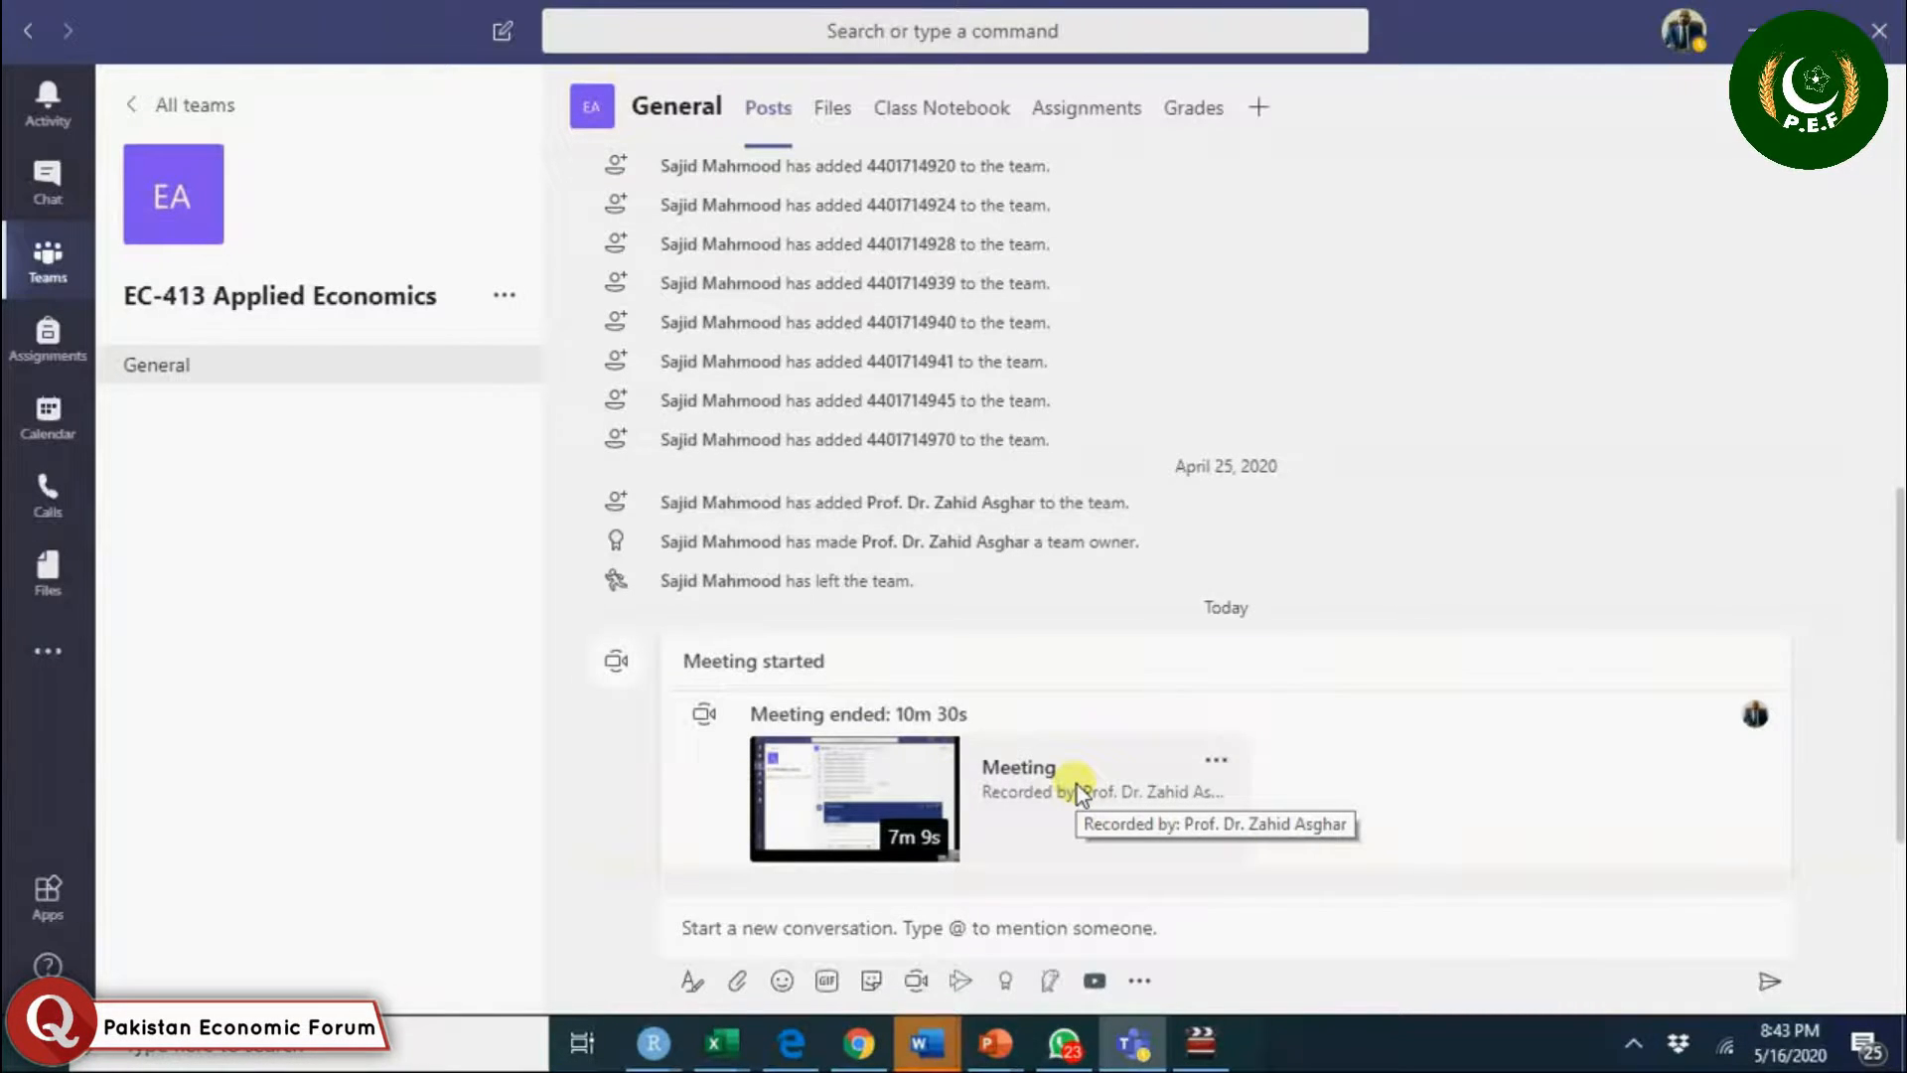
mouse_move(405, 300)
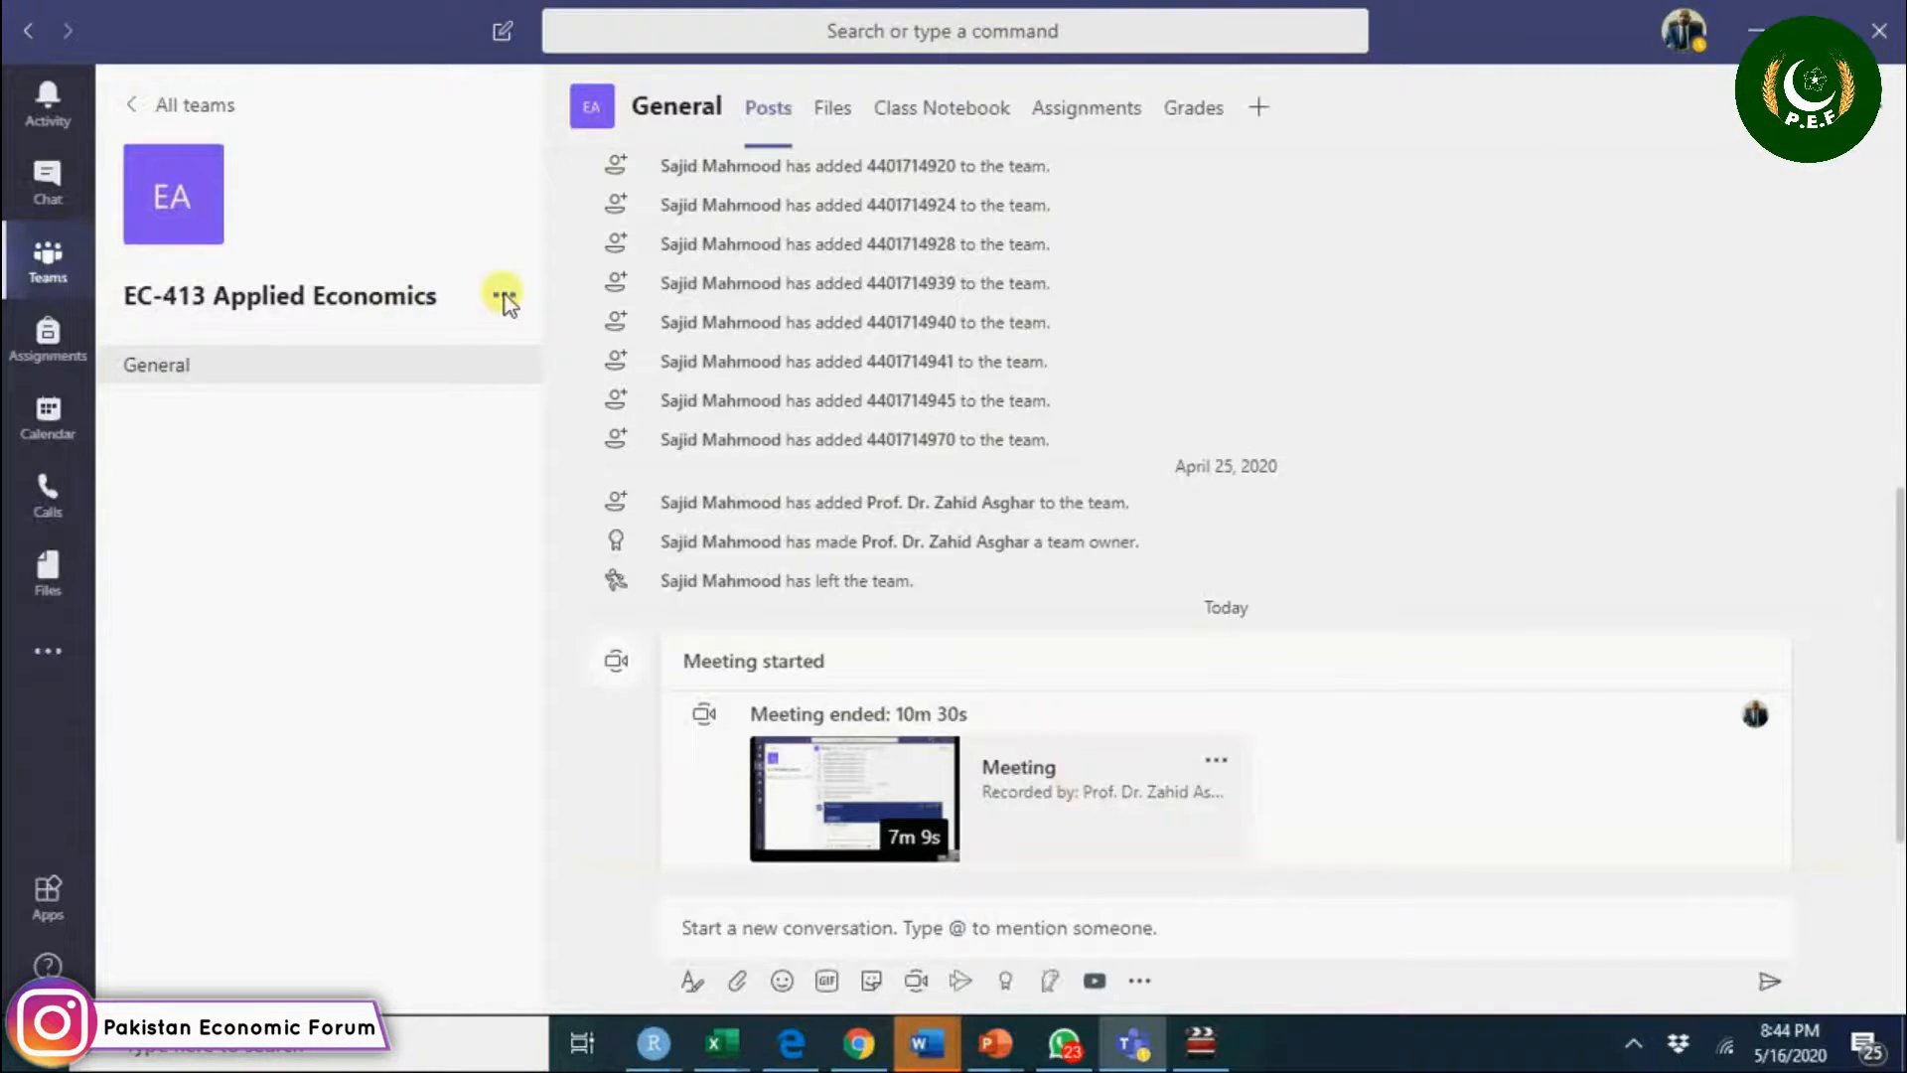
Show the EC-413 team's Members and guests list via Manage team.
left_click(503, 296)
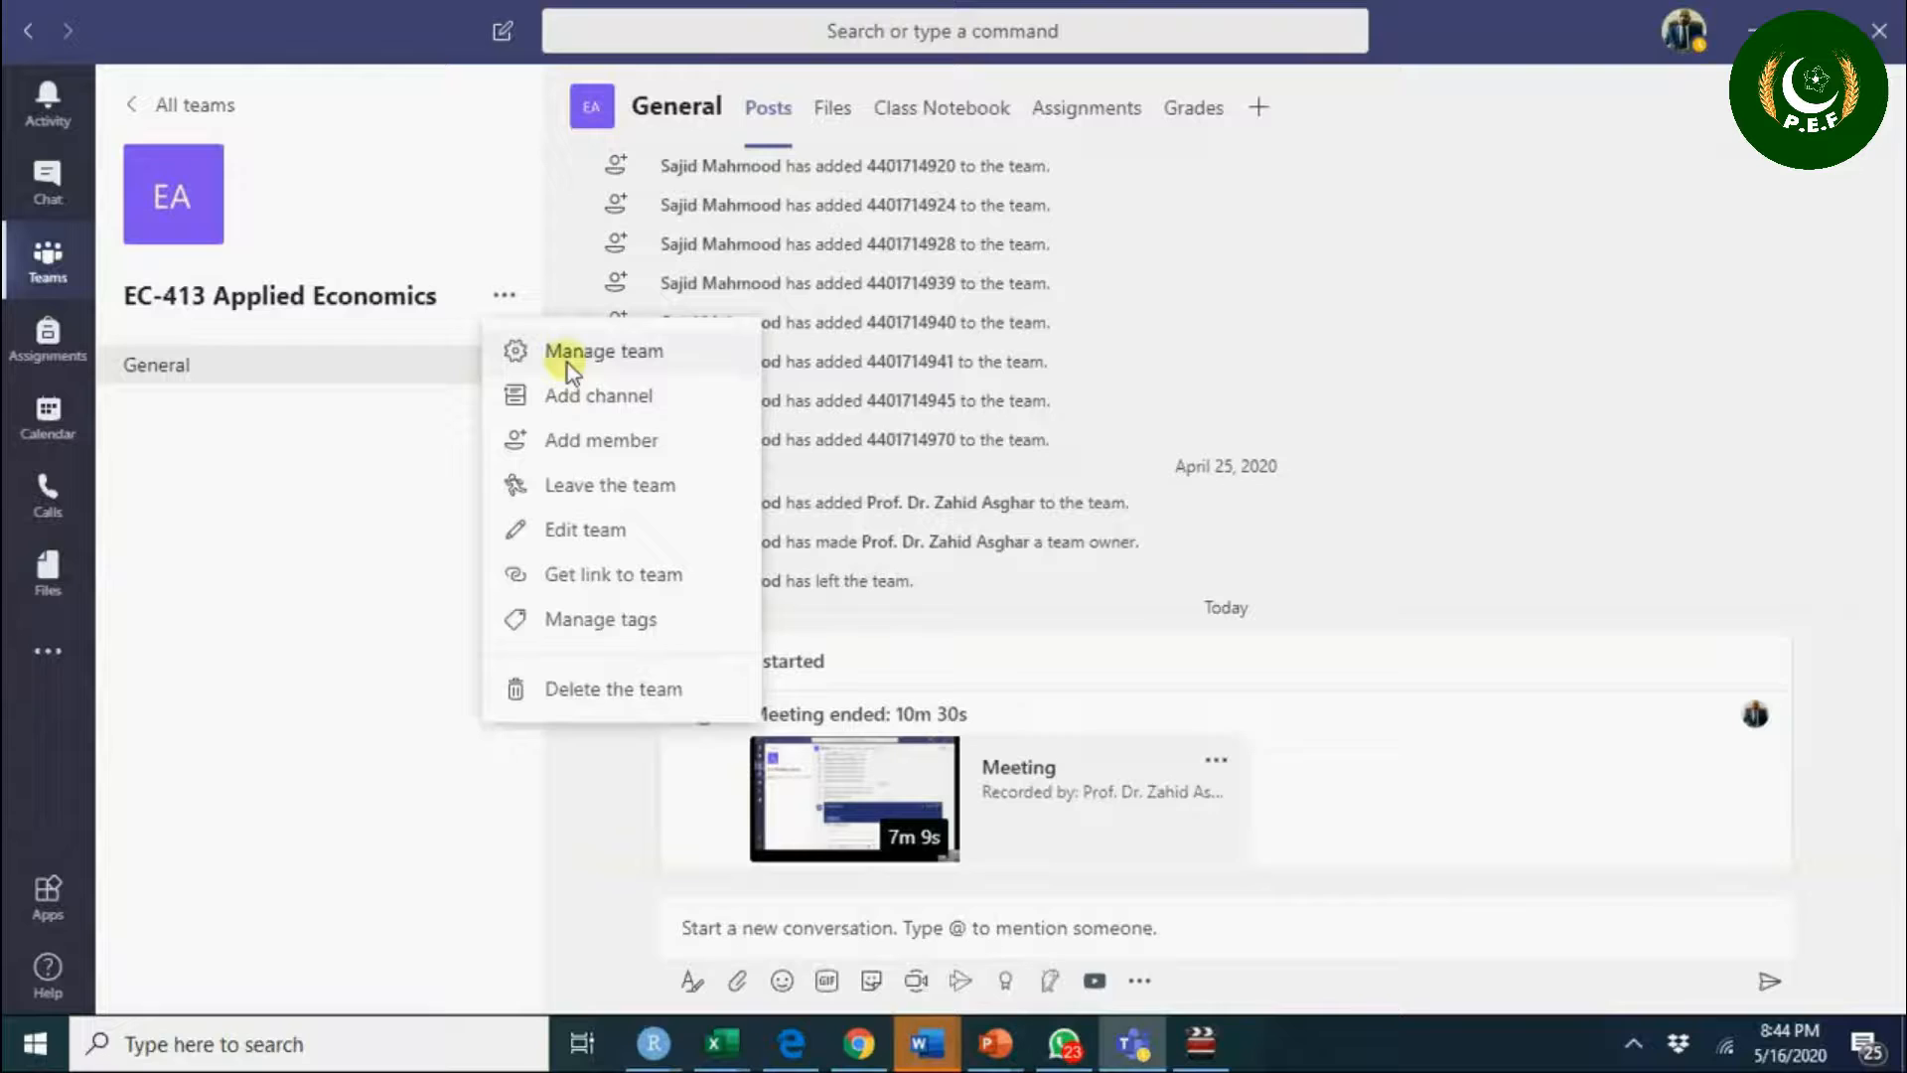
left_click(604, 351)
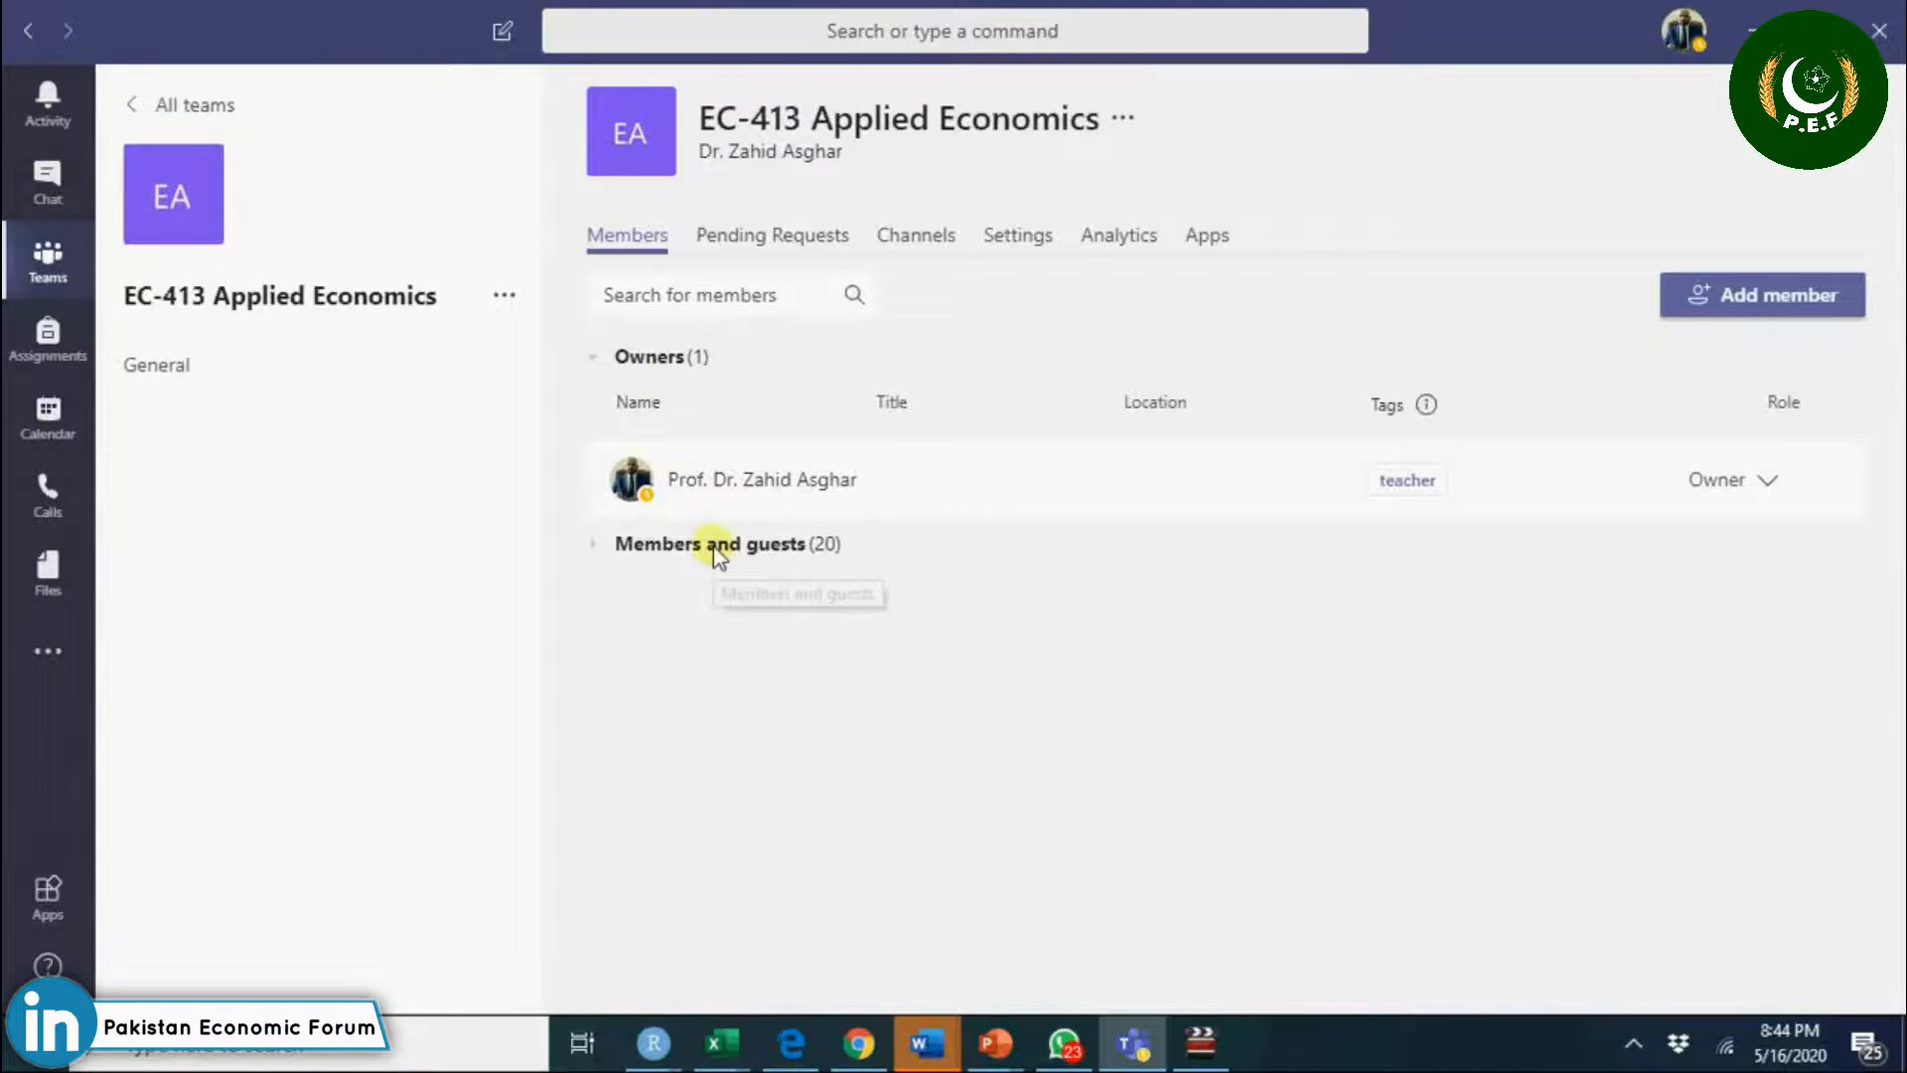
left_click(709, 544)
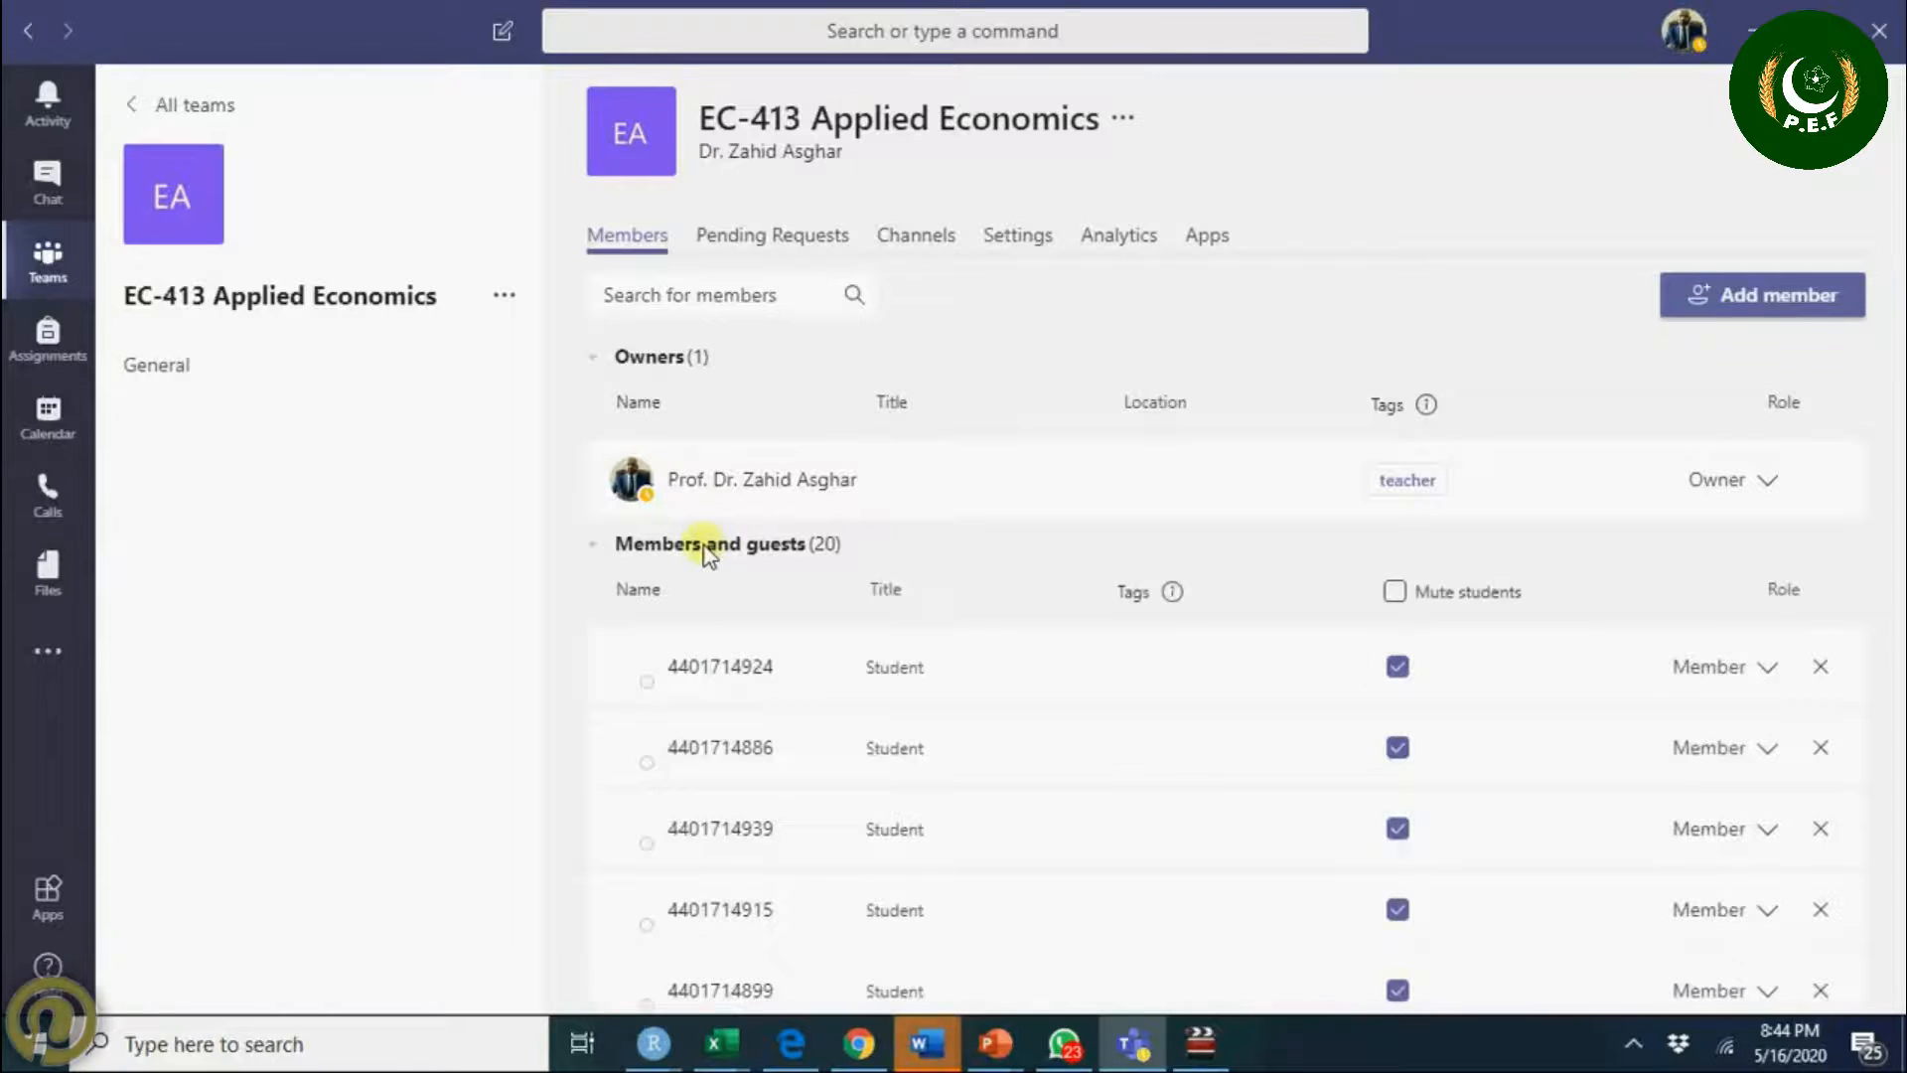
mouse_move(1172, 592)
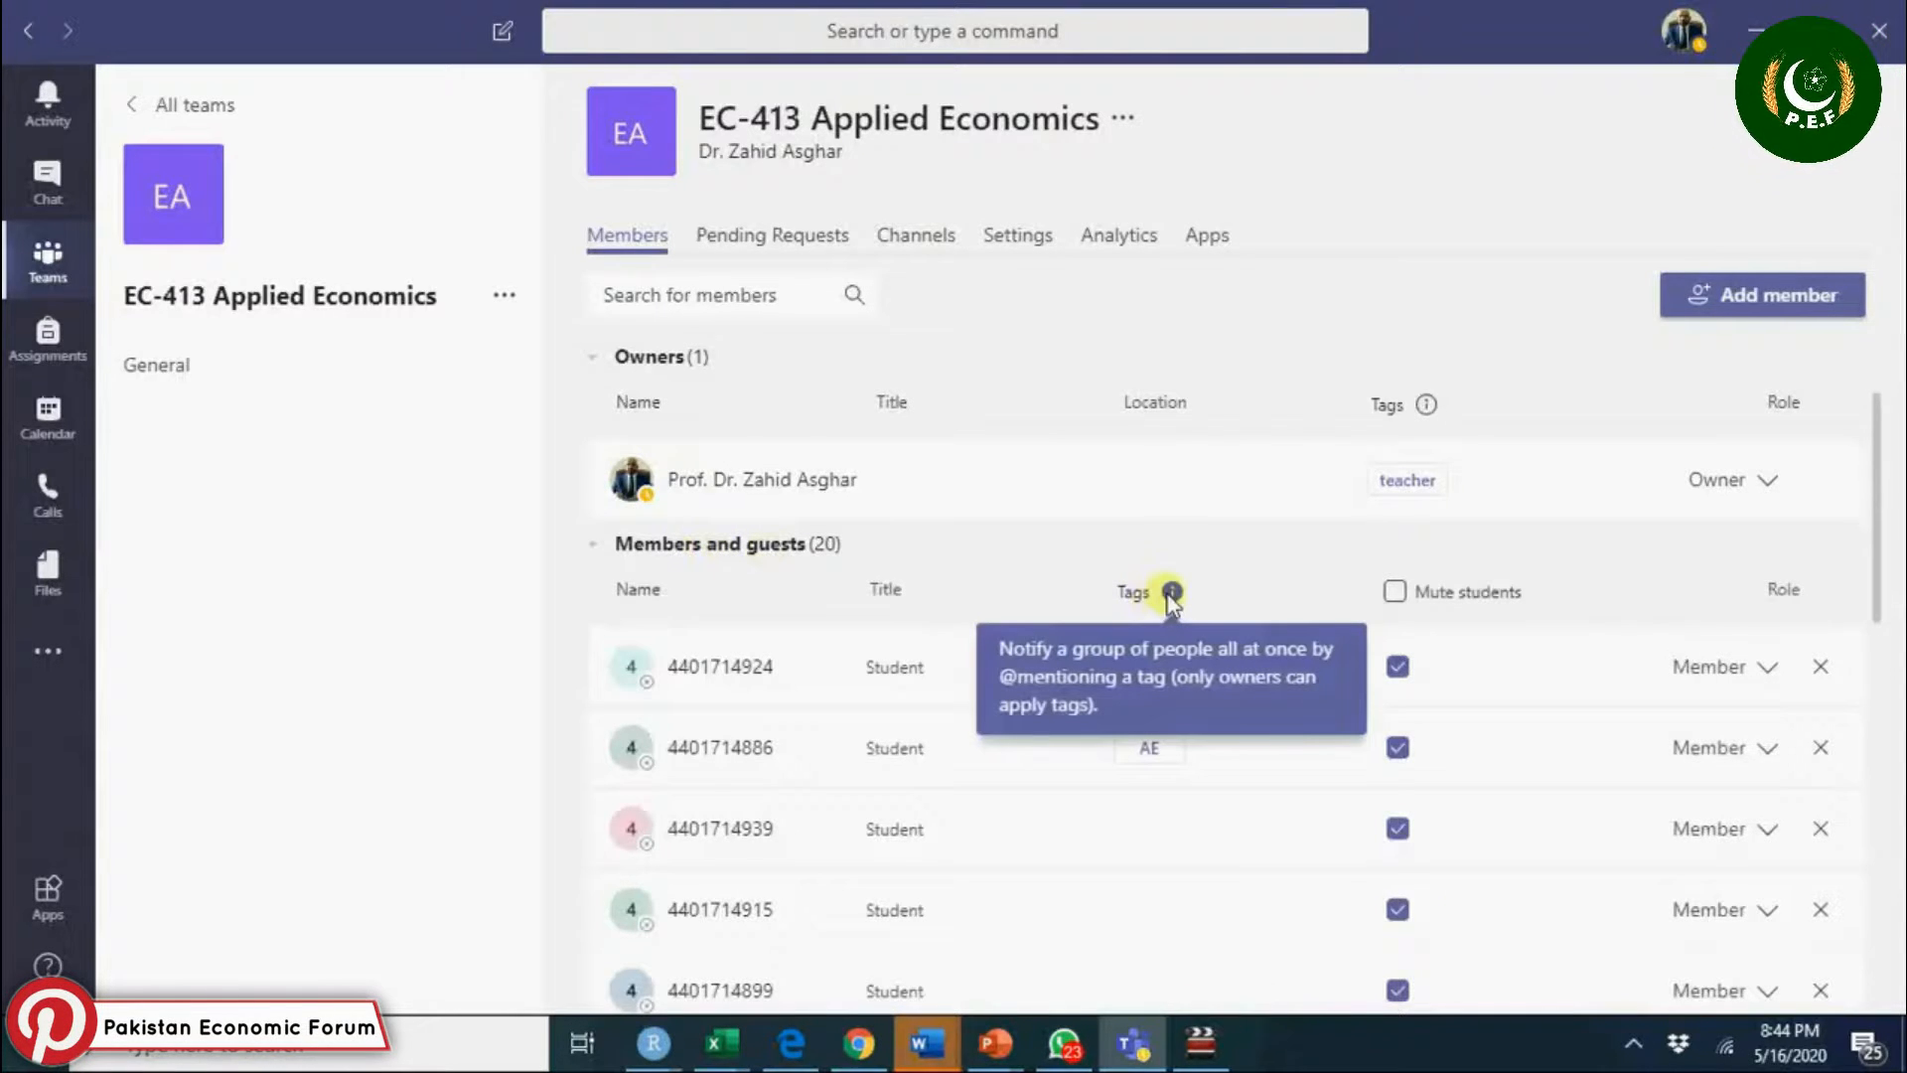
mouse_move(1128, 833)
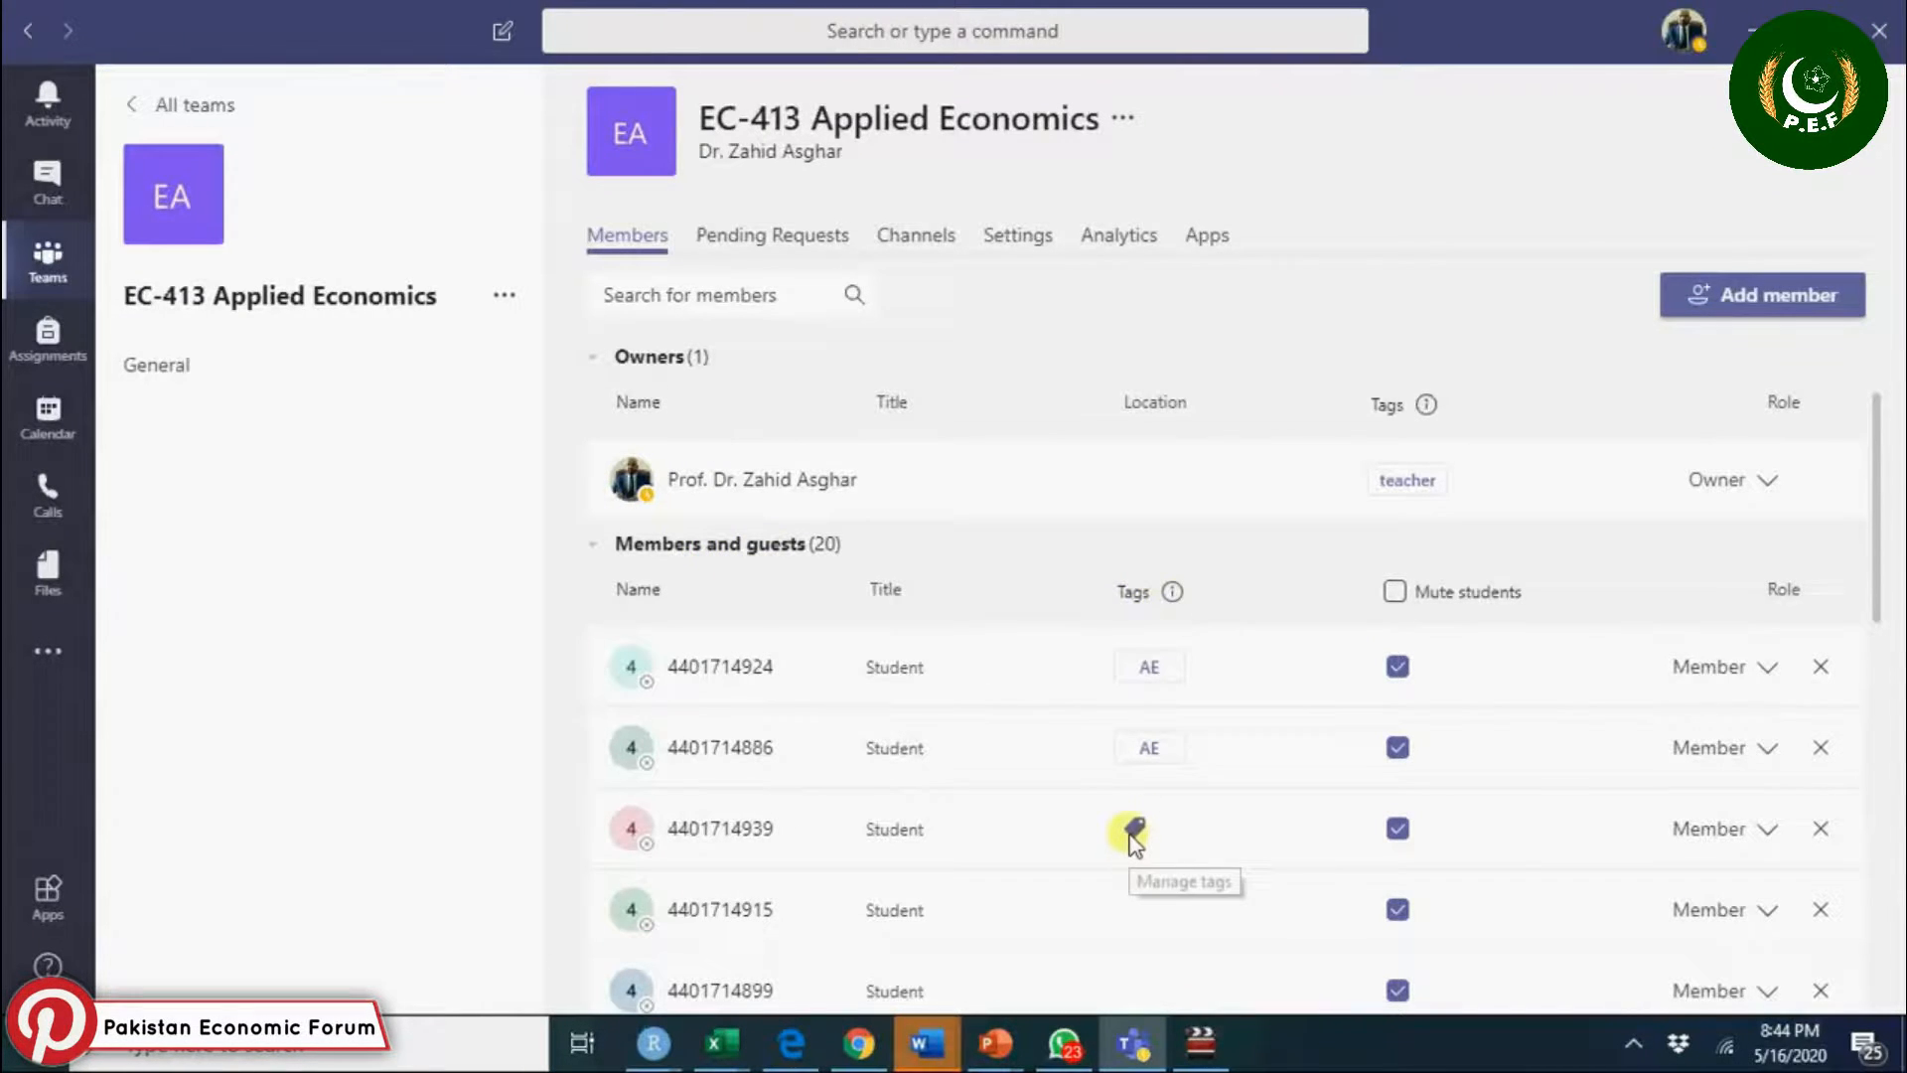
left_click(1130, 829)
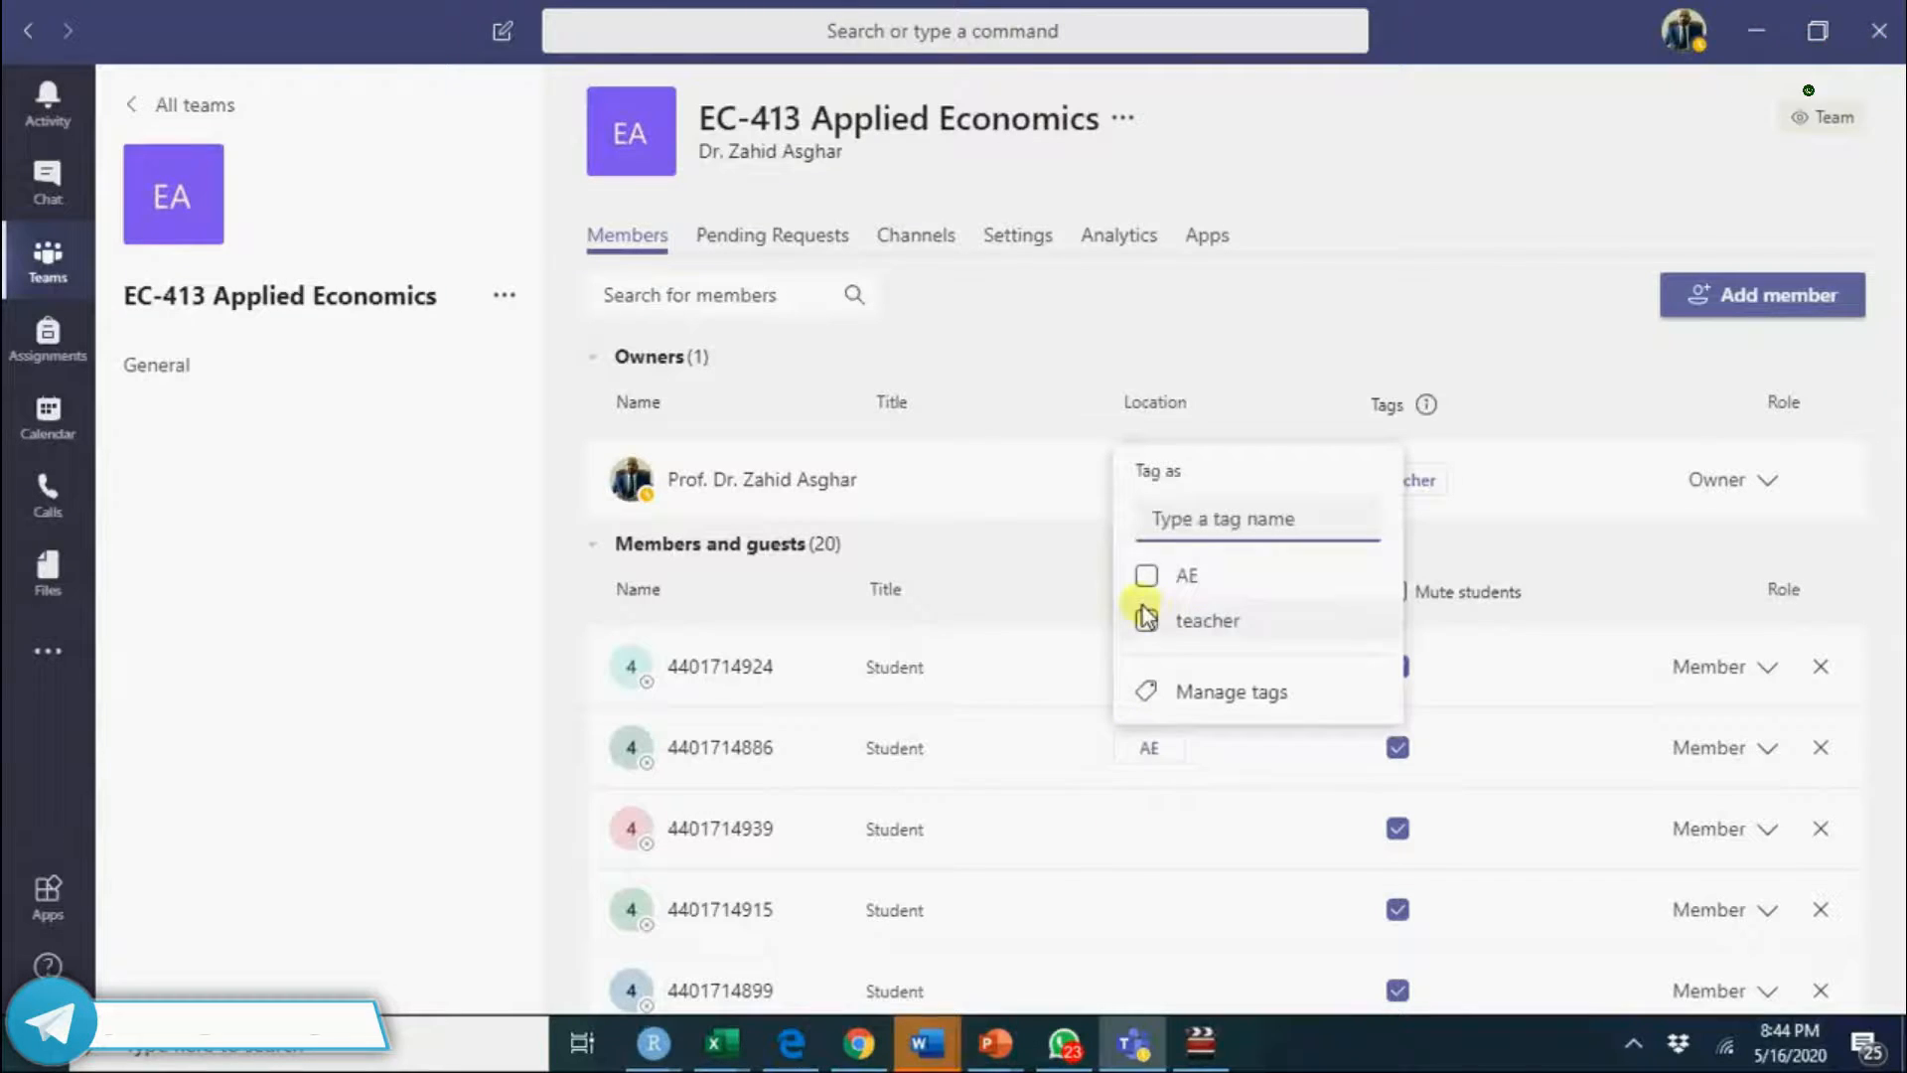
left_click(1144, 577)
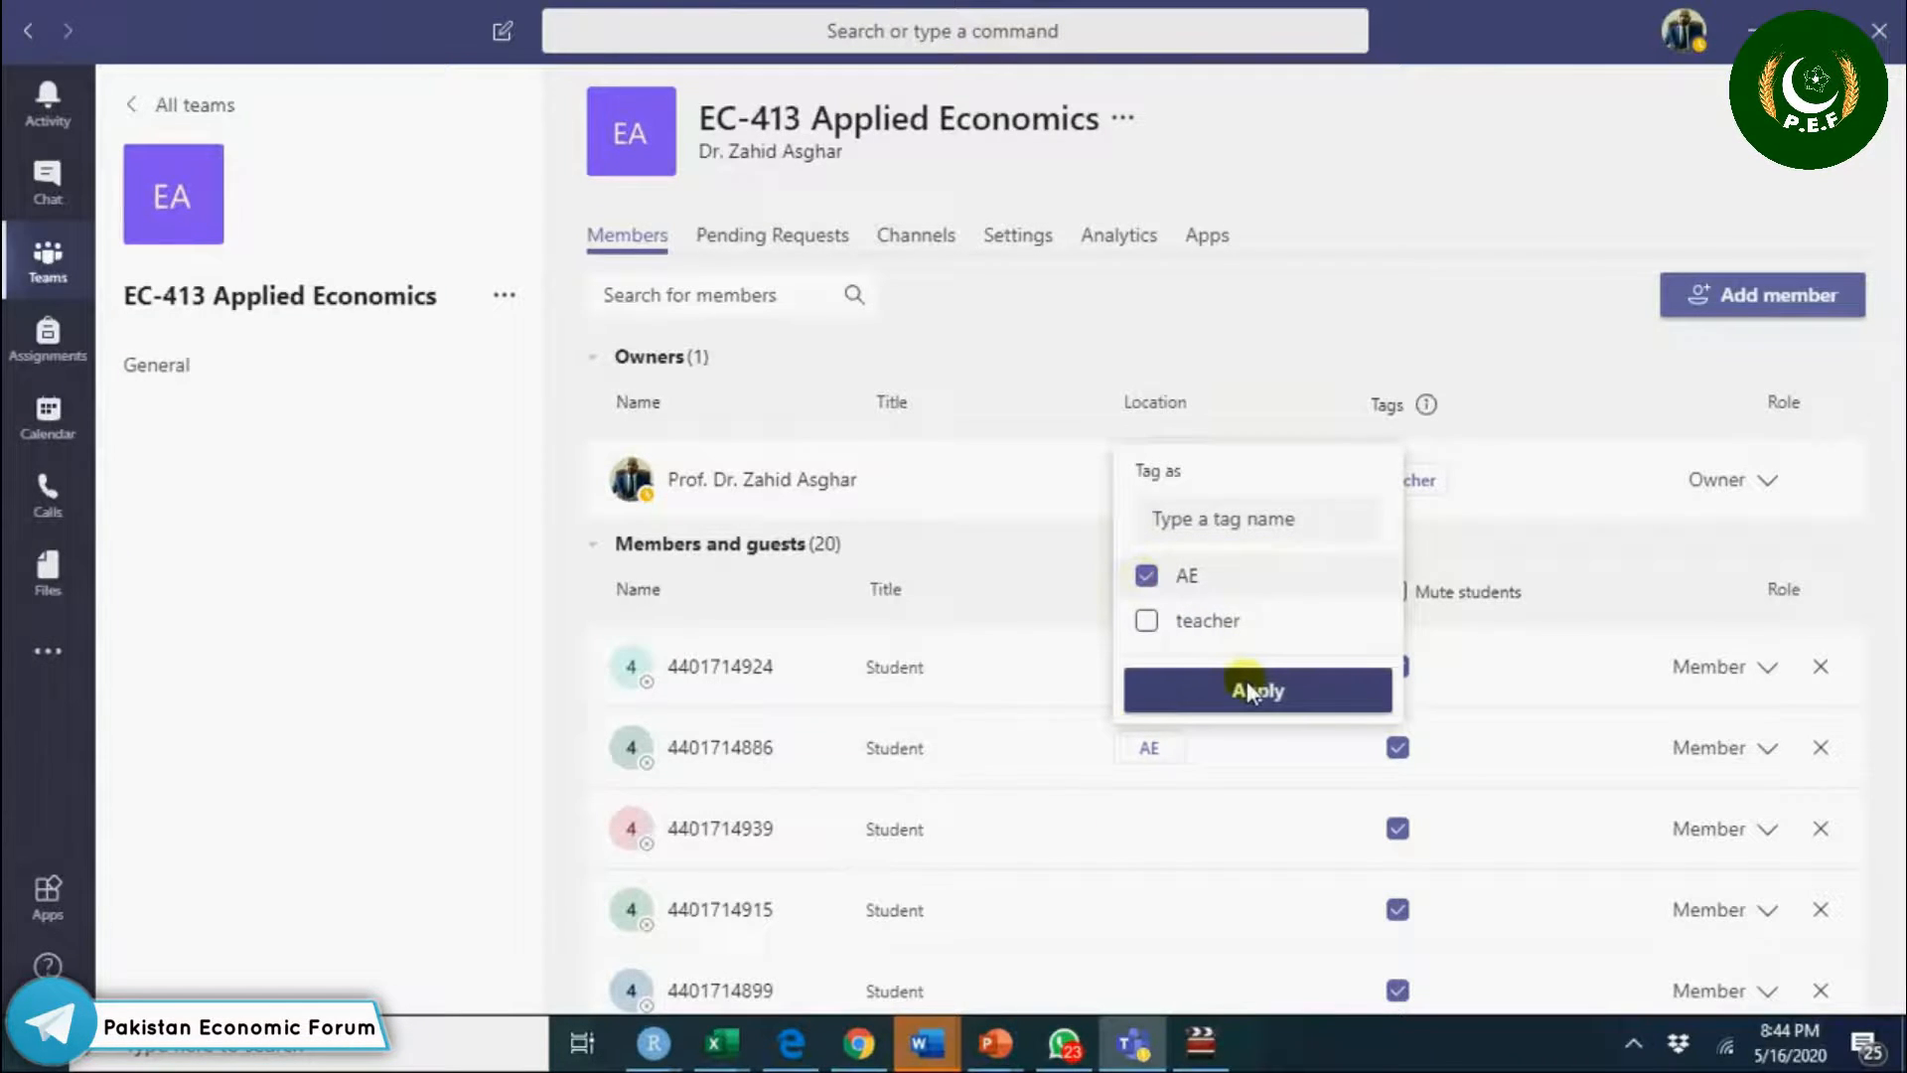
left_click(1258, 690)
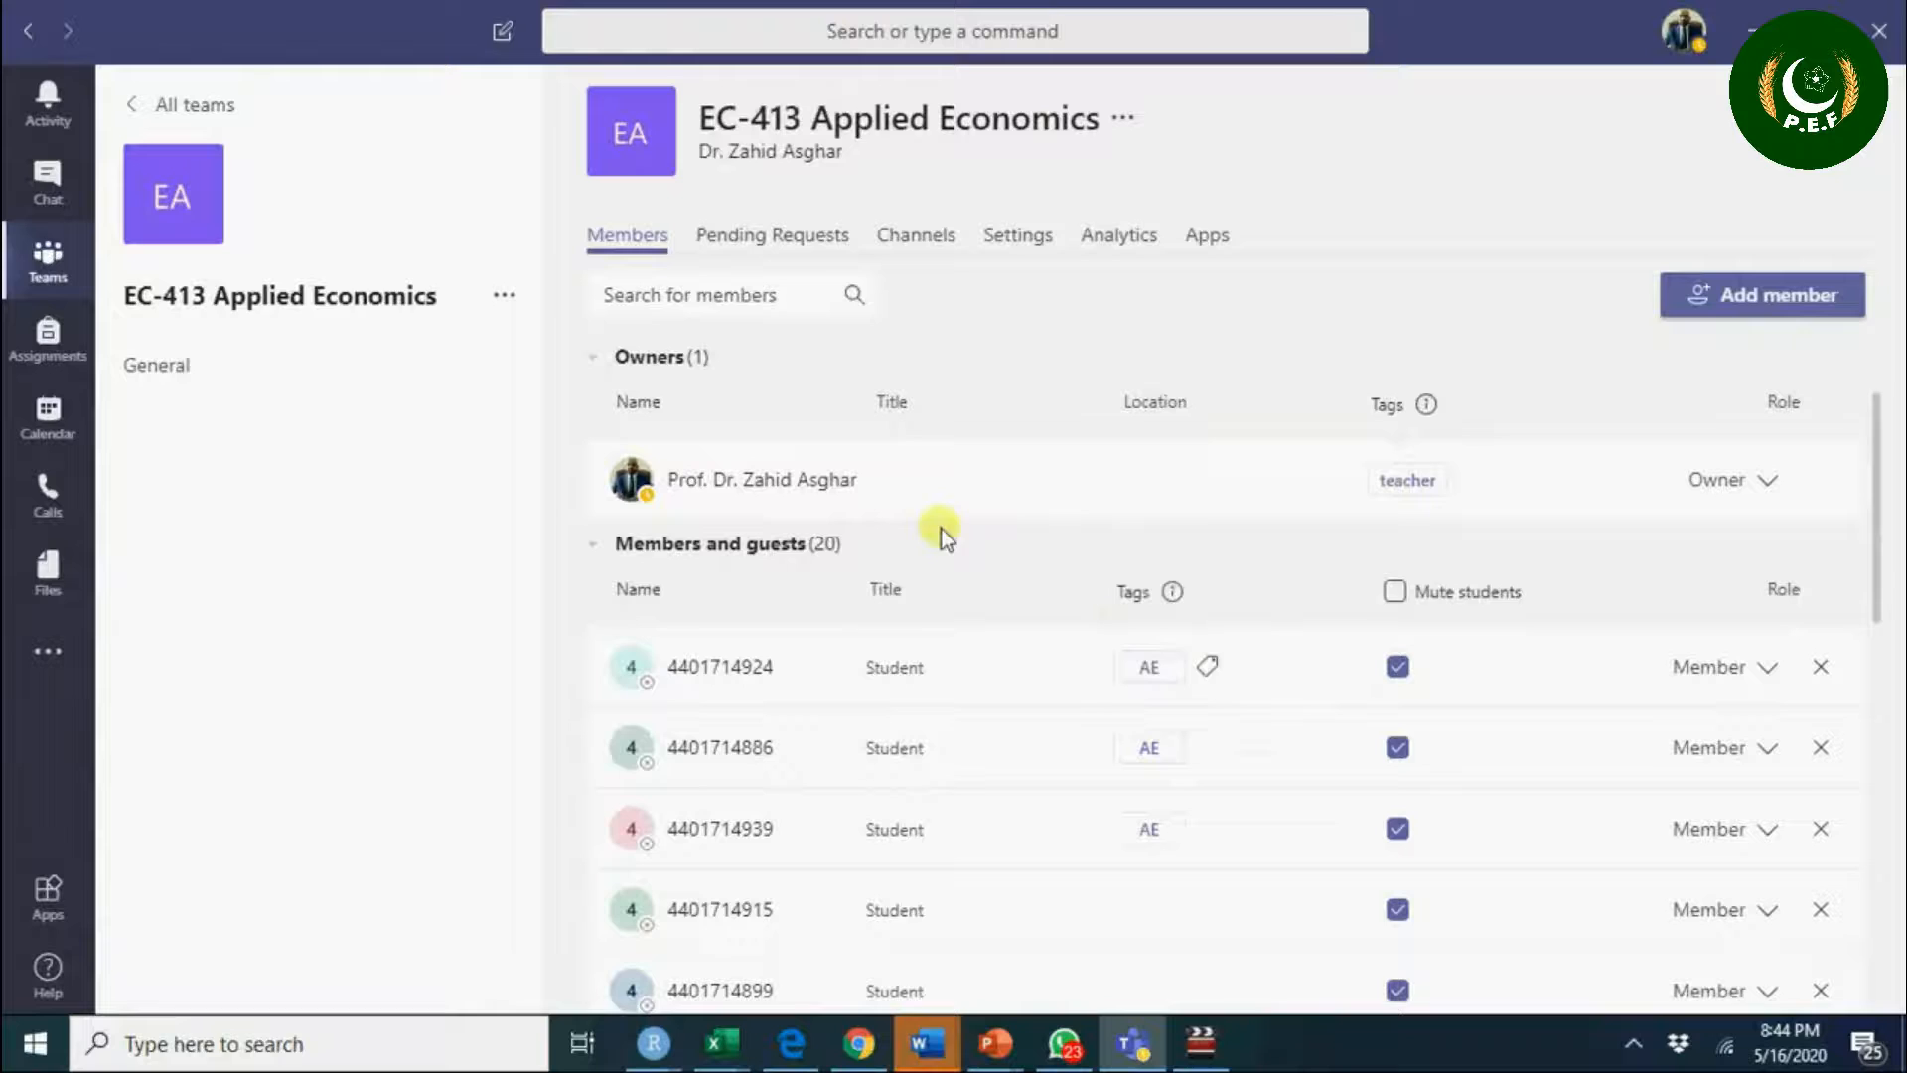
mouse_move(256, 370)
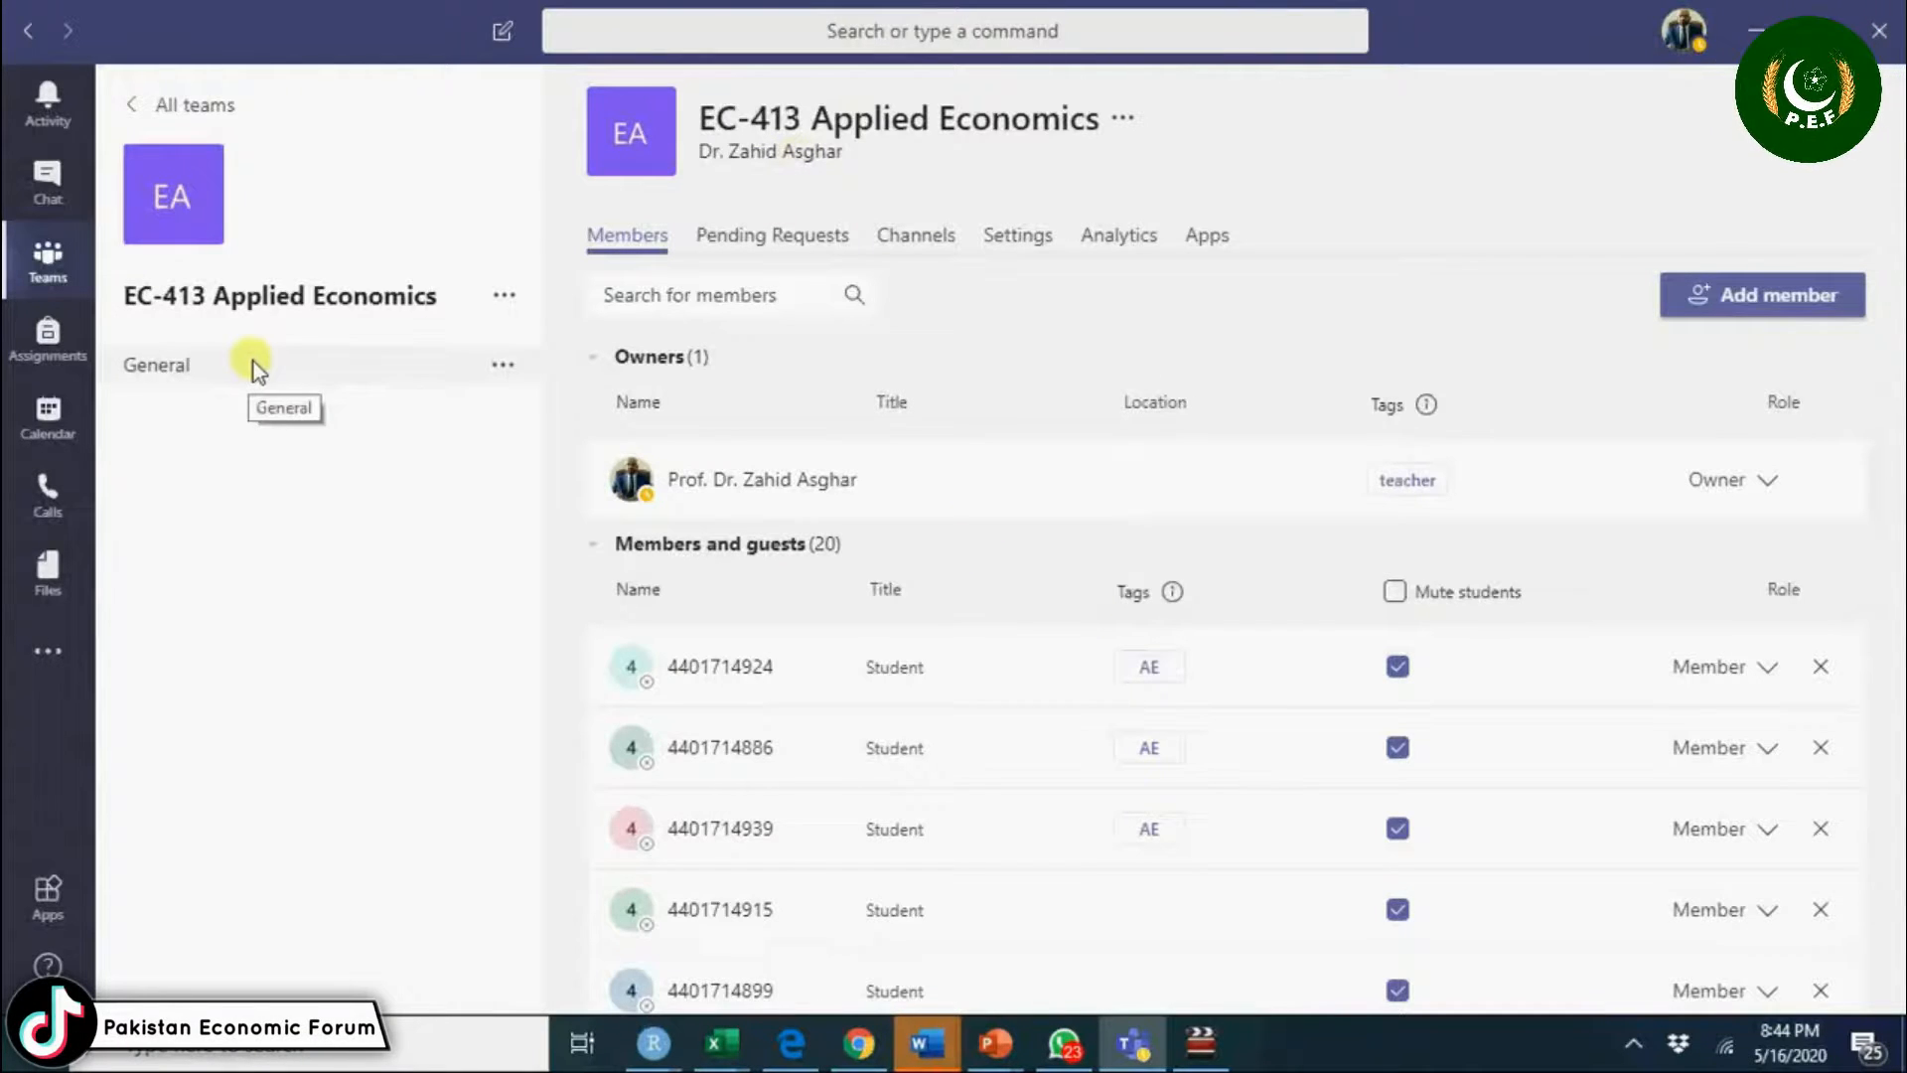
left_click(155, 365)
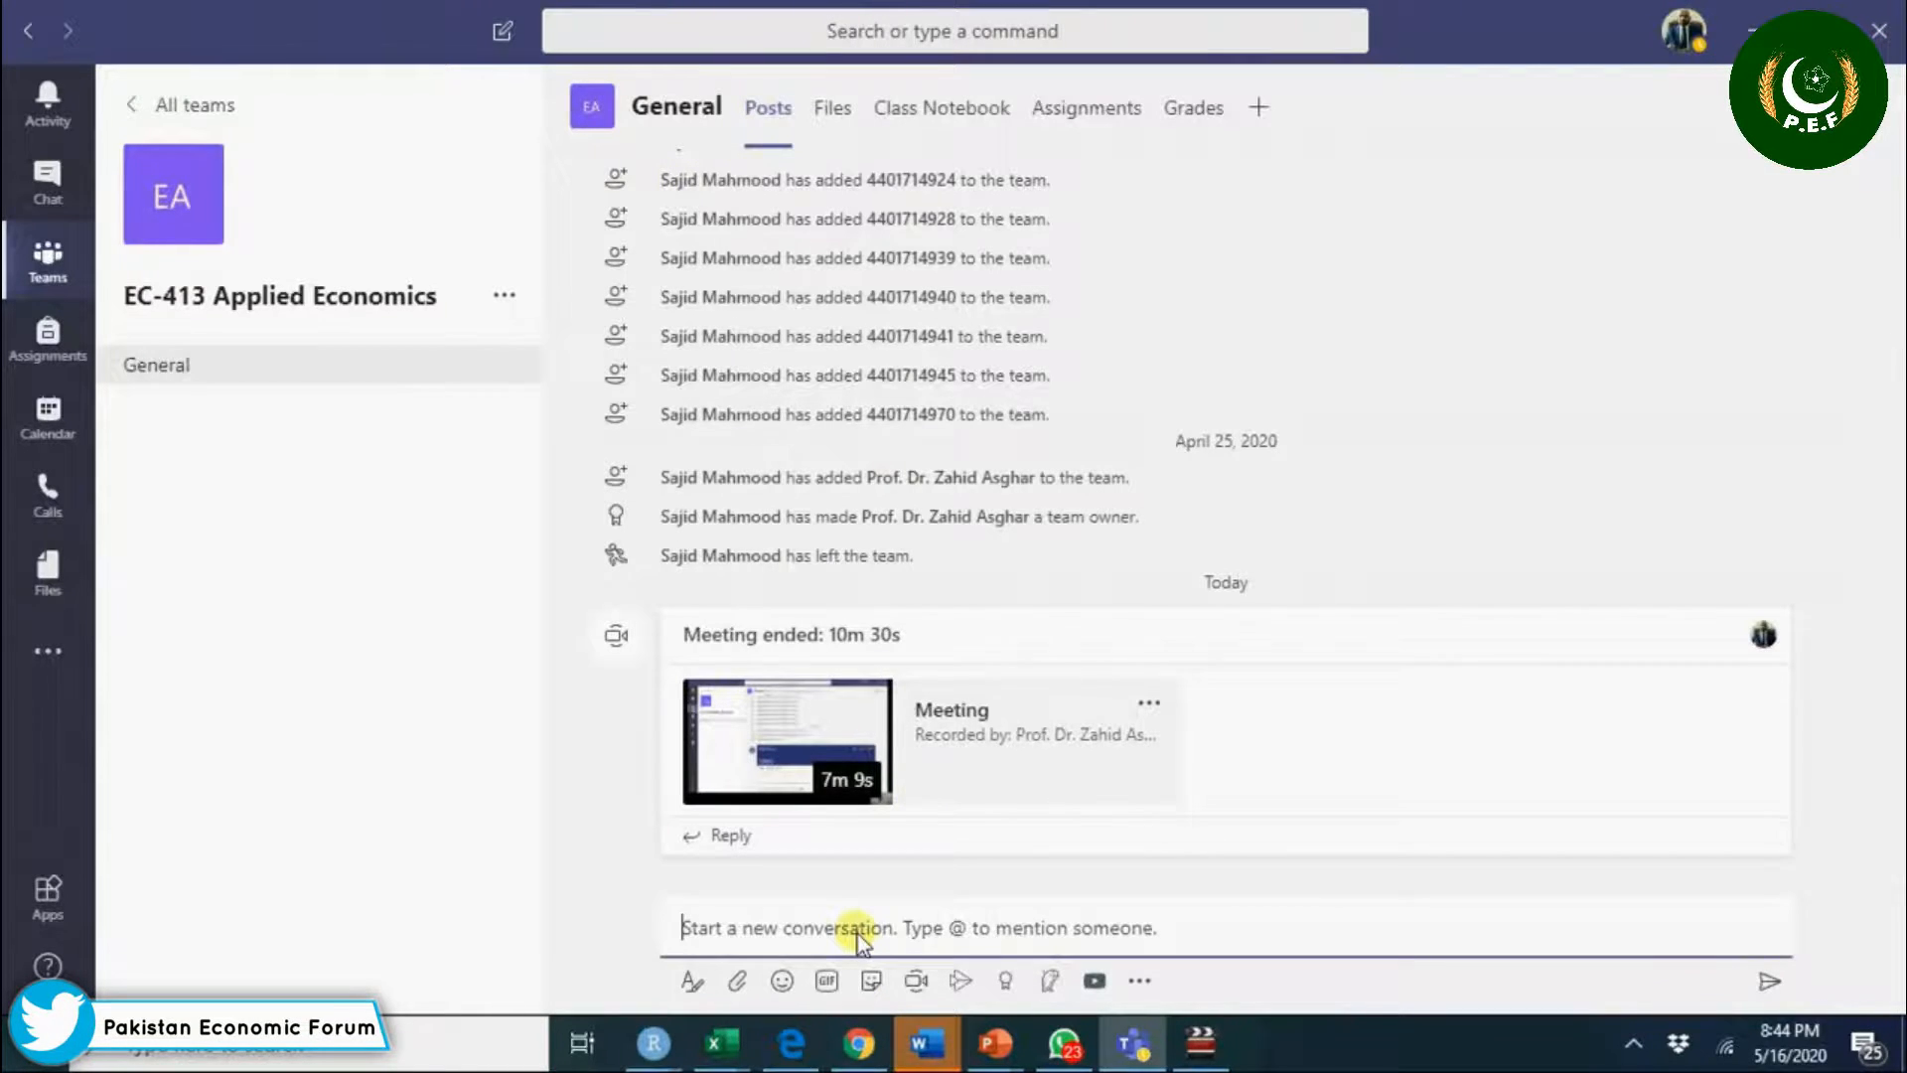
type("@")
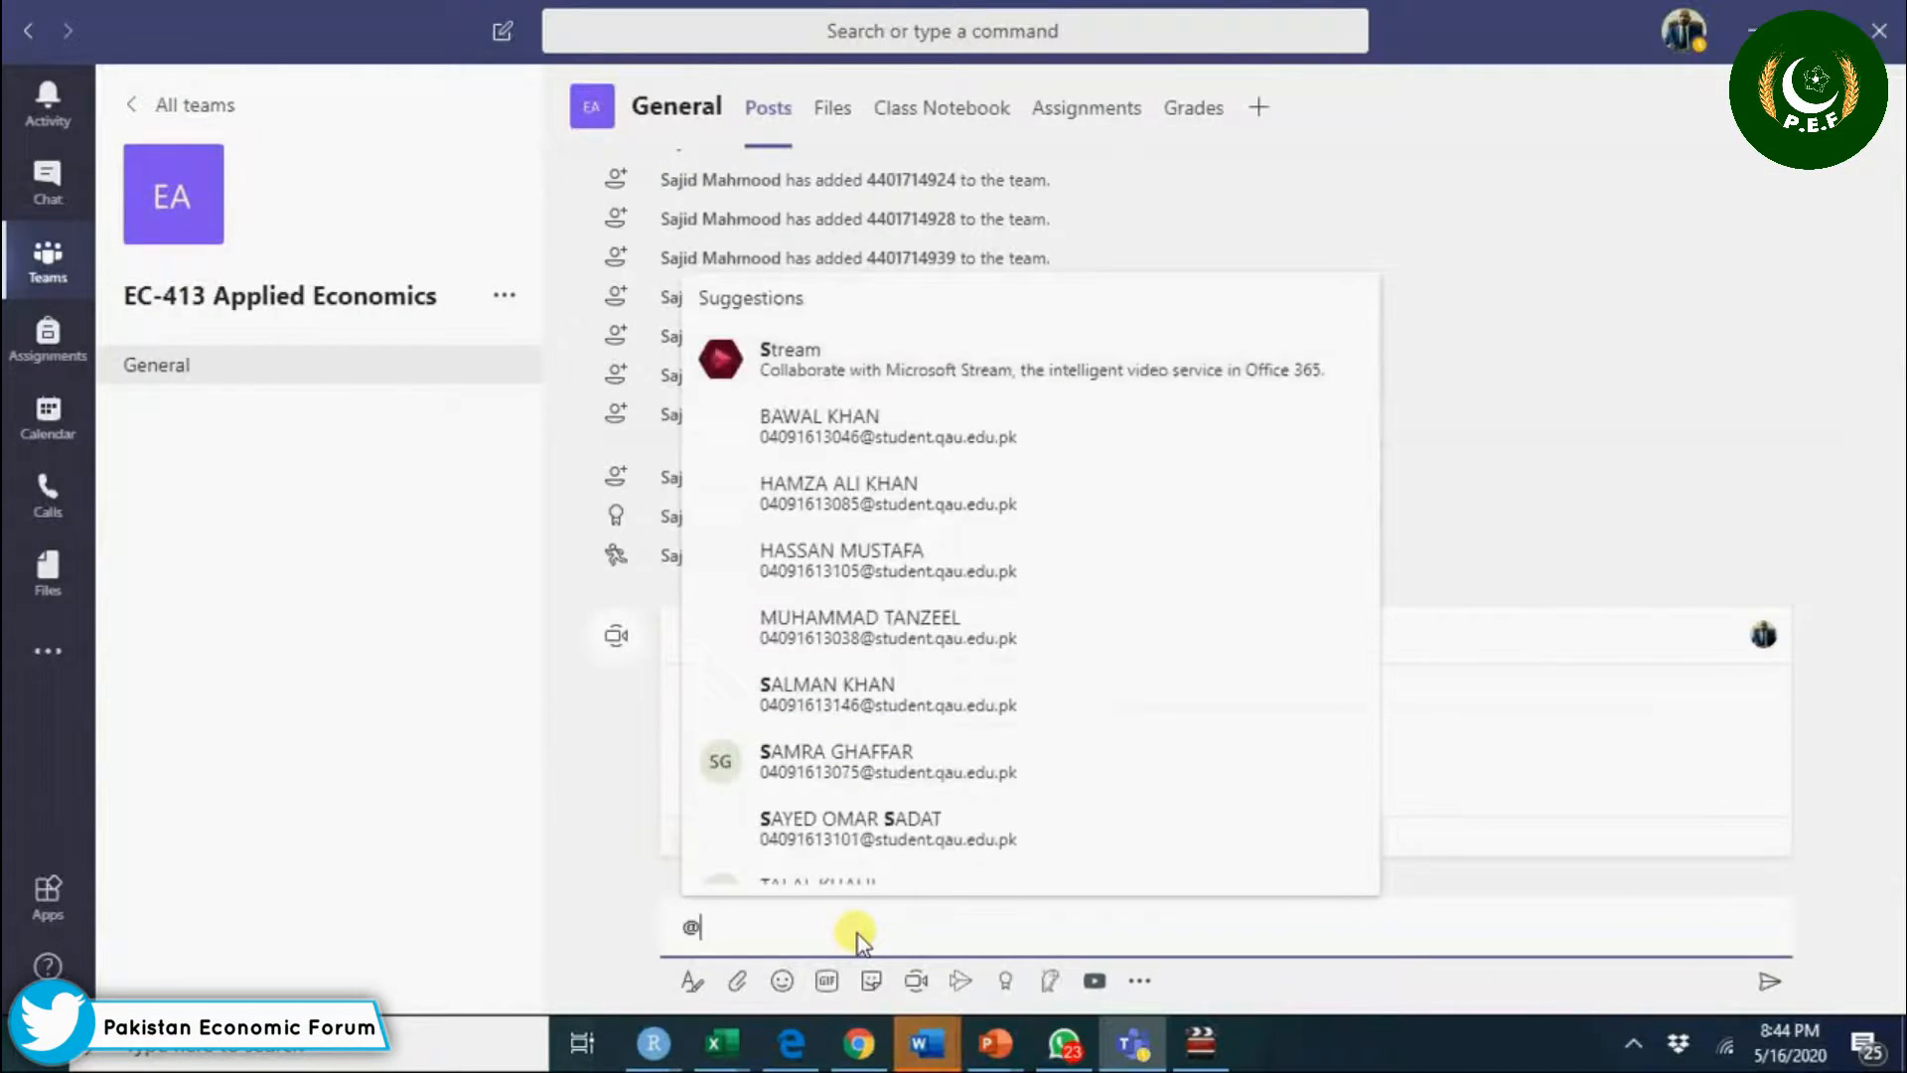
type("AE")
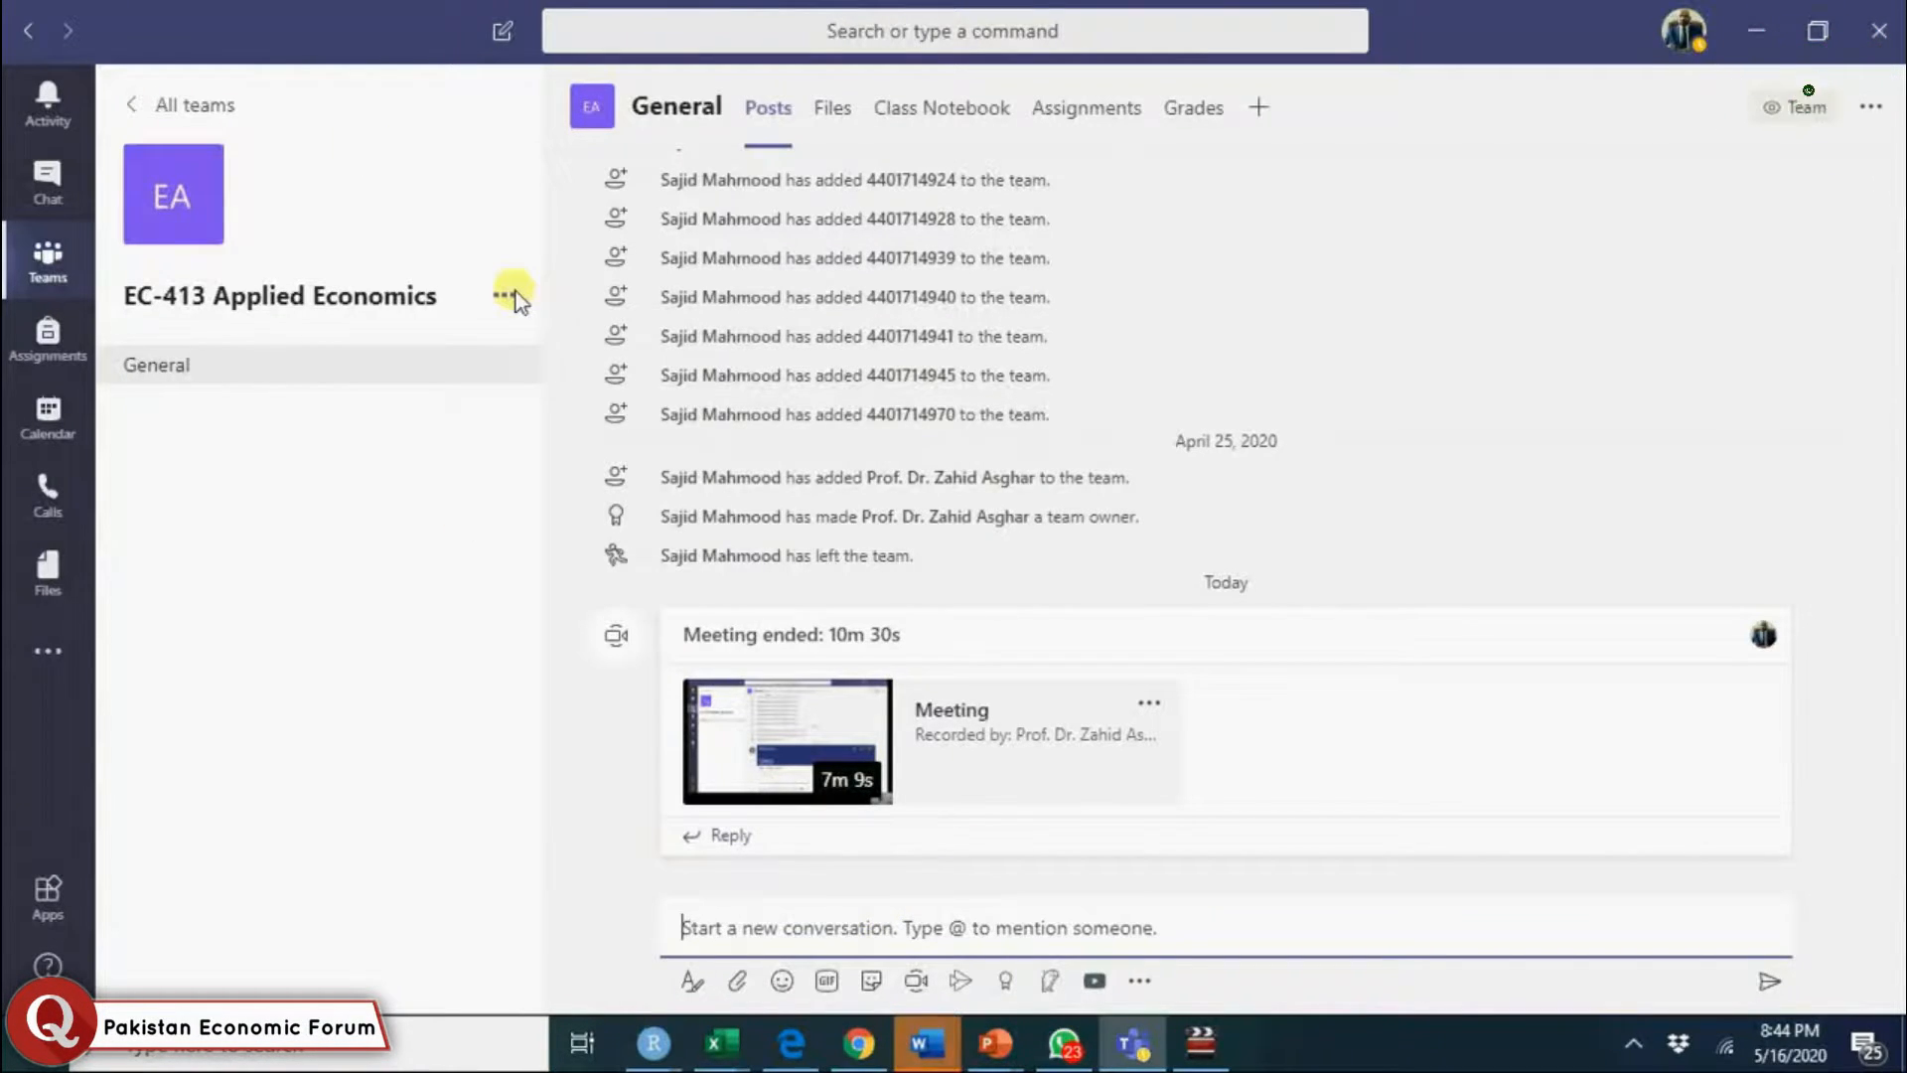
Show the team's Members and guests list via Manage team.
left_click(502, 296)
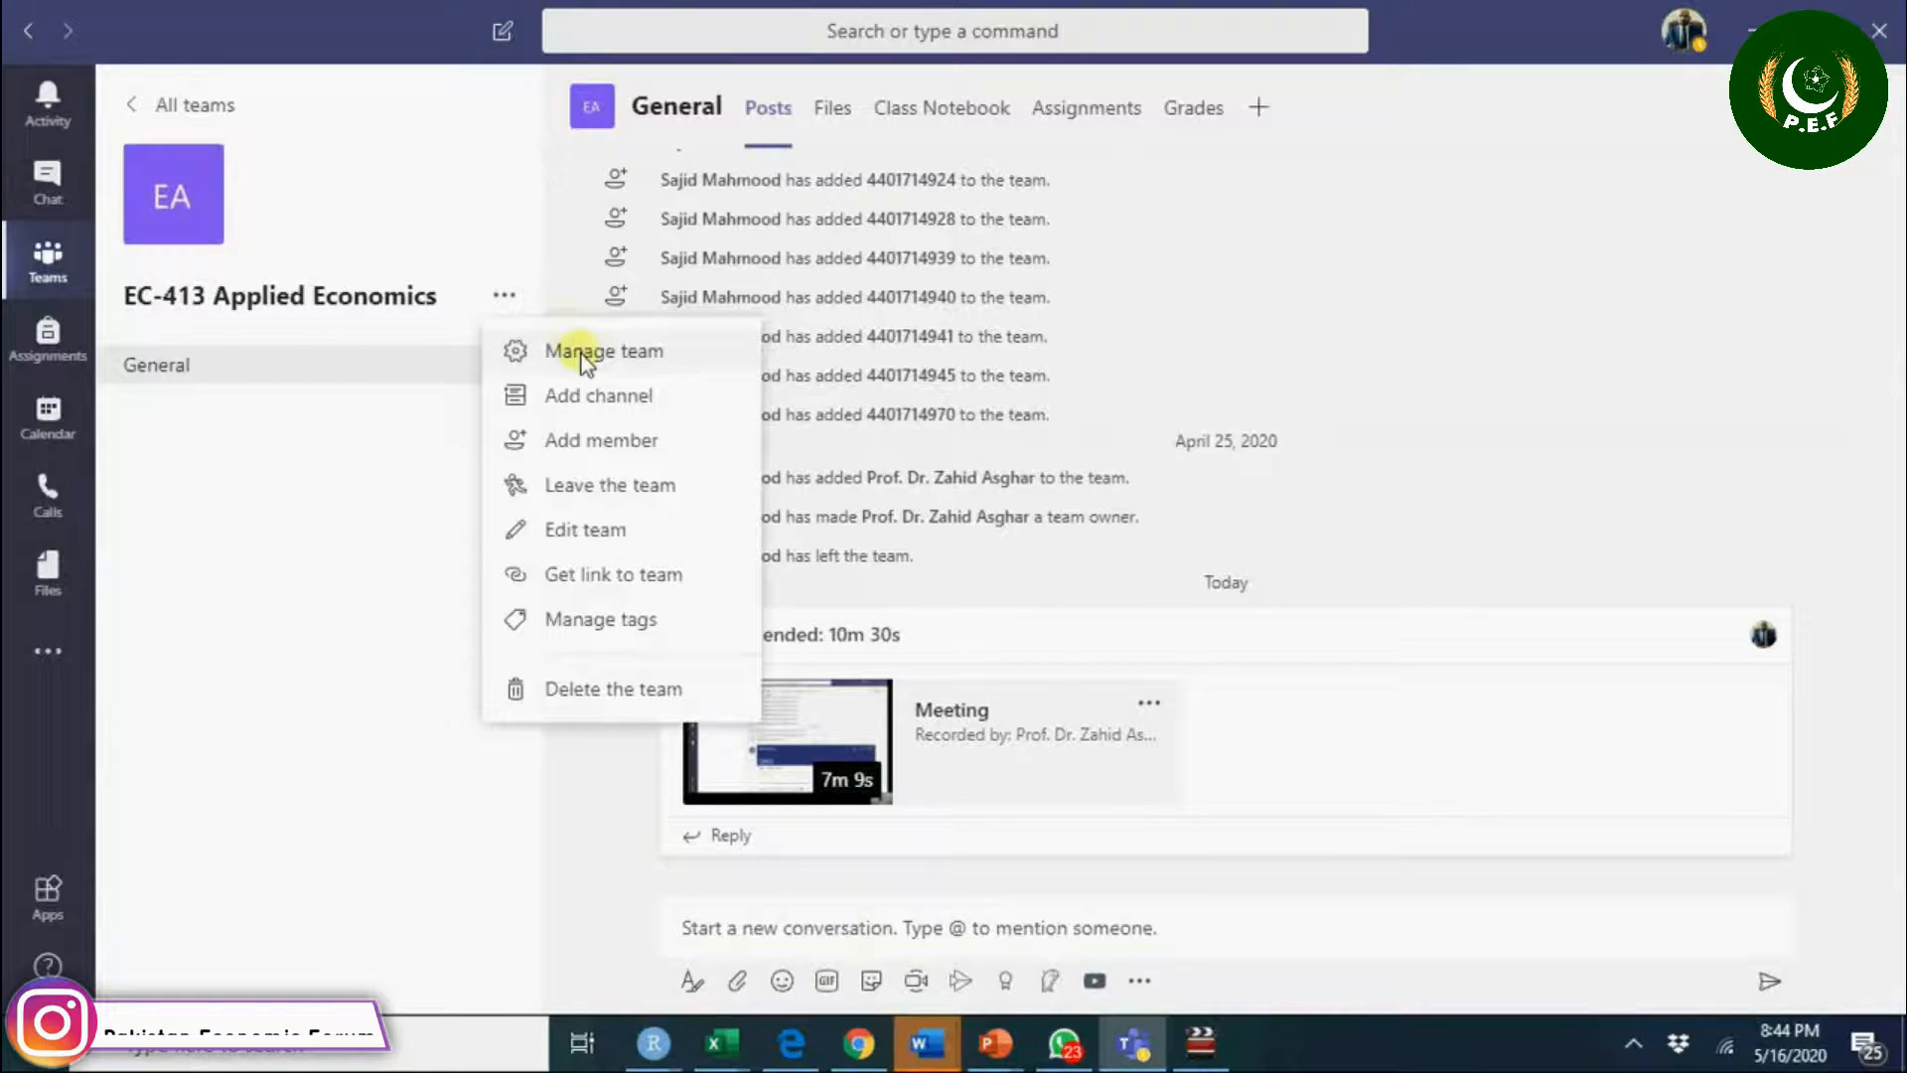
left_click(604, 350)
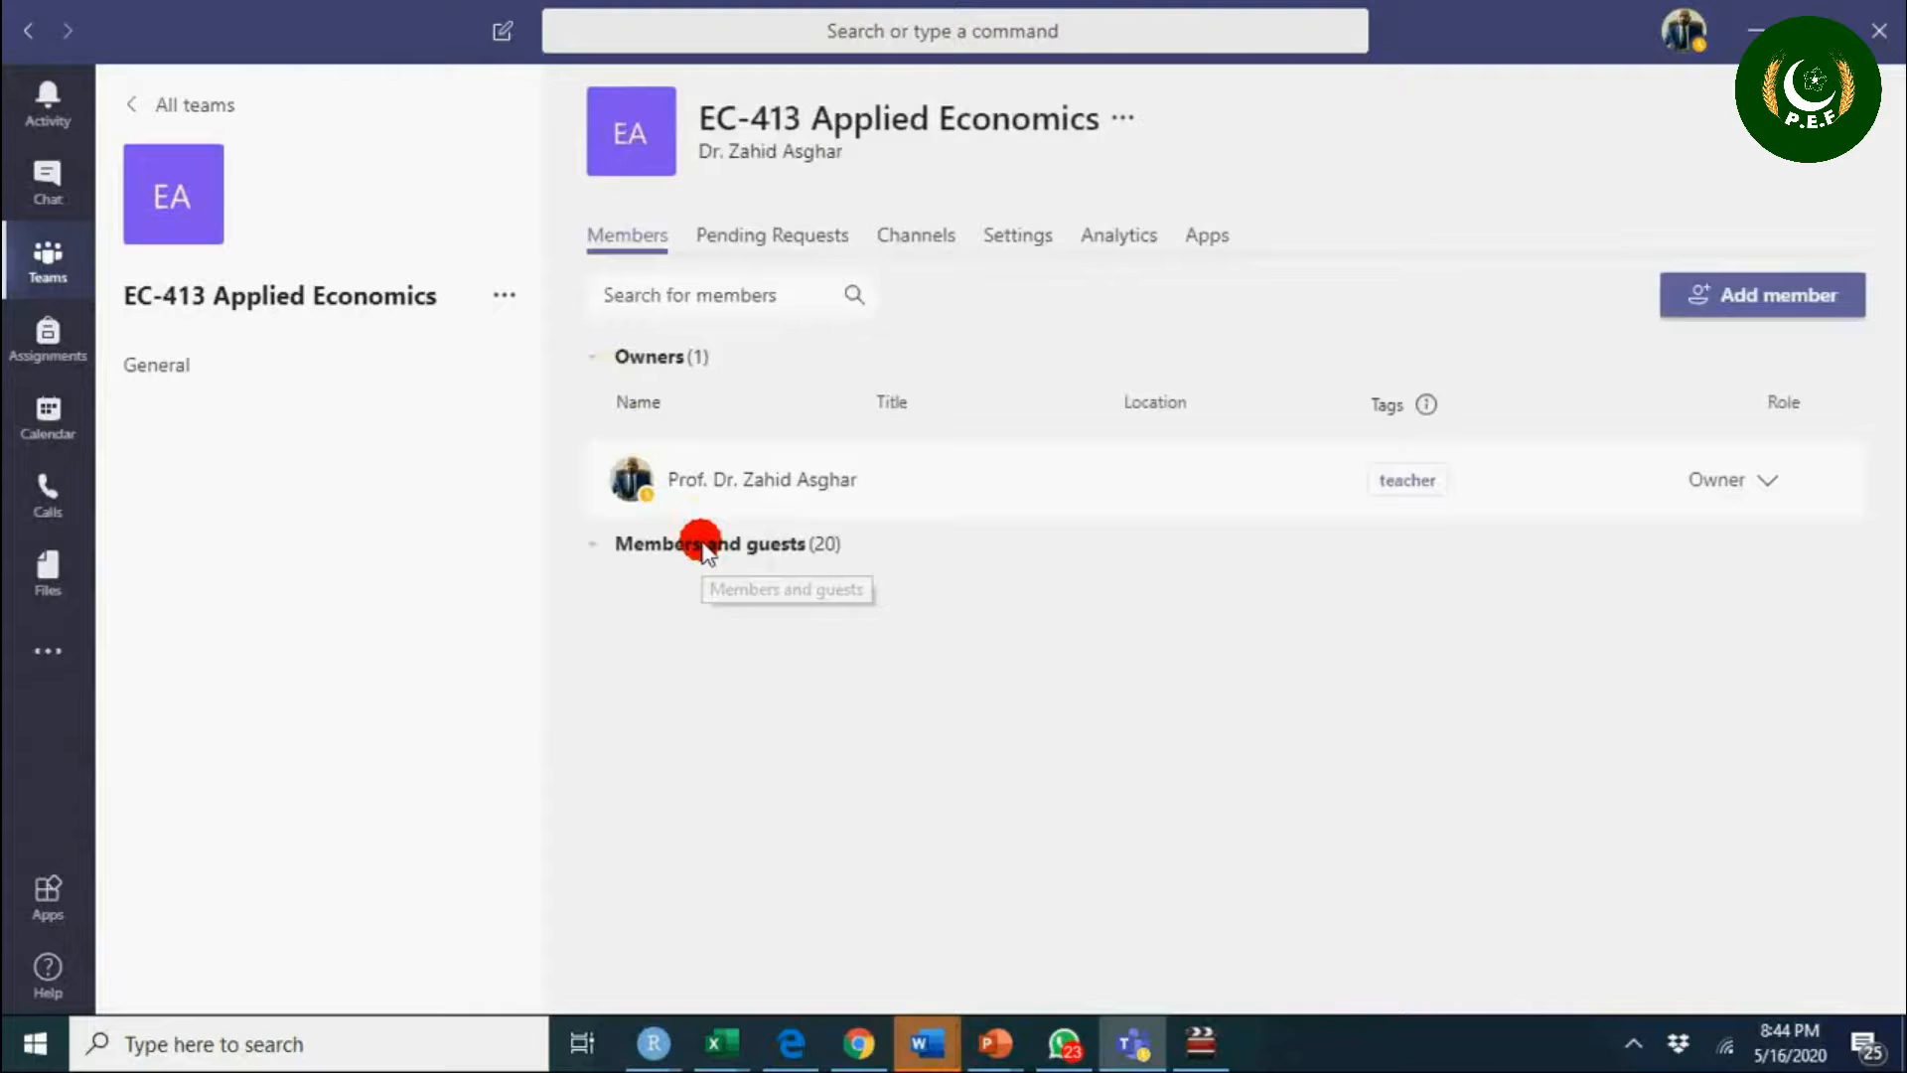
left_click(712, 544)
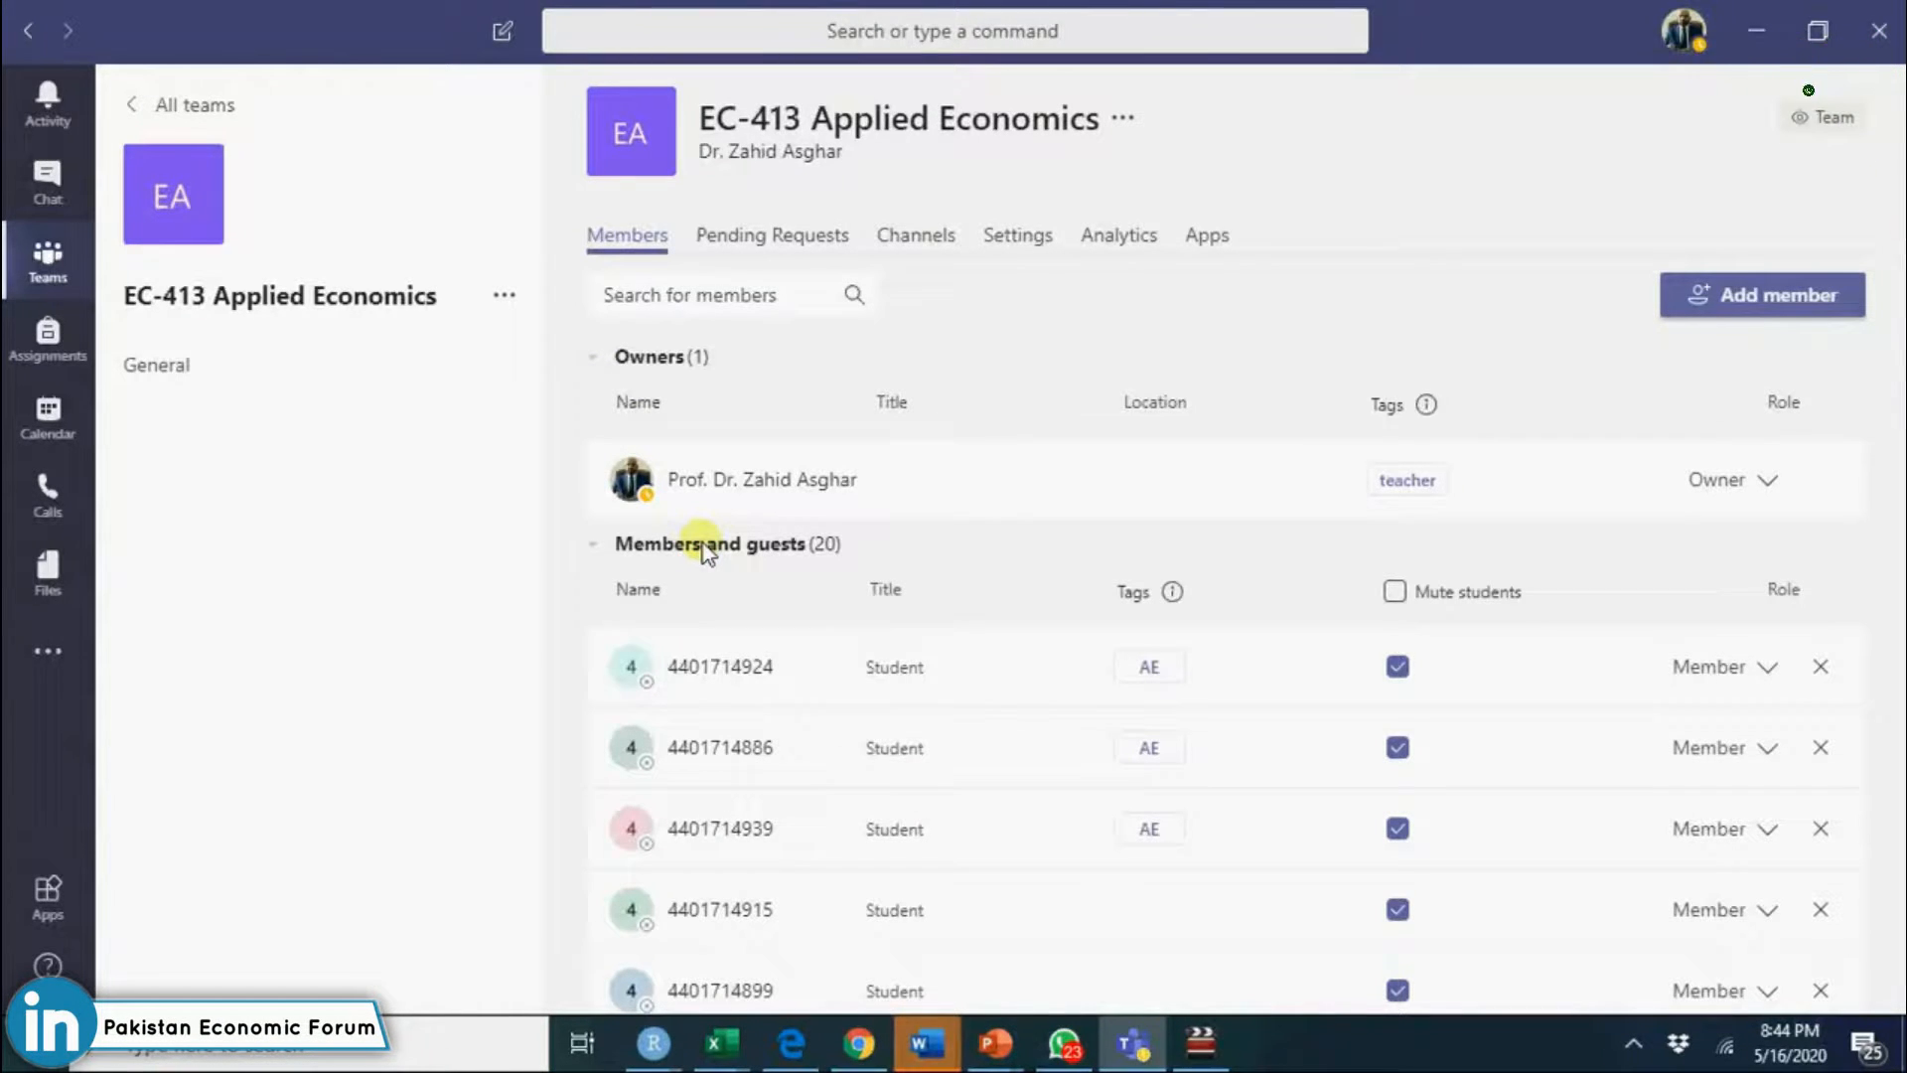
mouse_move(1442, 614)
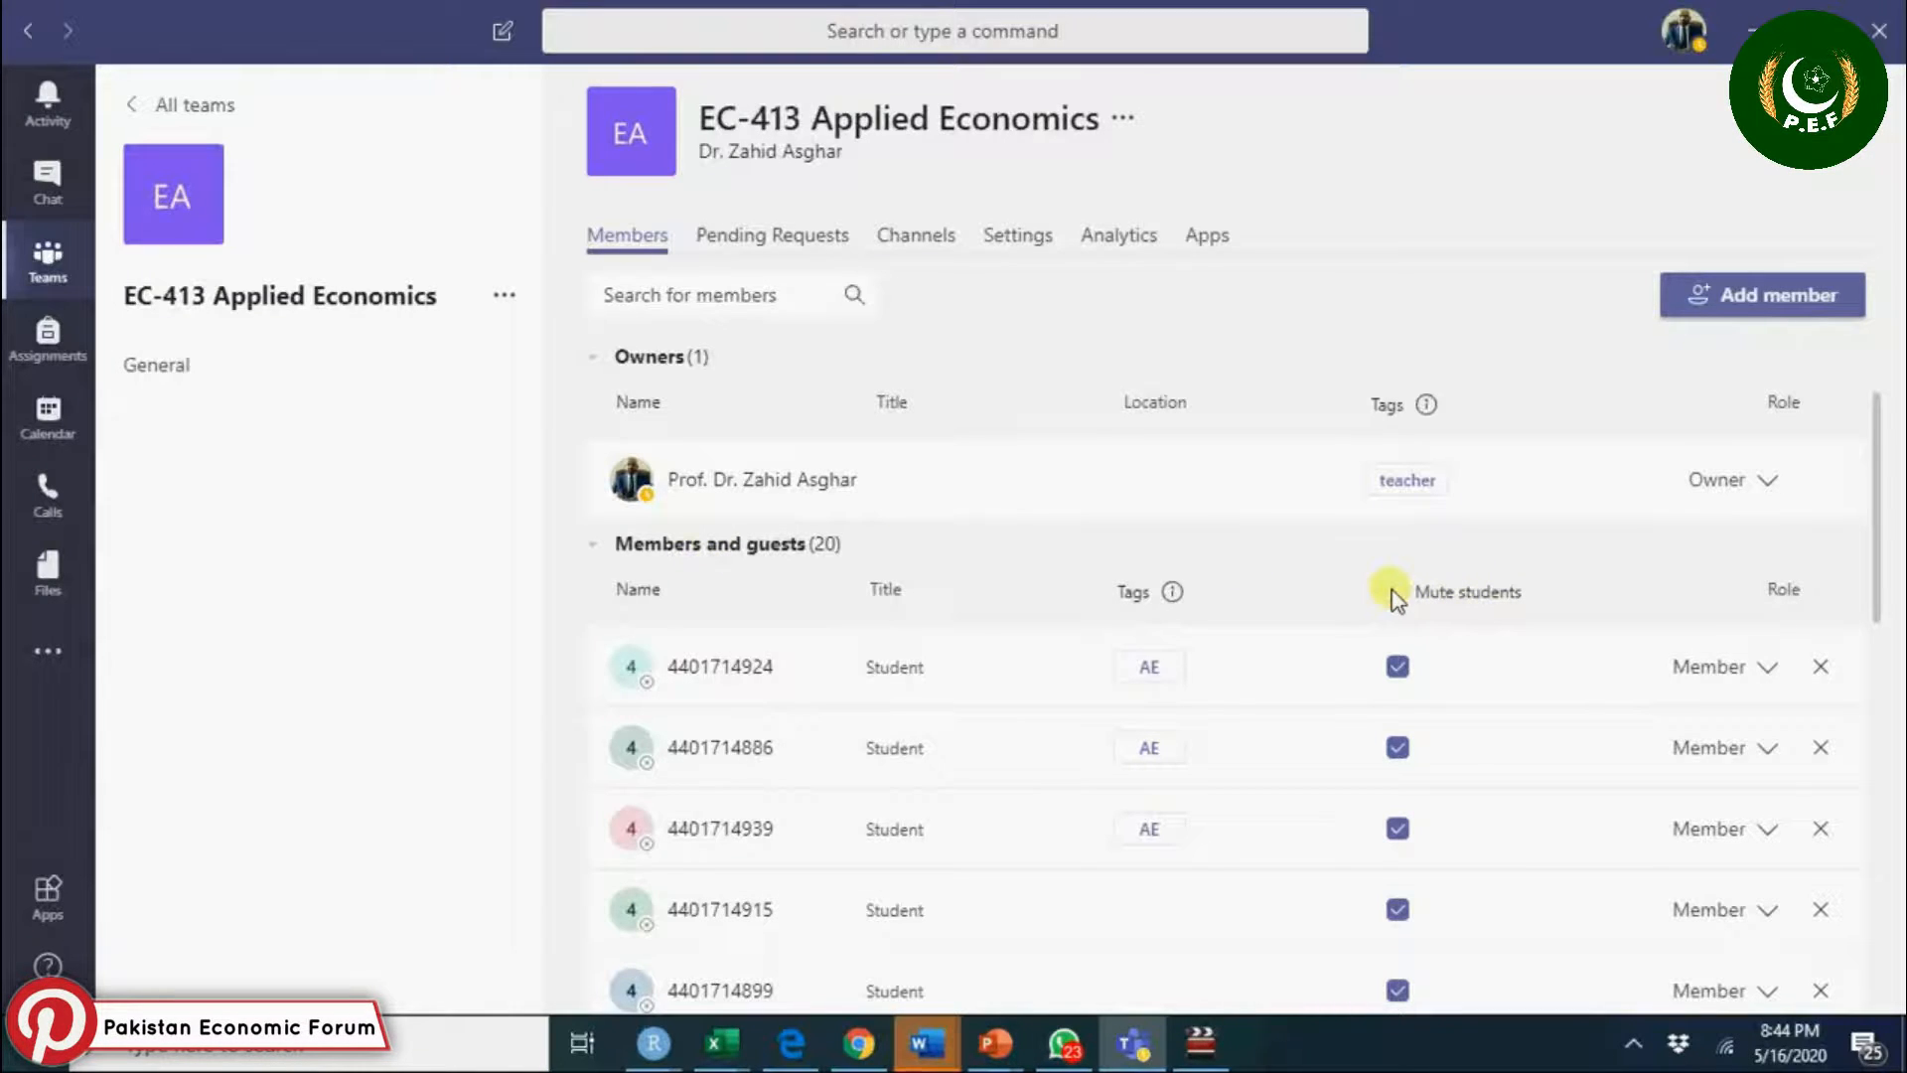
Toggle the Mute students header on and back off, leaving all students unmuted.
left_click(1397, 592)
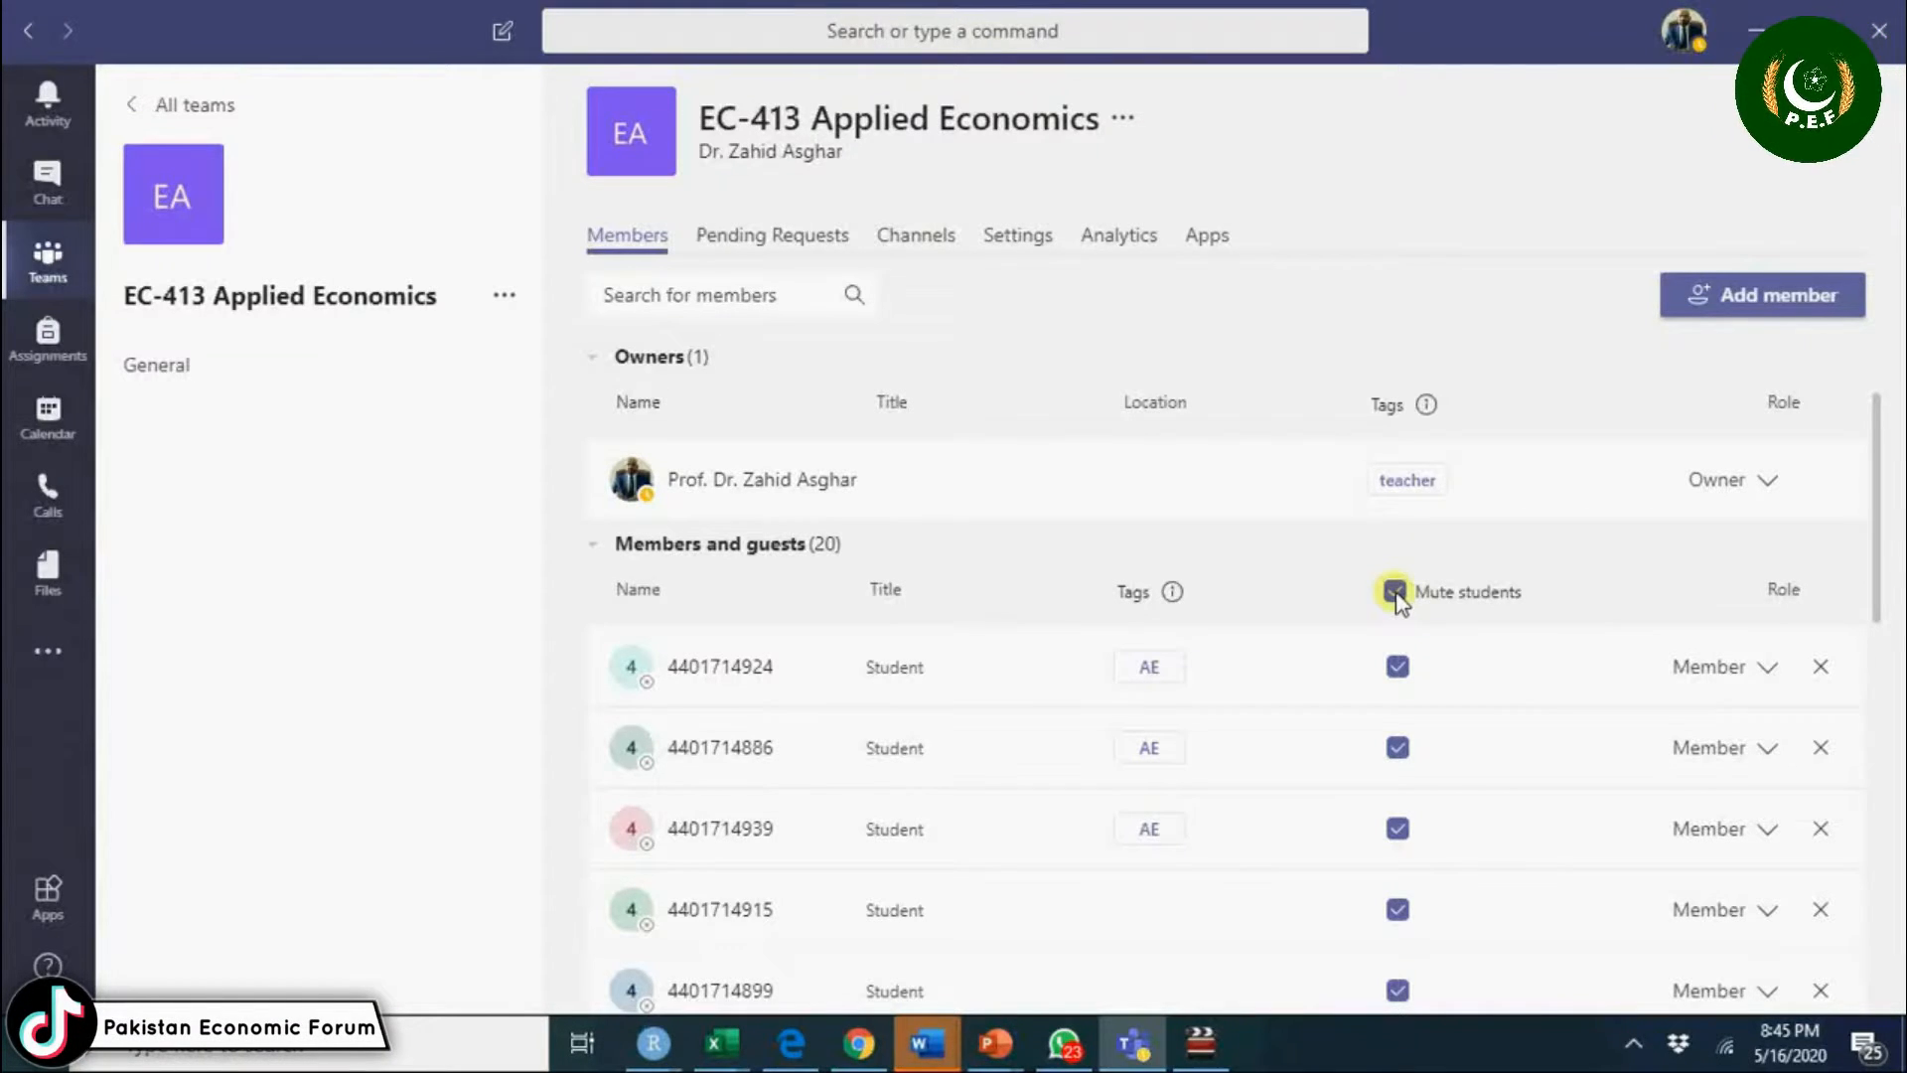
left_click(1395, 592)
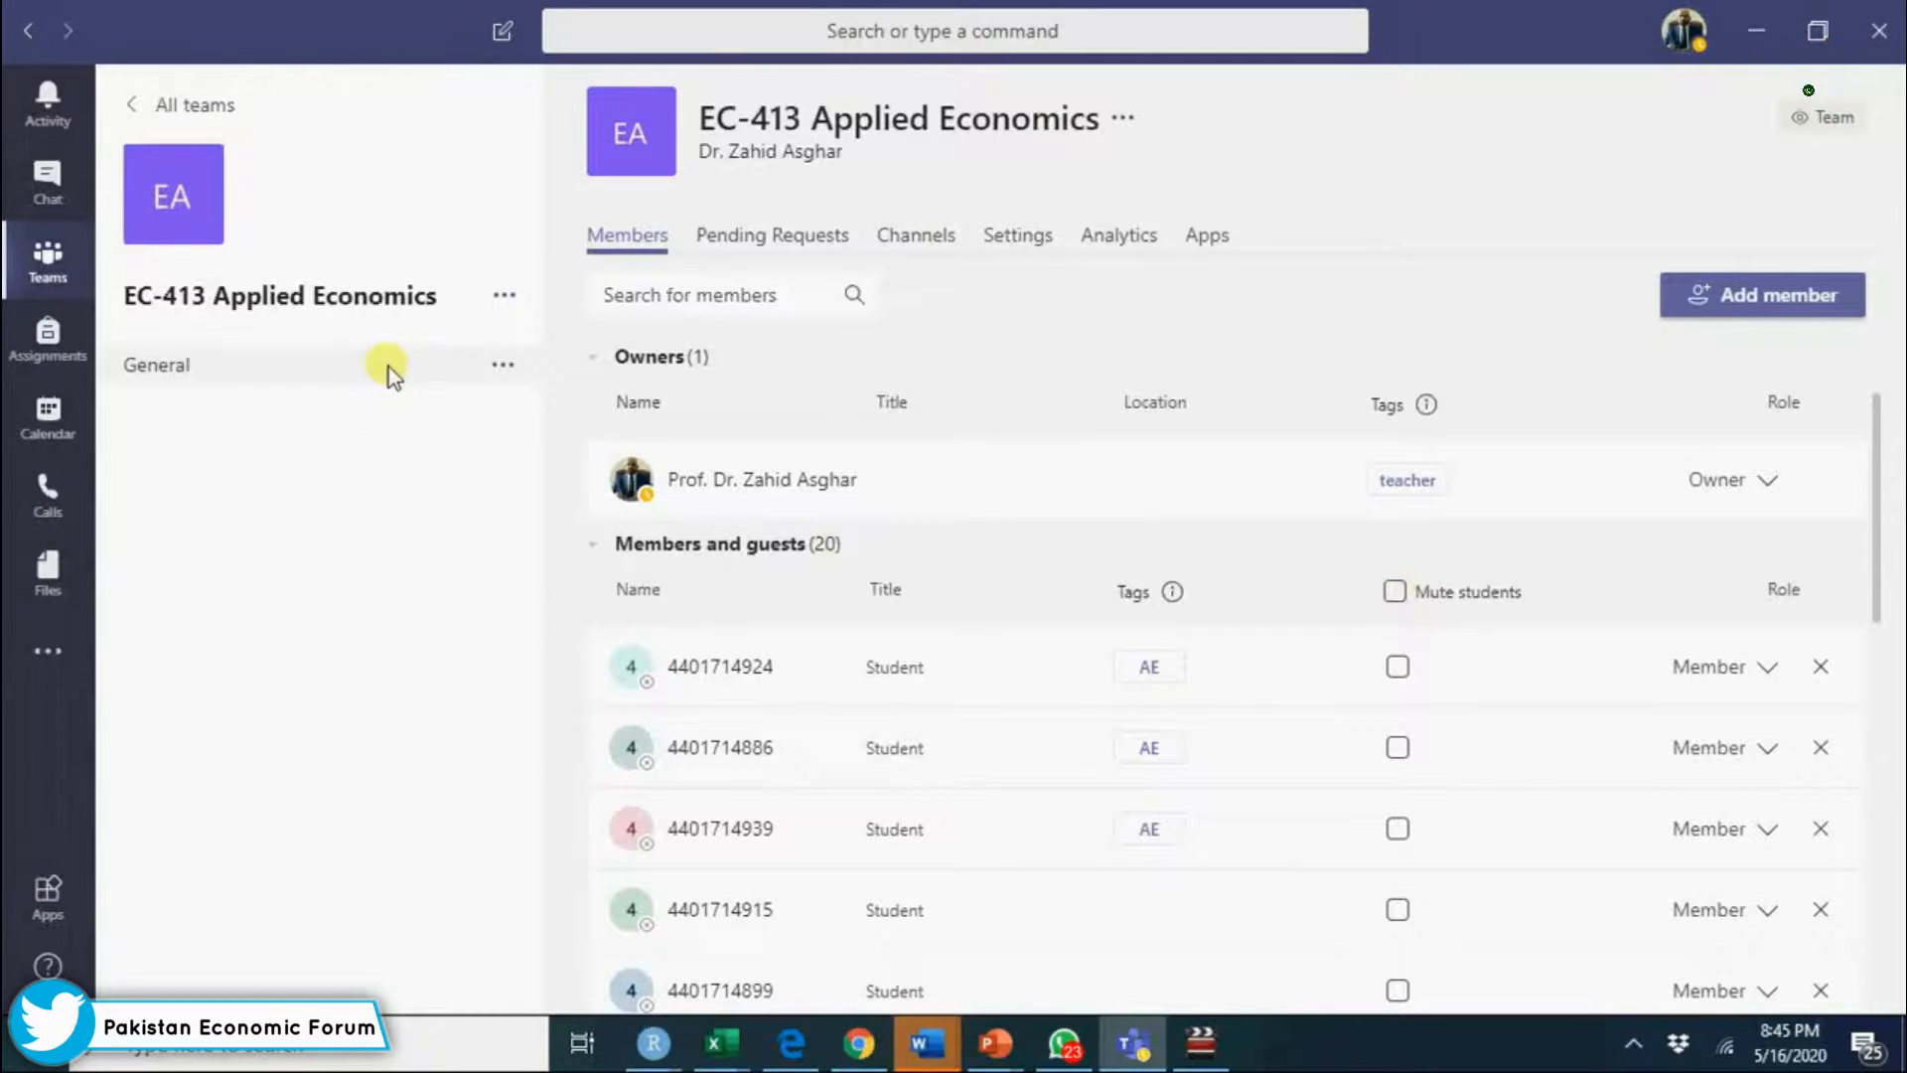
Start an instant Meet now meeting from the General channel.
left_click(154, 364)
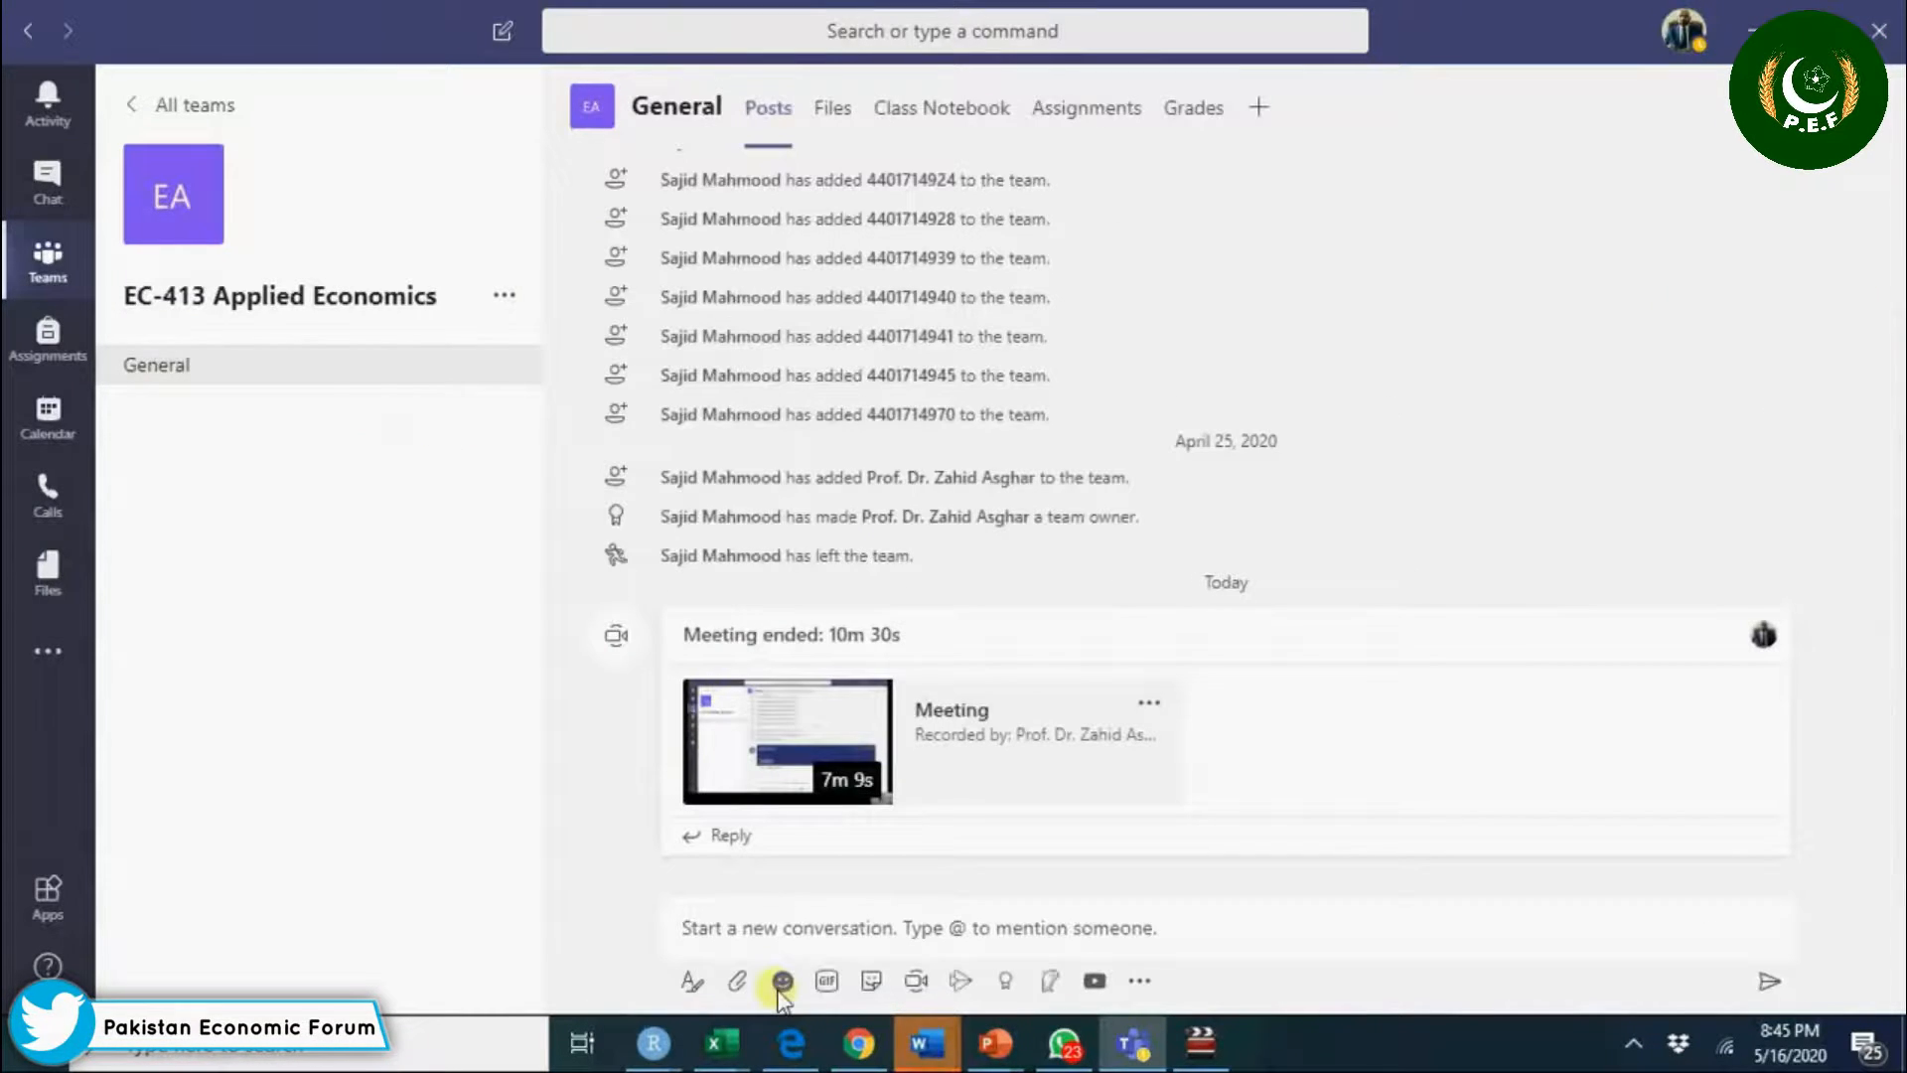
mouse_move(914, 980)
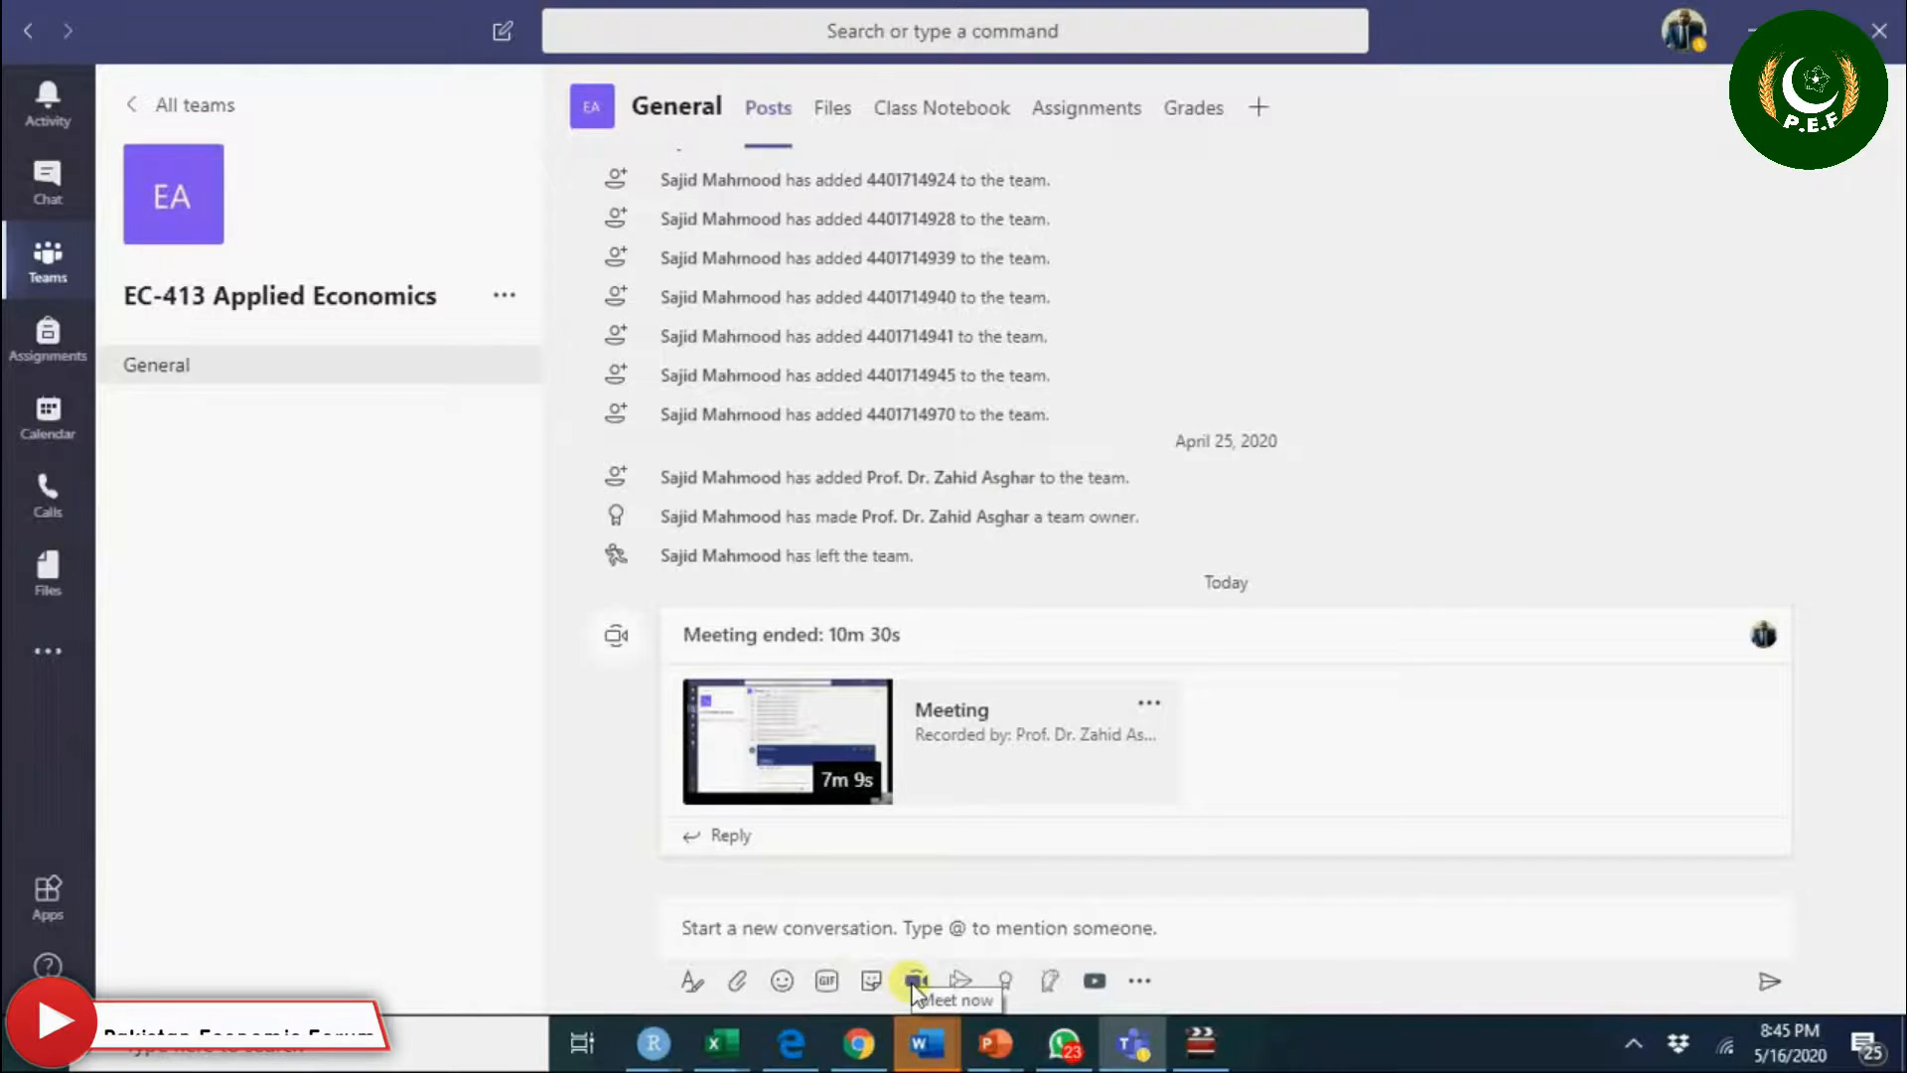
left_click(914, 979)
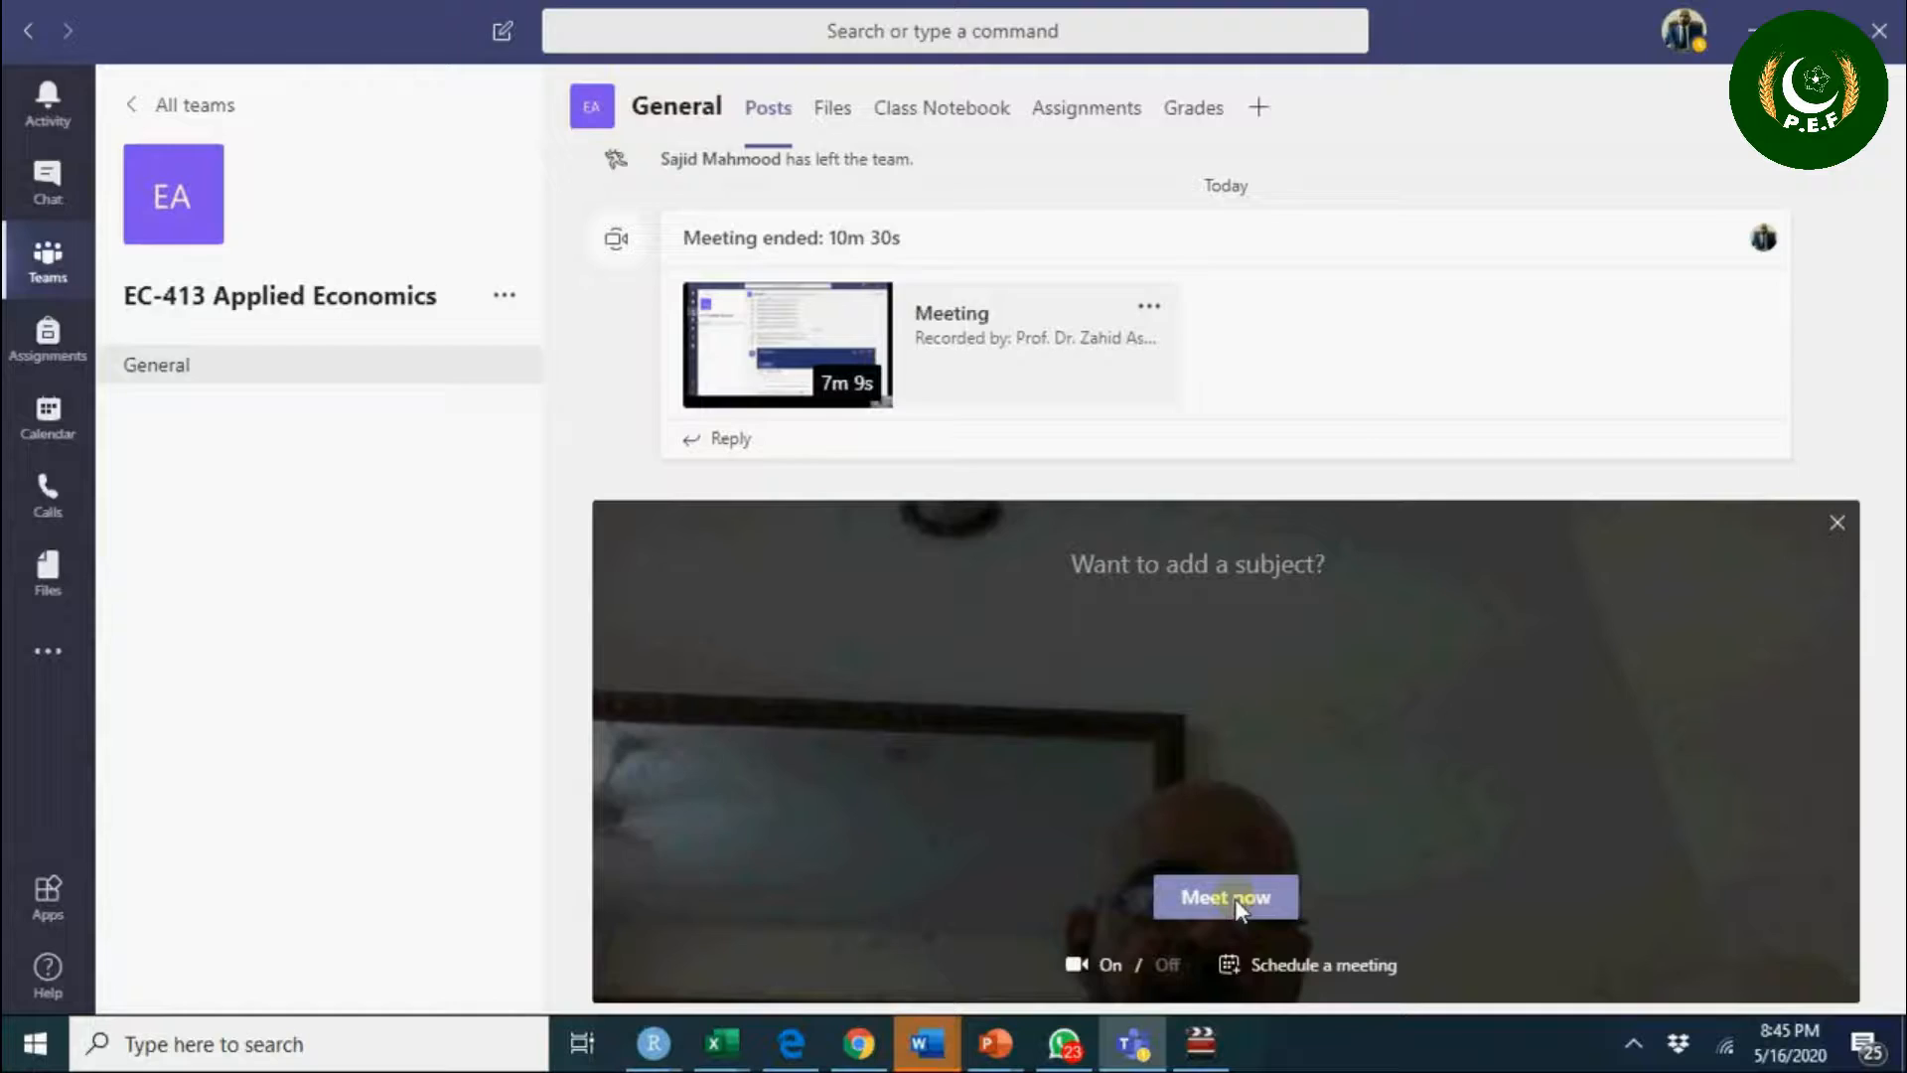
left_click(1224, 896)
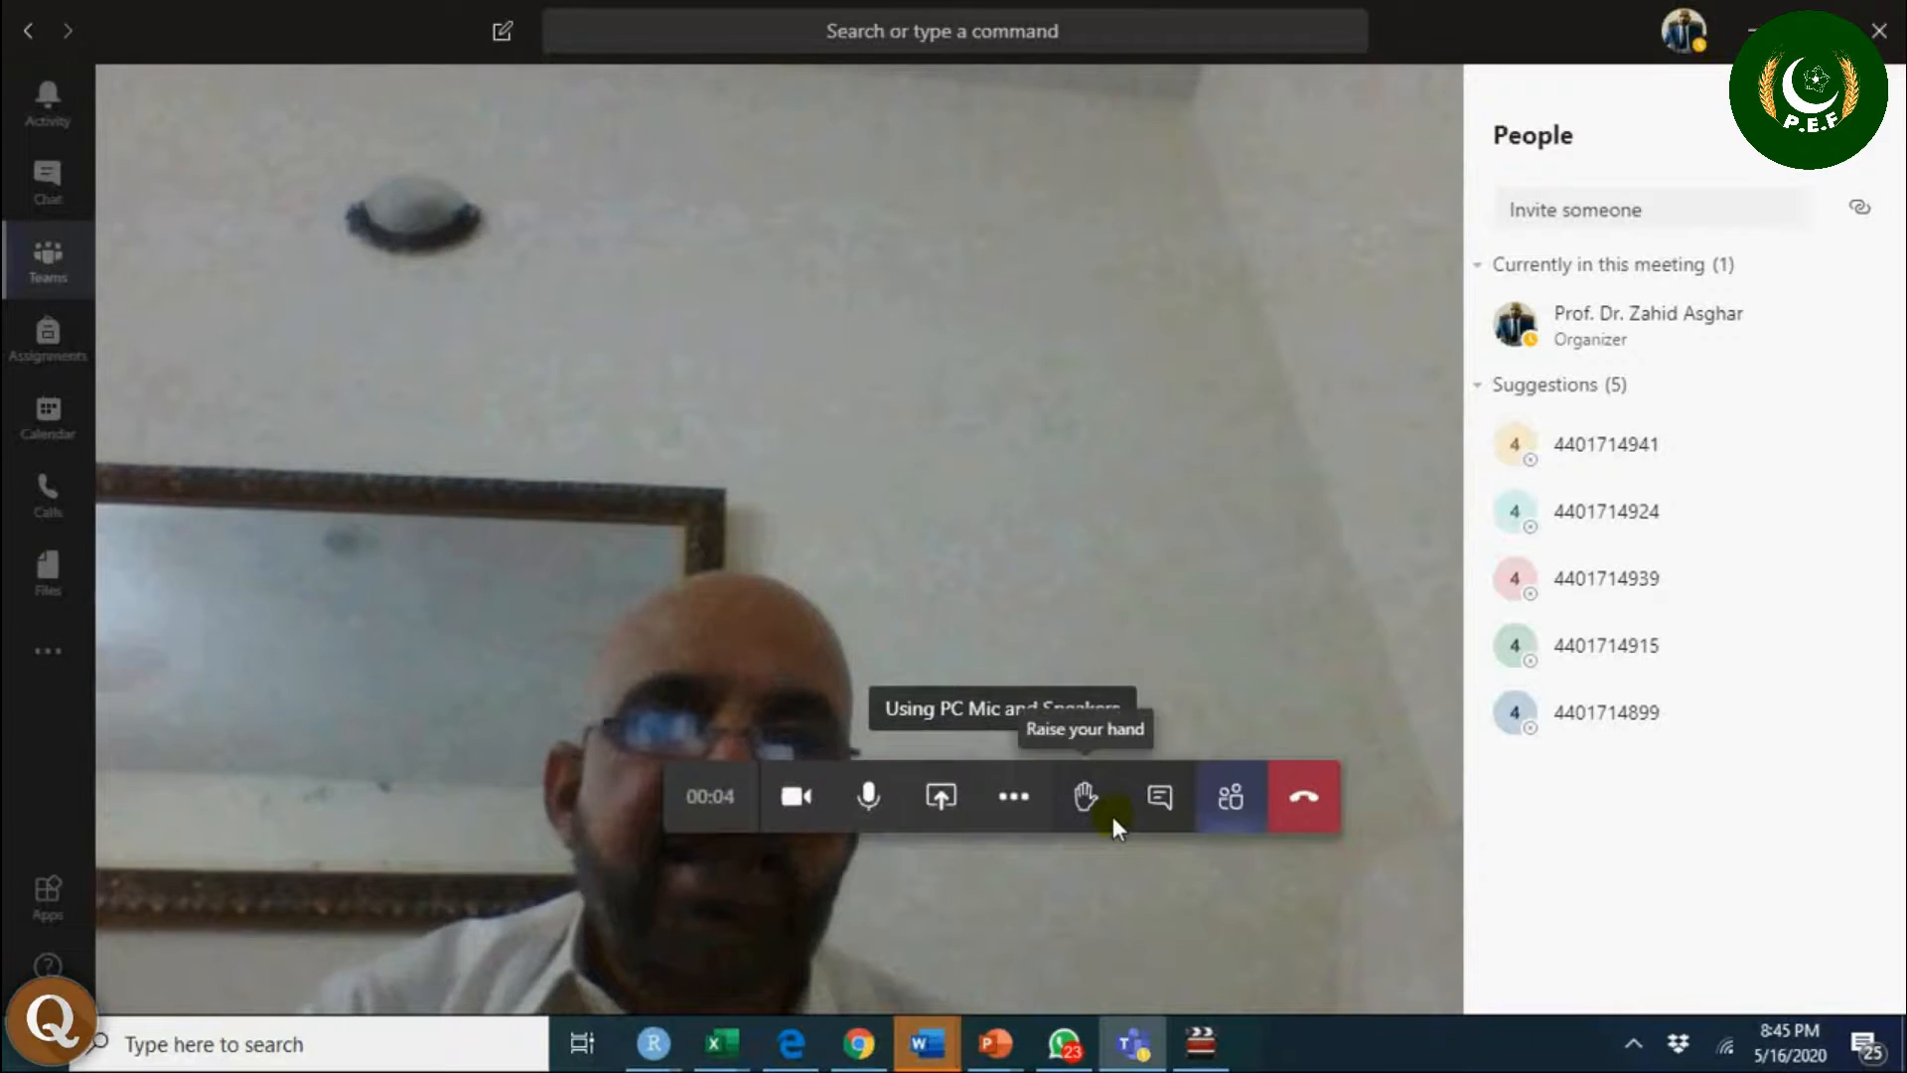
mouse_move(1229, 796)
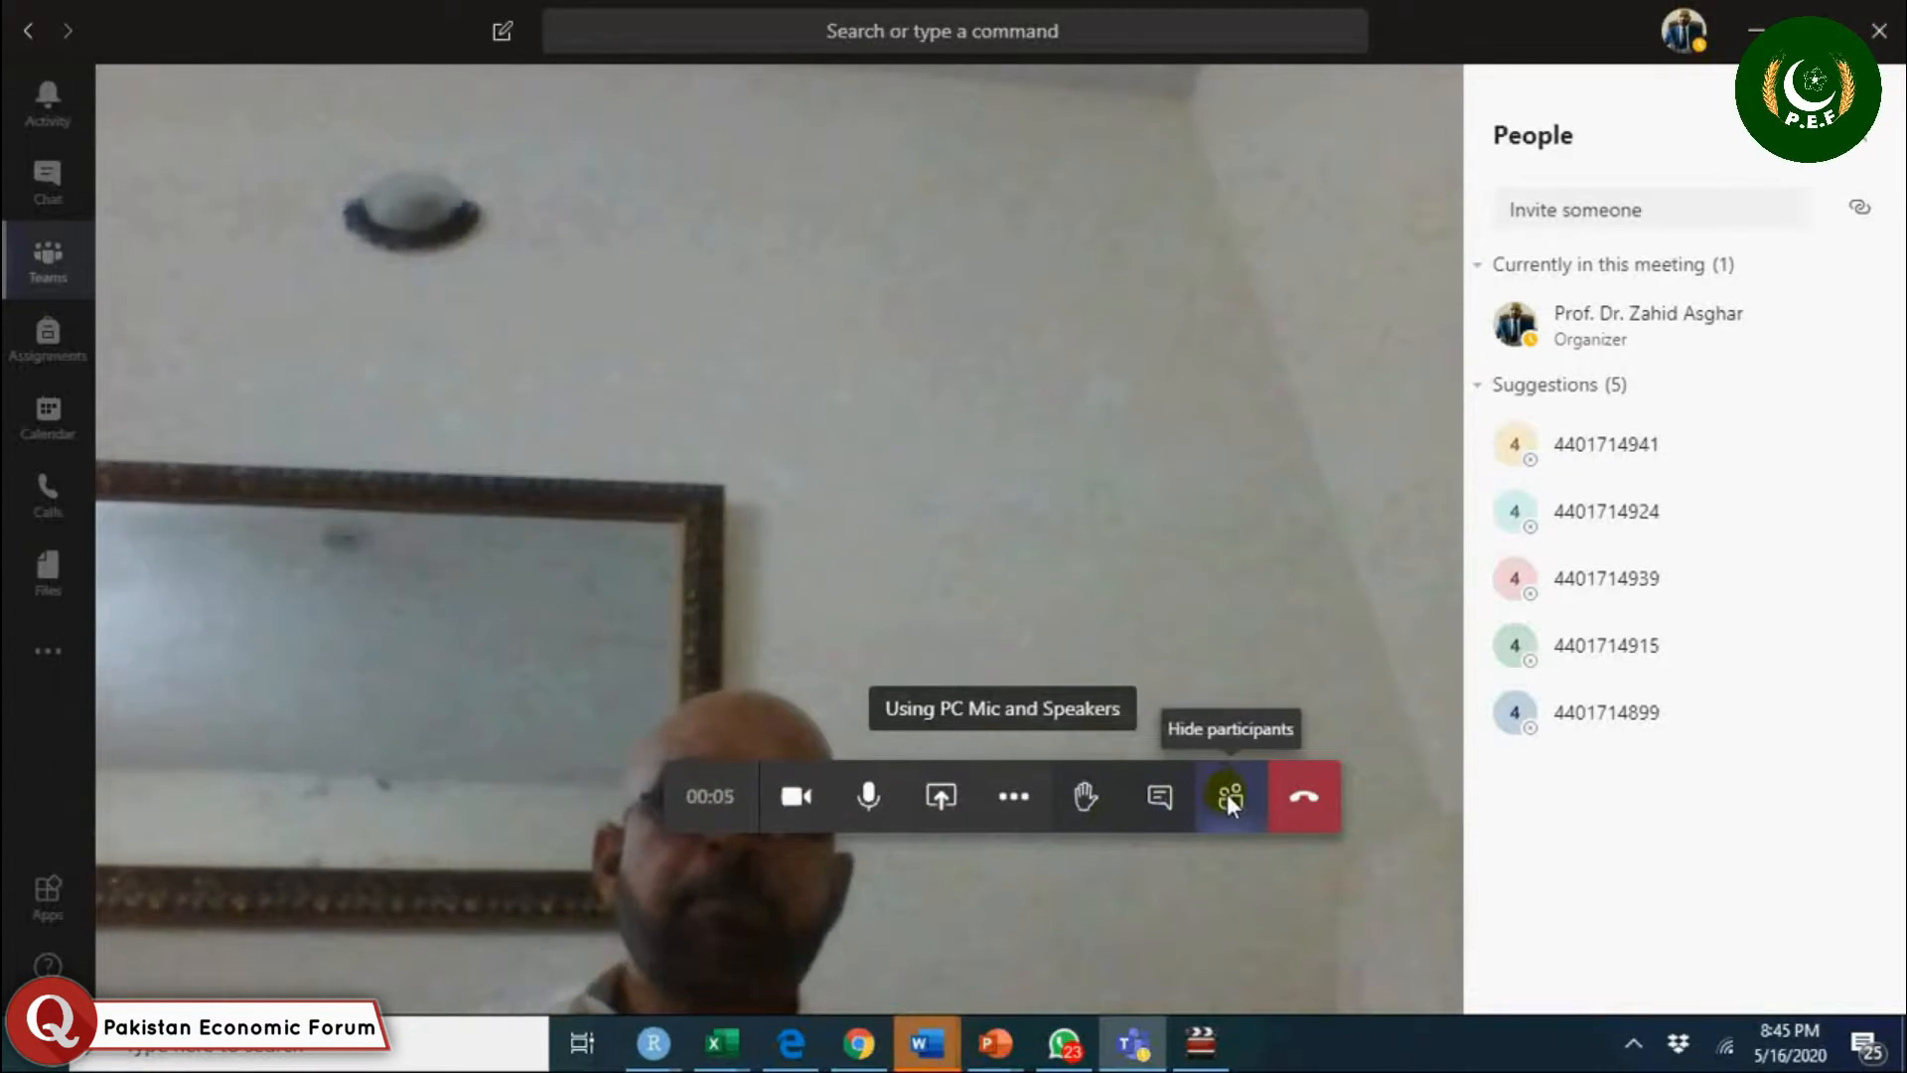
Hide the meeting's participant list.
left_click(1228, 797)
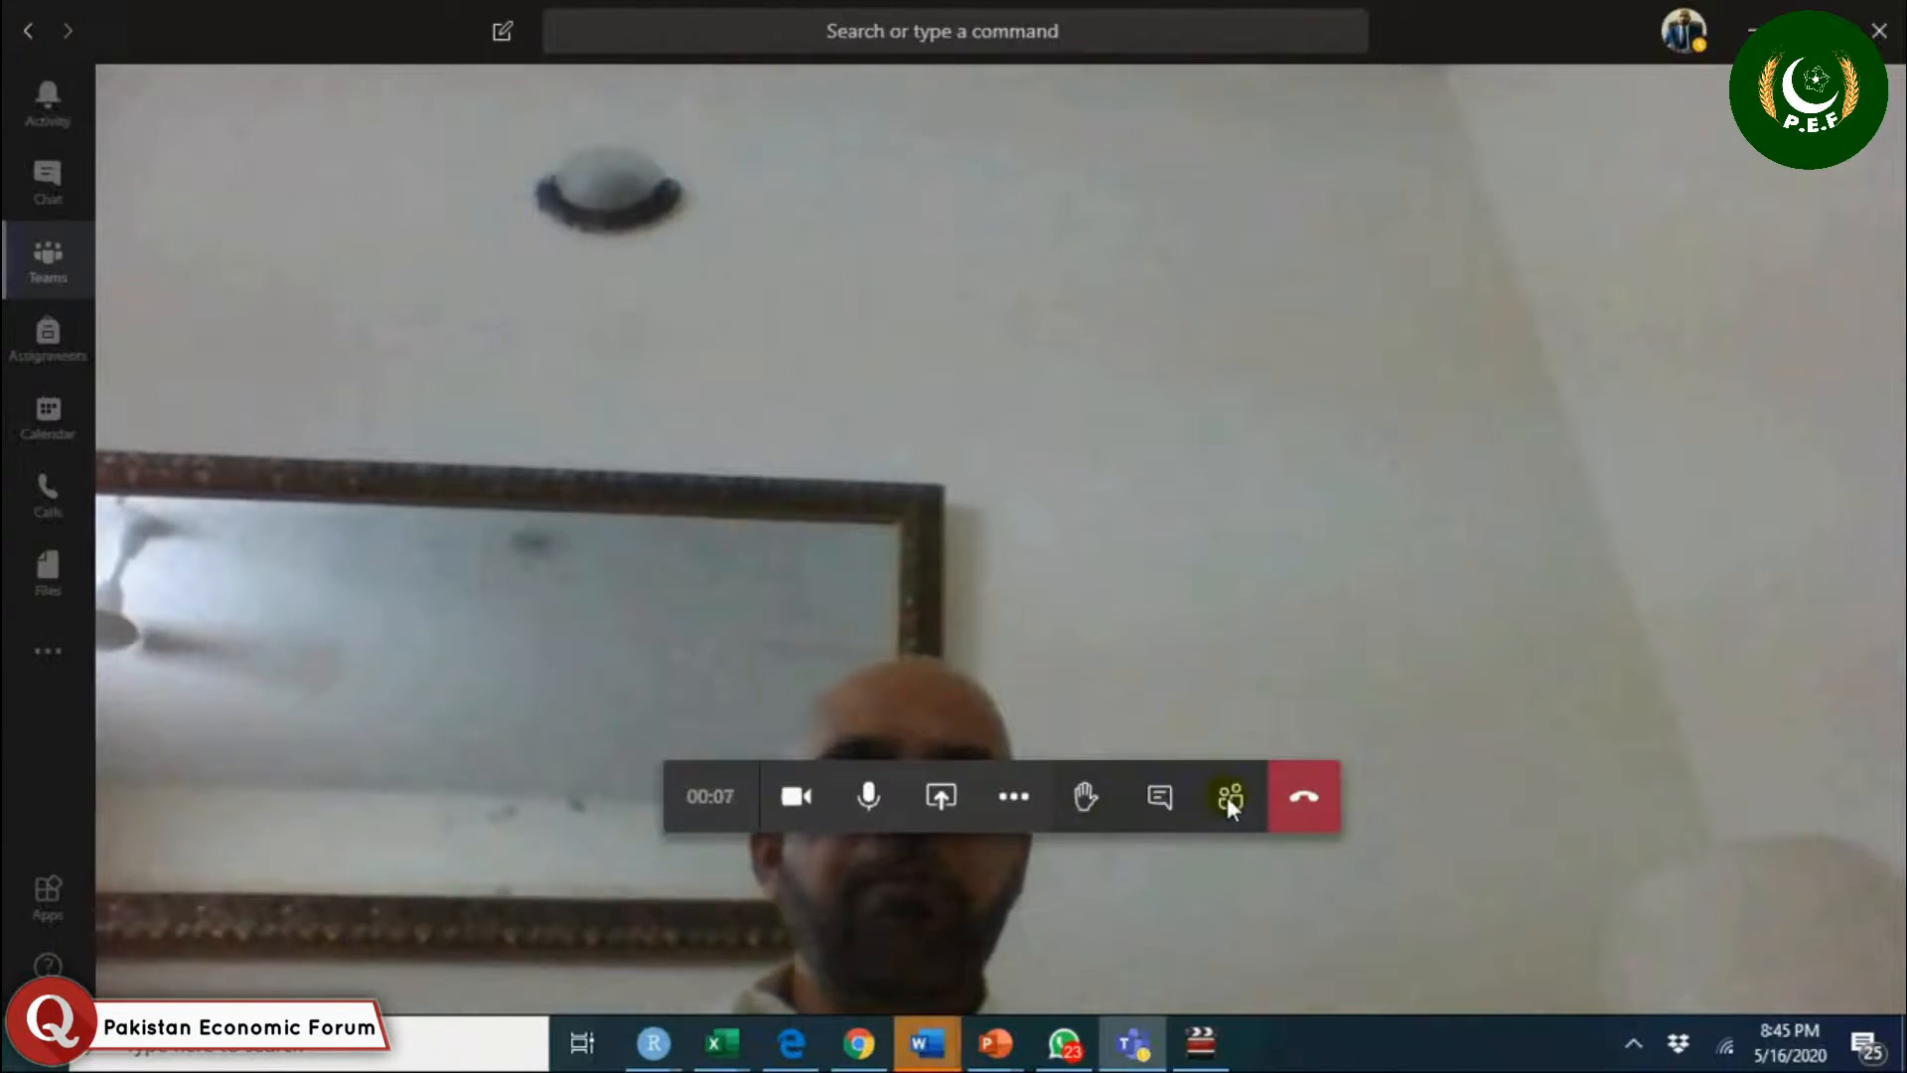
left_click(1228, 795)
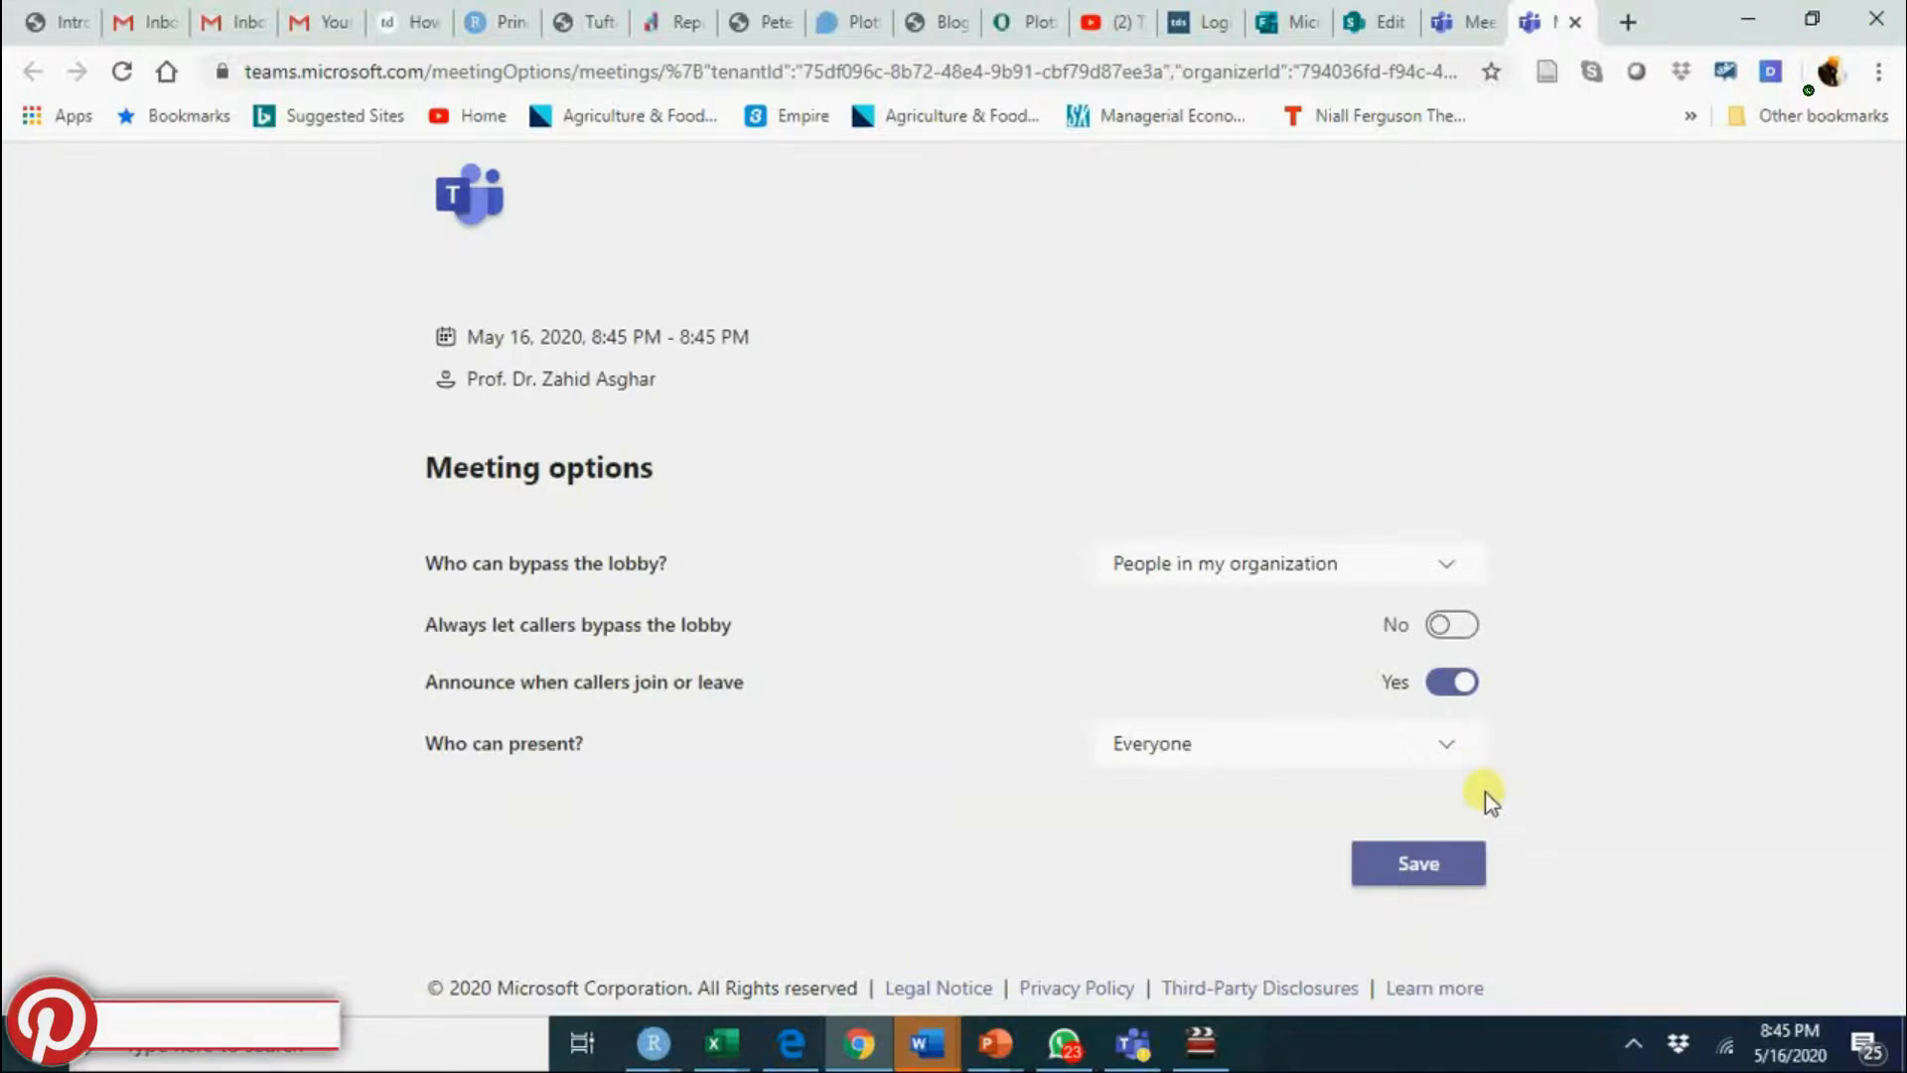
mouse_move(1448, 745)
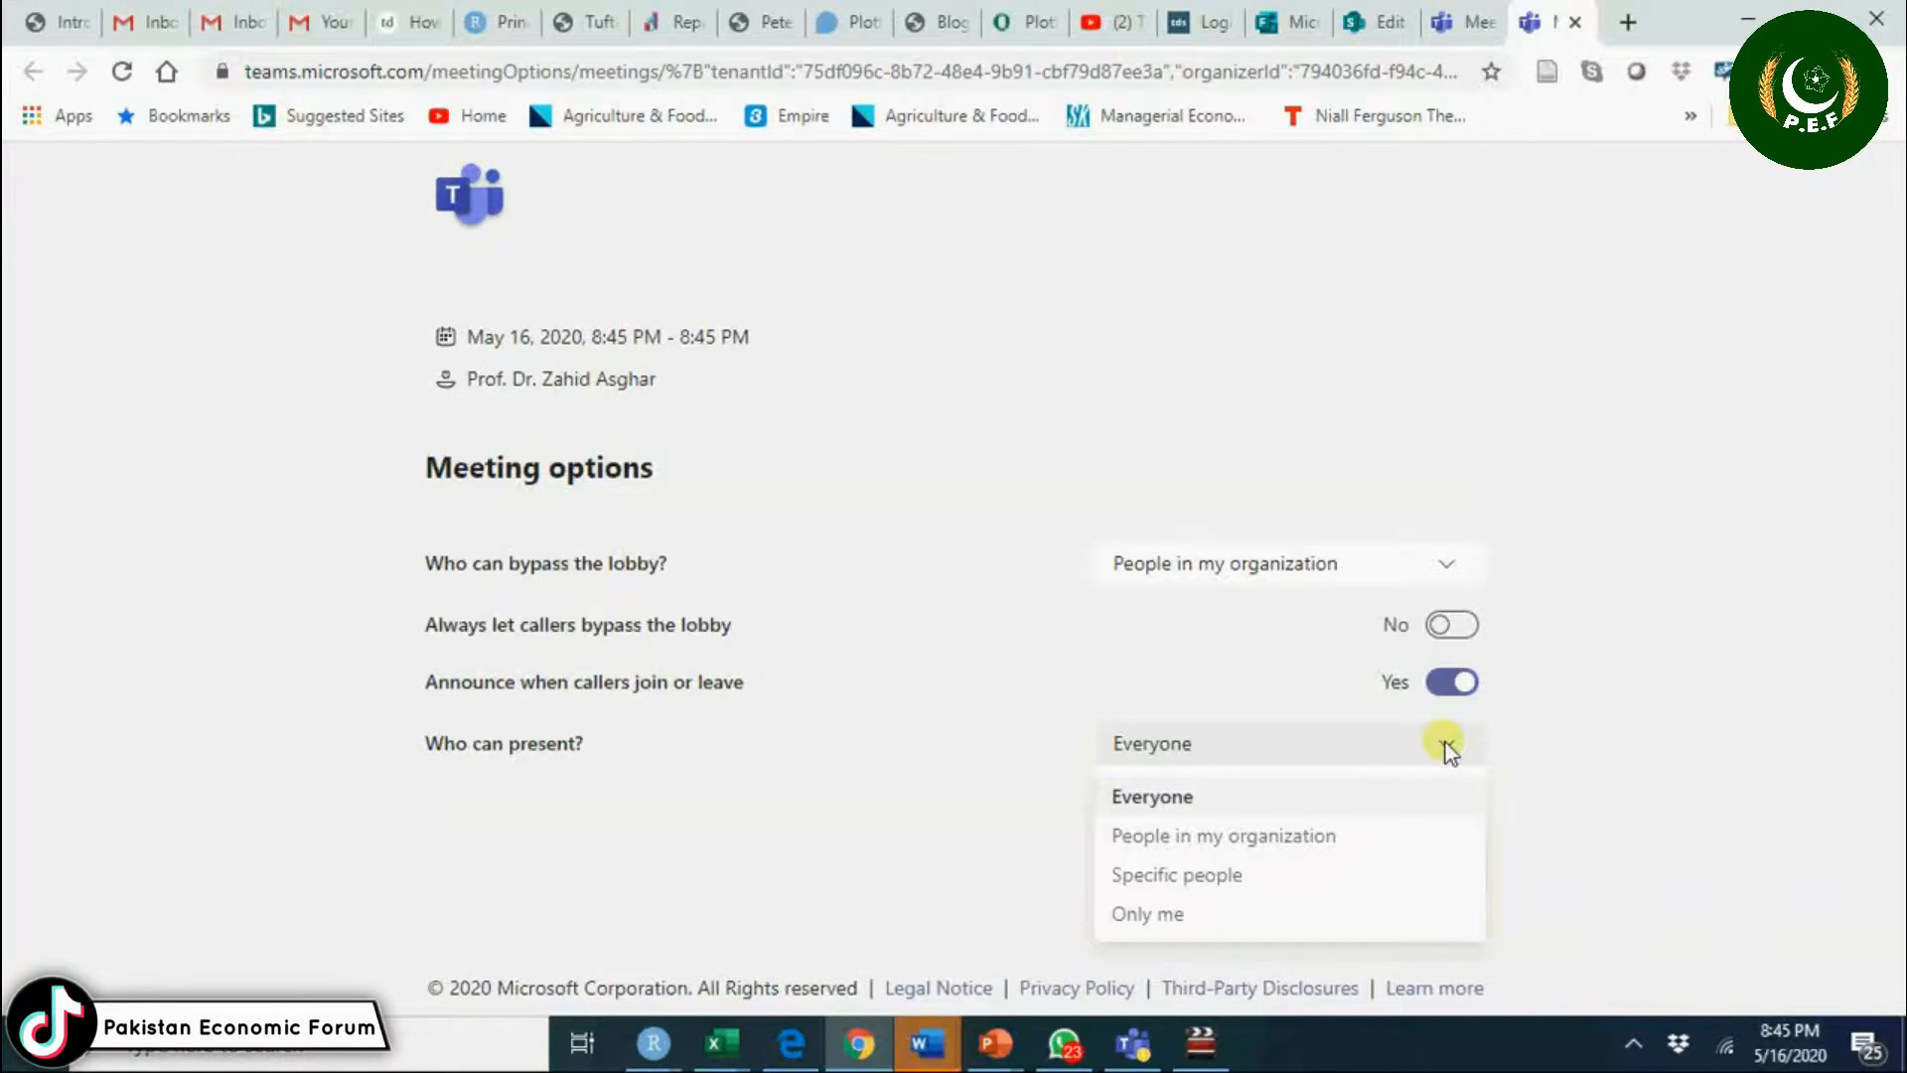
mouse_move(1409, 797)
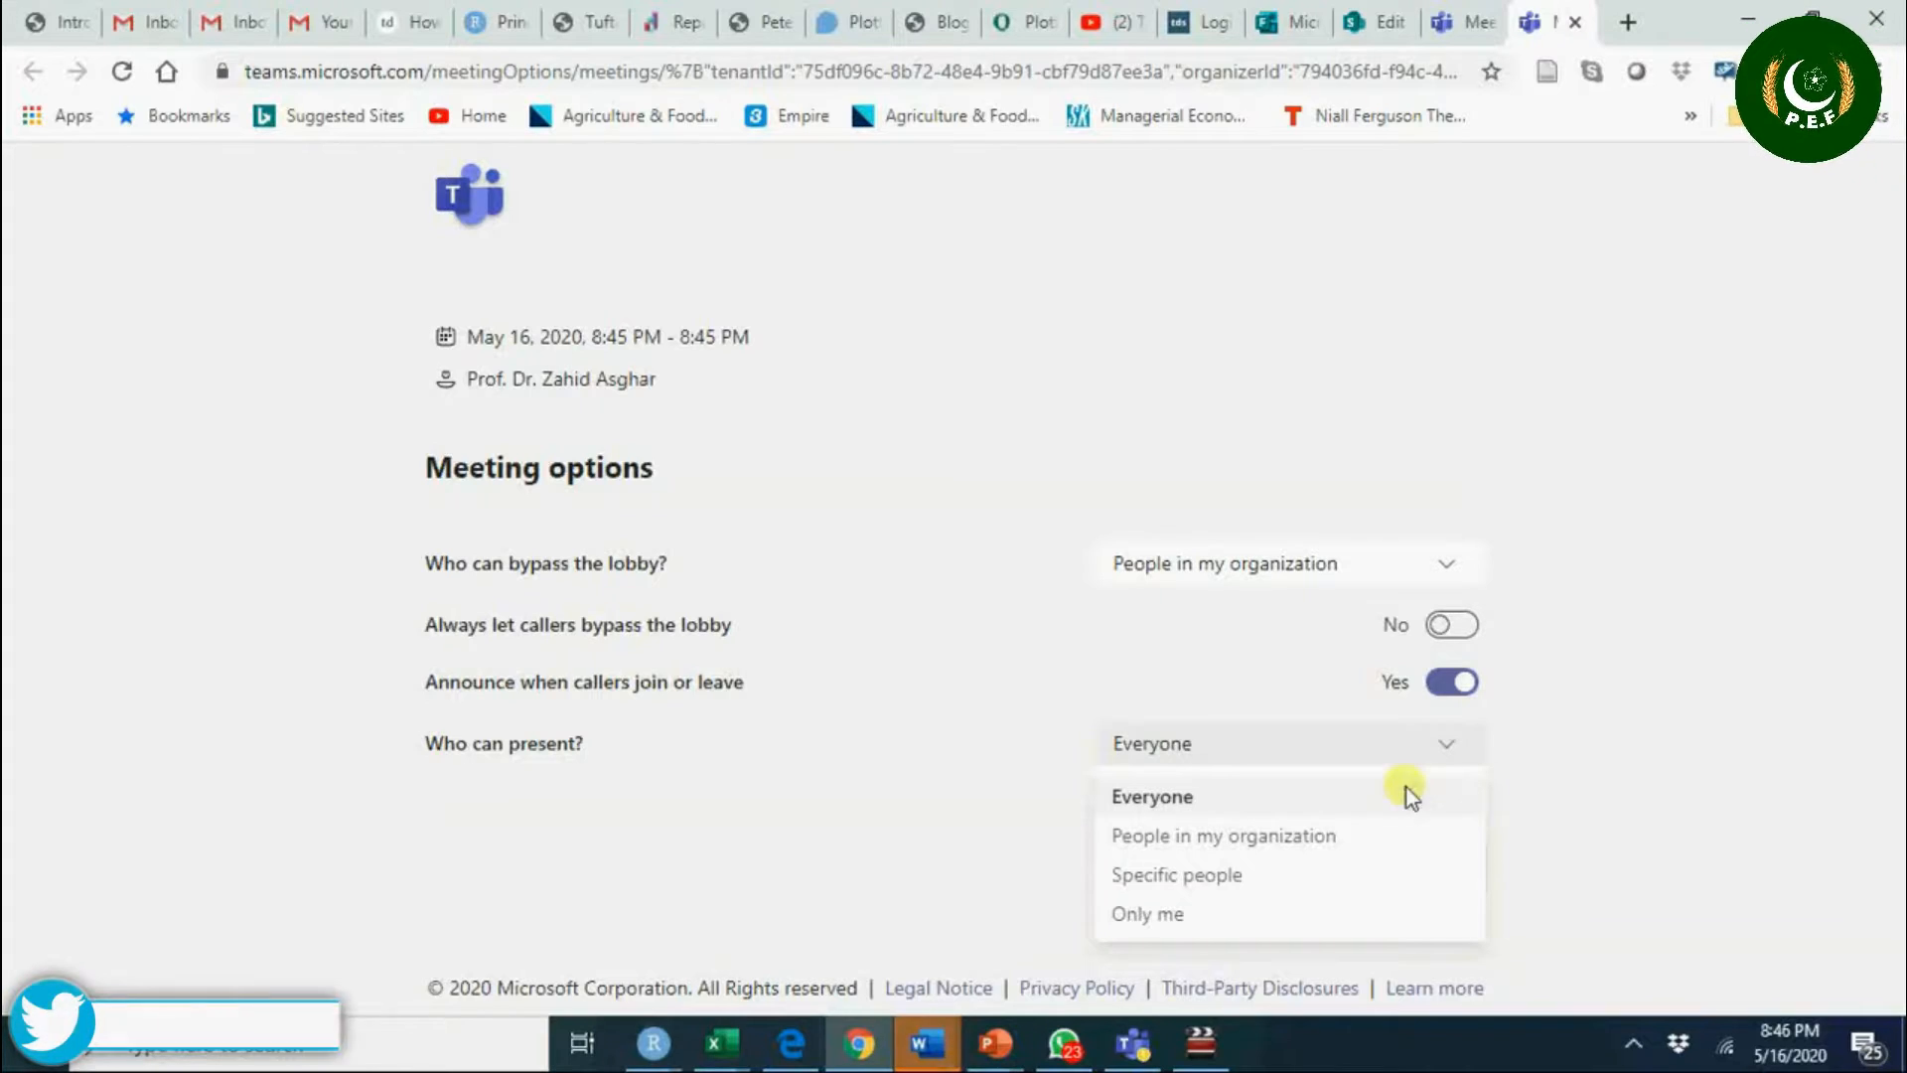
mouse_move(1216, 914)
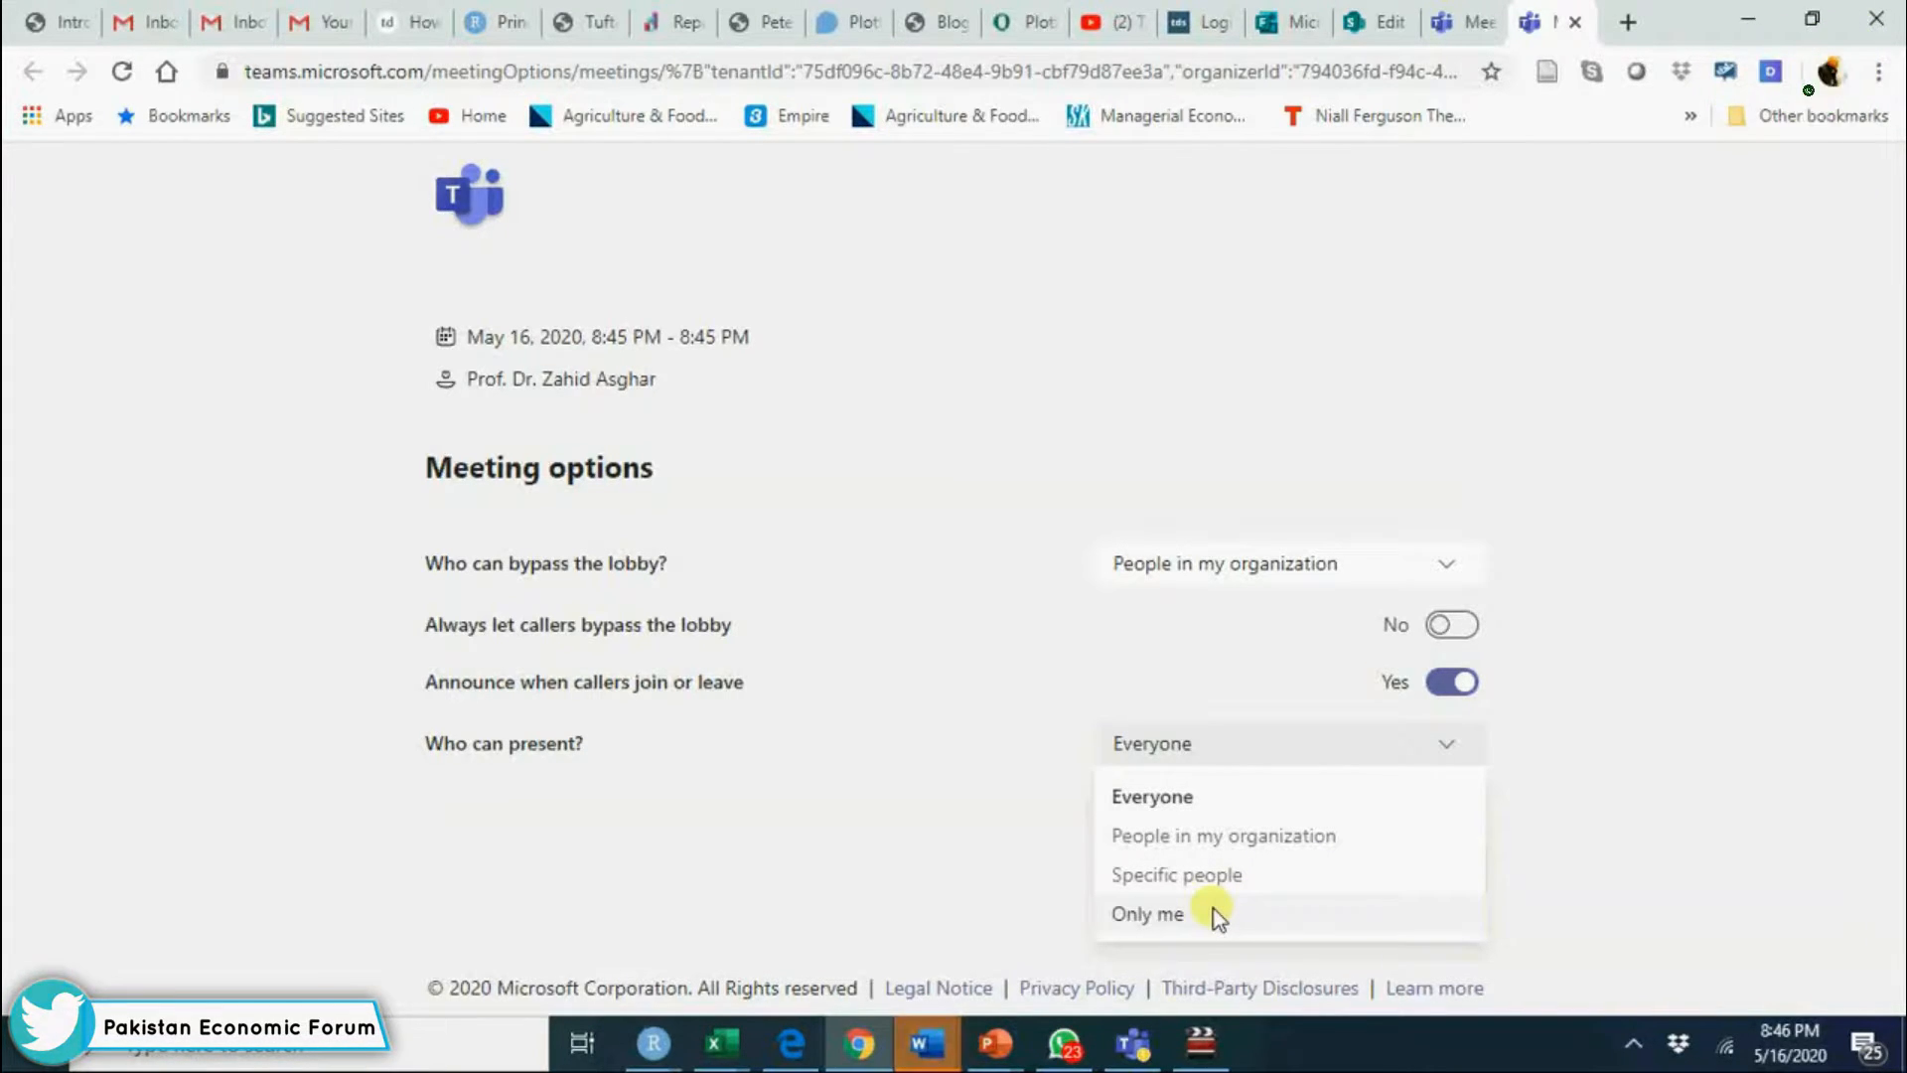
Set Who can present to Only me and save the meeting options.
left_click(1146, 914)
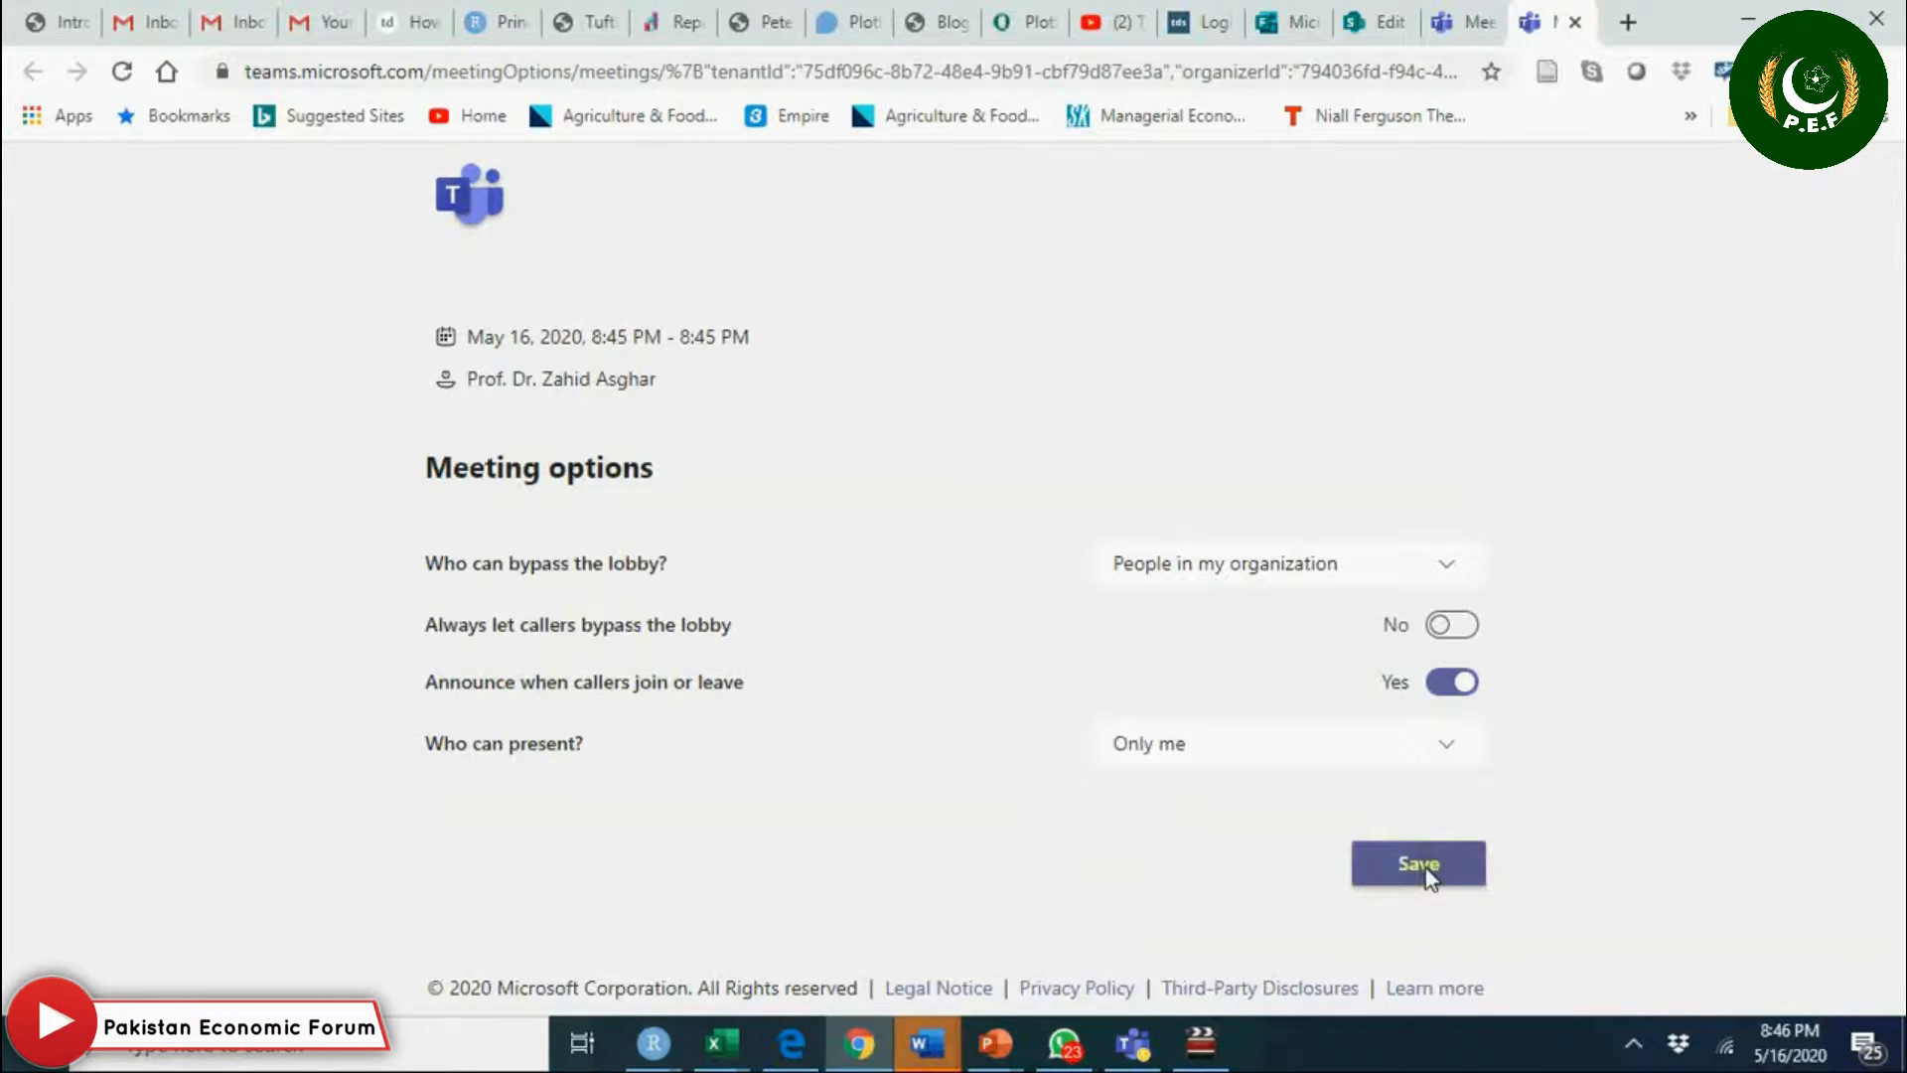
left_click(1416, 865)
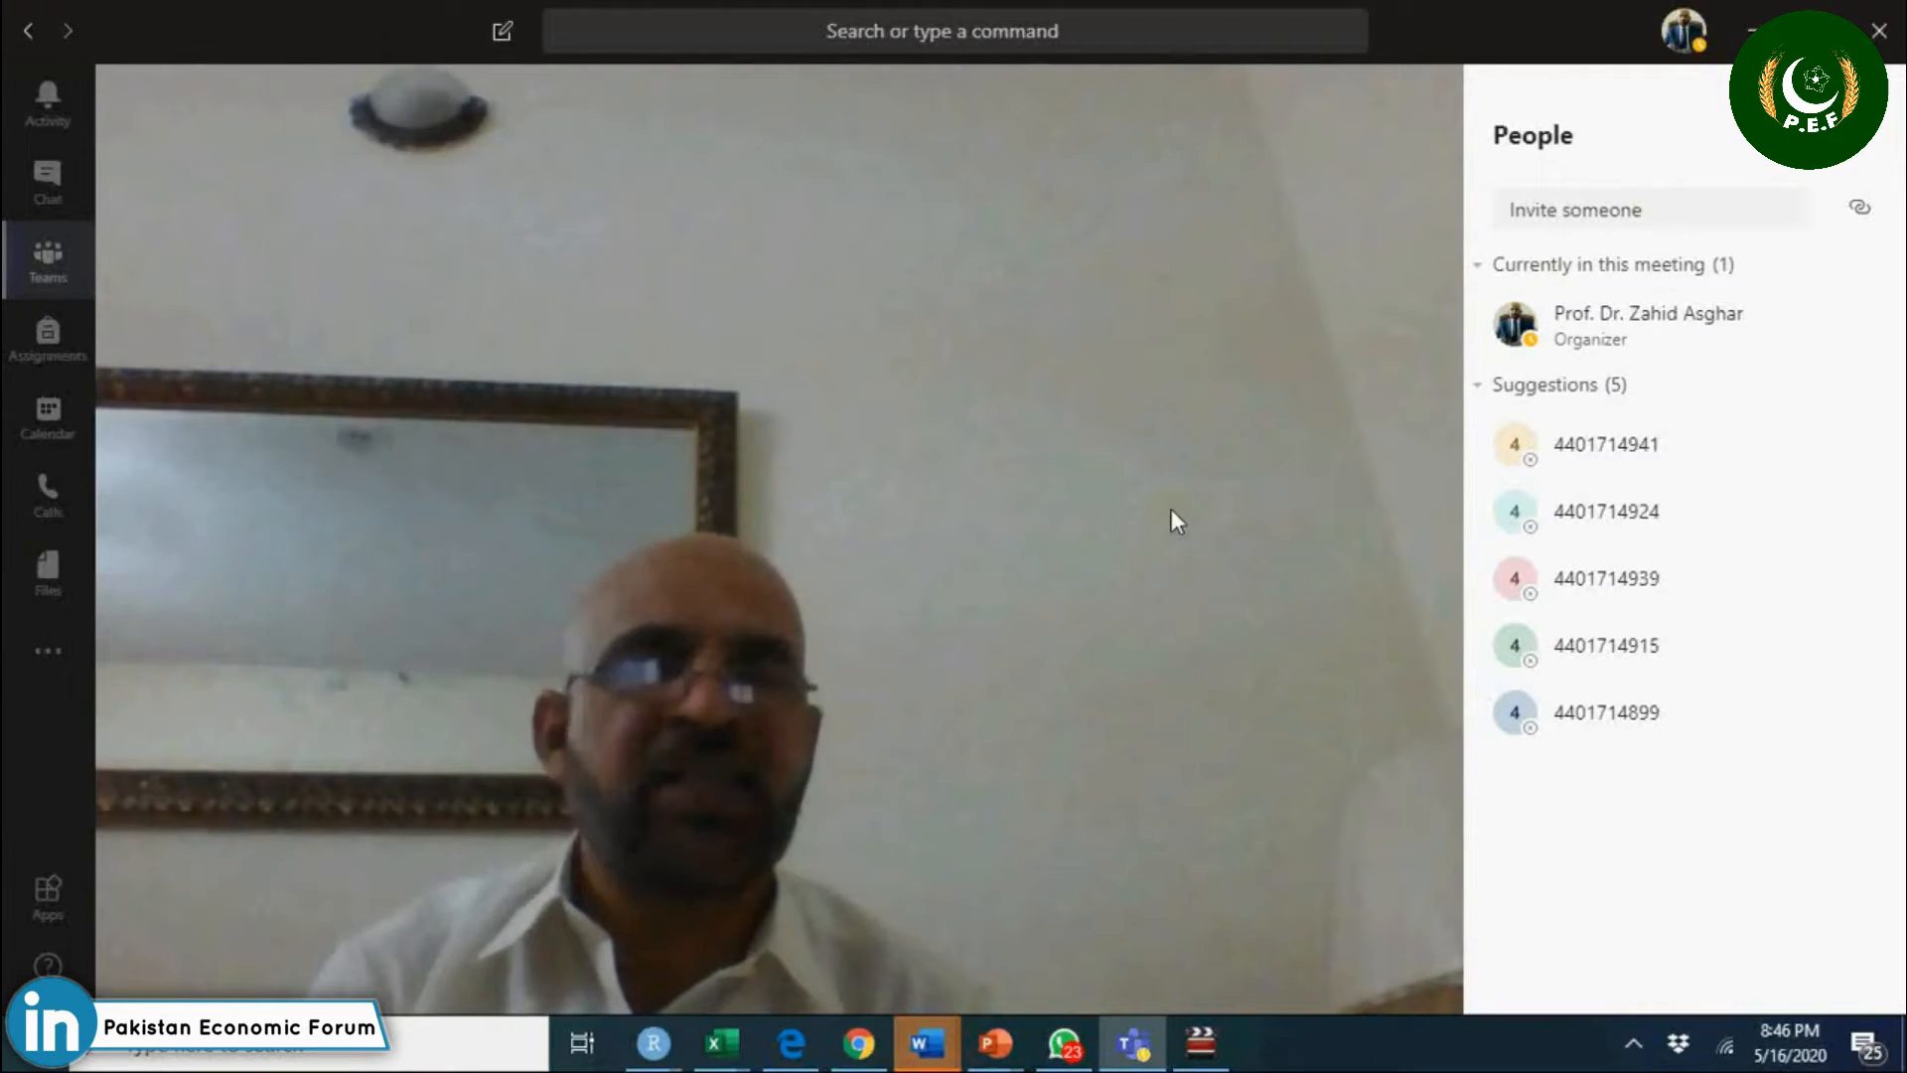
mouse_move(1190, 533)
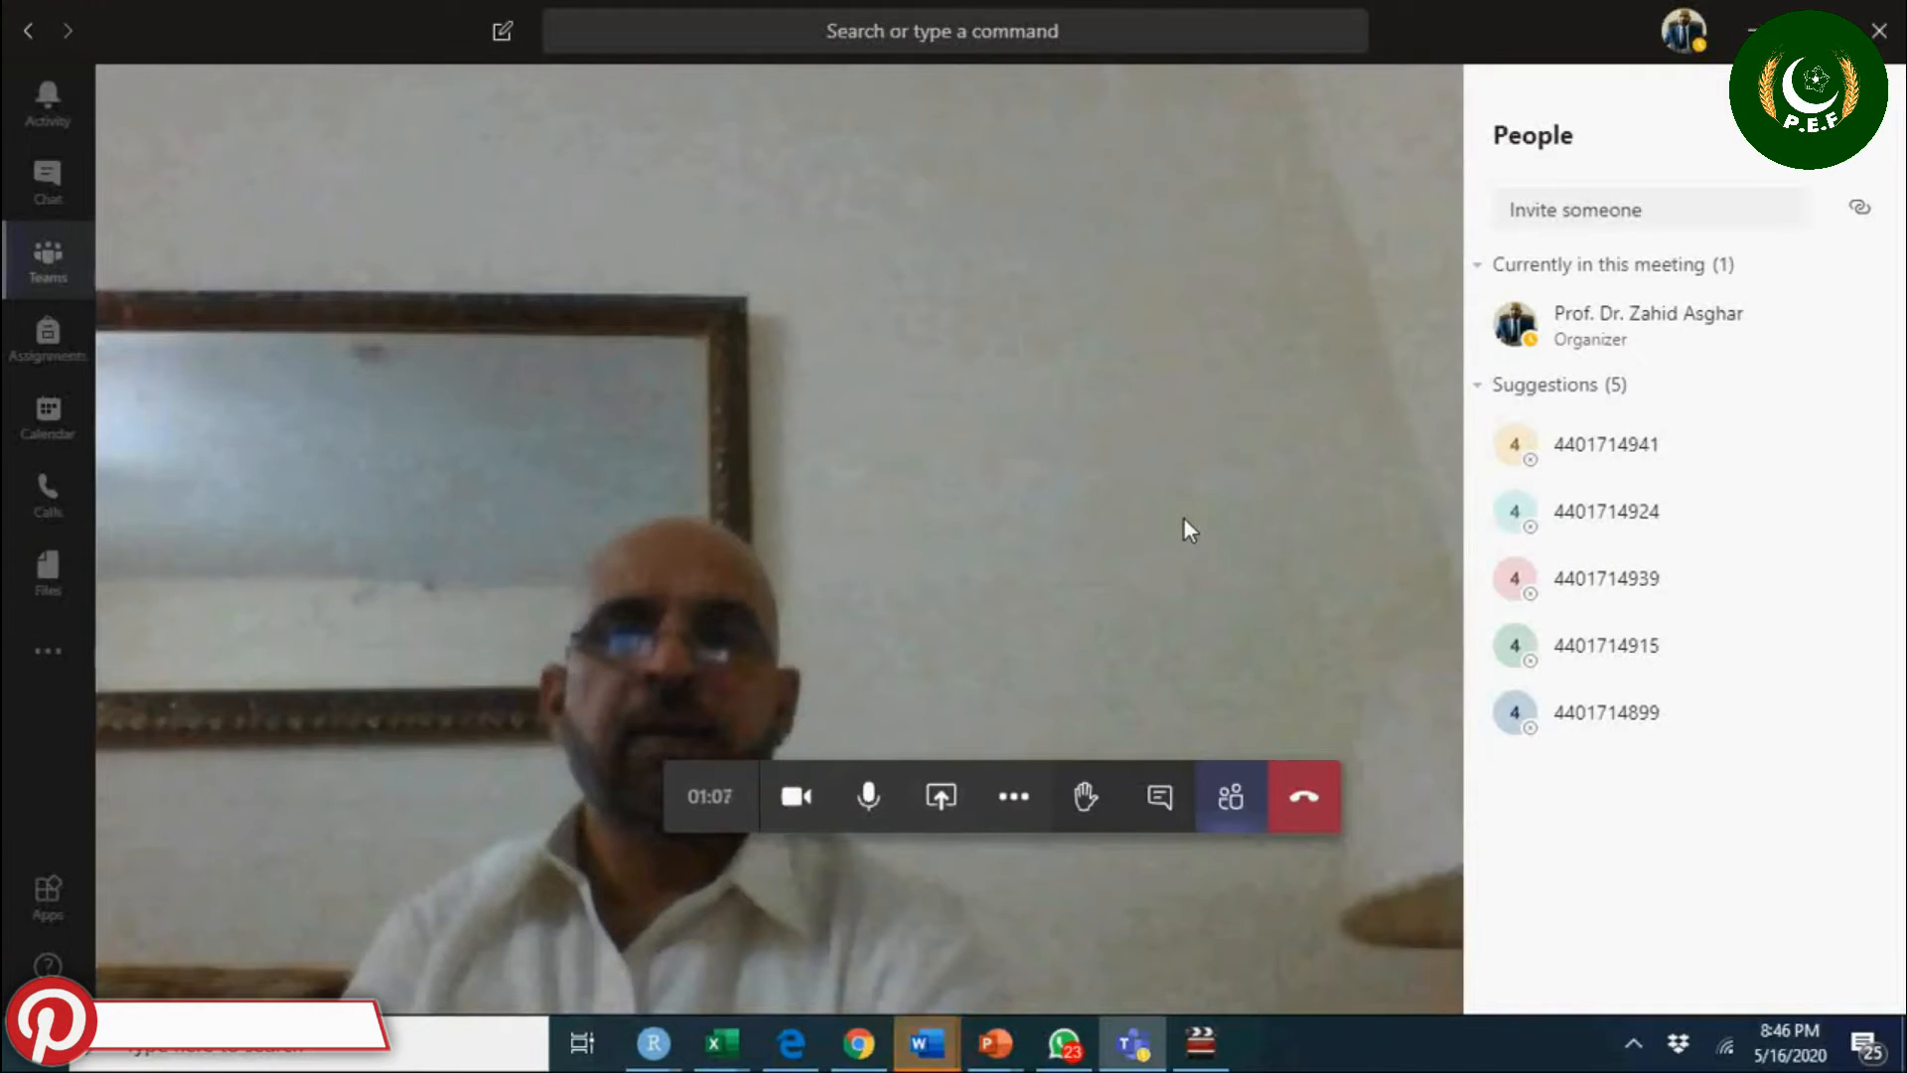
mouse_move(1013, 795)
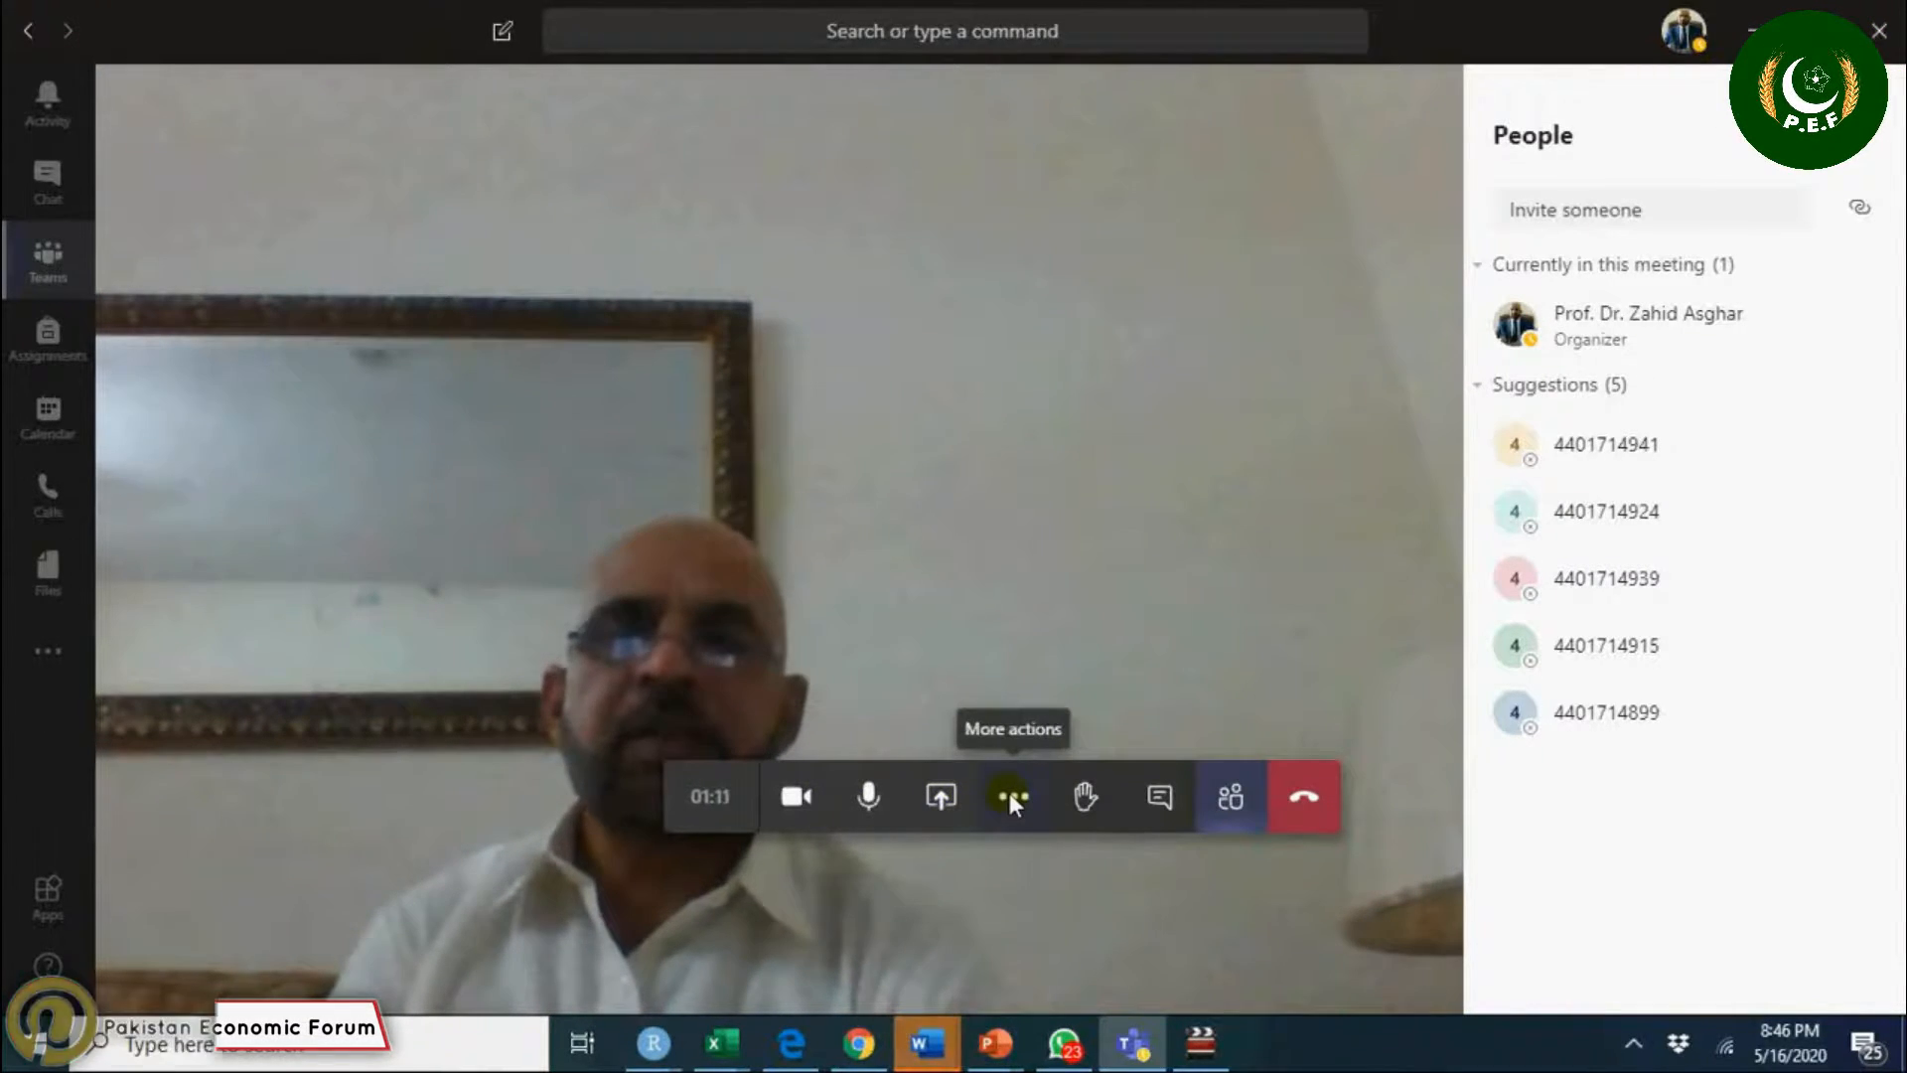
Show background effects from the meeting's More actions menu.
left_click(1012, 797)
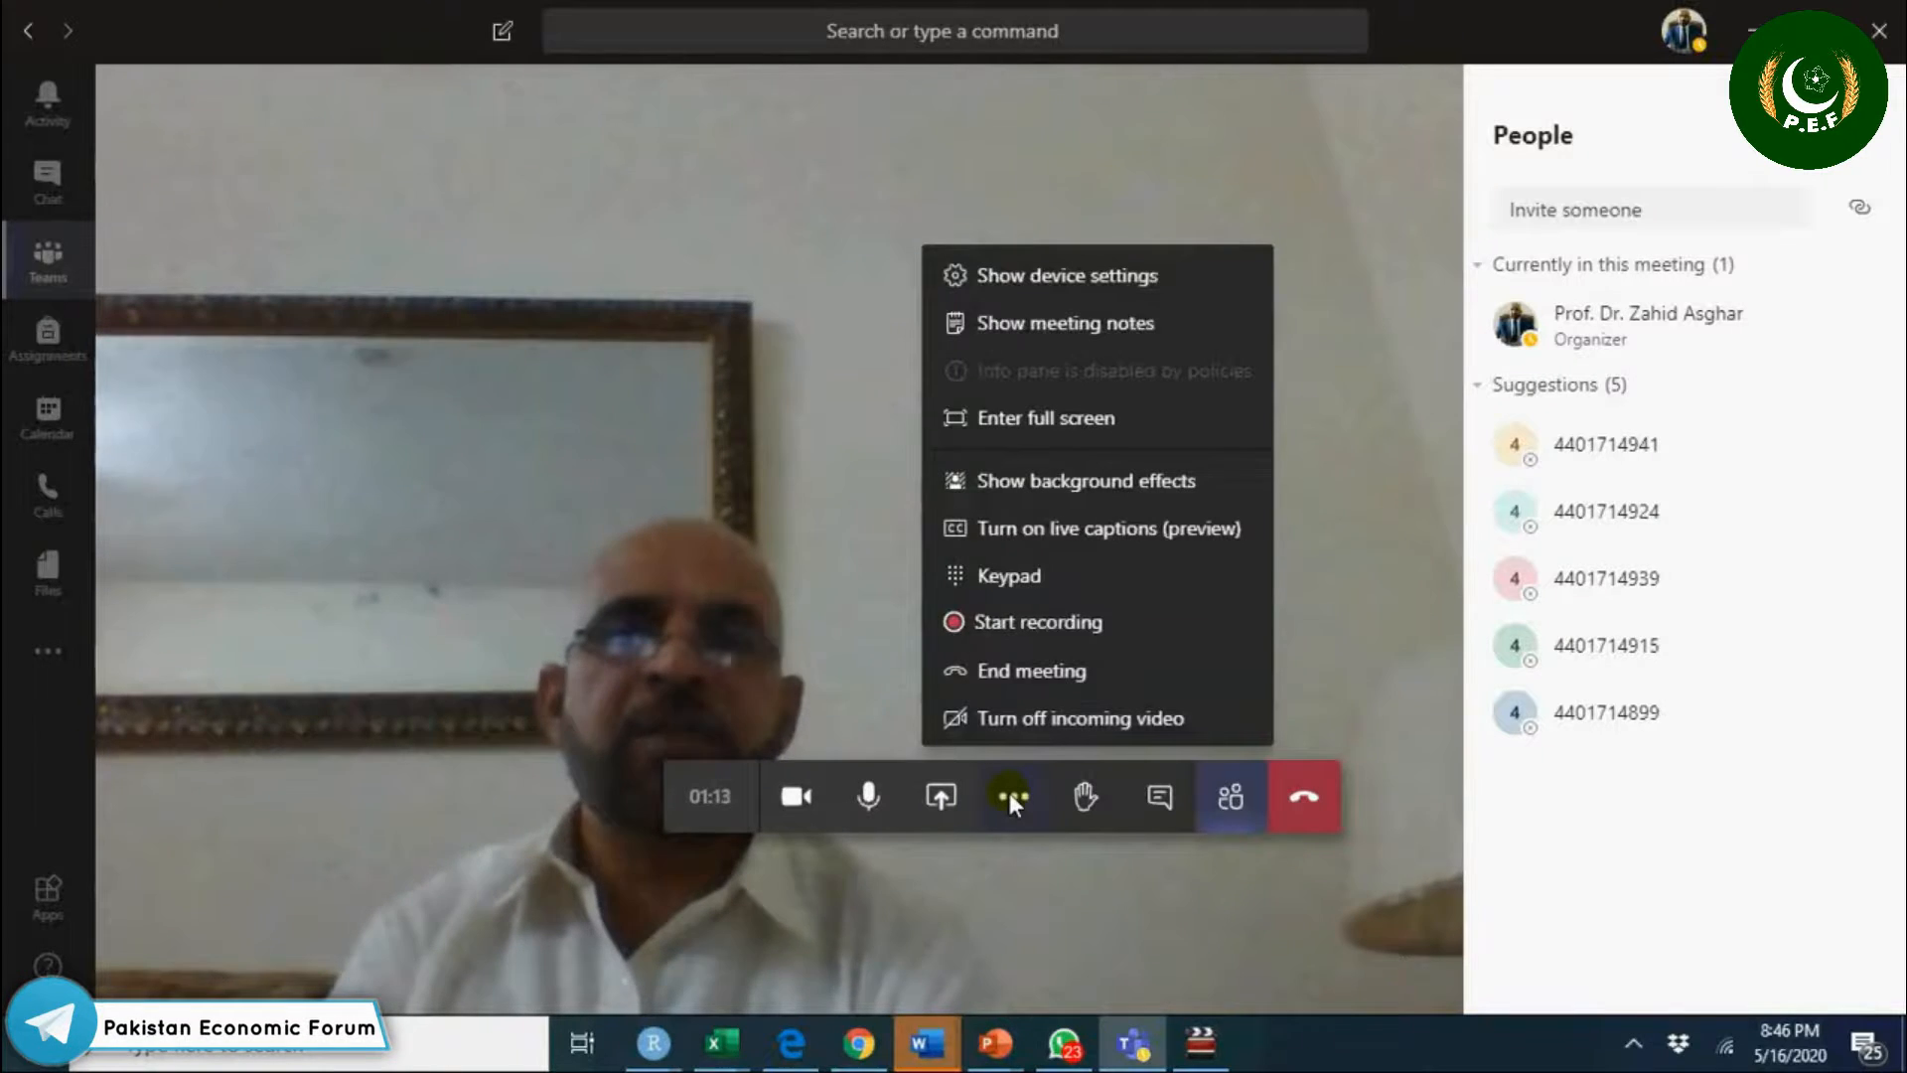
mouse_move(1026, 576)
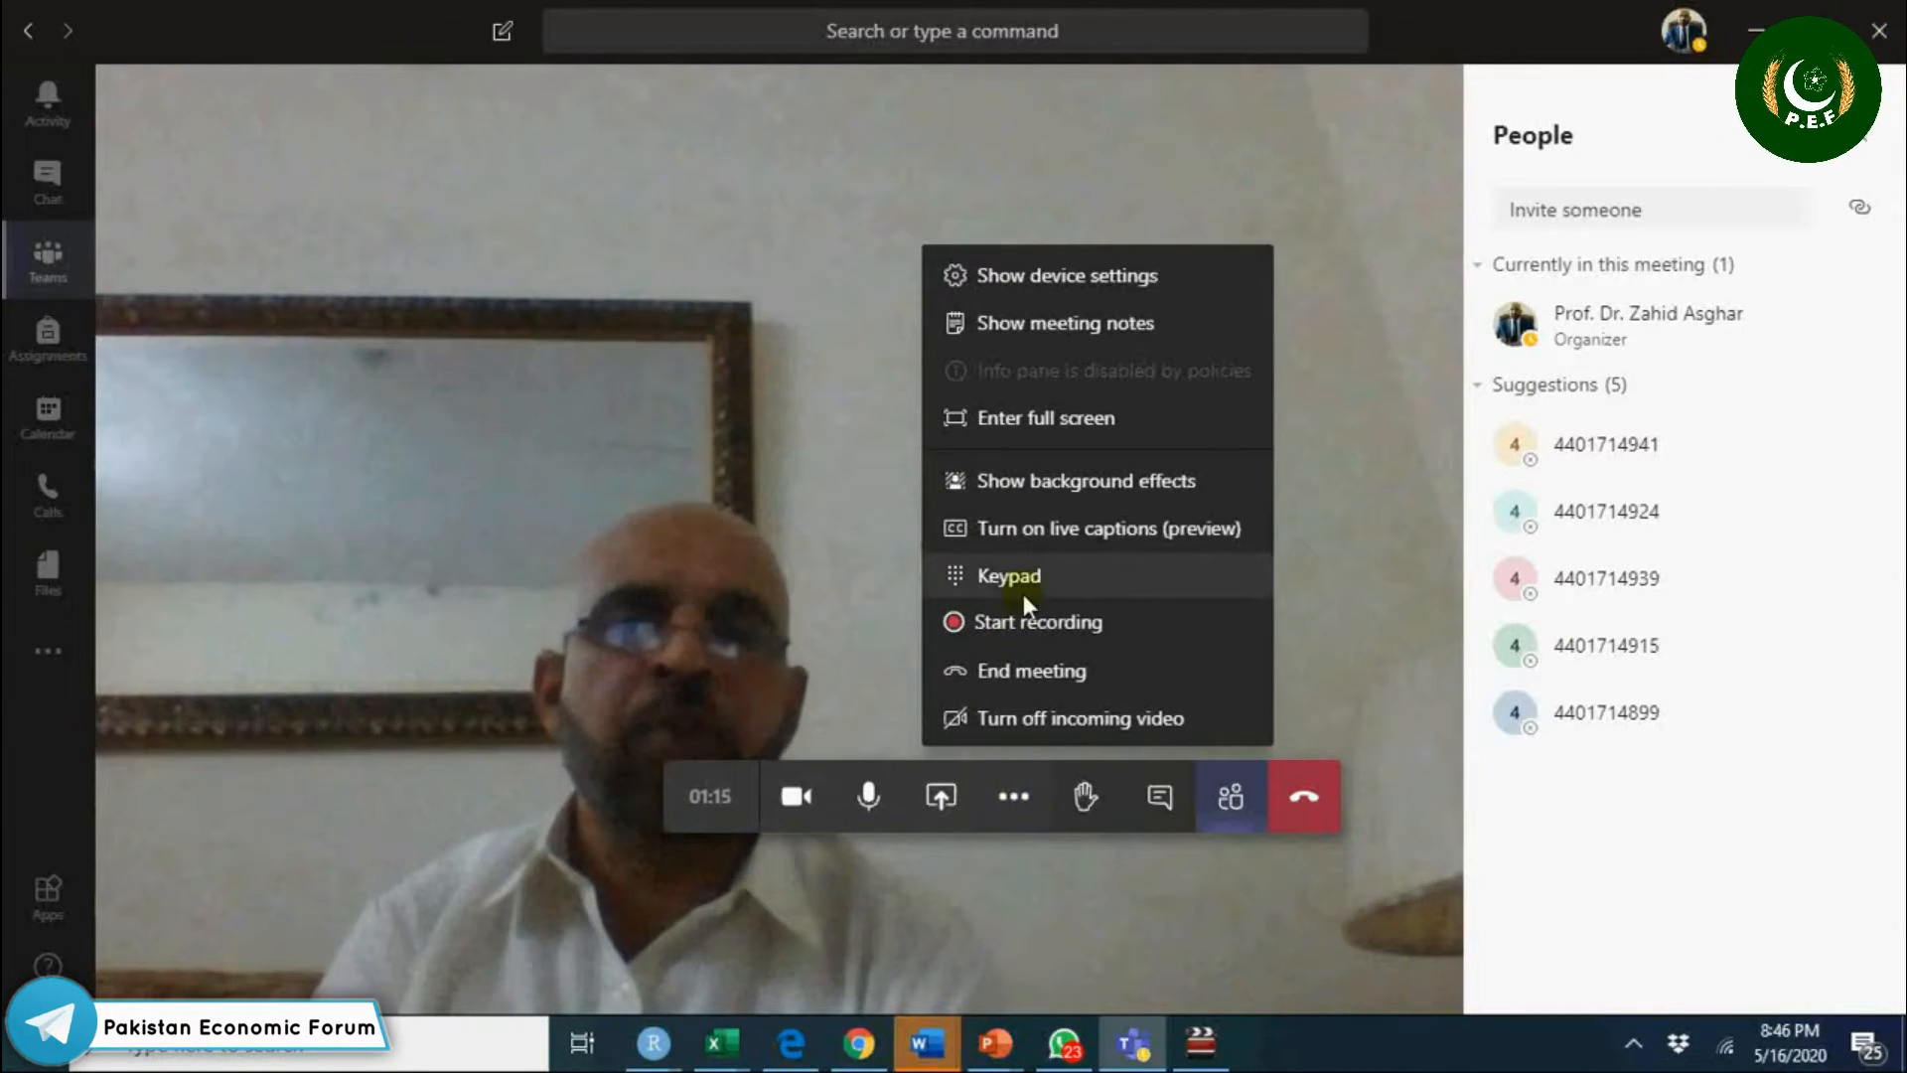
mouse_move(1021, 503)
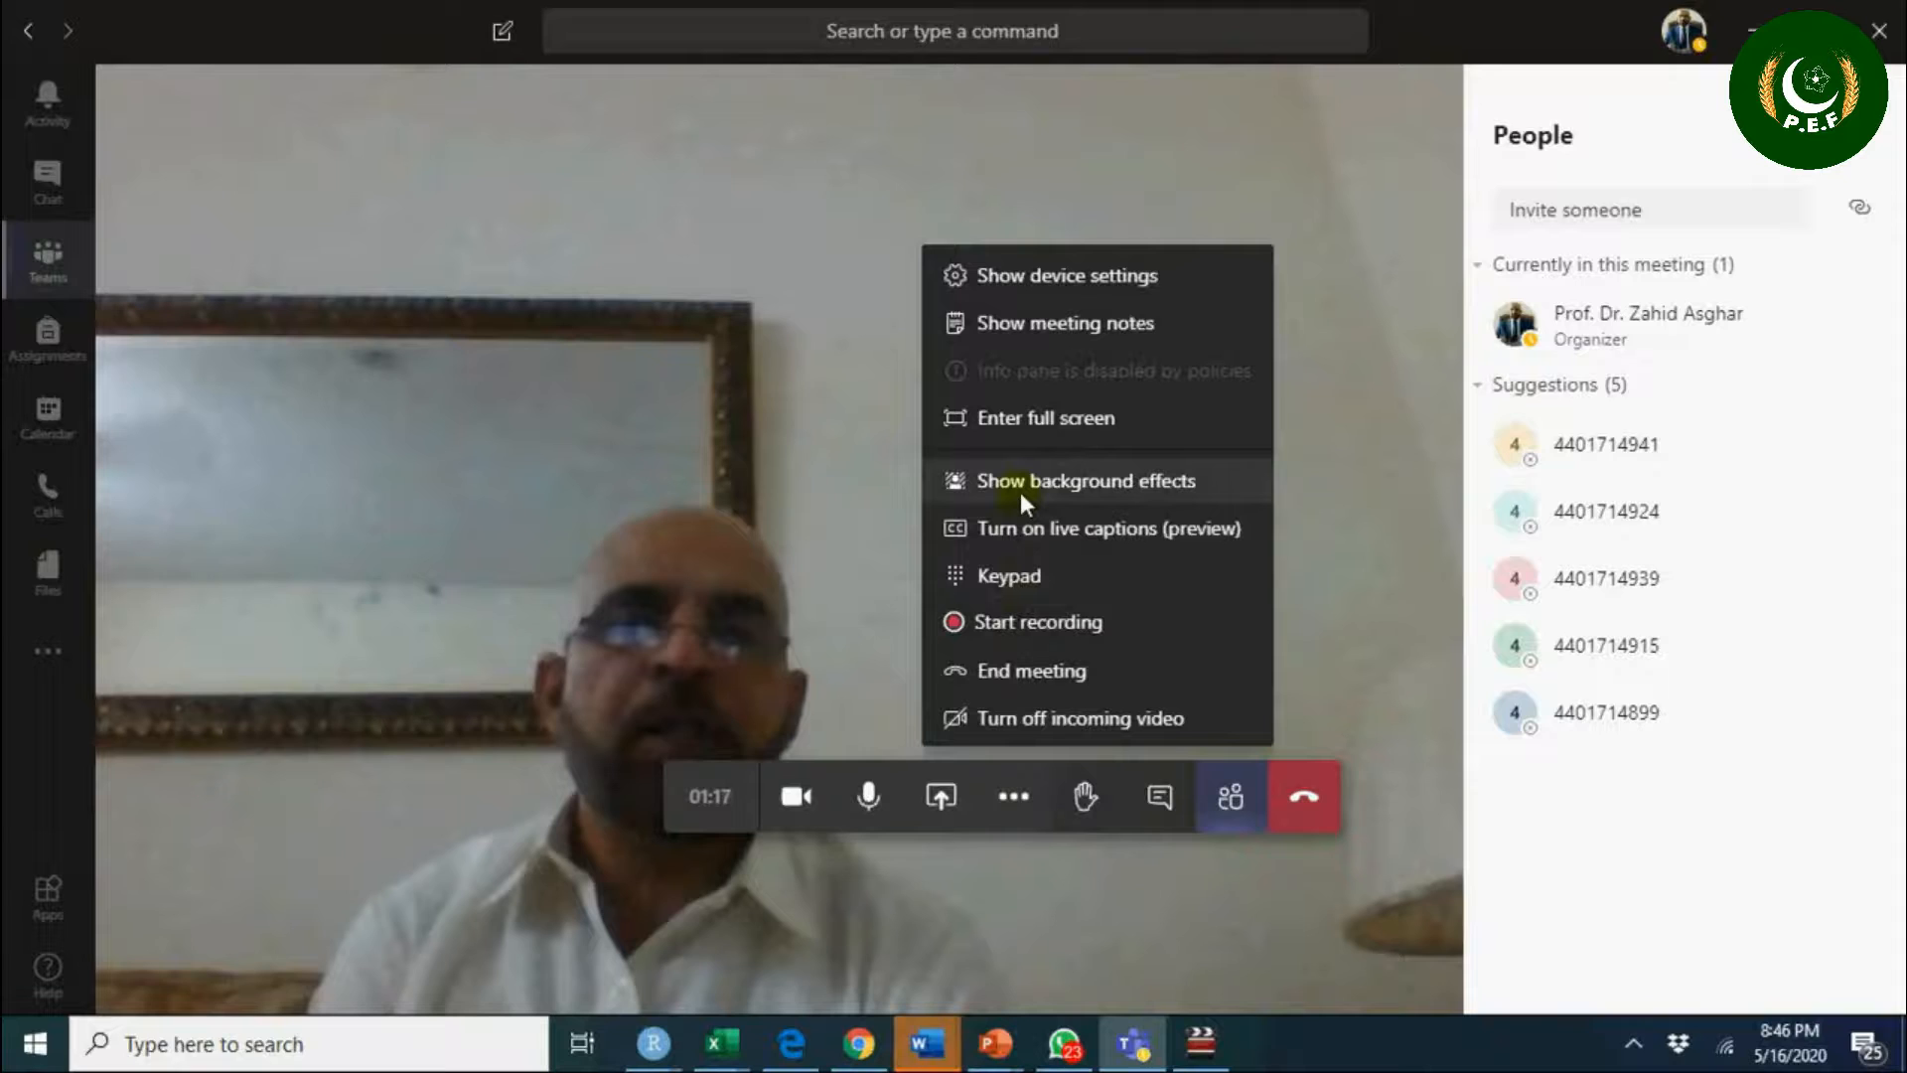
left_click(1087, 481)
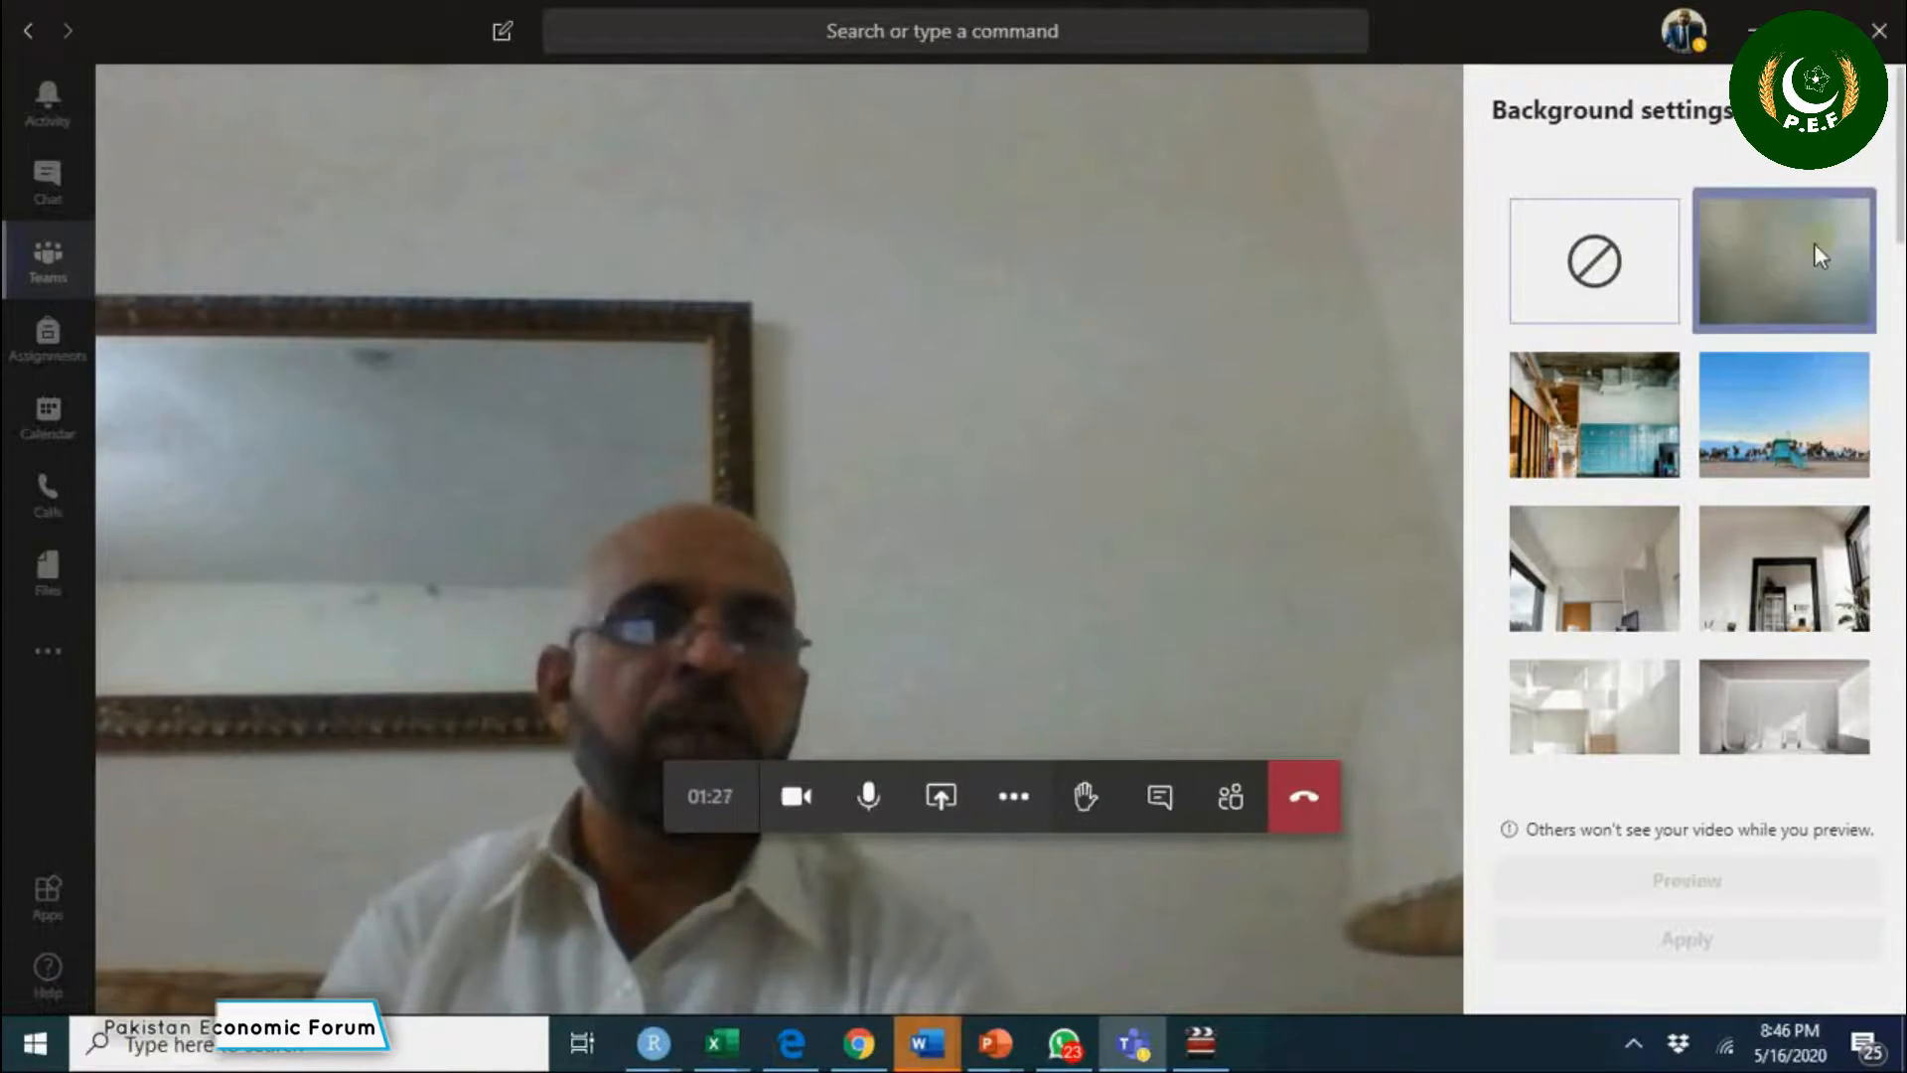
Apply the blur background effect to the meeting video.
left_click(1784, 259)
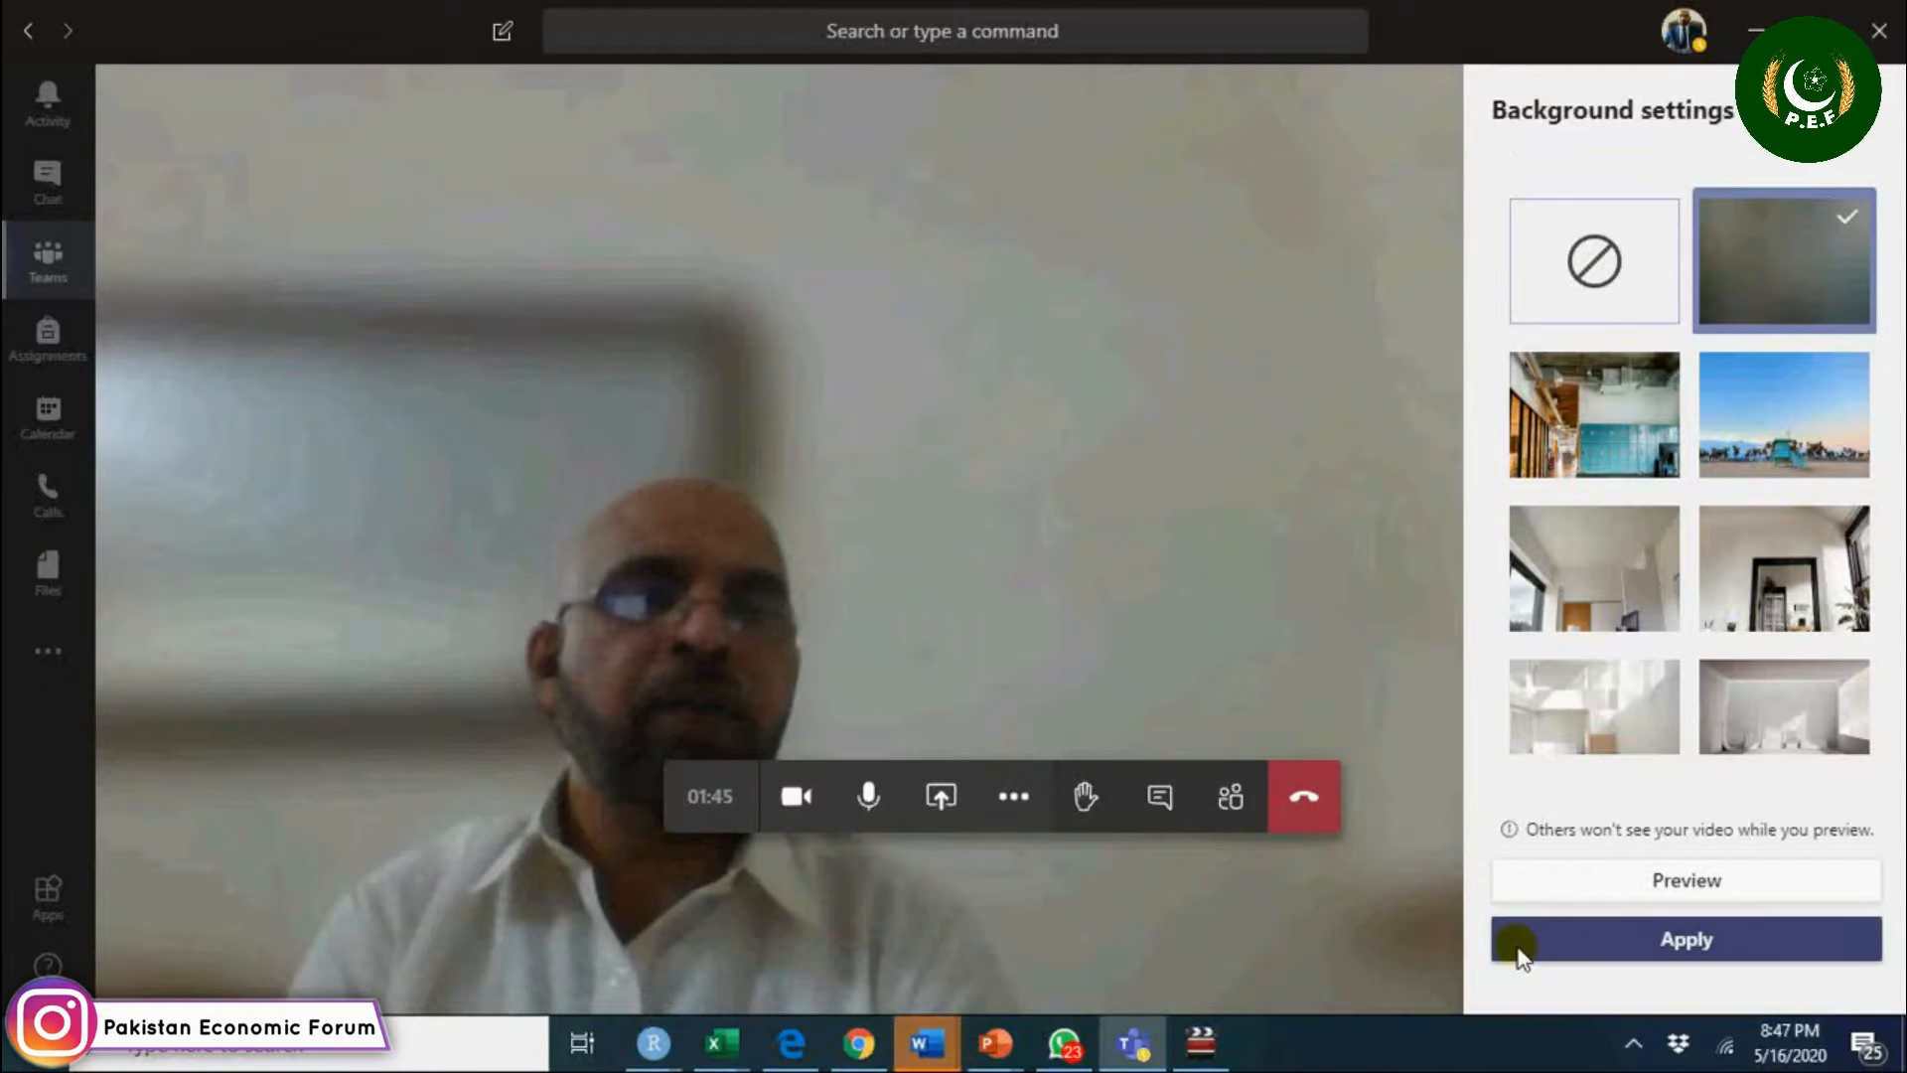
left_click(1685, 937)
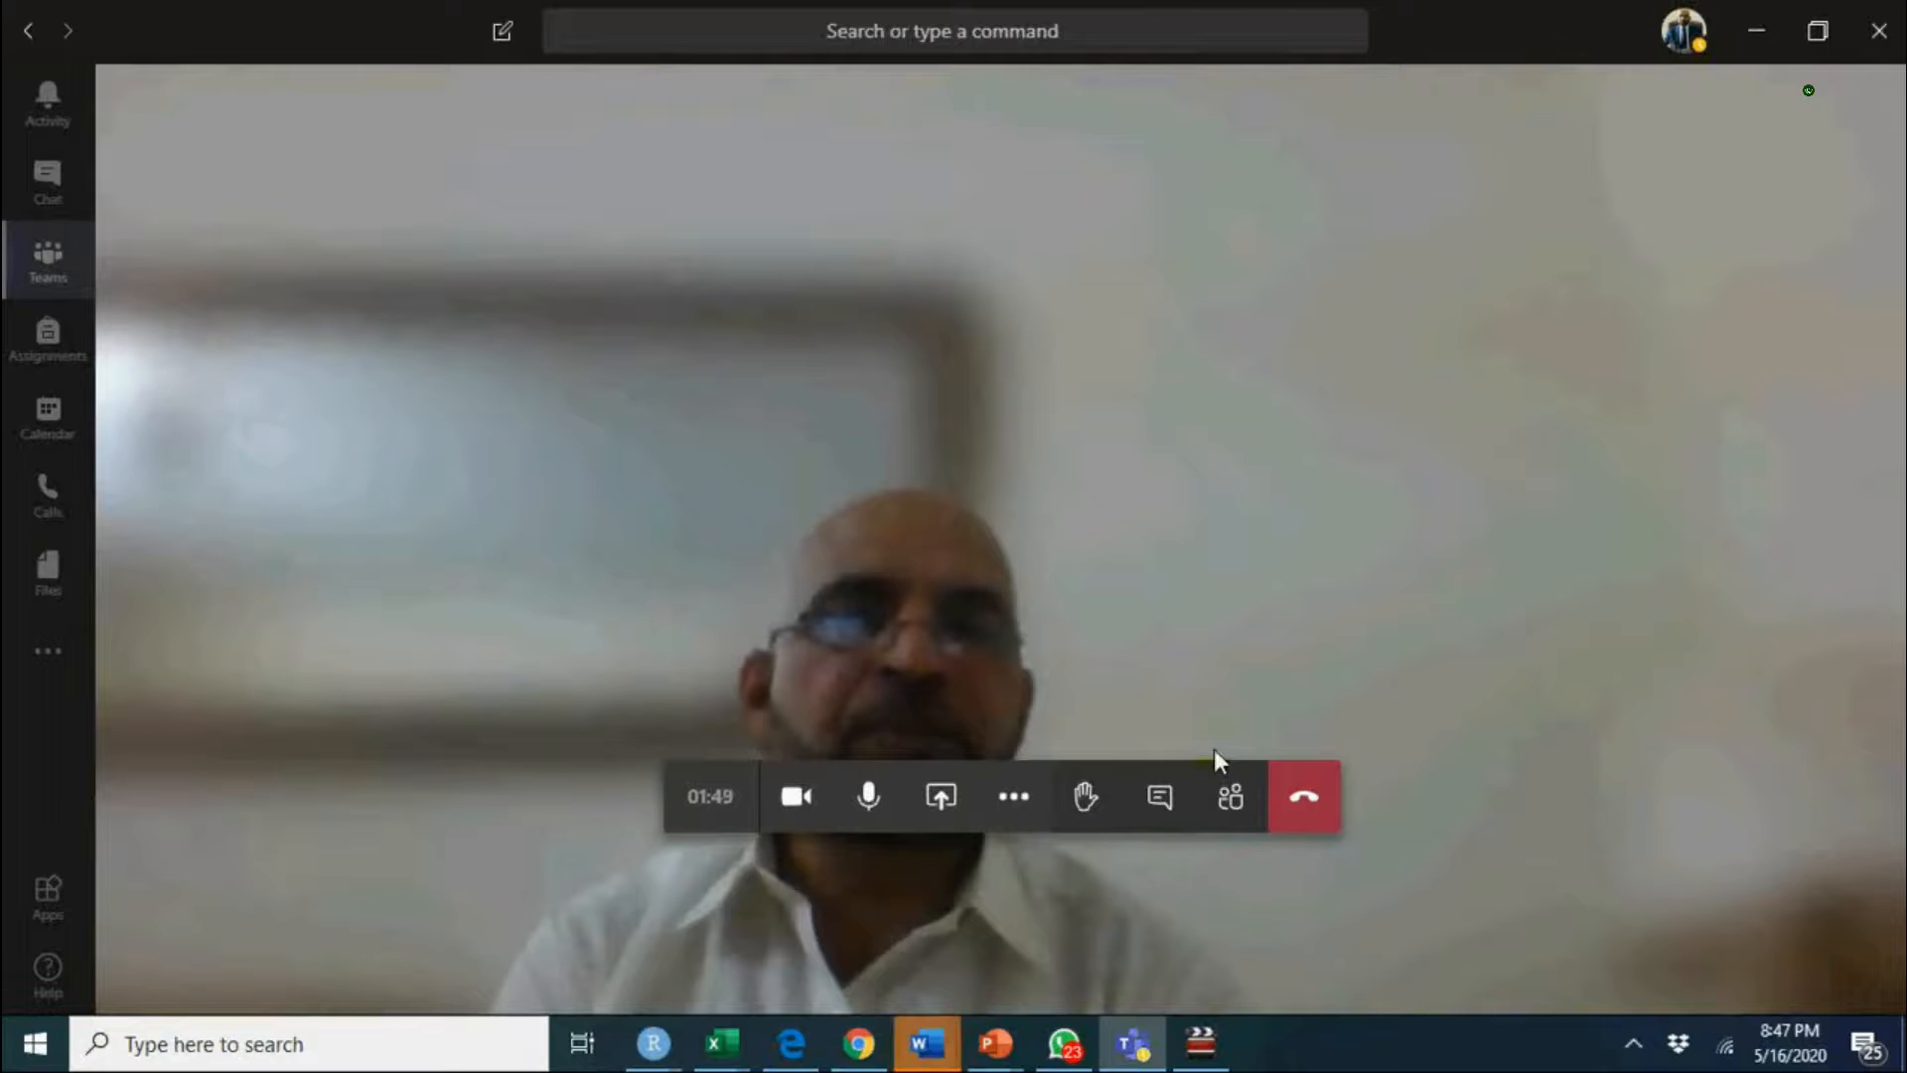
mouse_move(1082, 796)
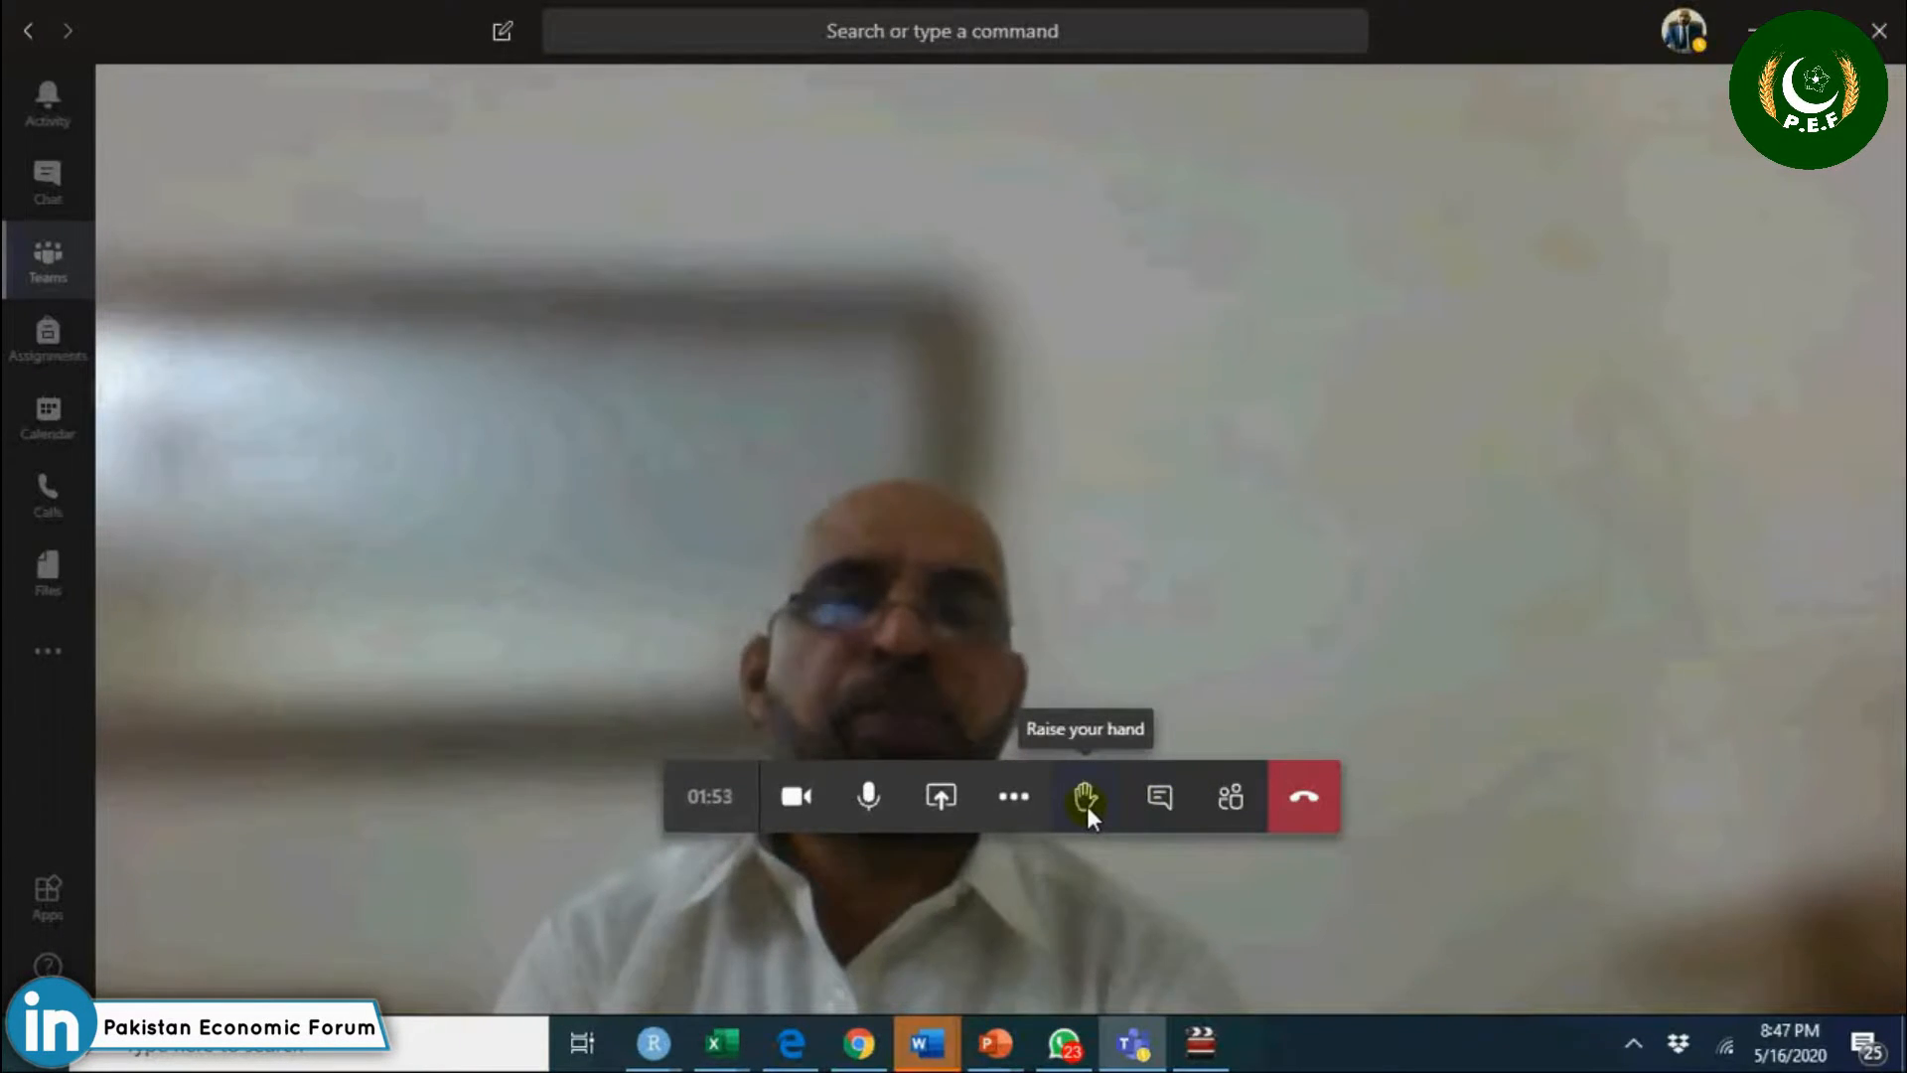
Raise and lower your hand three times, then bring up the share content options.
left_click(1085, 796)
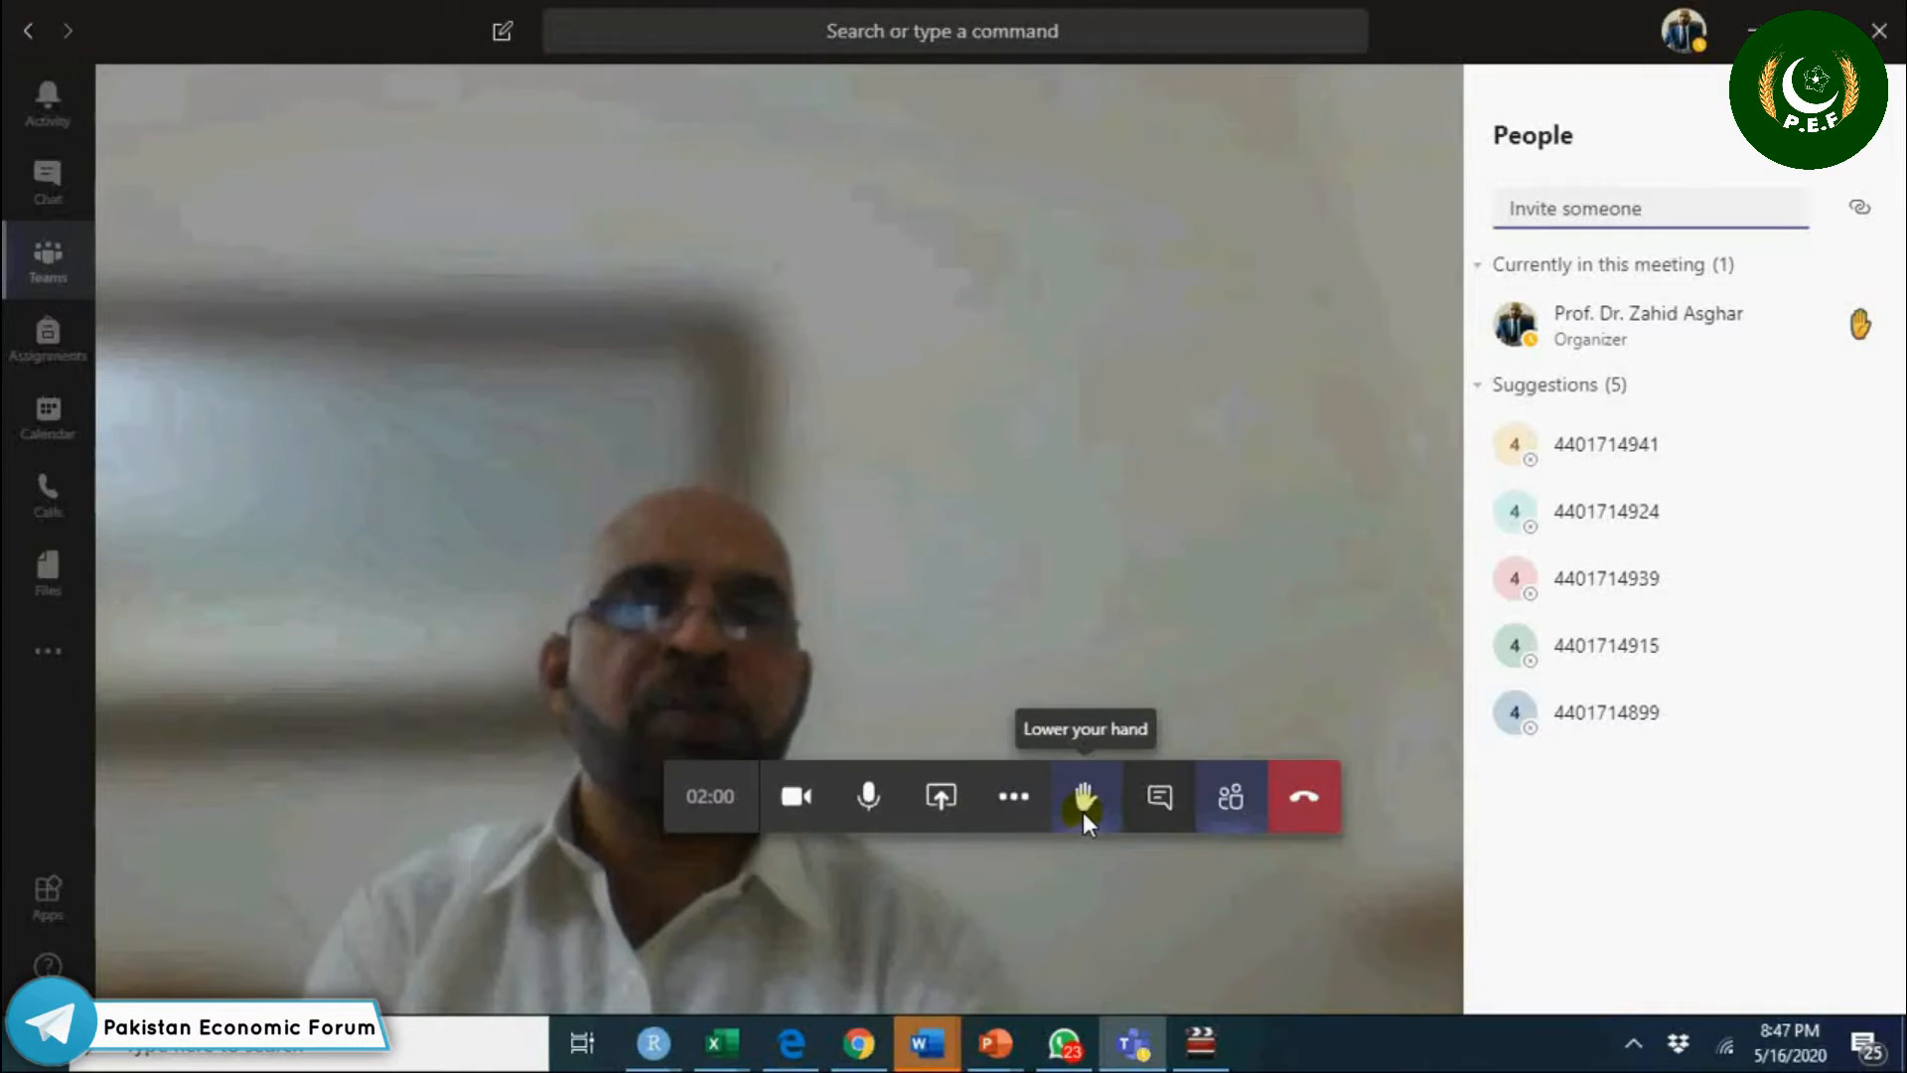
left_click(1083, 794)
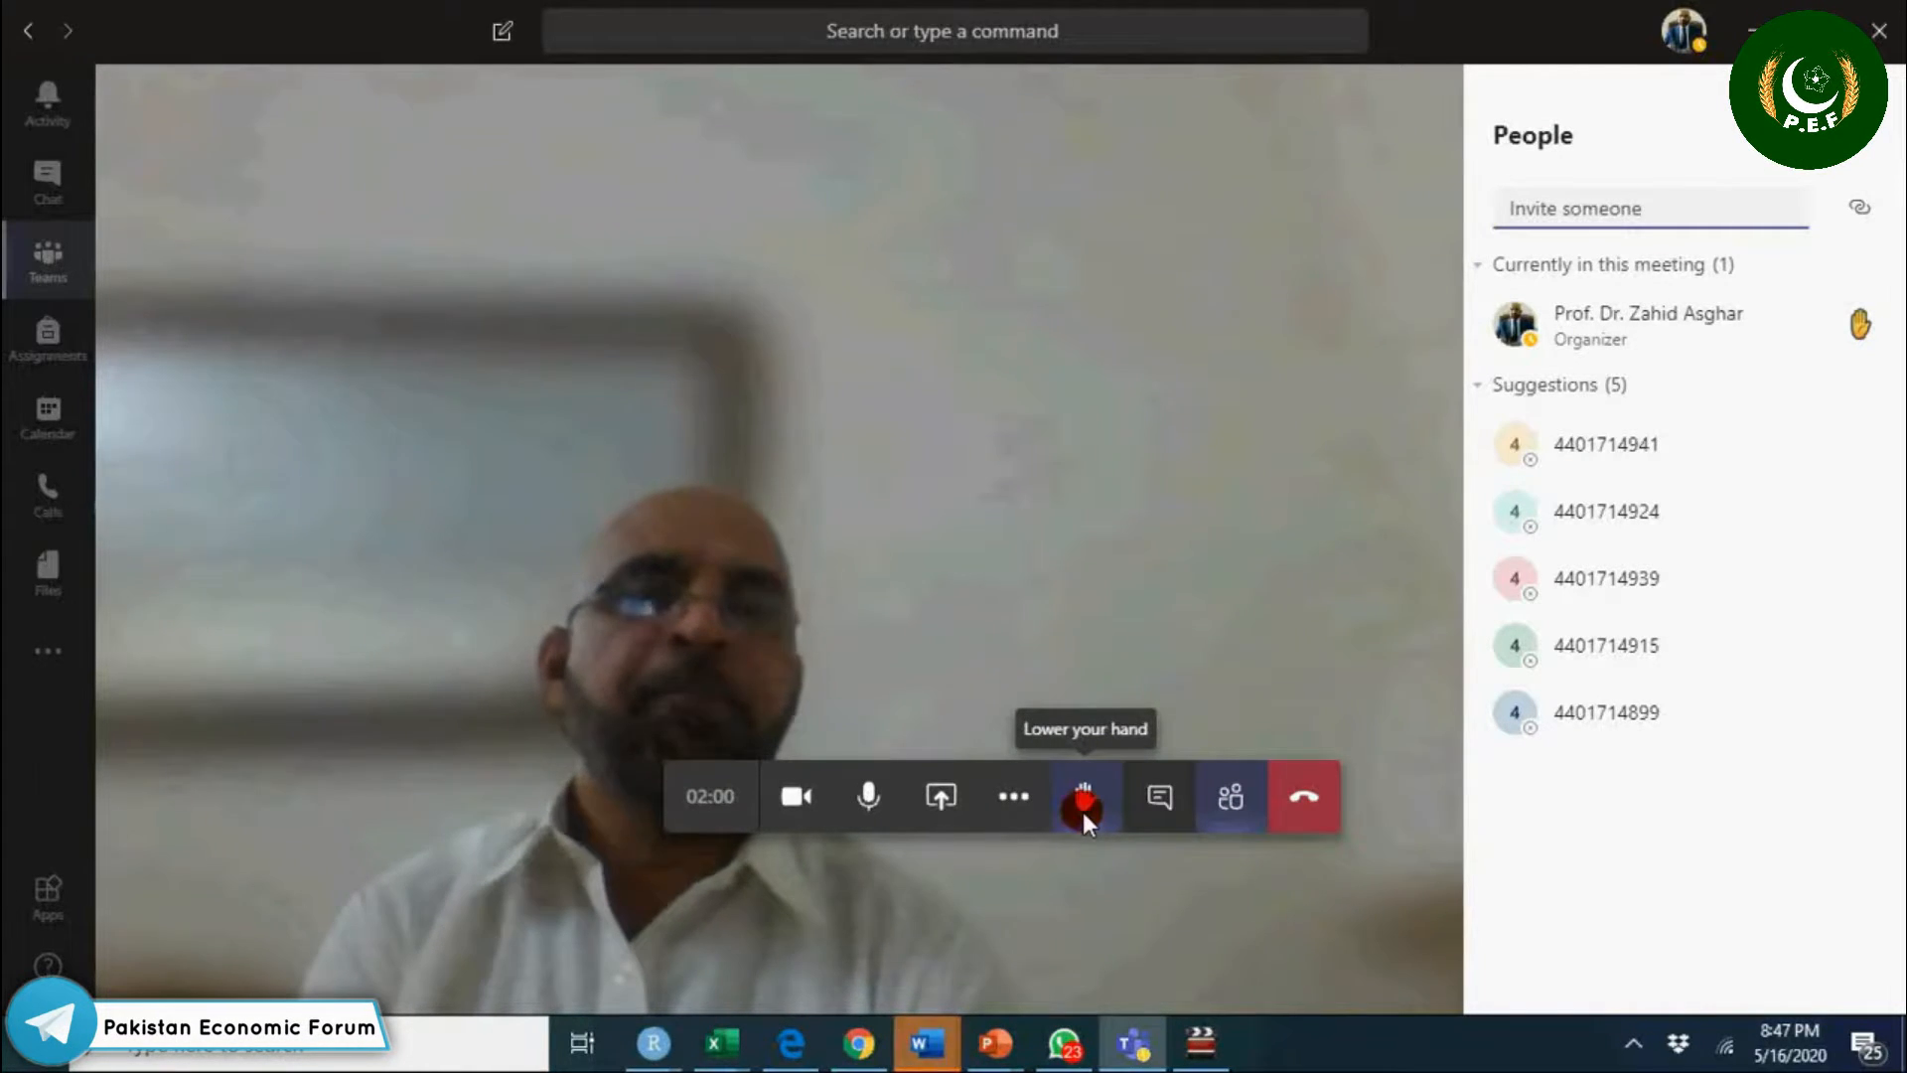
left_click(1083, 797)
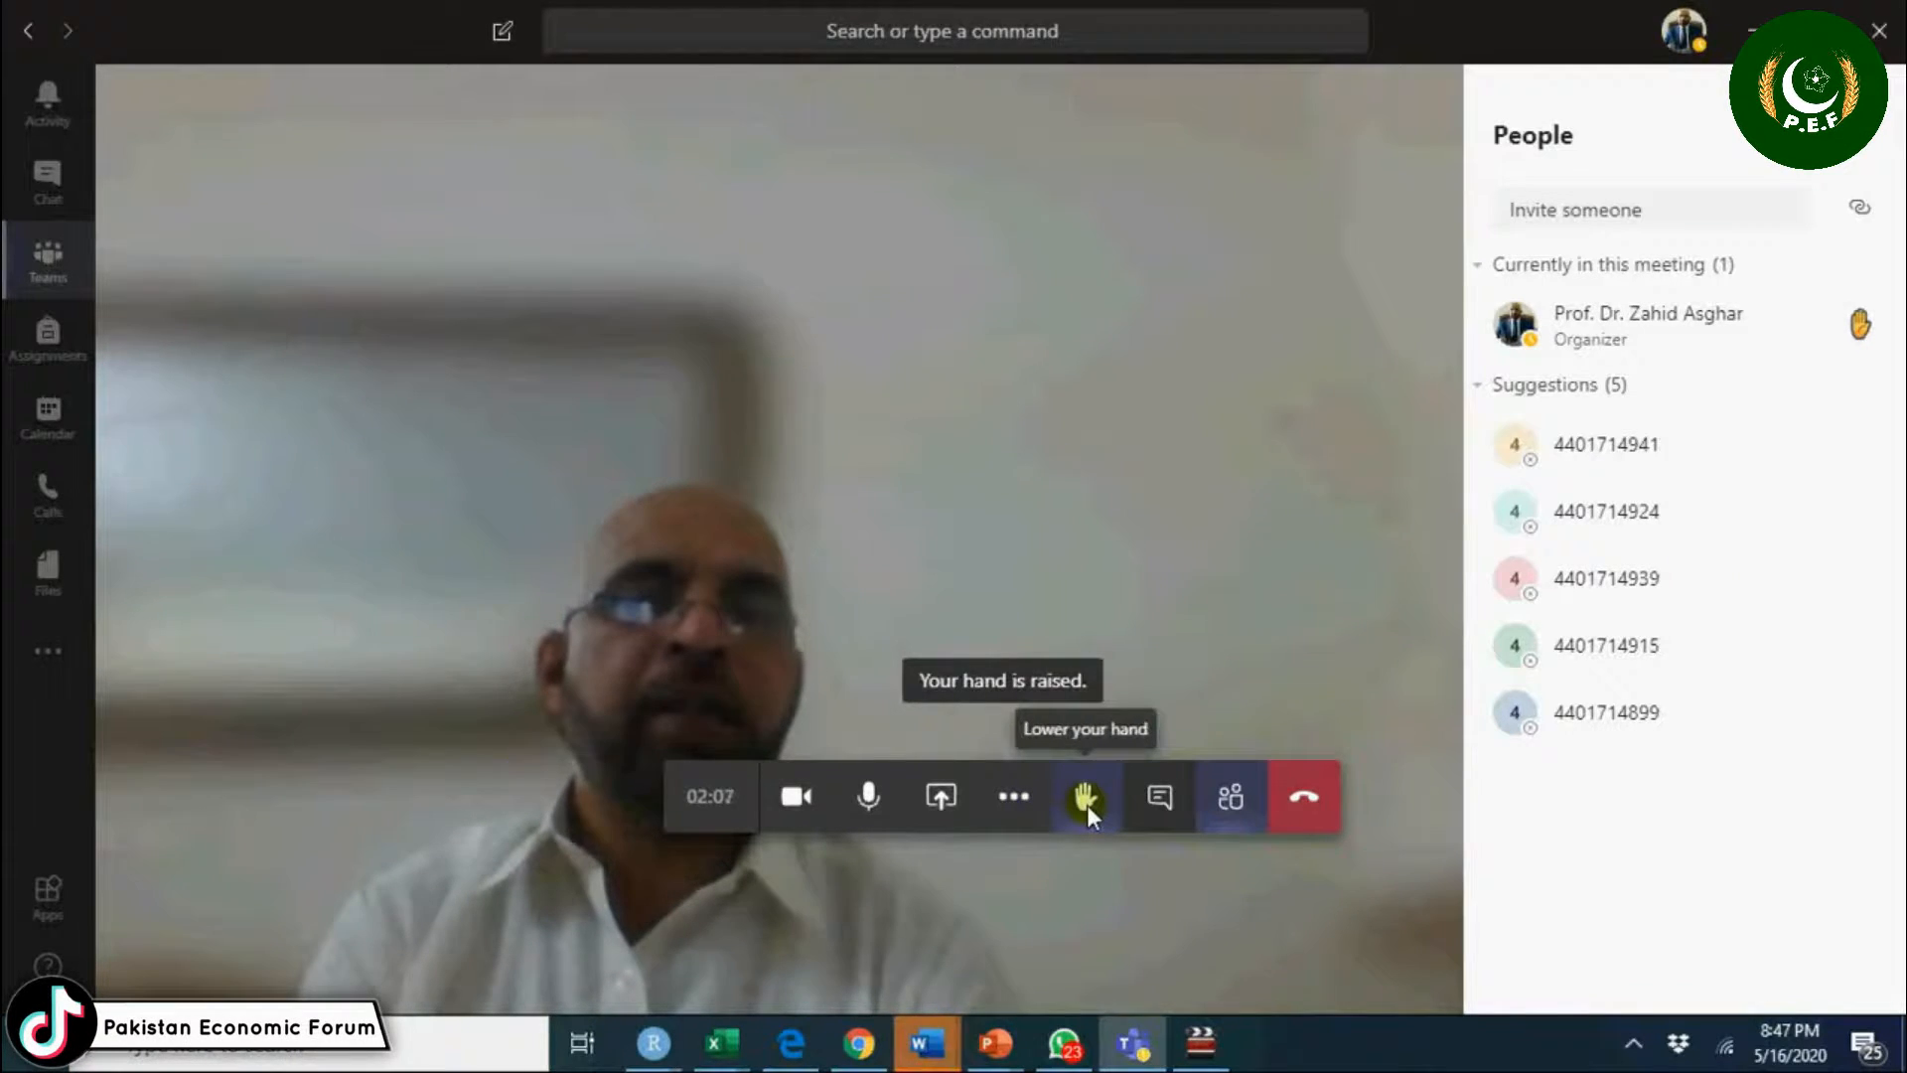
left_click(1085, 797)
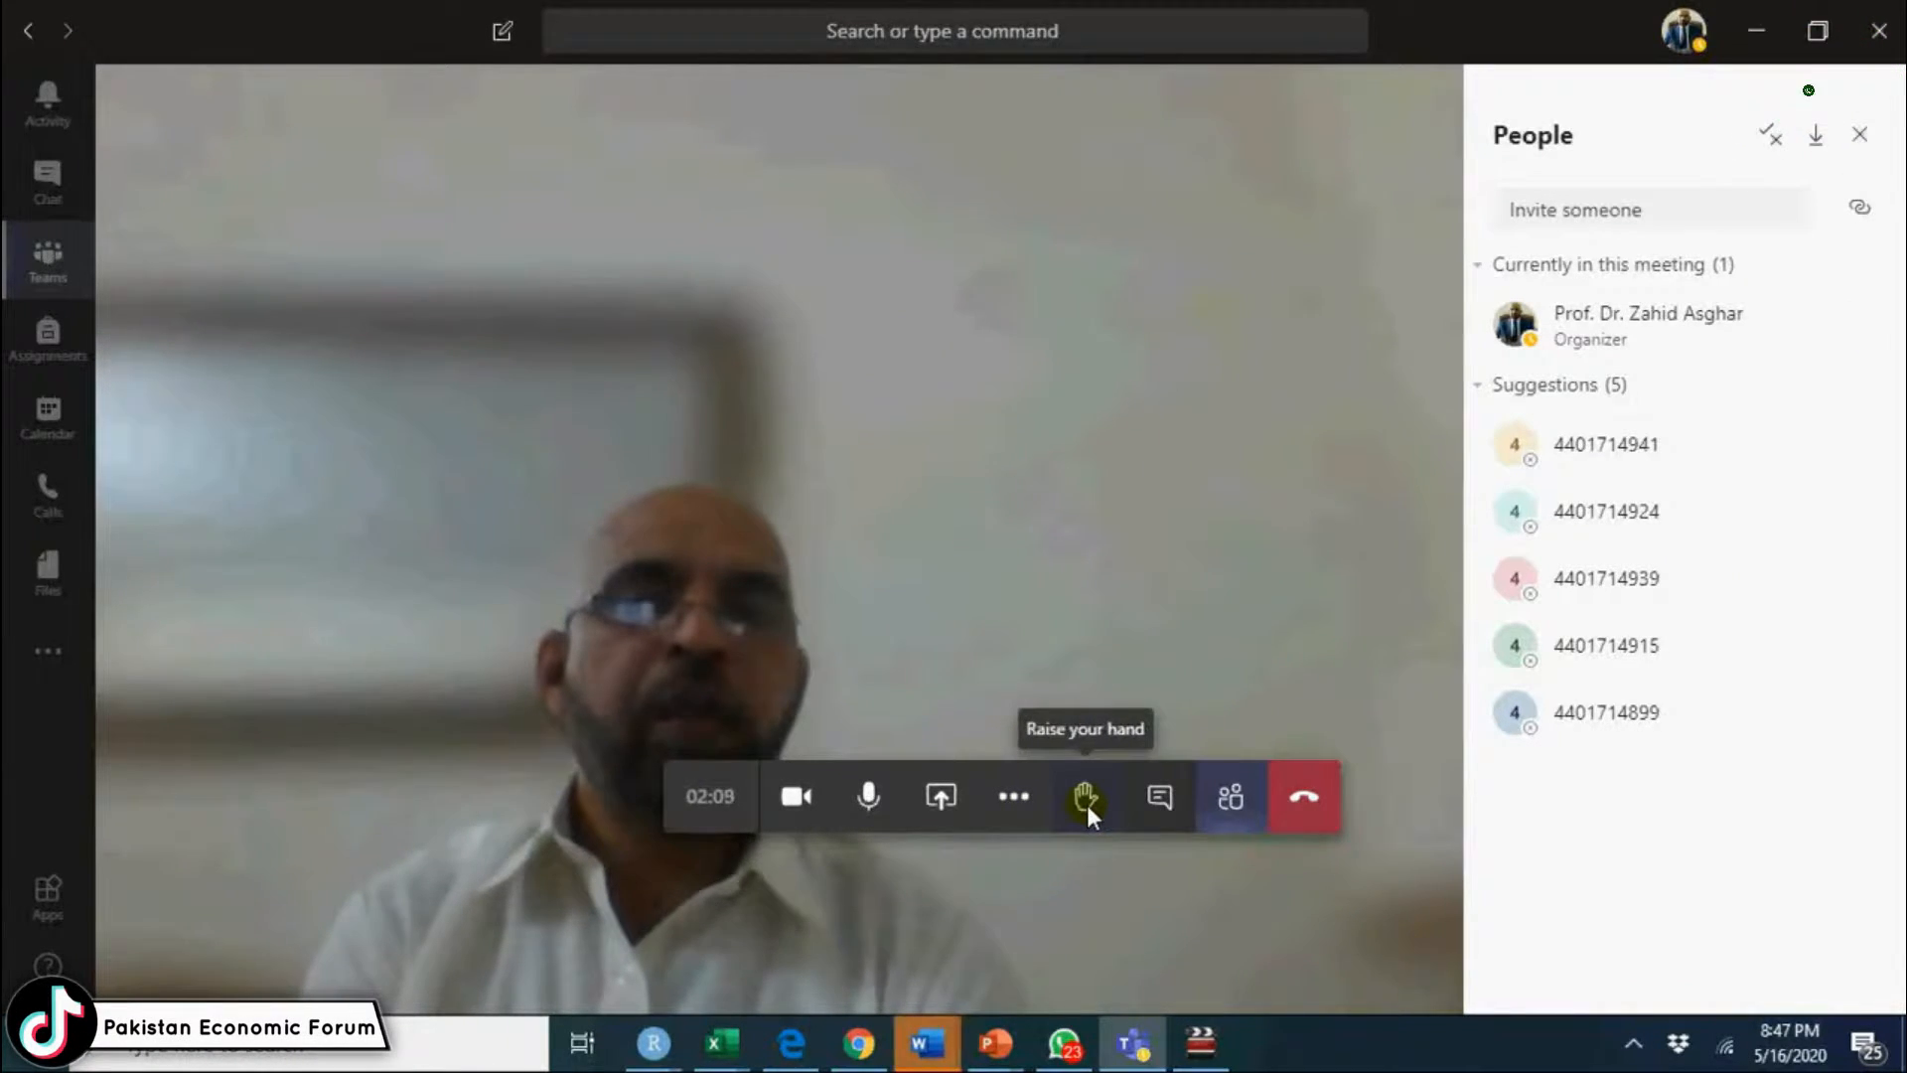
left_click(1084, 797)
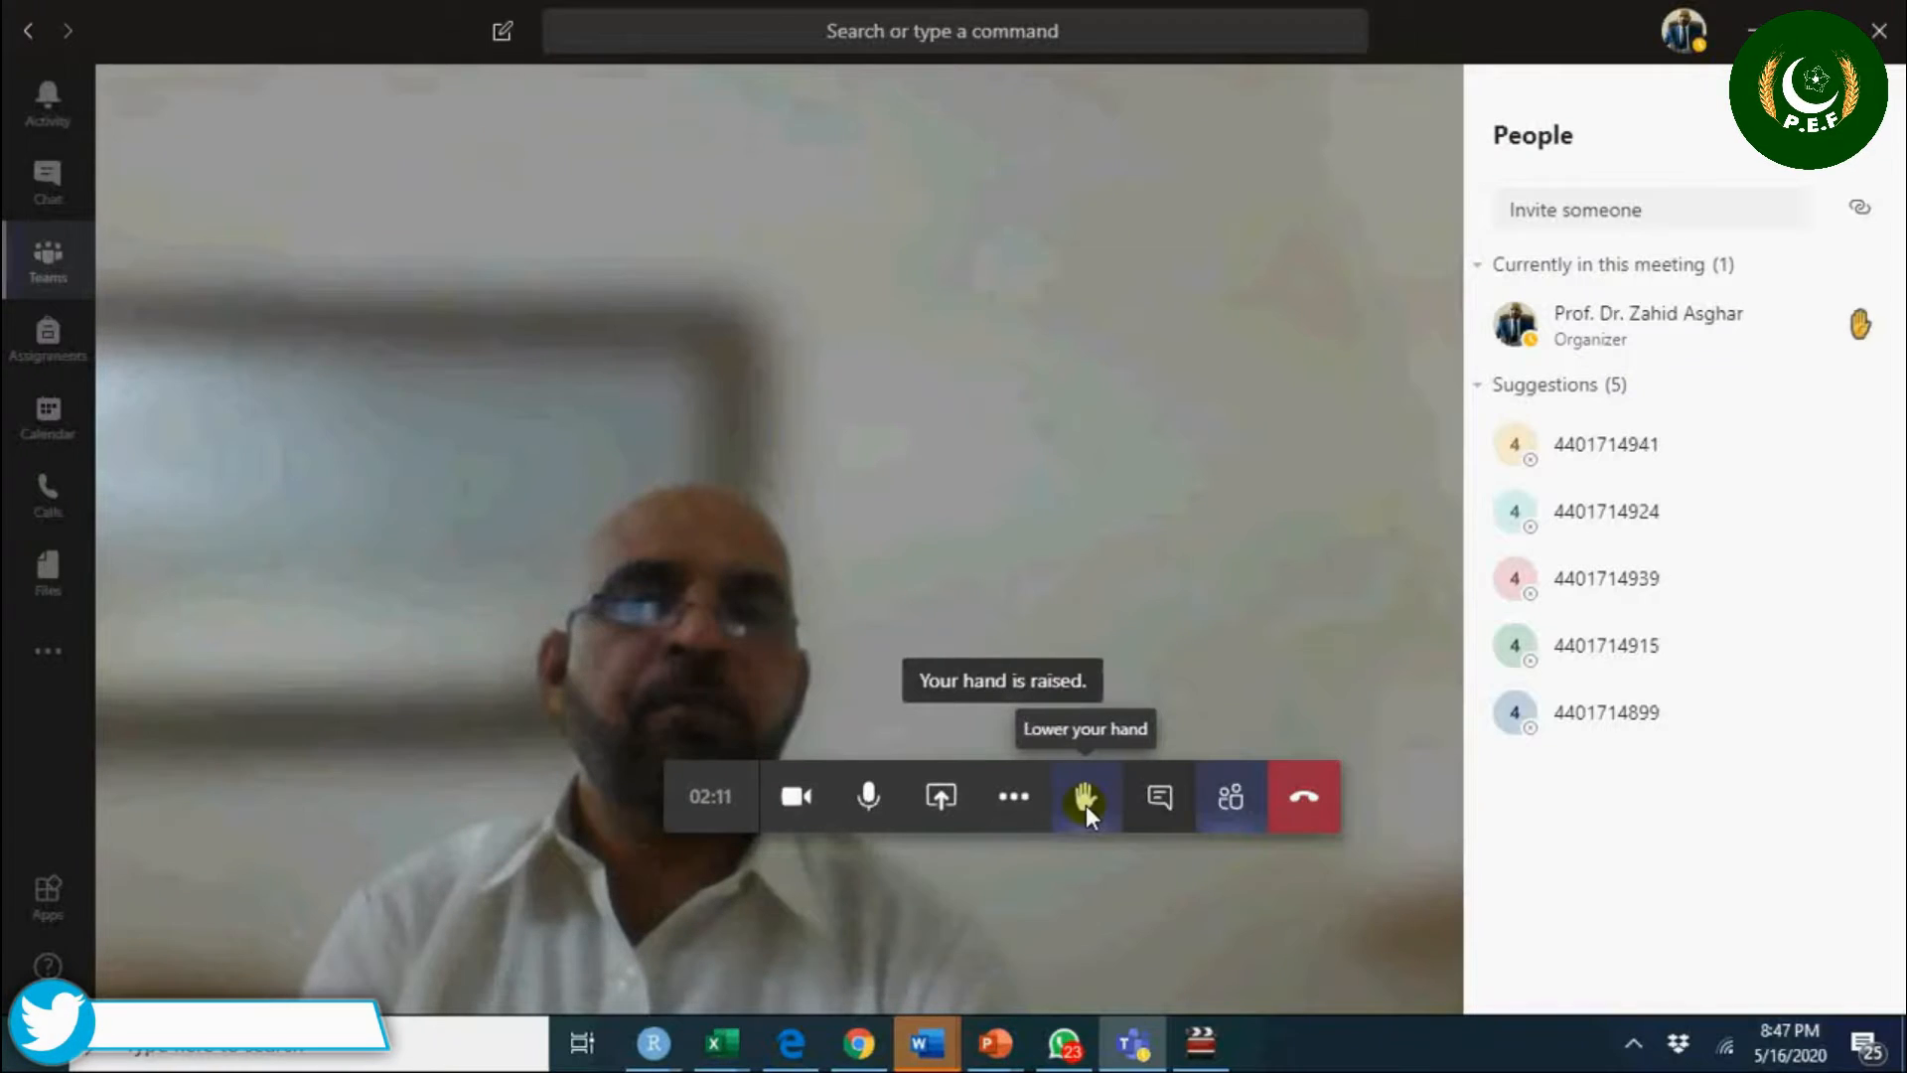
left_click(1084, 797)
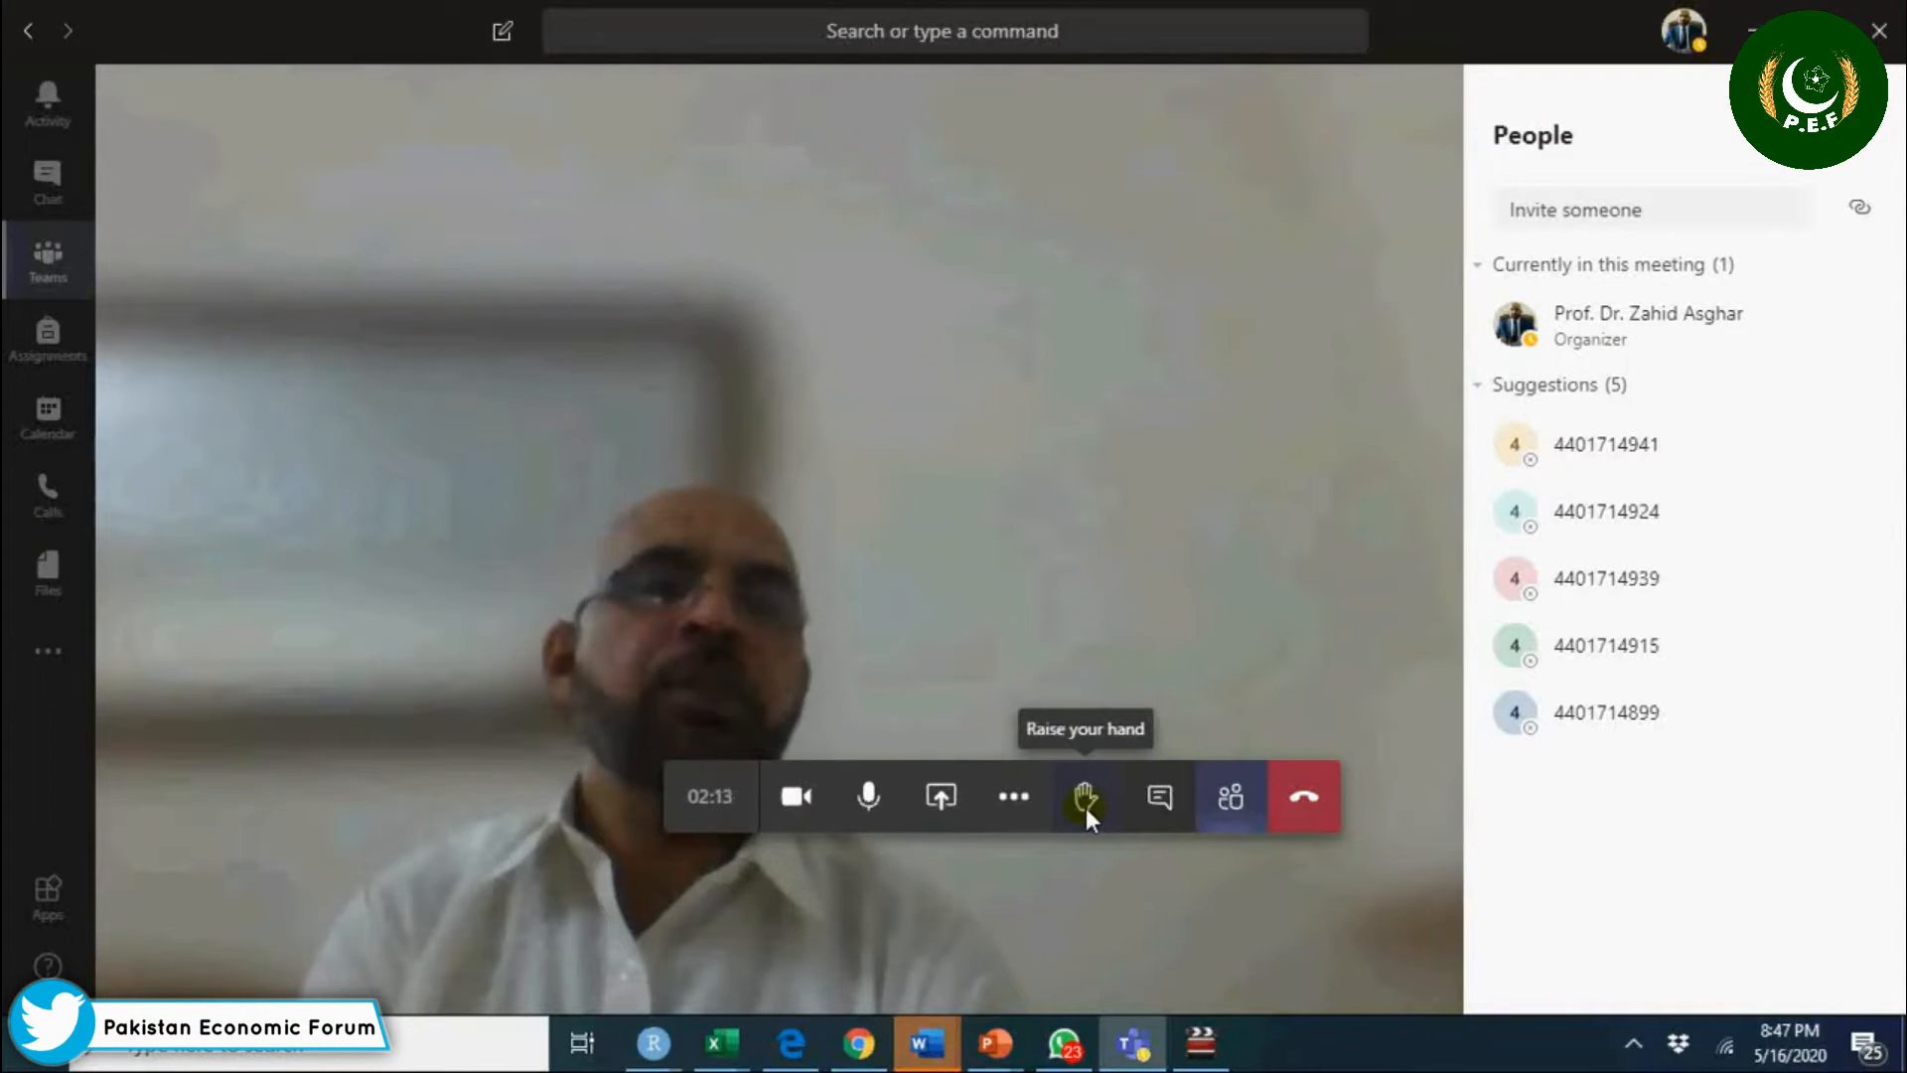
mouse_move(1166, 684)
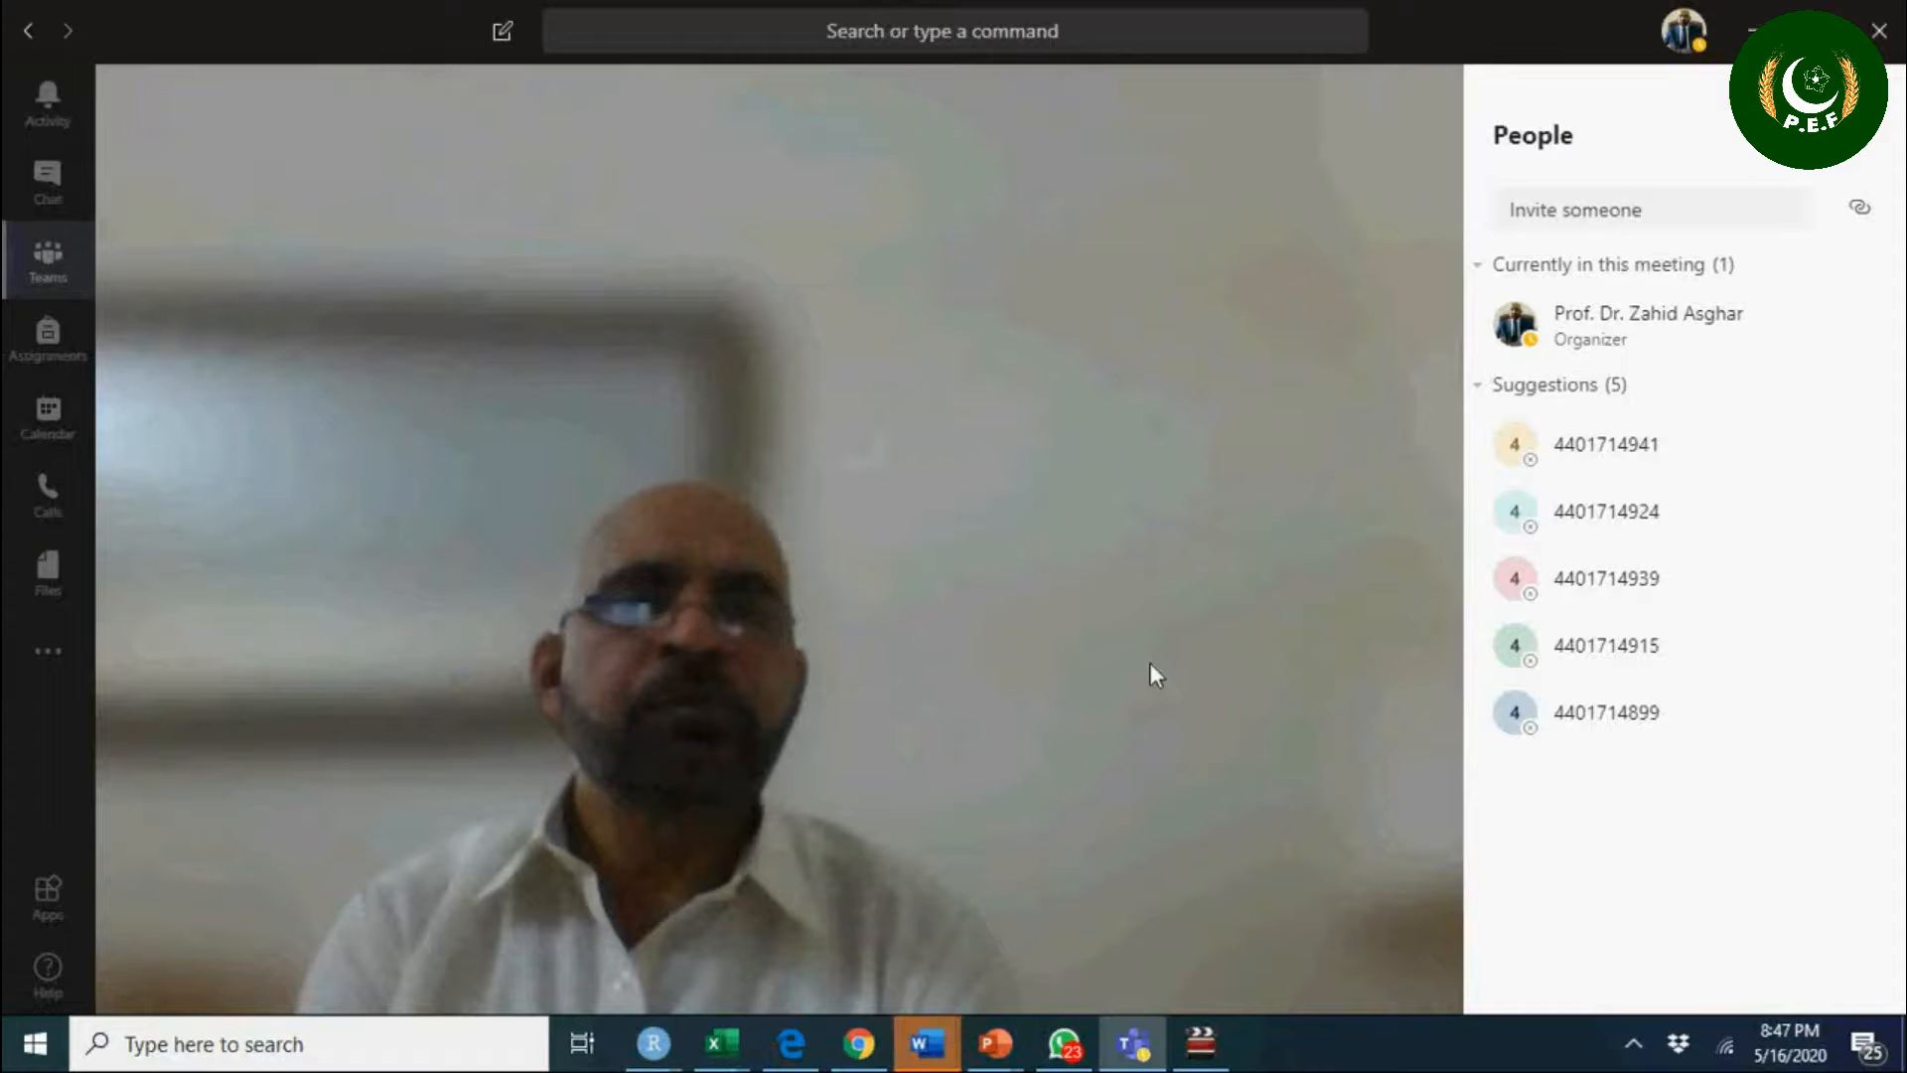
mouse_move(1101, 773)
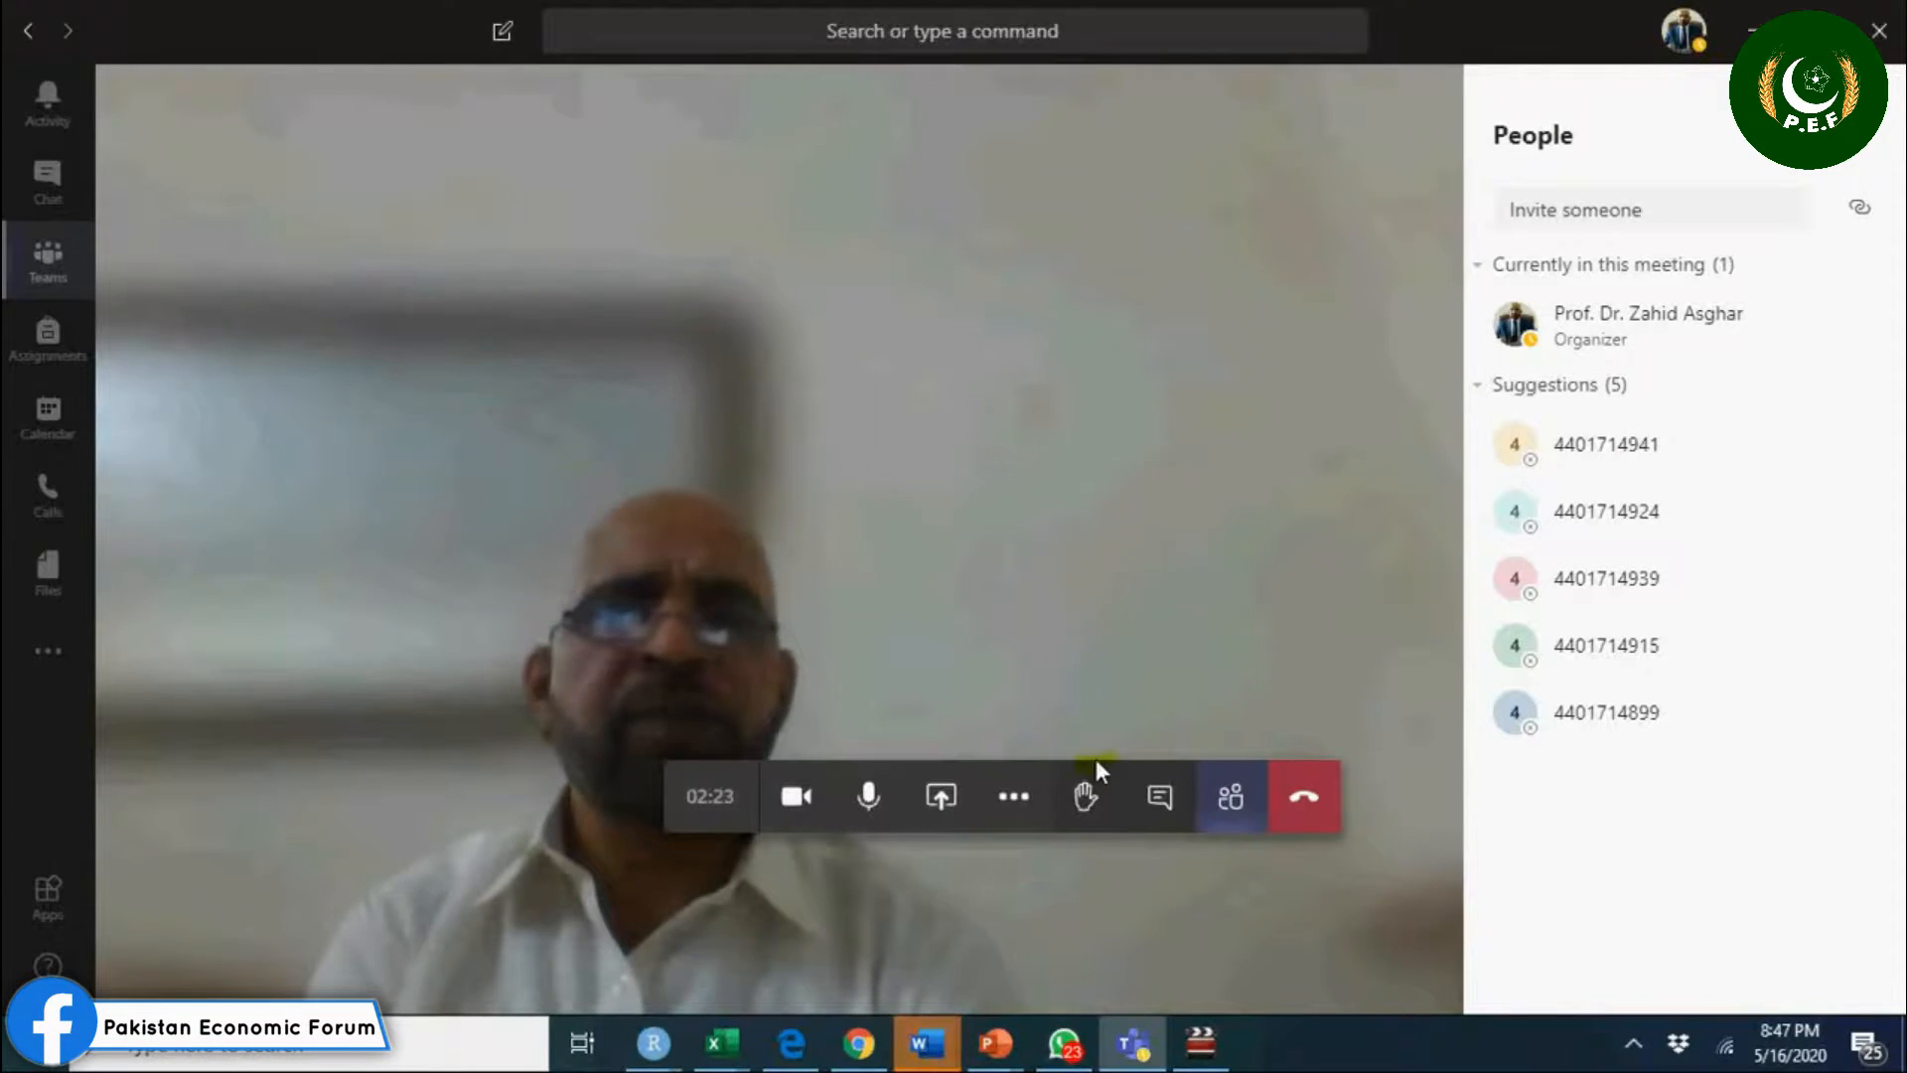
mouse_move(940, 795)
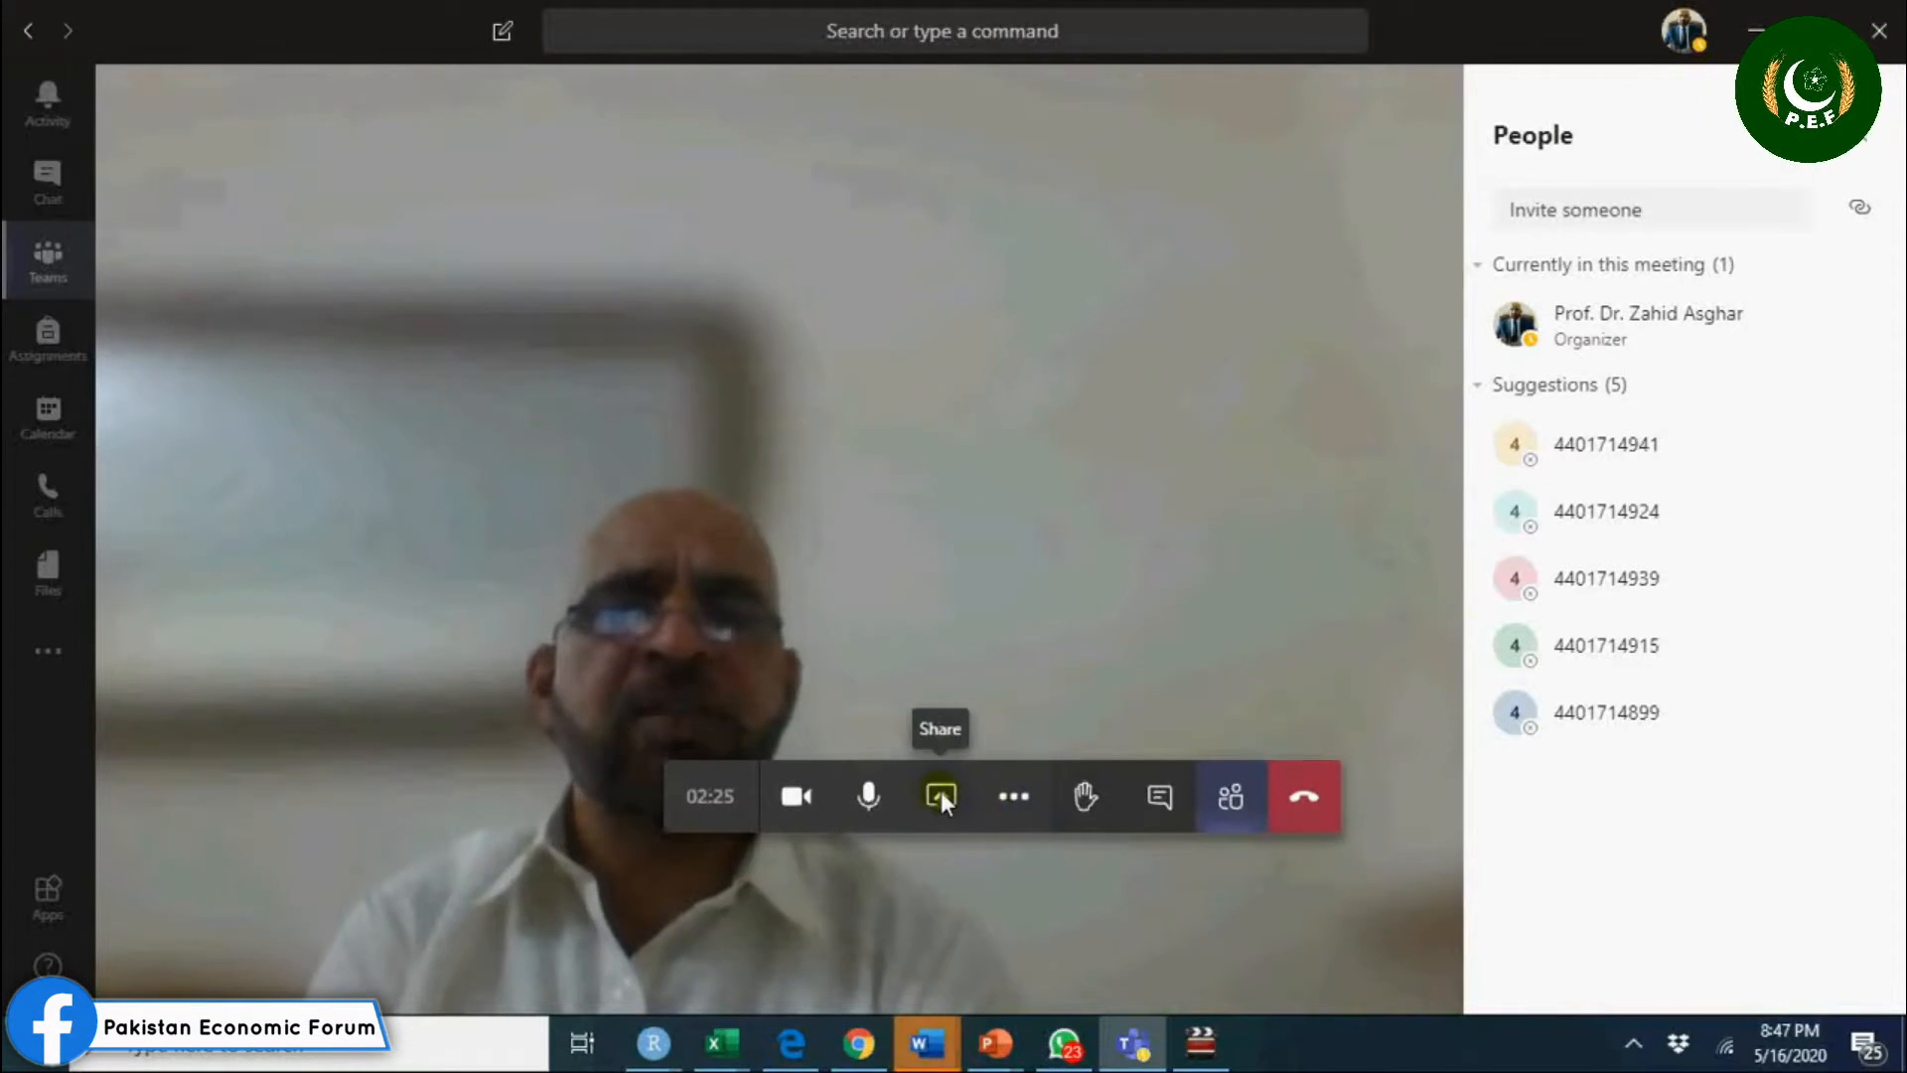
left_click(939, 796)
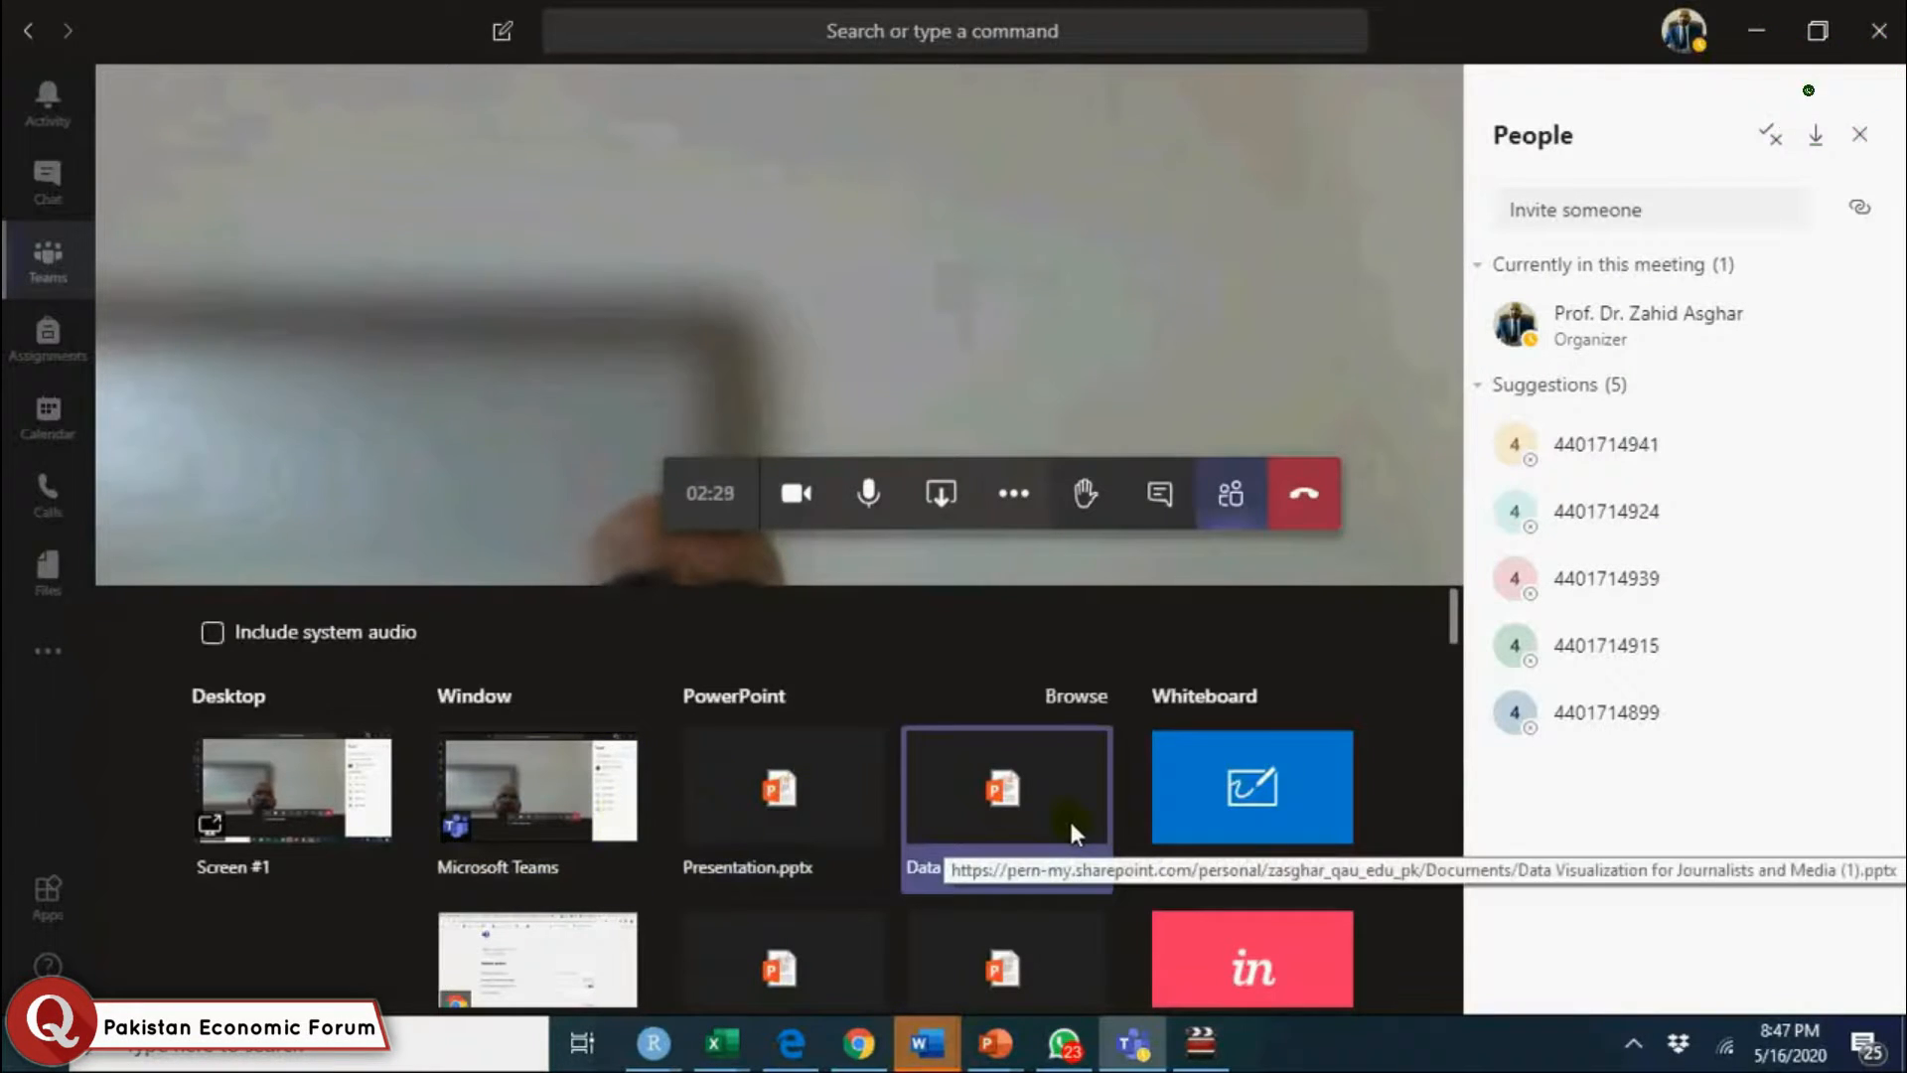
mouse_move(1319, 815)
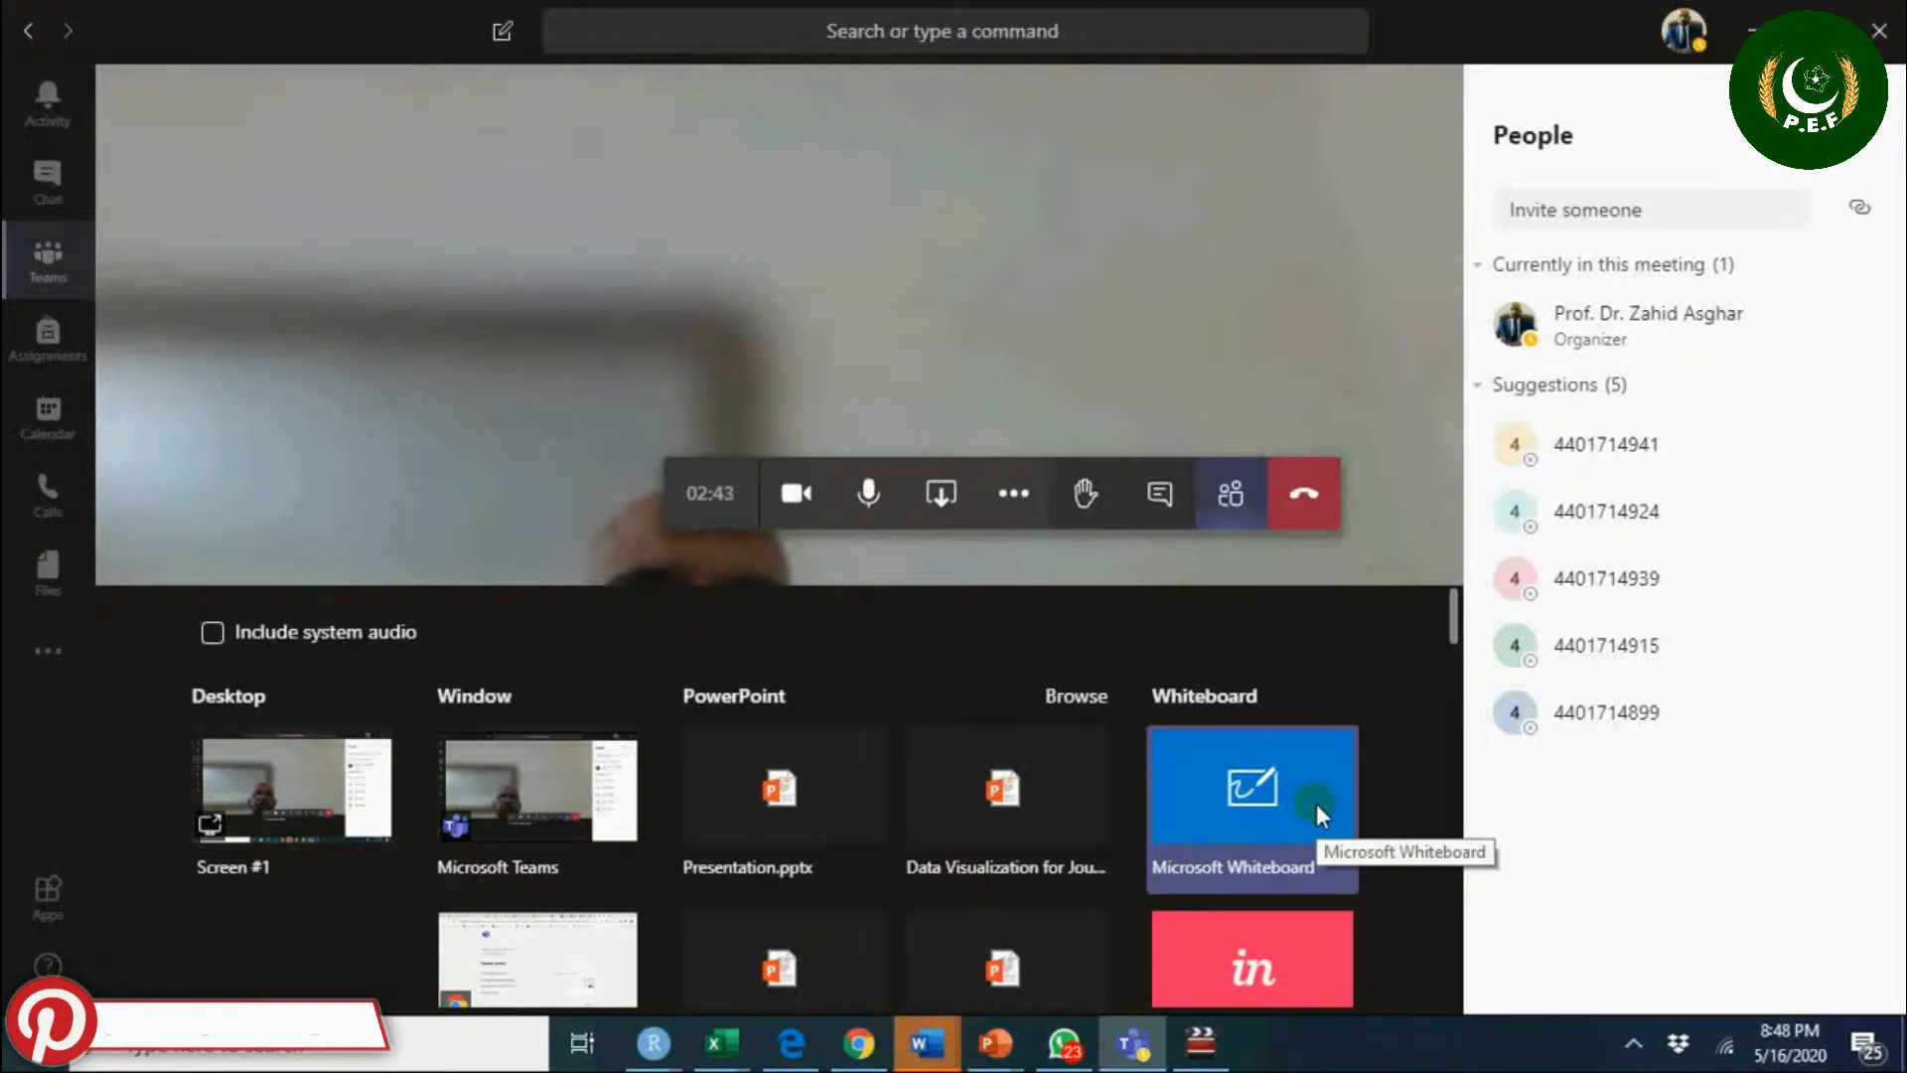
mouse_move(1254, 739)
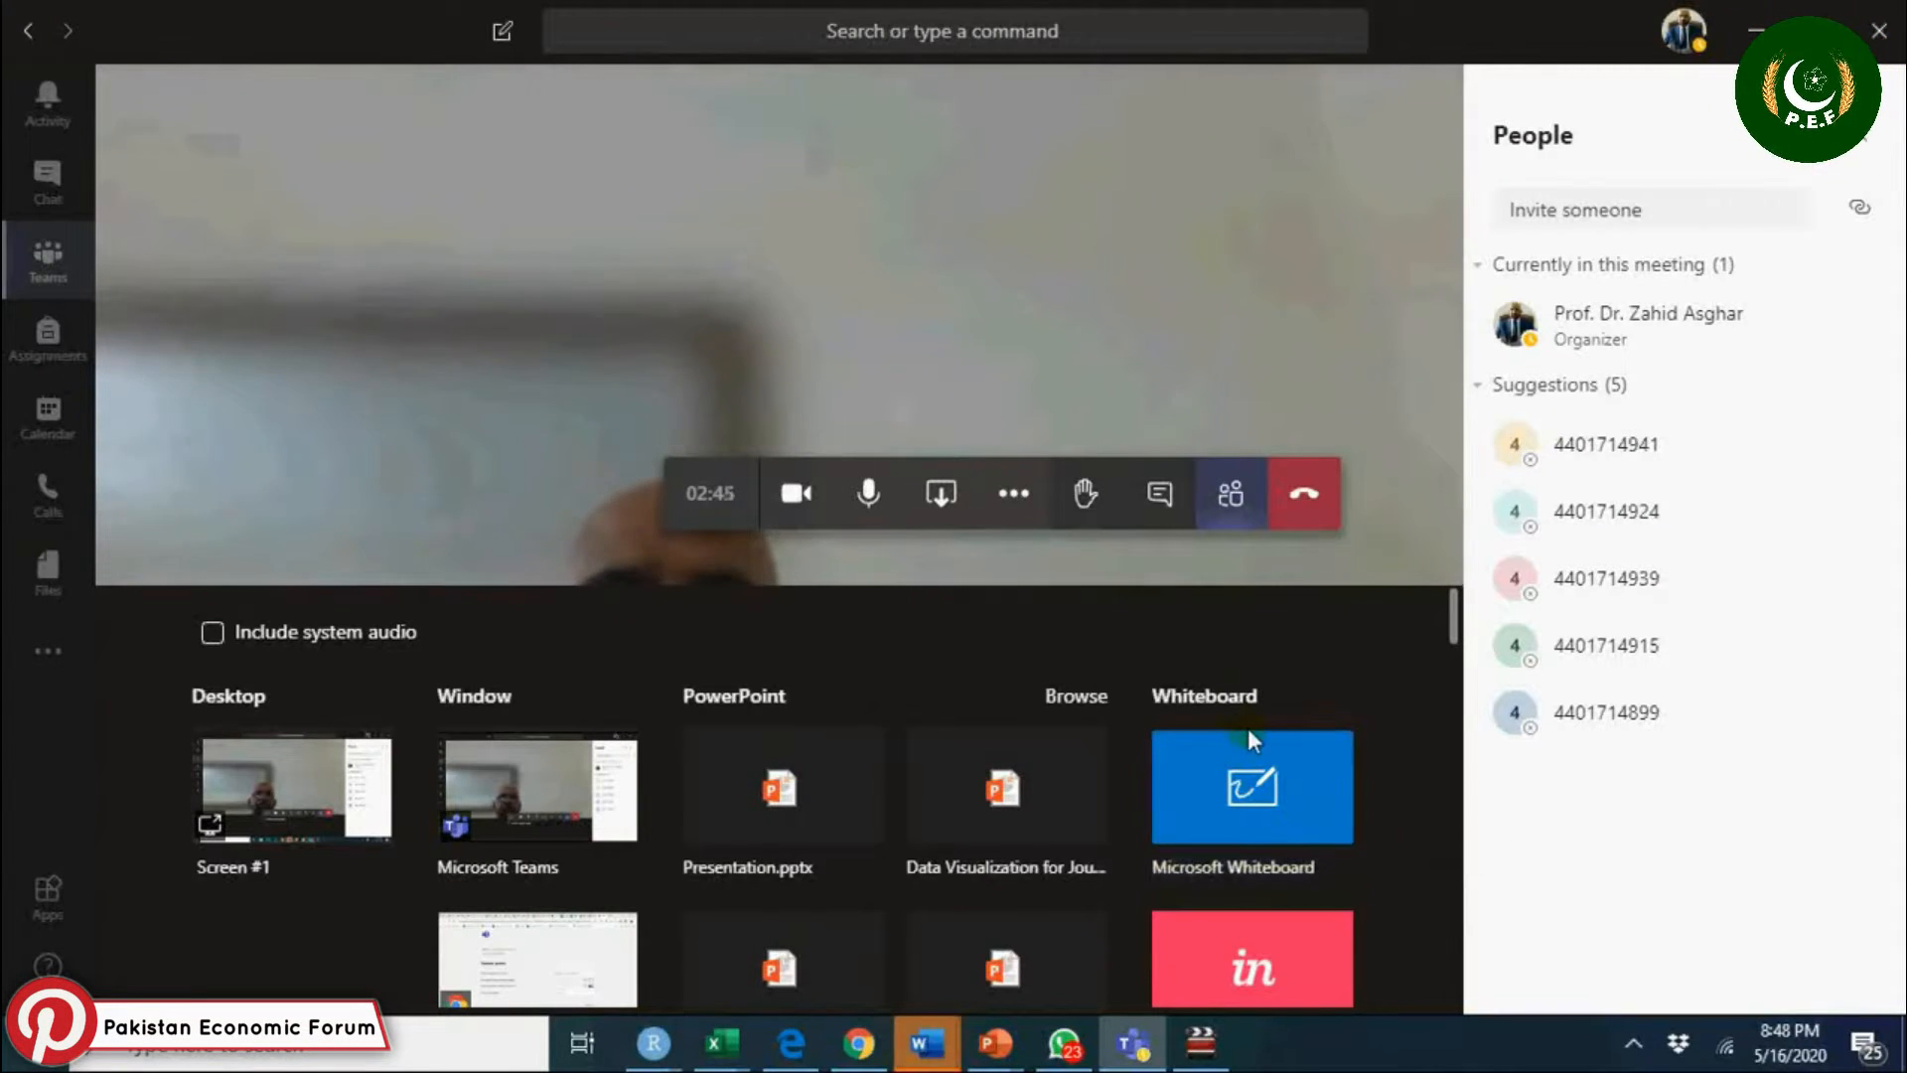
mouse_move(1071, 256)
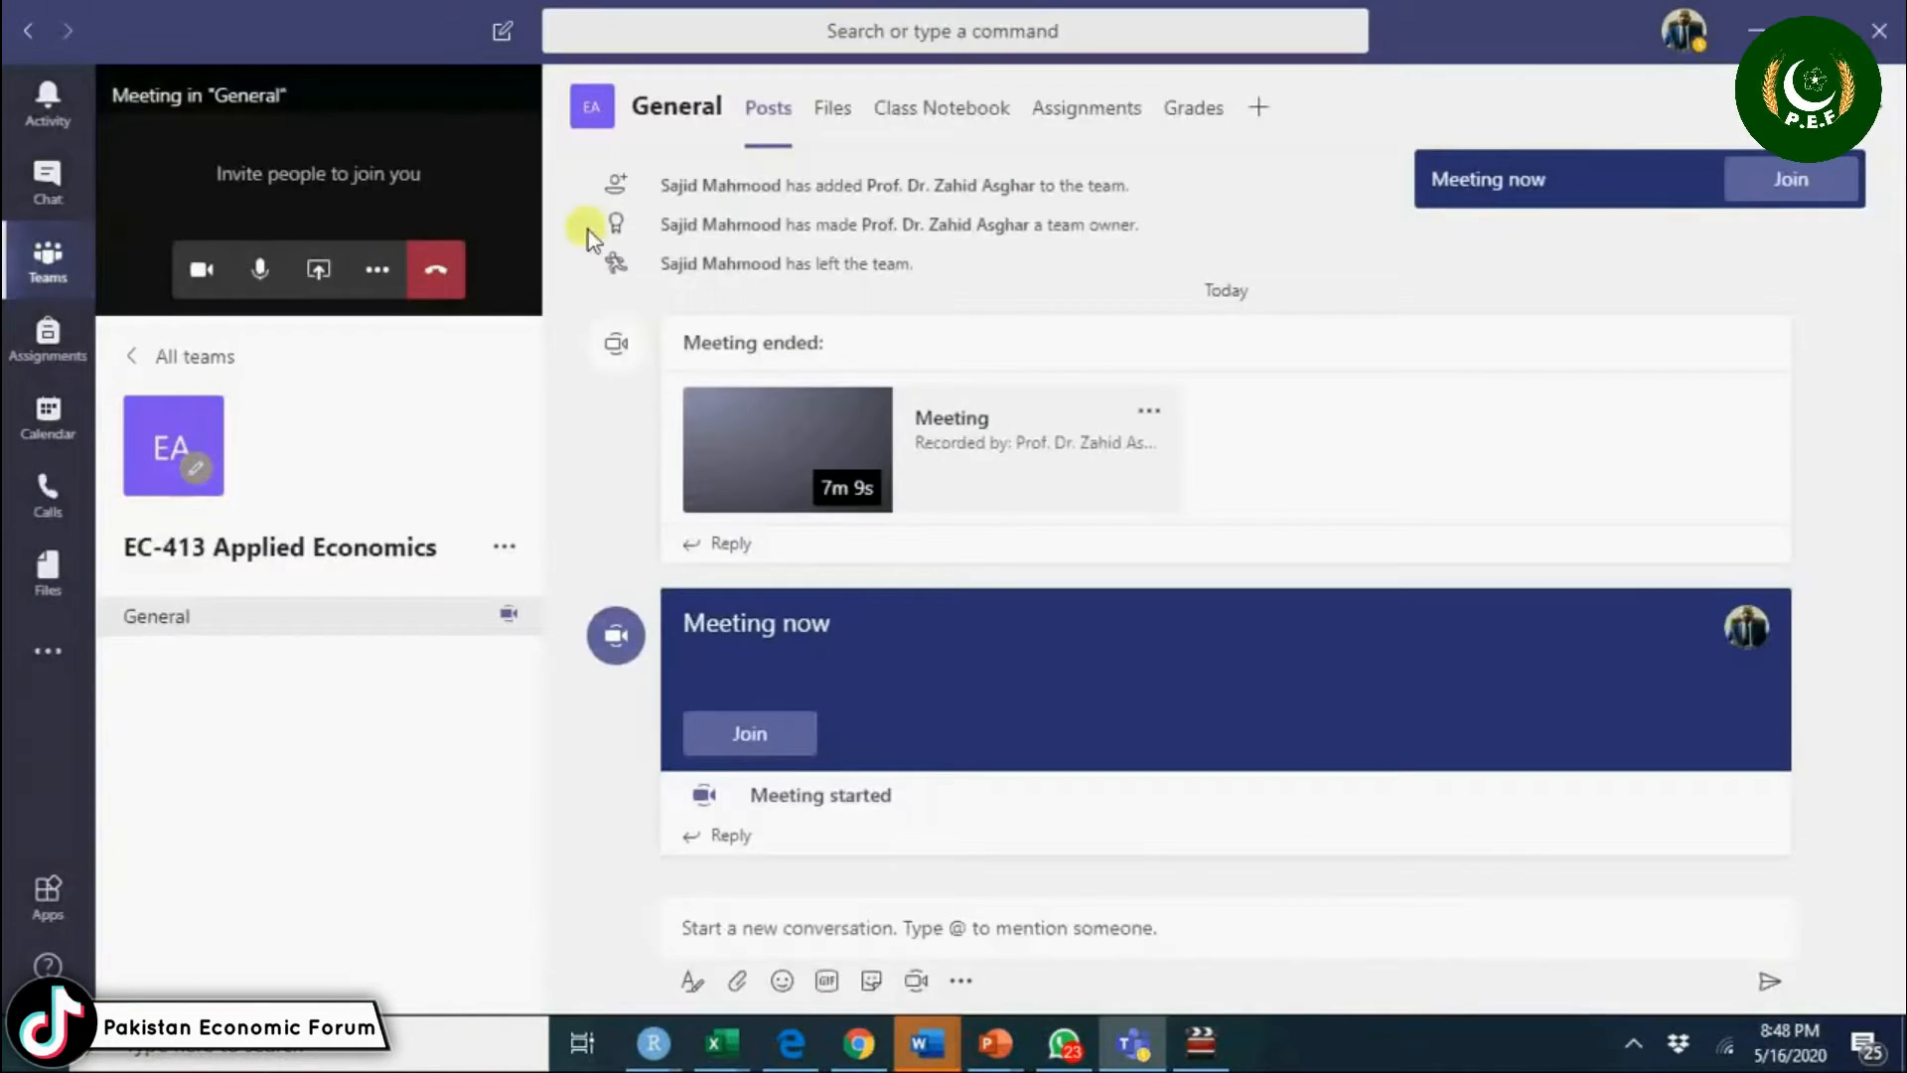
mouse_move(950, 184)
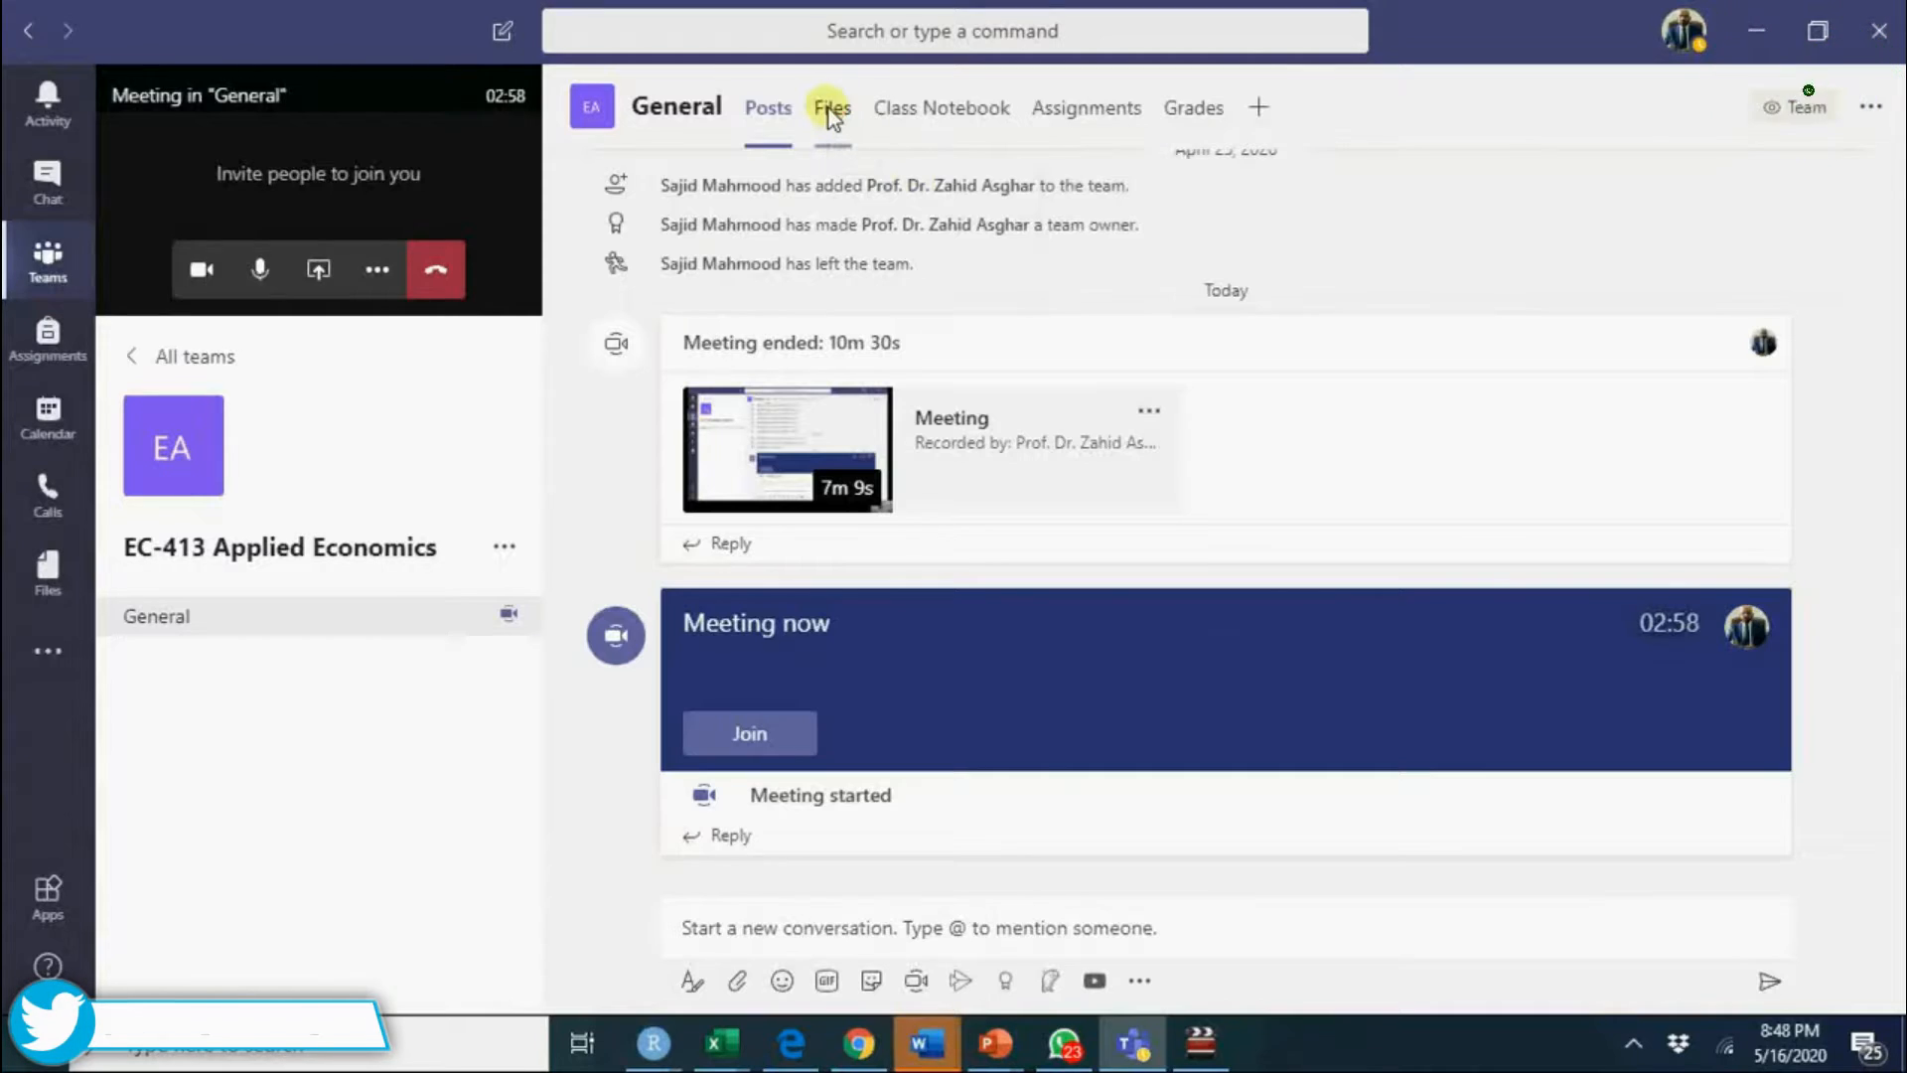
View the General channel's Files, then the Recent files list in the Files app.
left_click(830, 108)
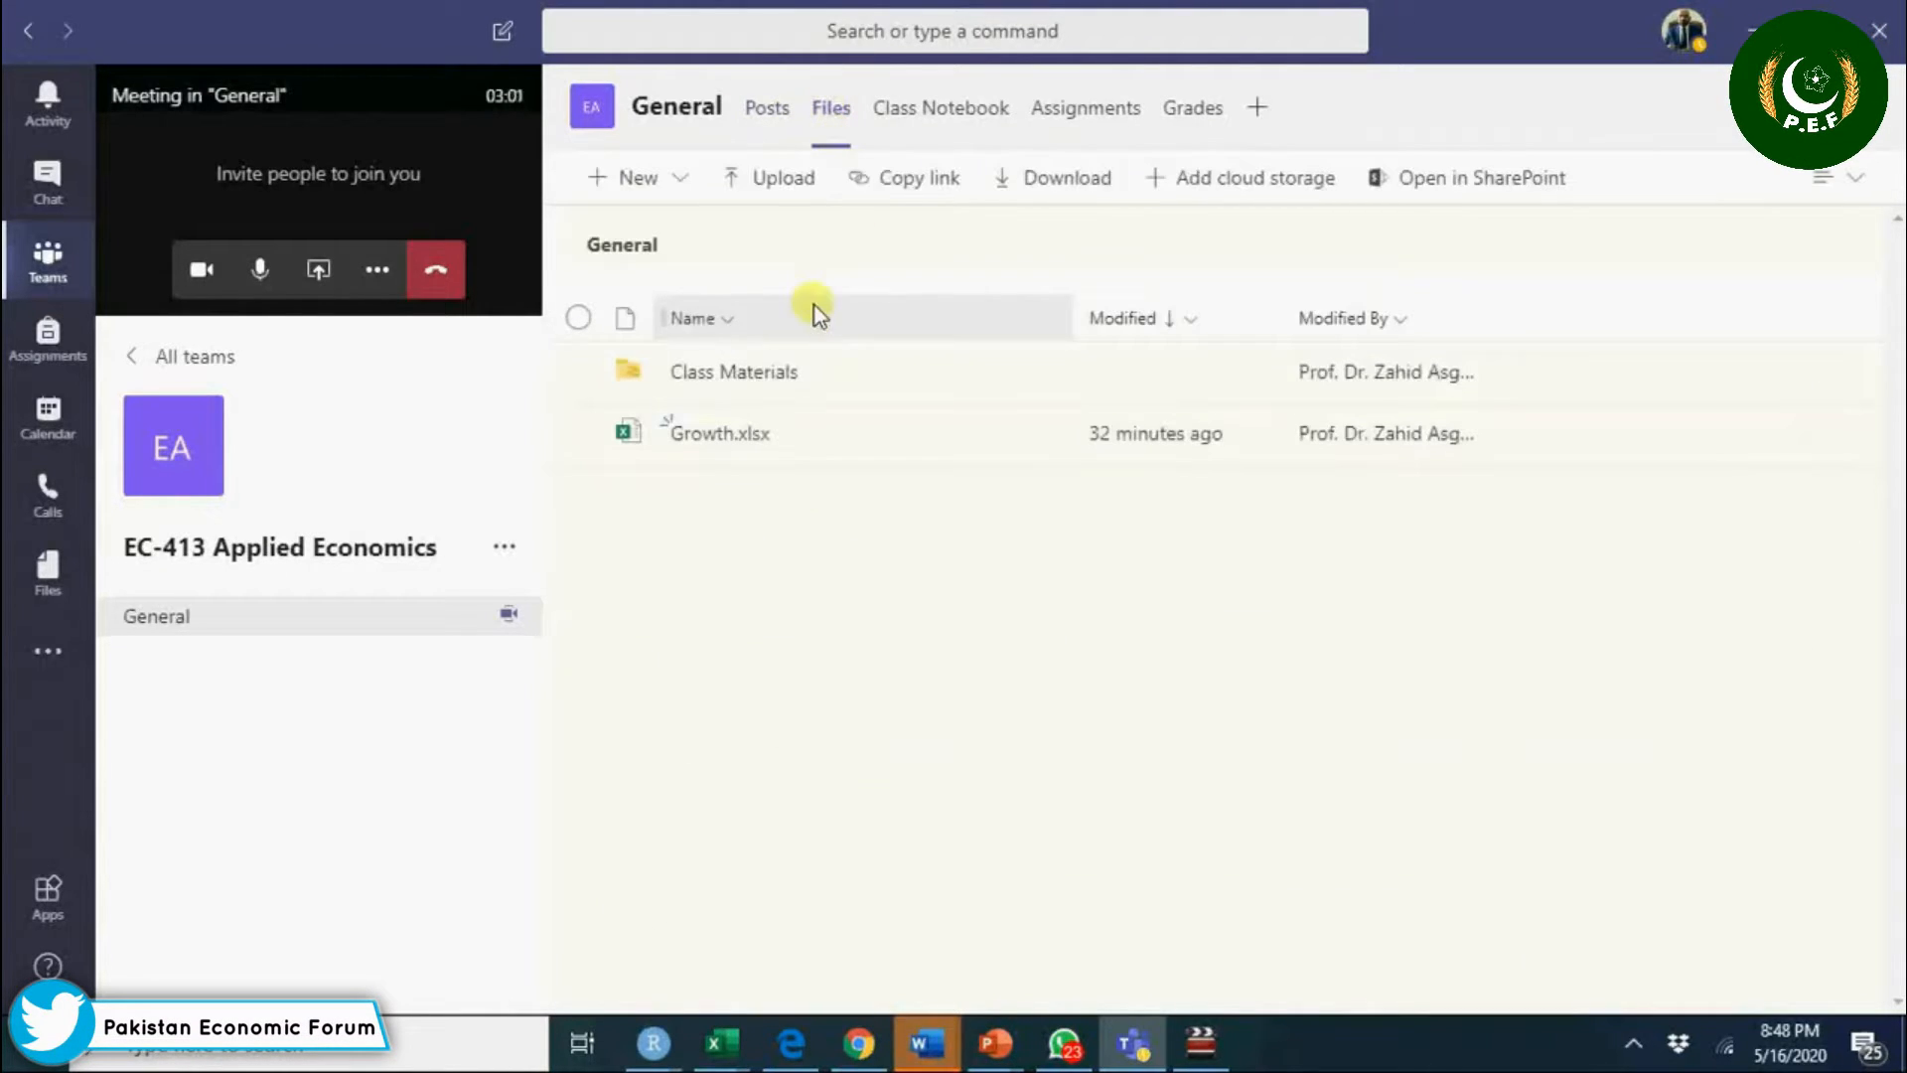
mouse_move(718, 433)
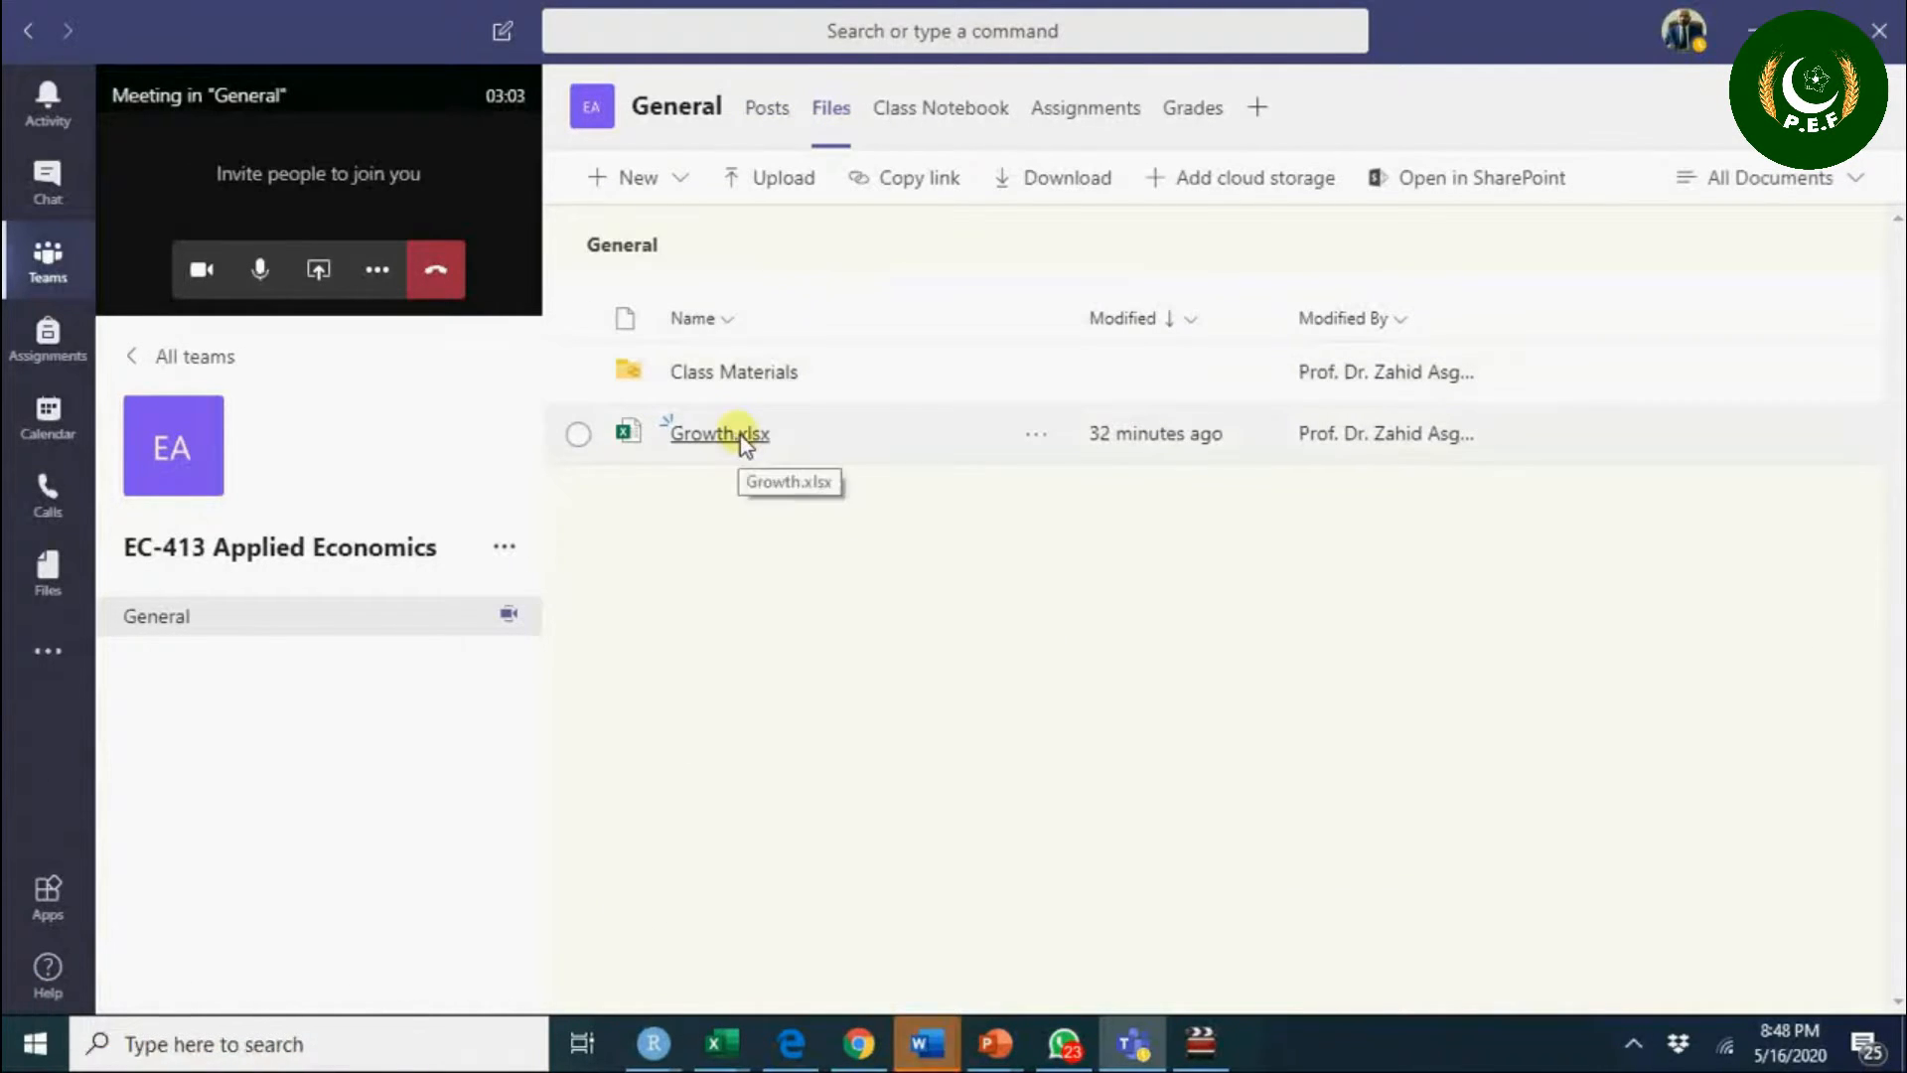
mouse_move(858, 437)
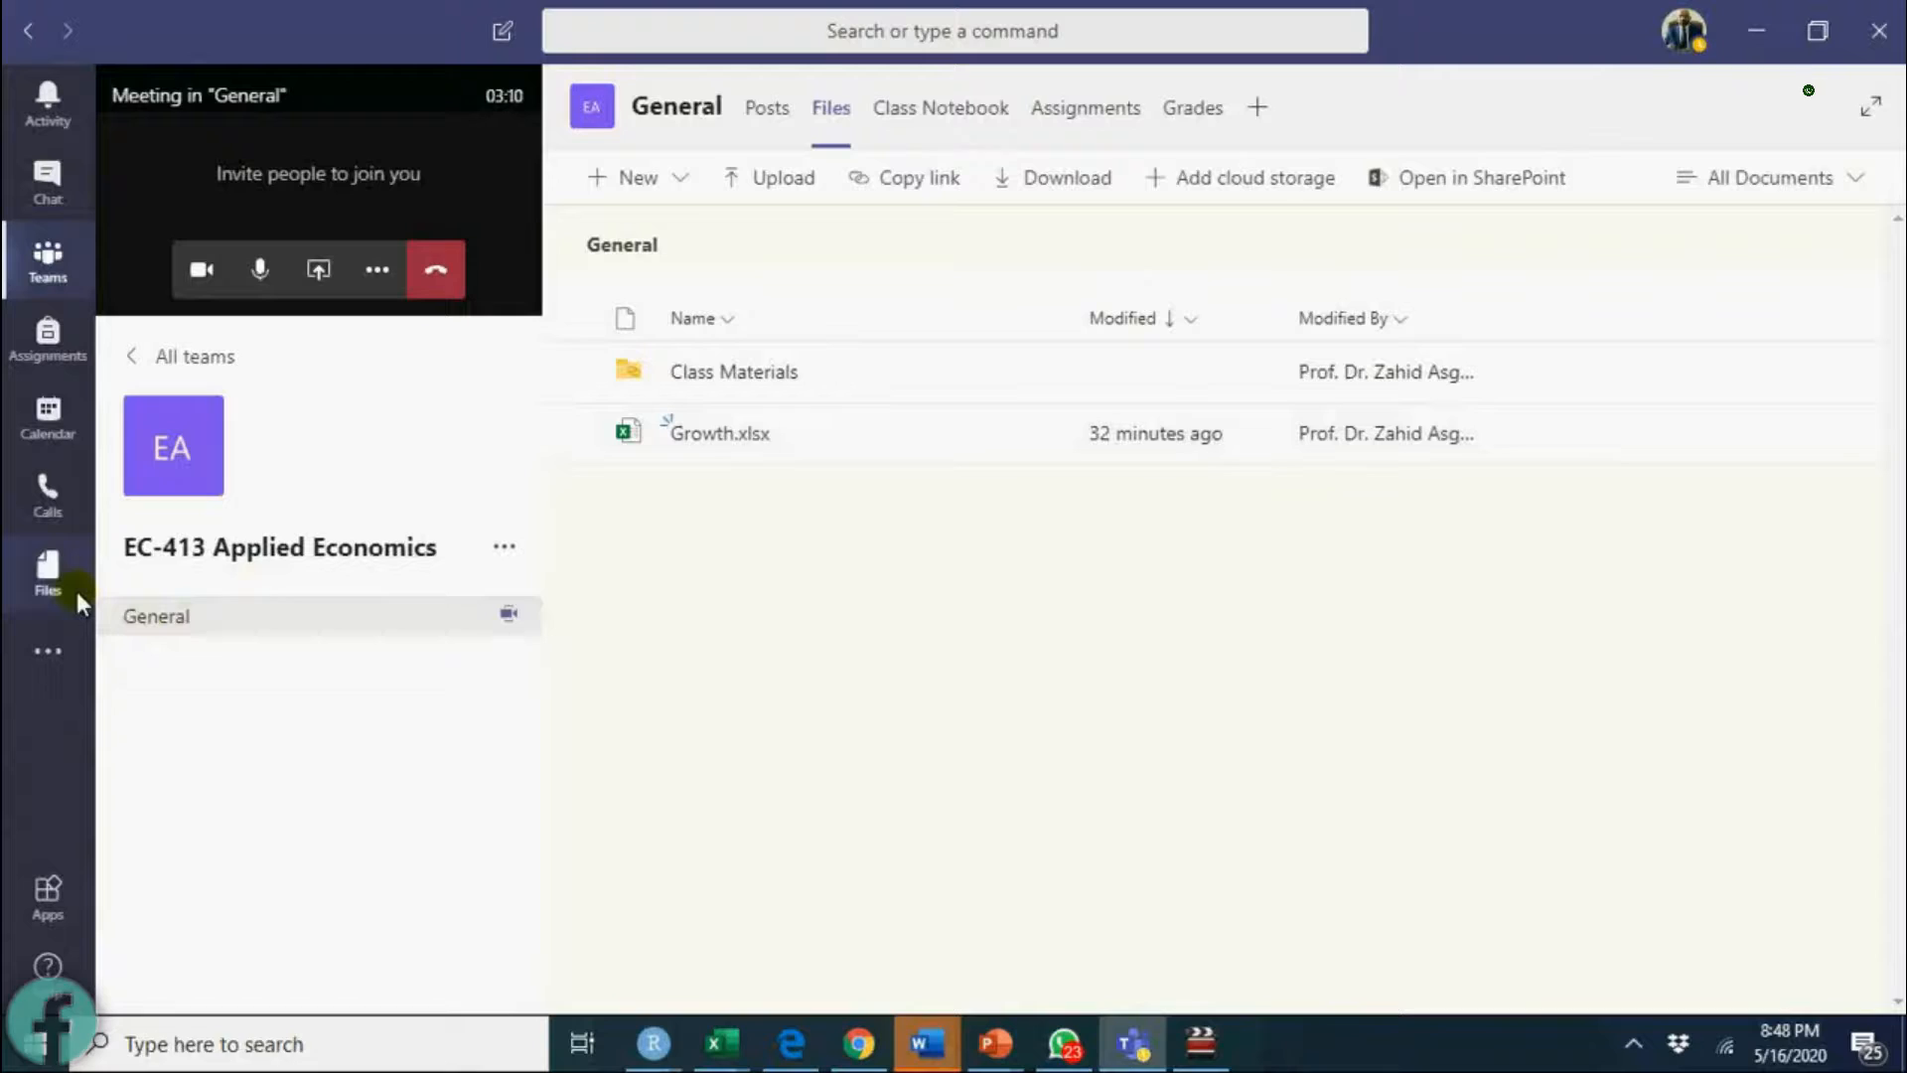
left_click(46, 572)
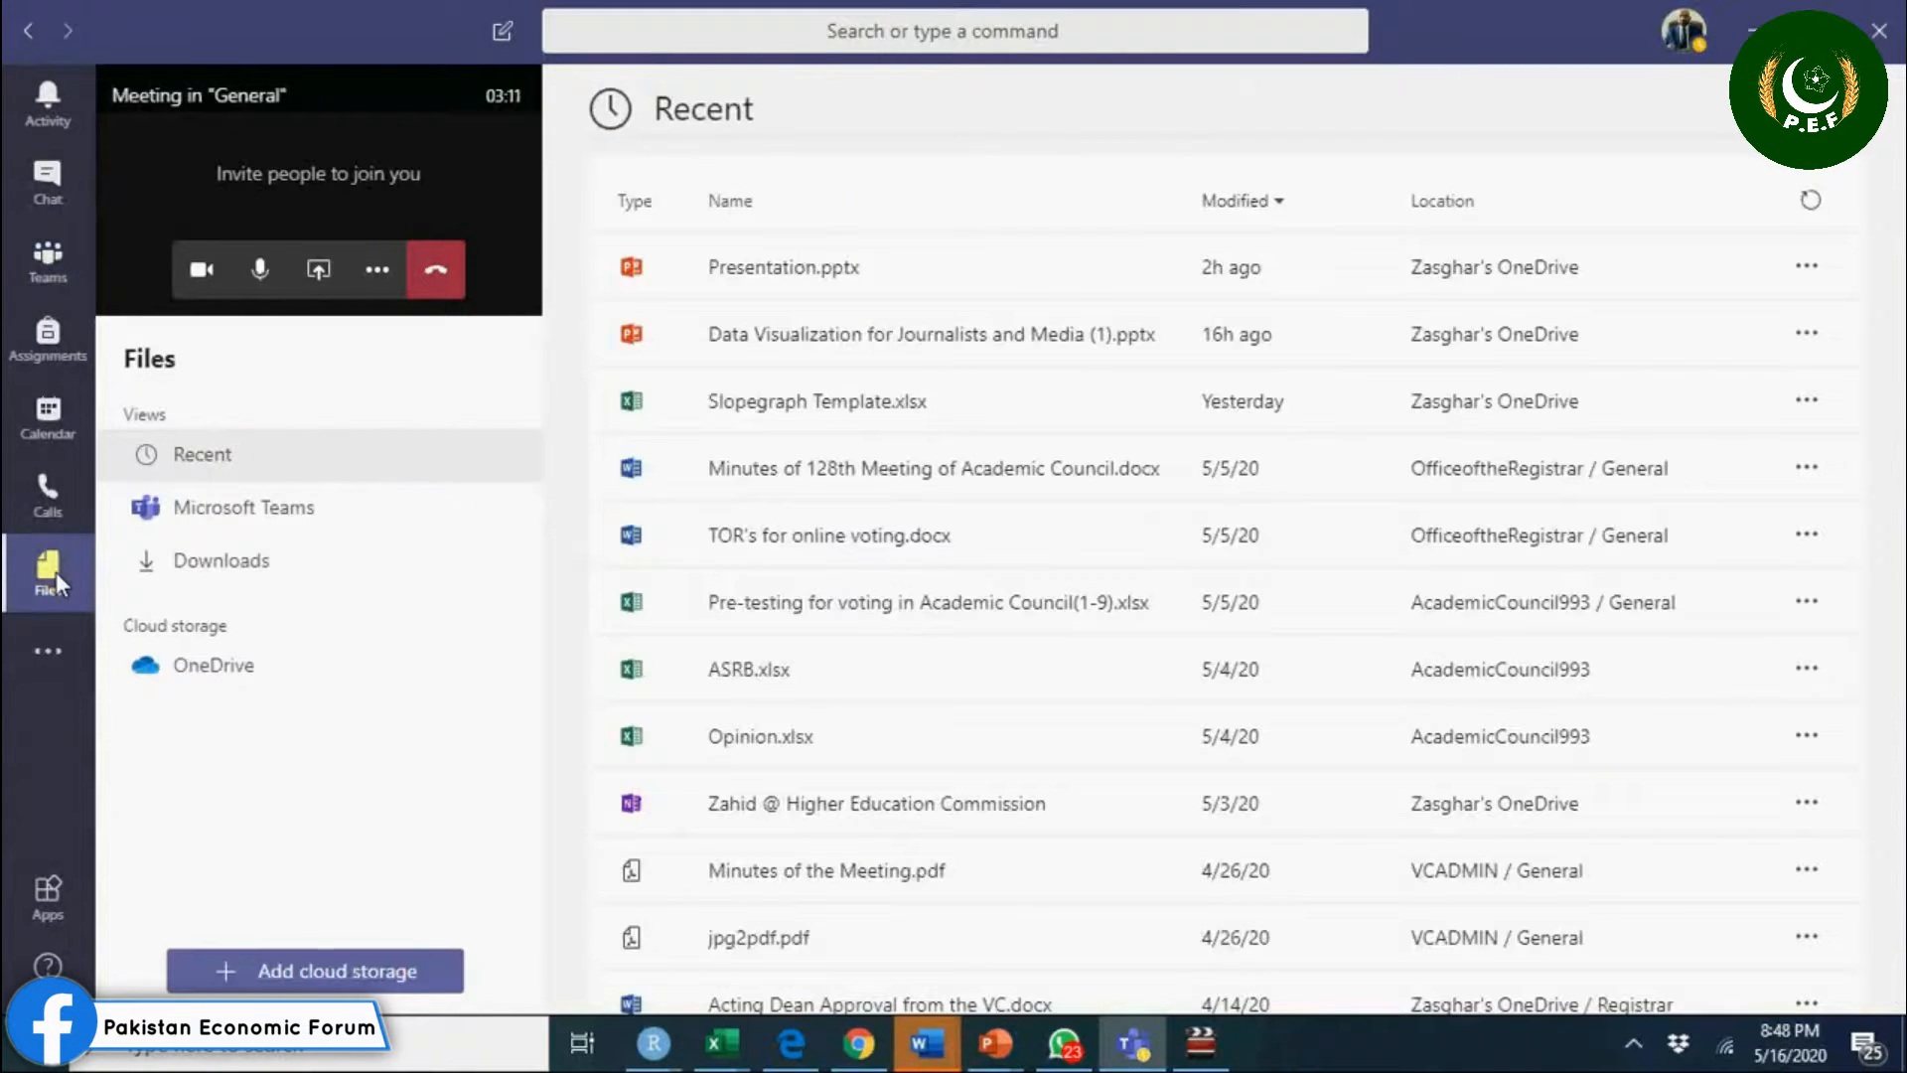
Restore the full meeting view from the mini meeting window.
left_click(783, 266)
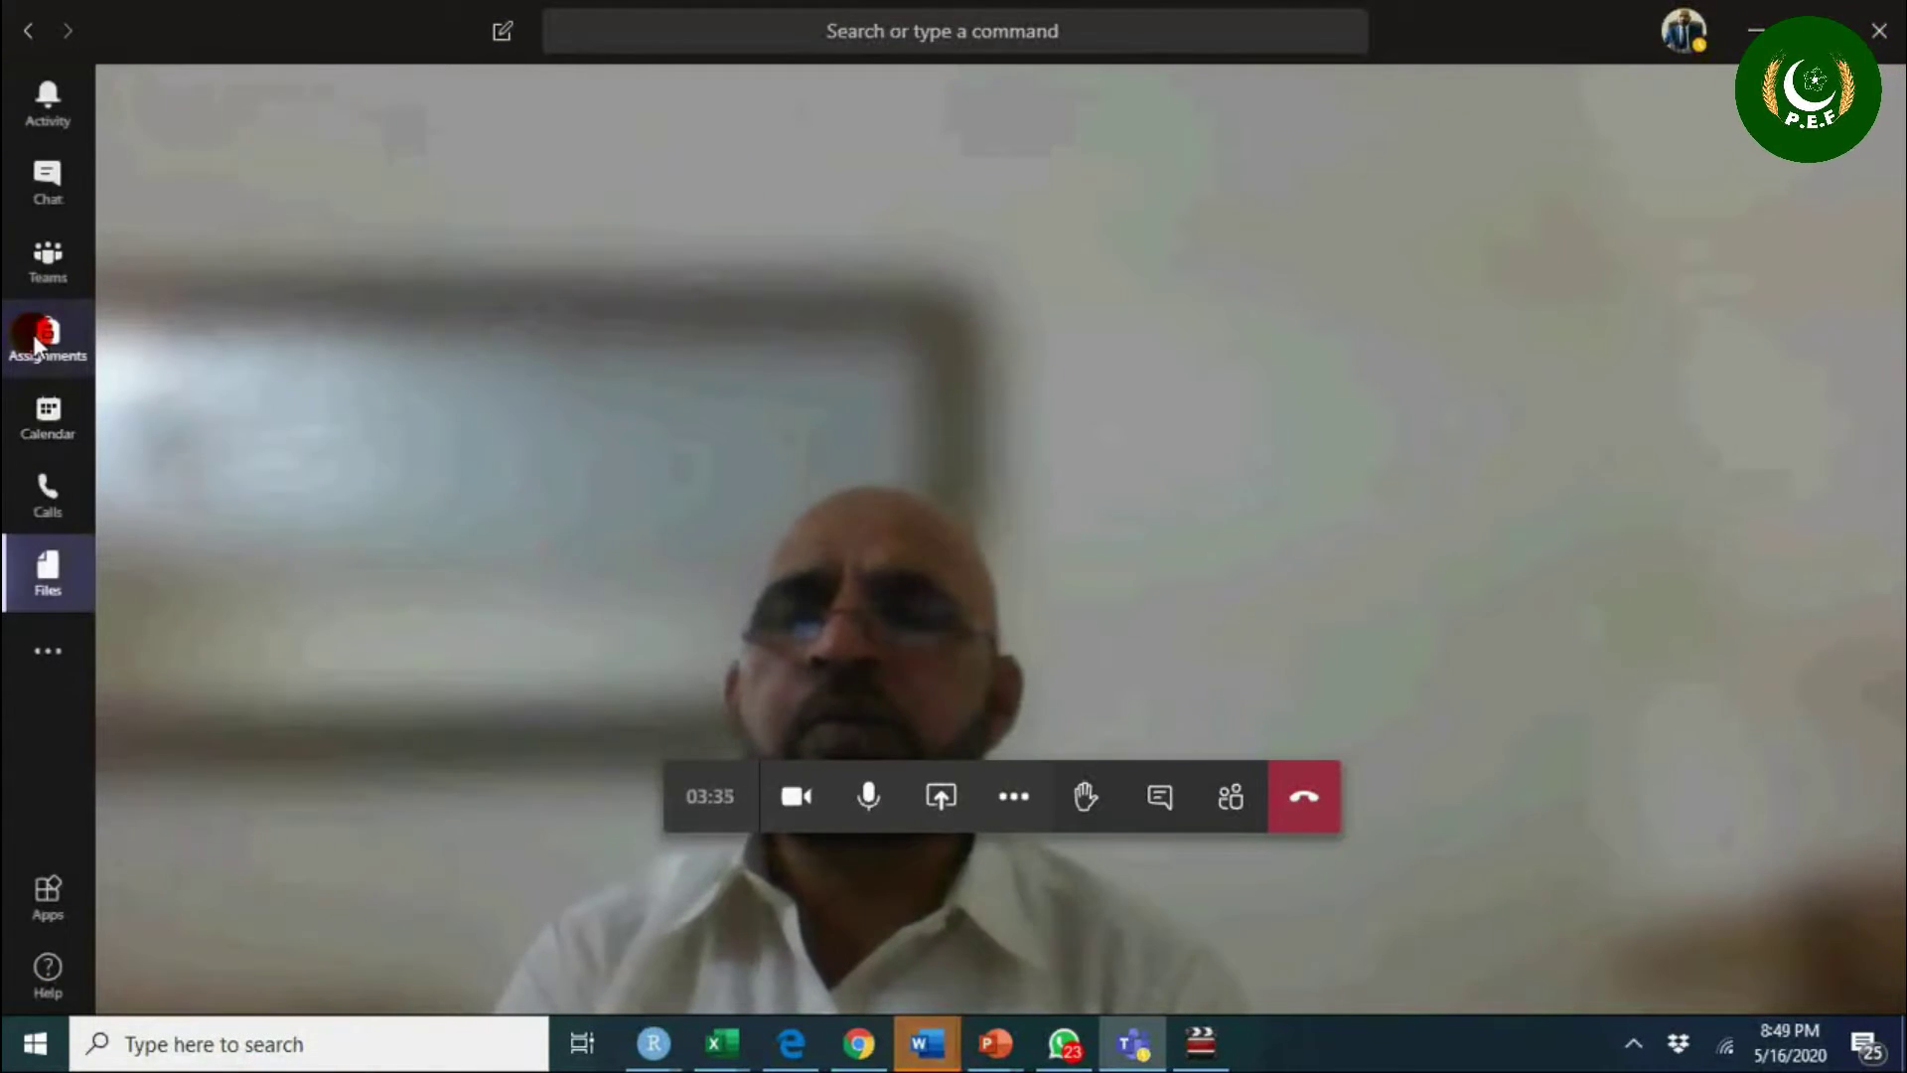
left_click(48, 337)
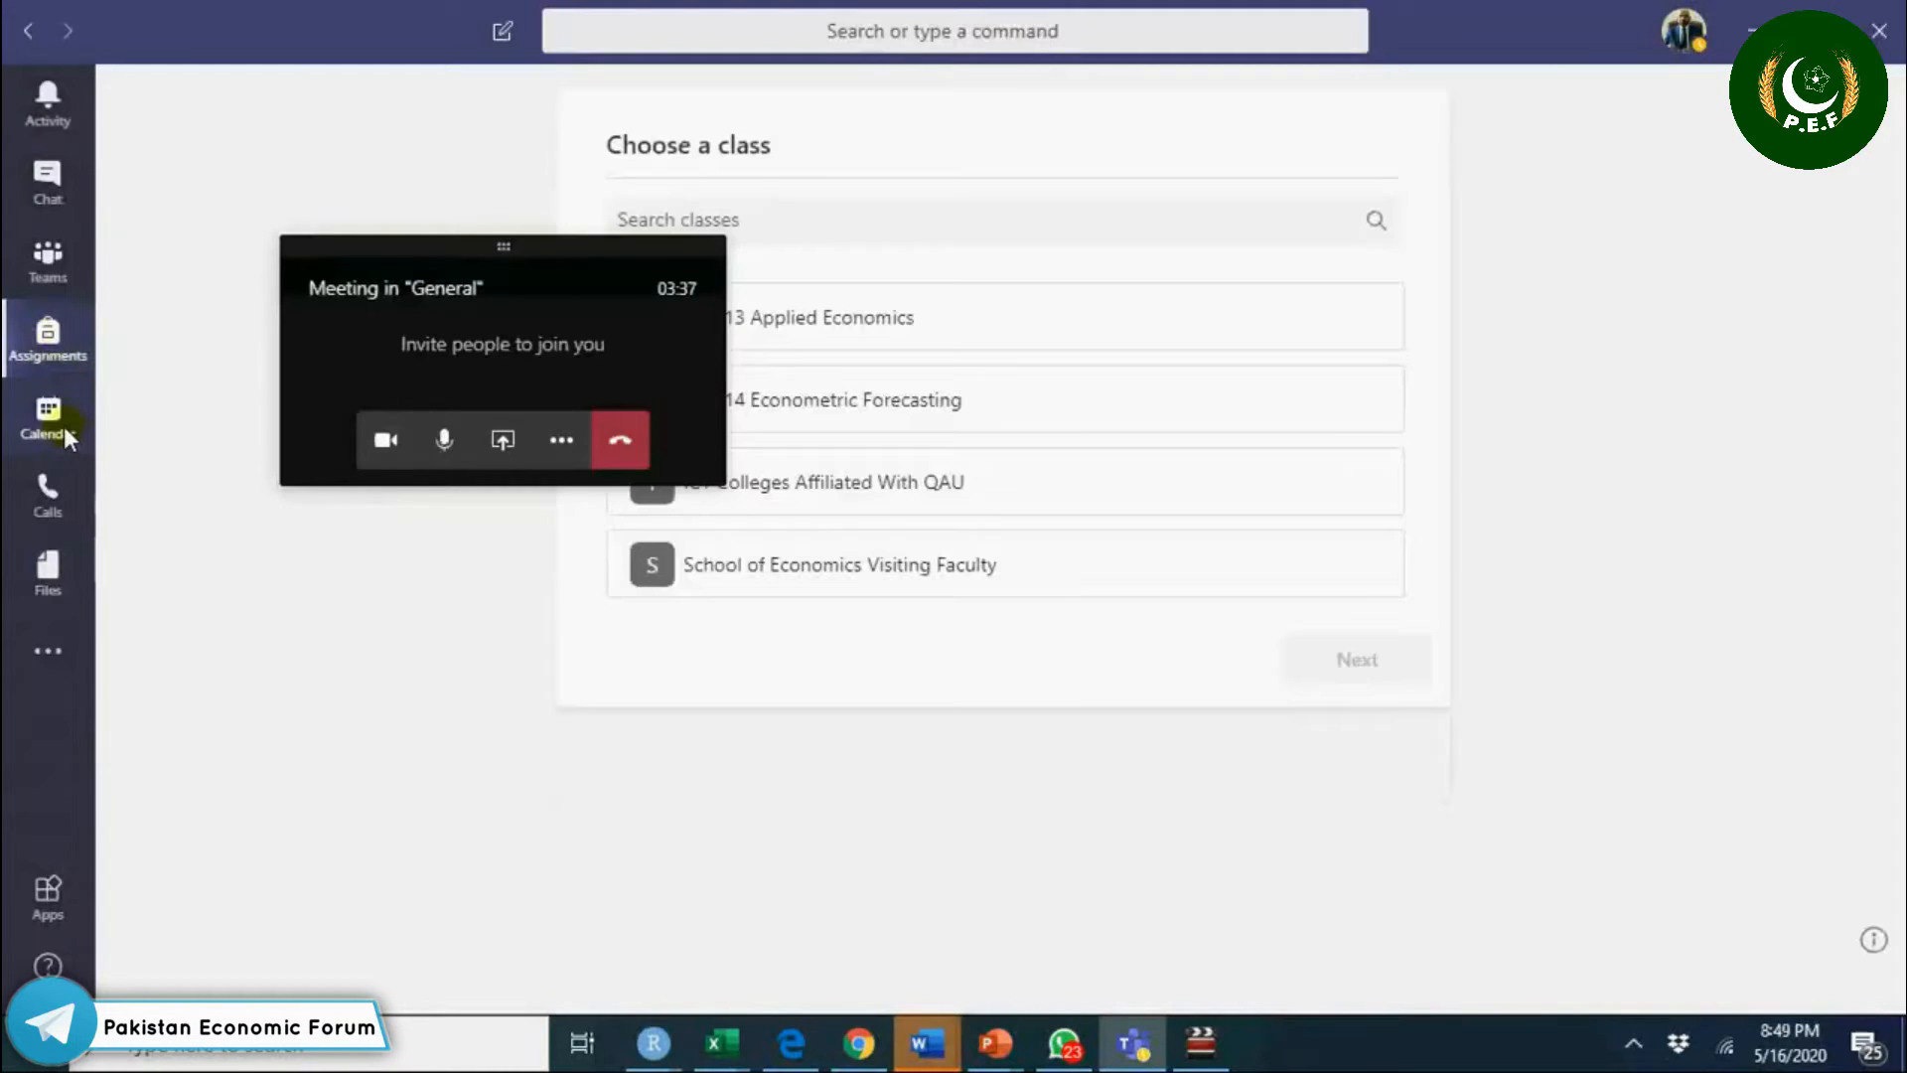
left_click(46, 417)
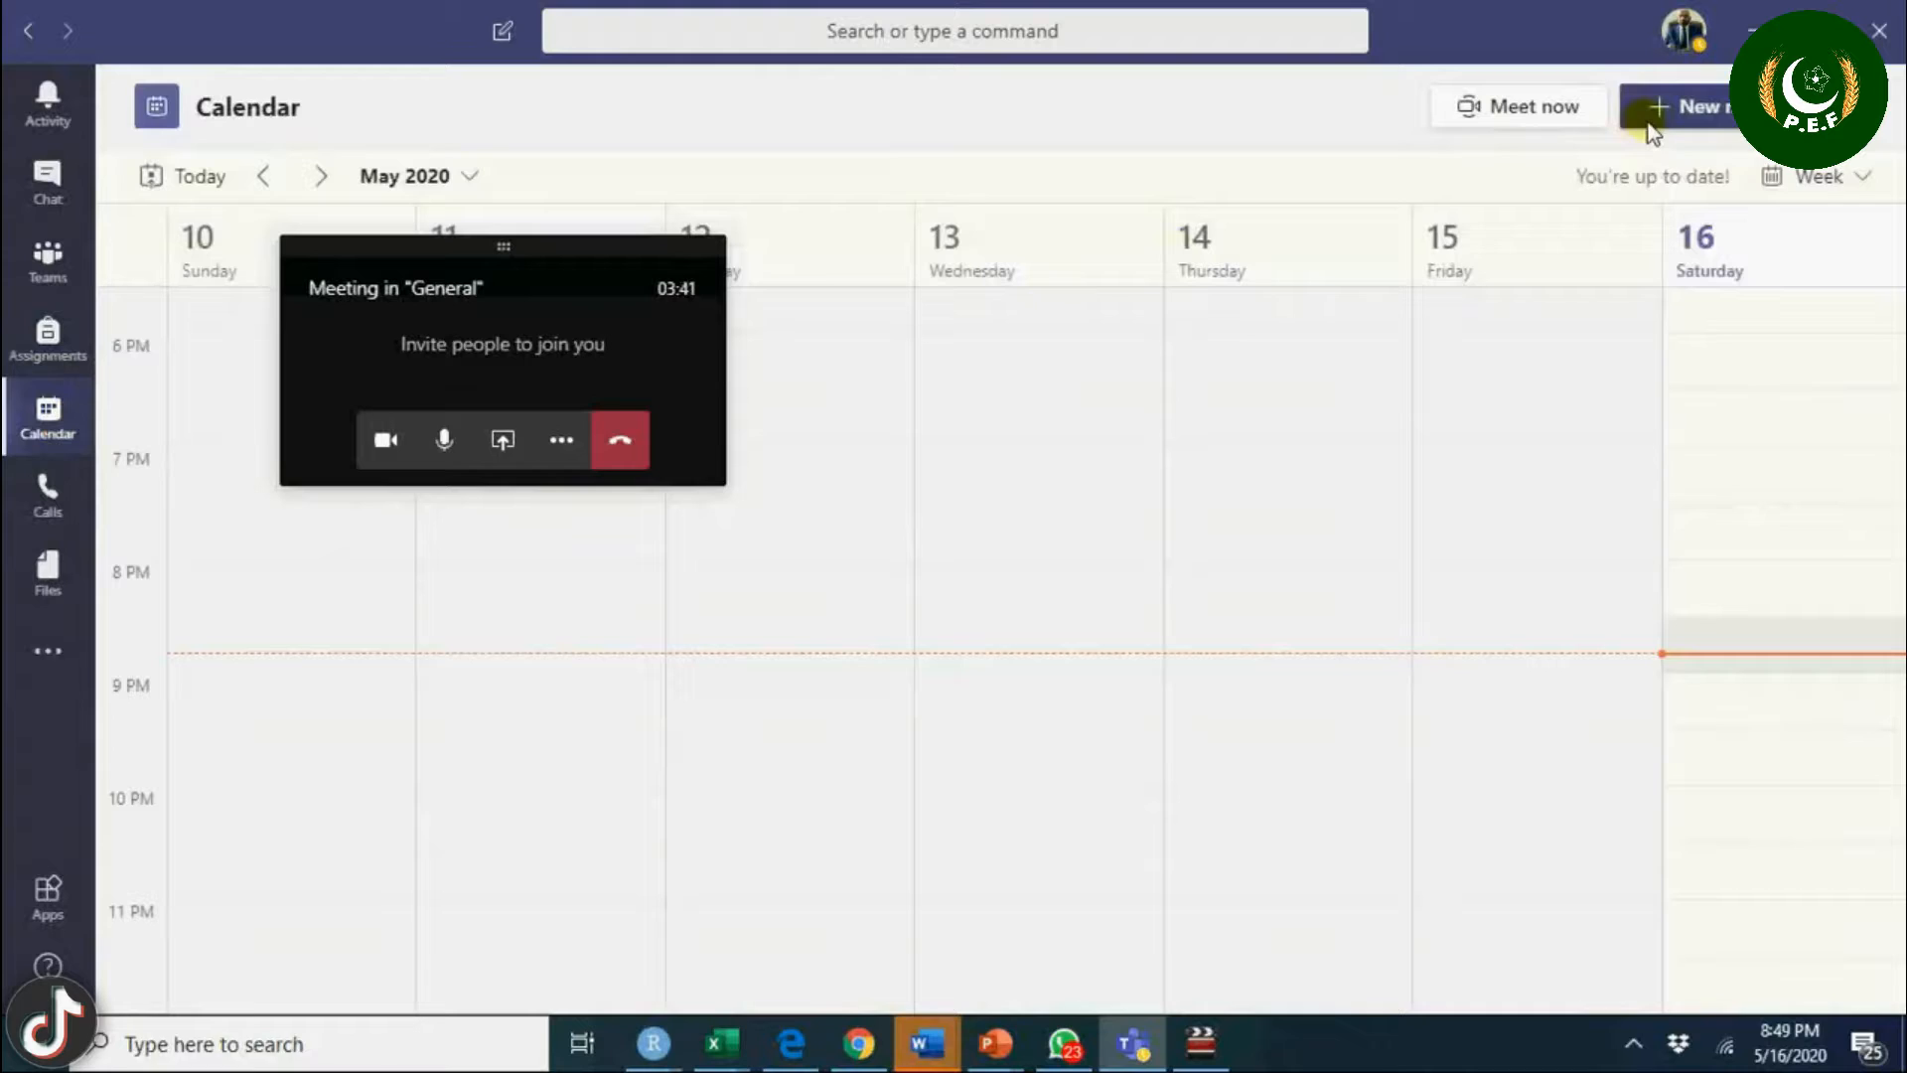
left_click(1679, 107)
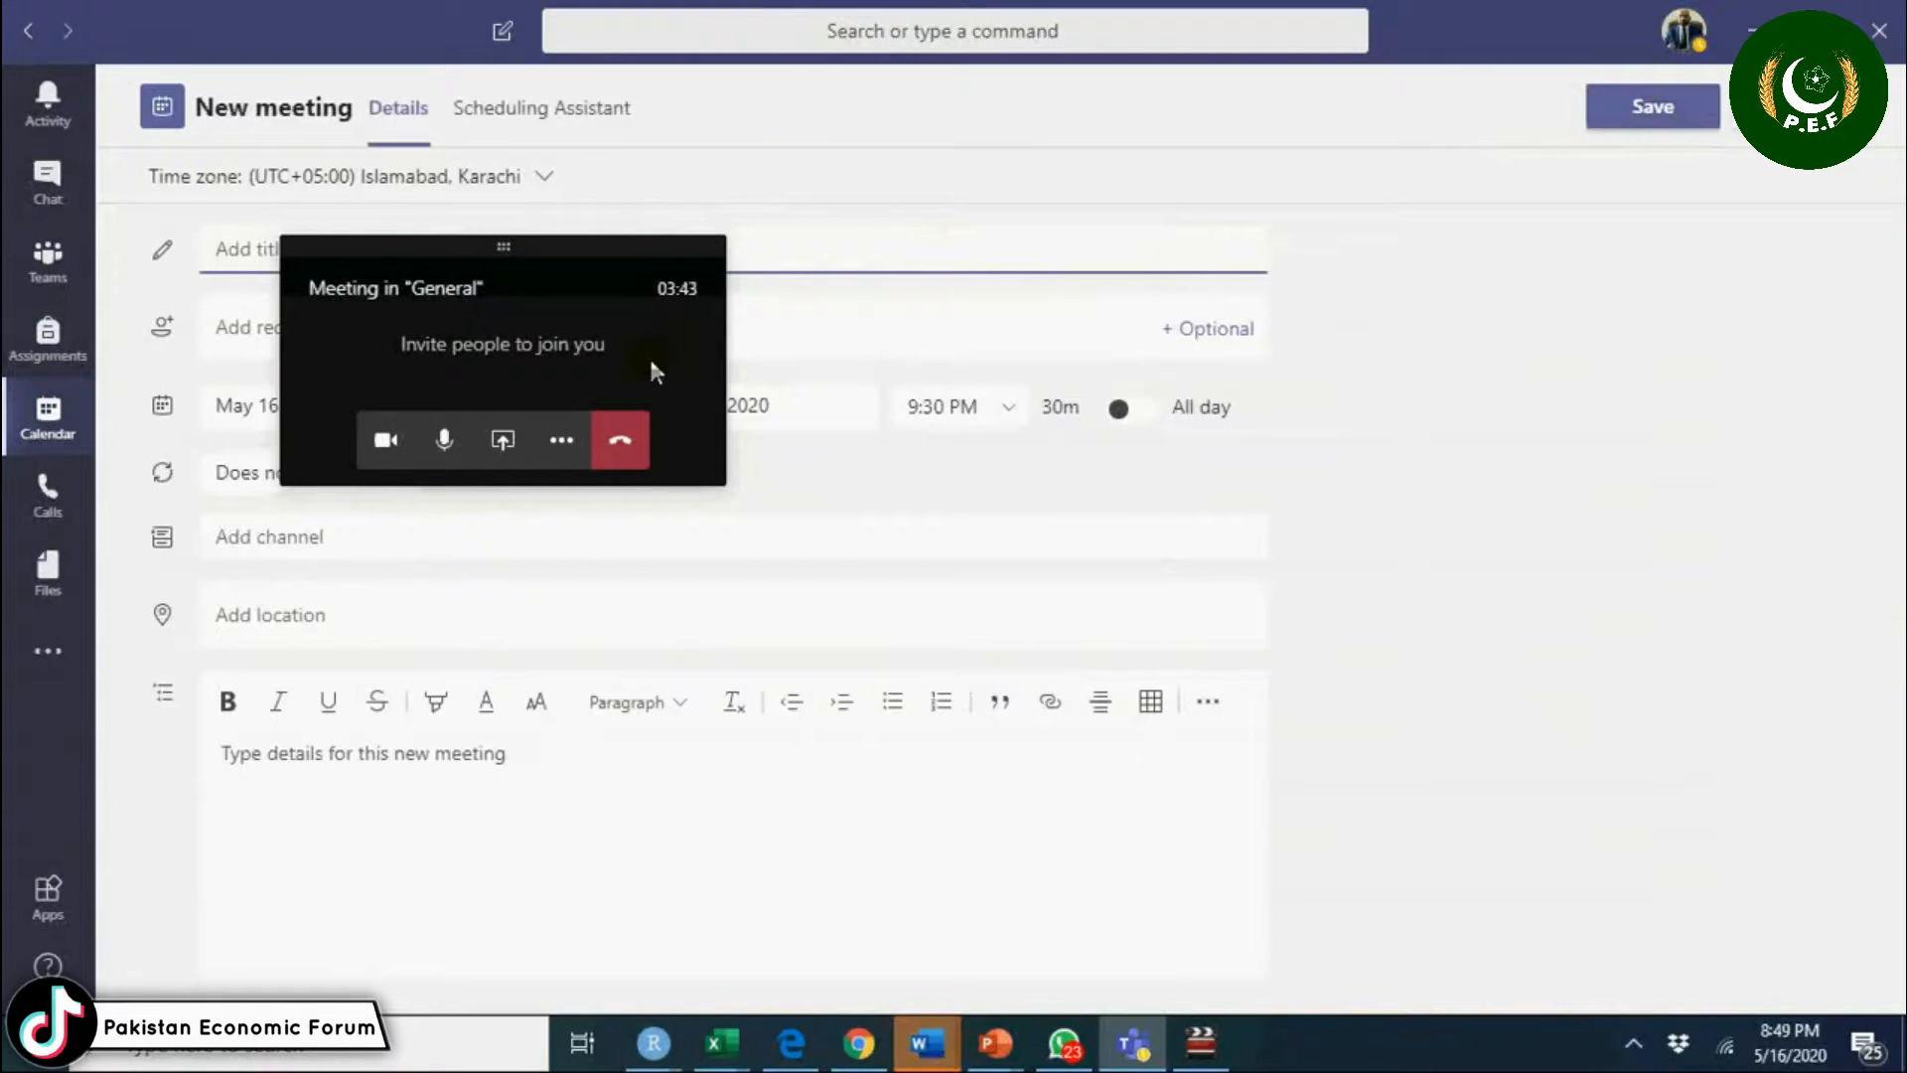
mouse_move(584, 258)
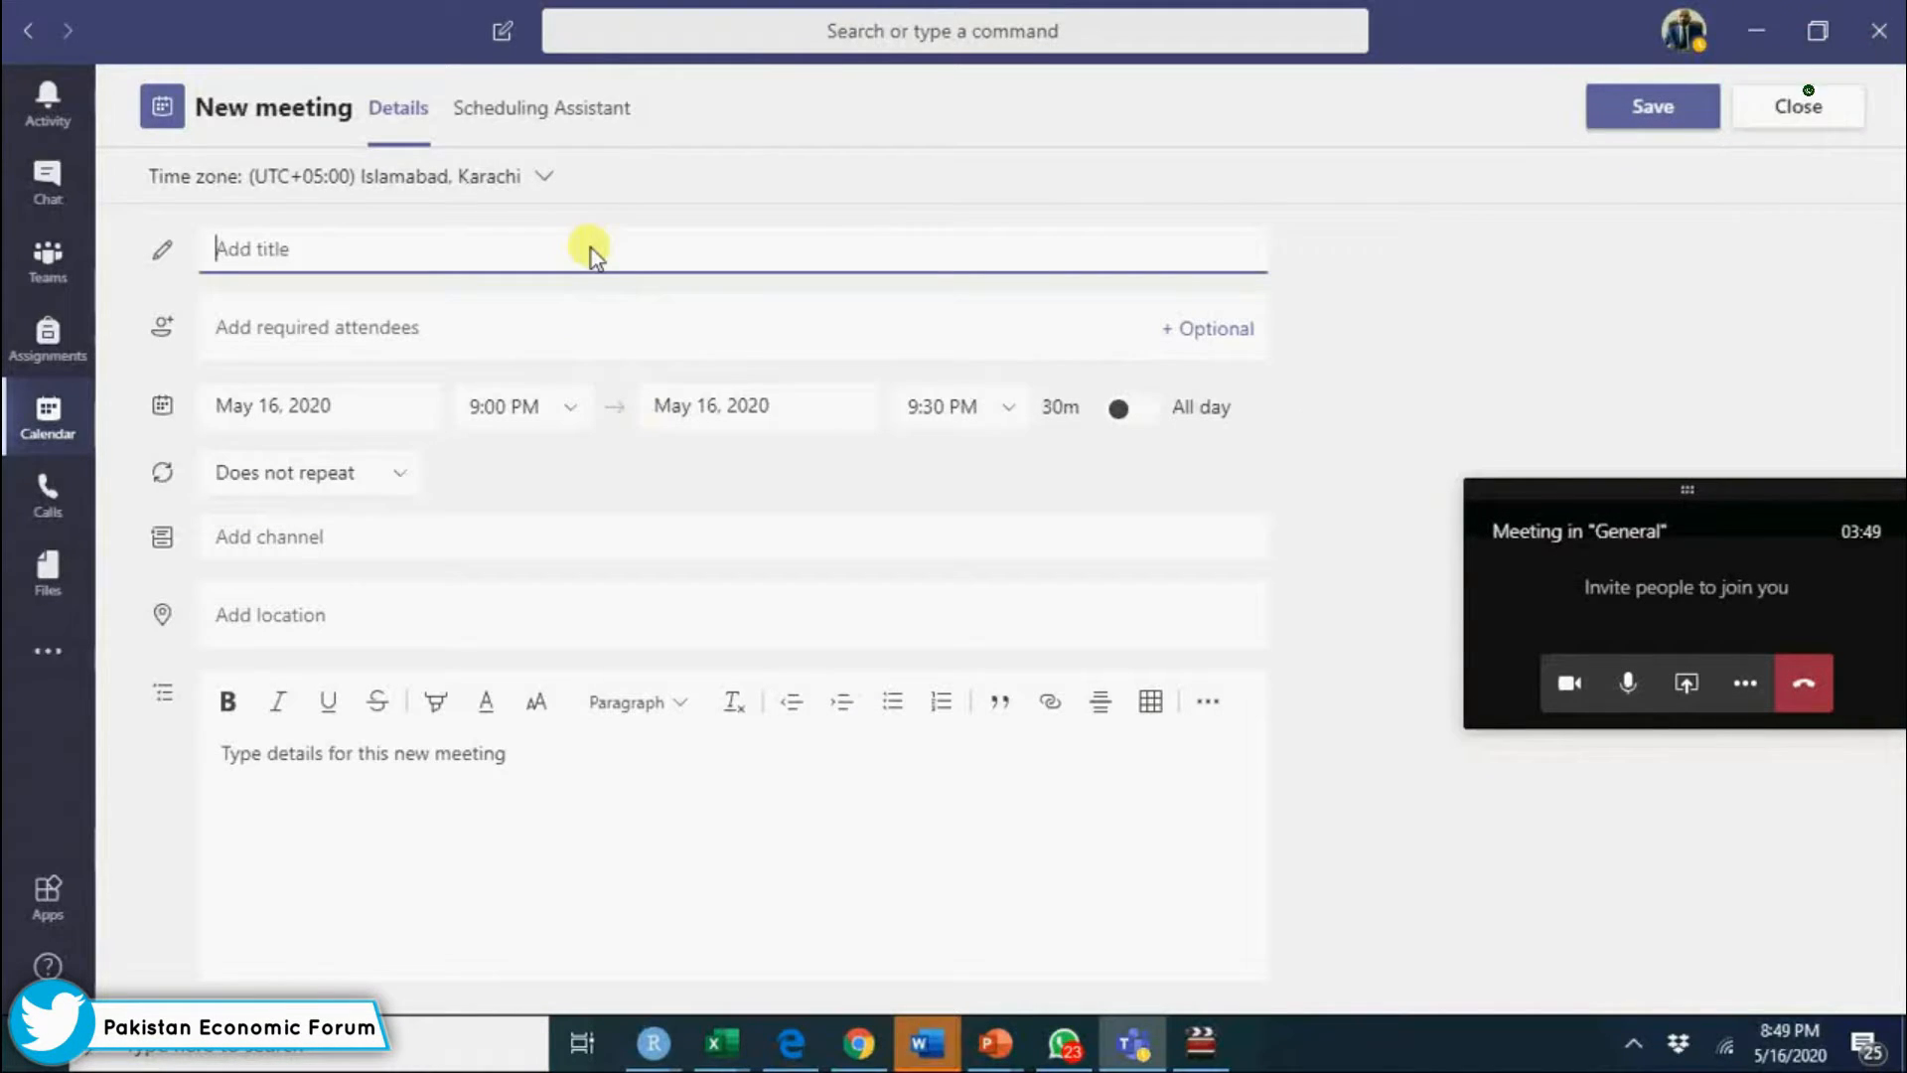
left_click(315, 405)
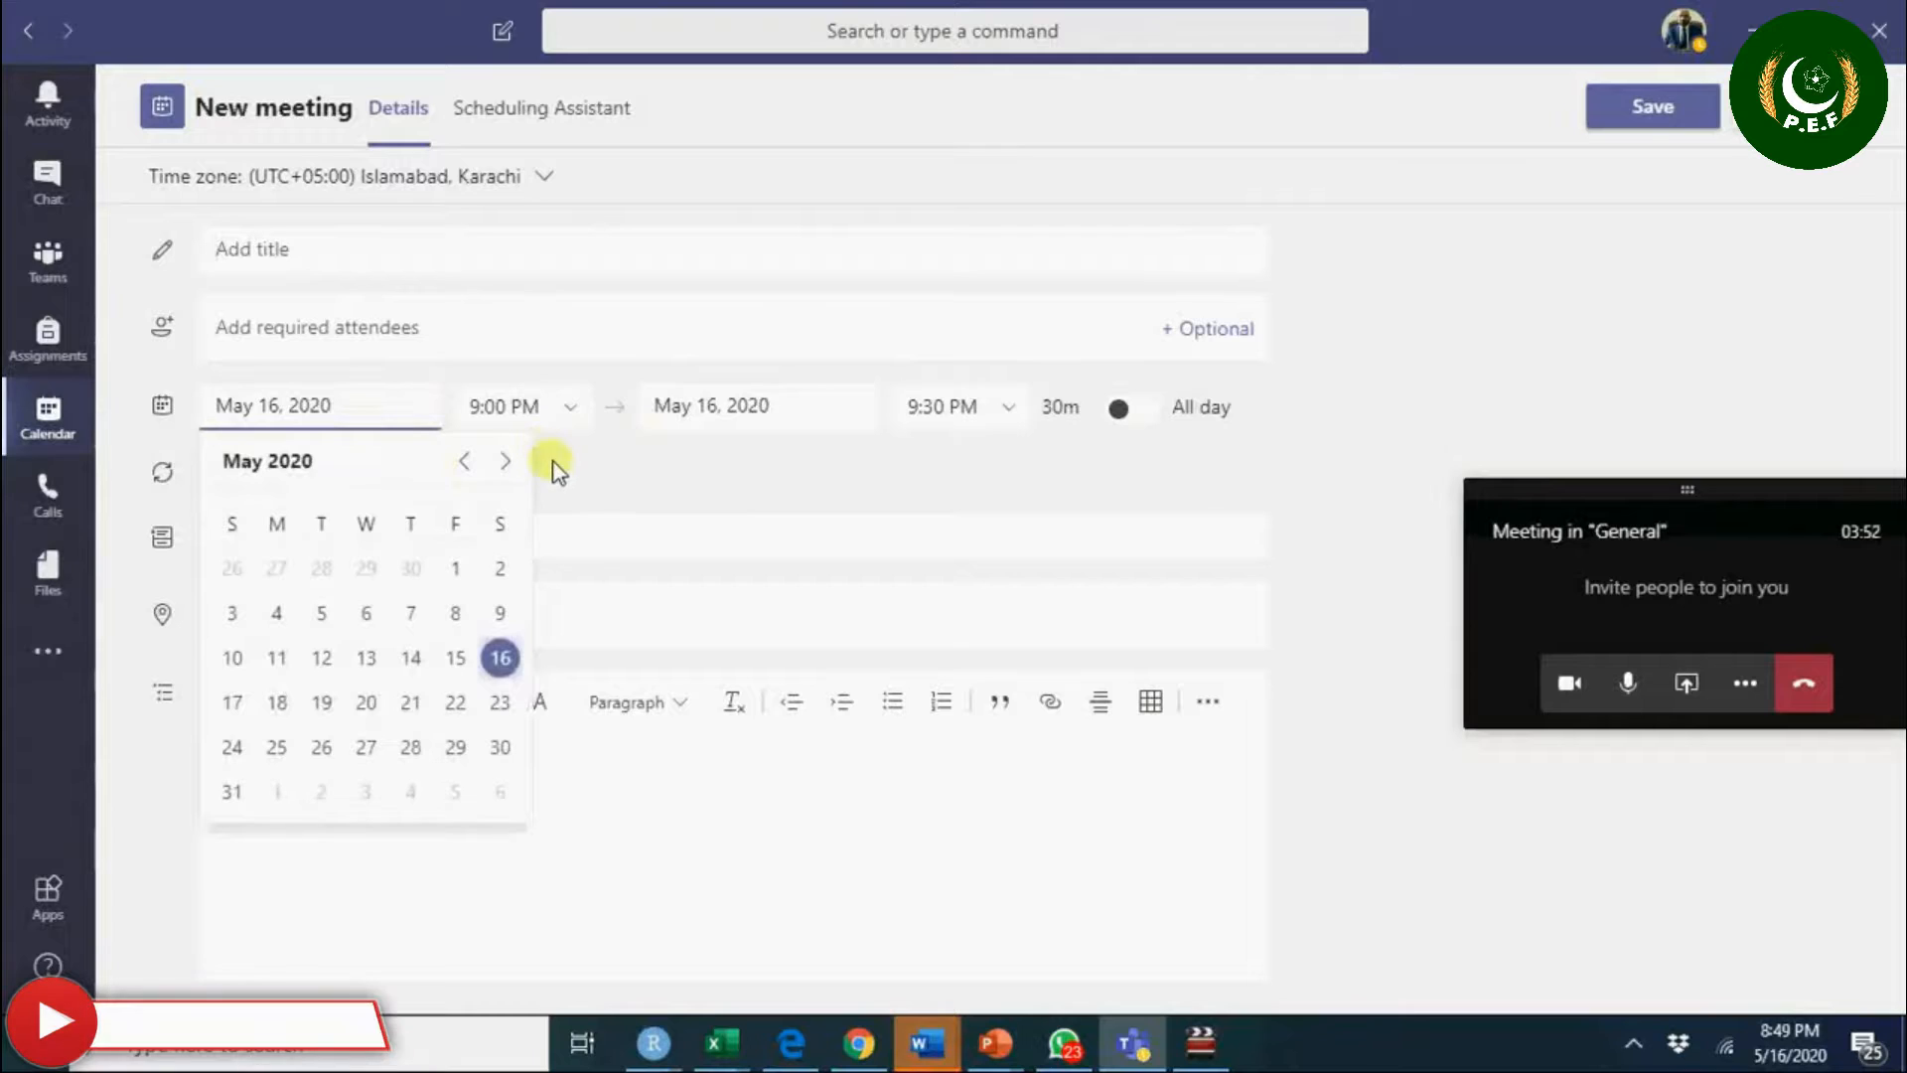
left_click(608, 809)
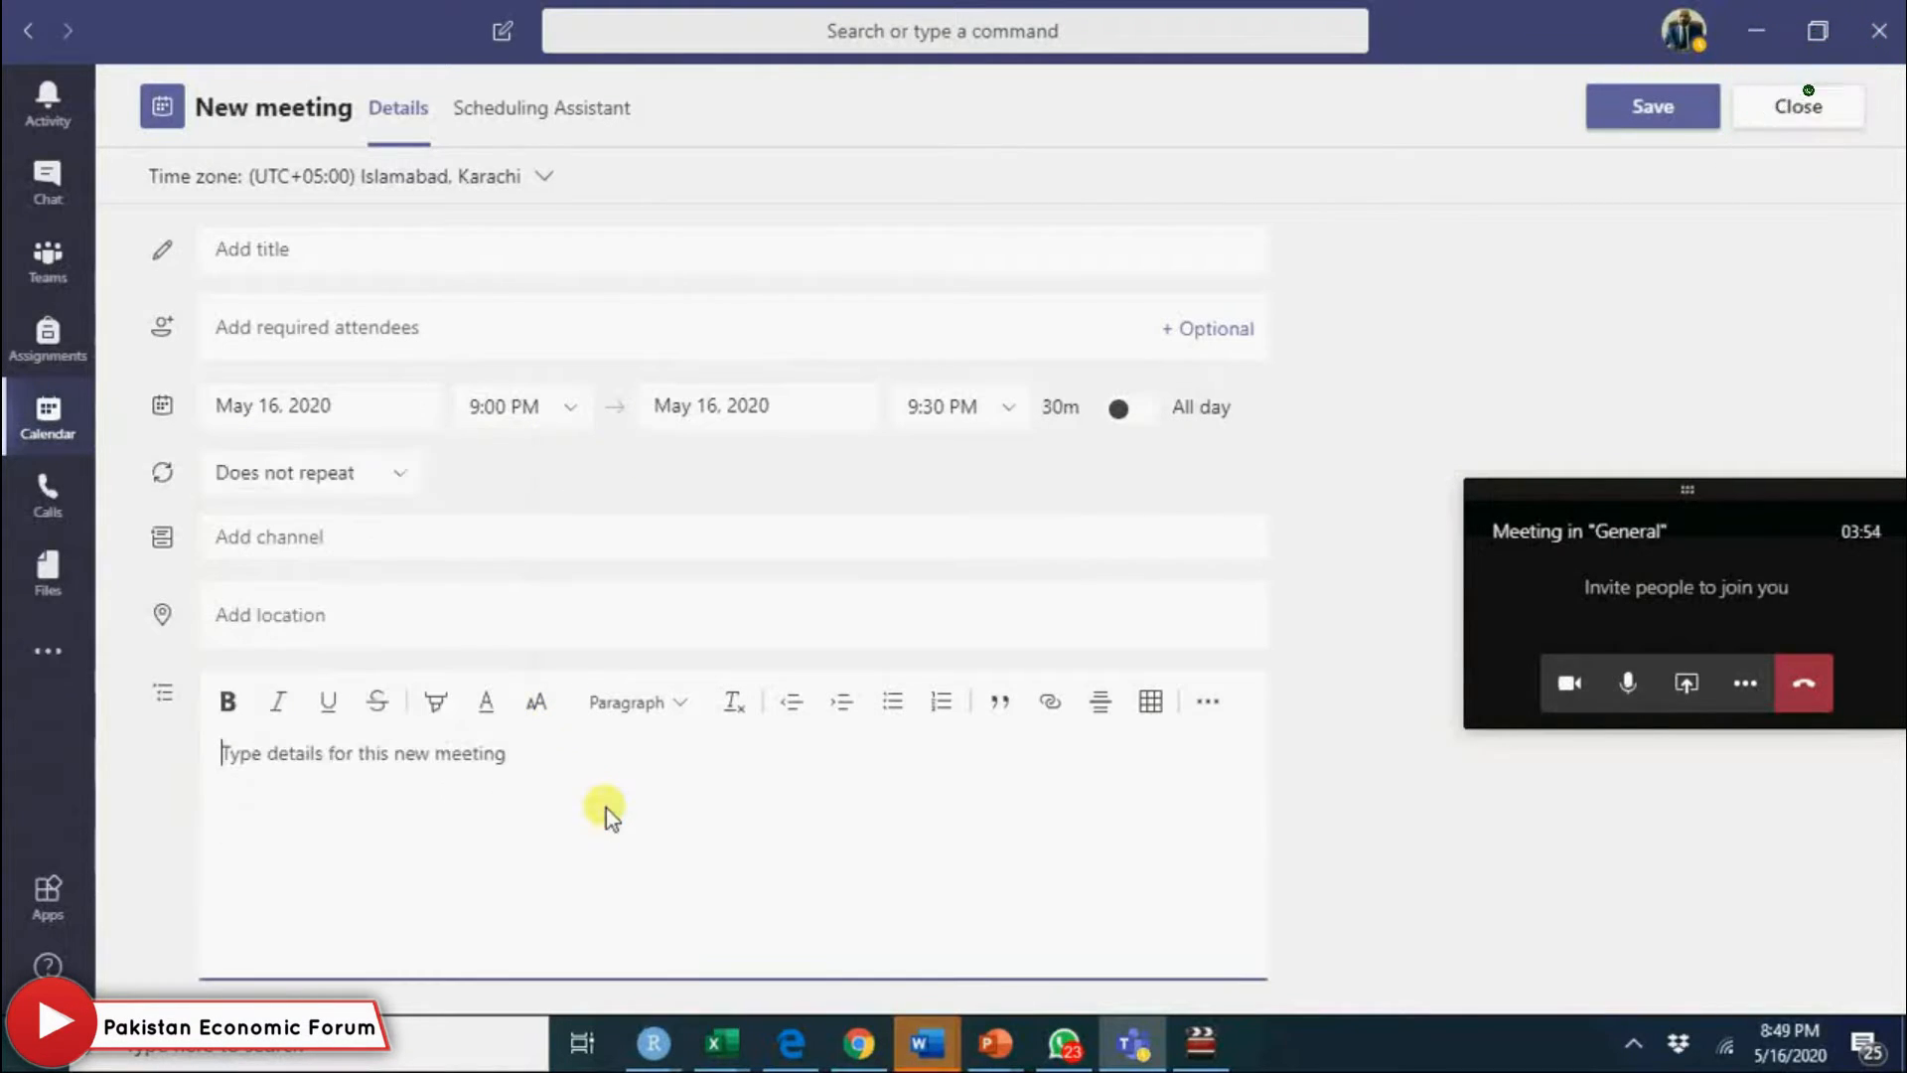
mouse_move(541, 796)
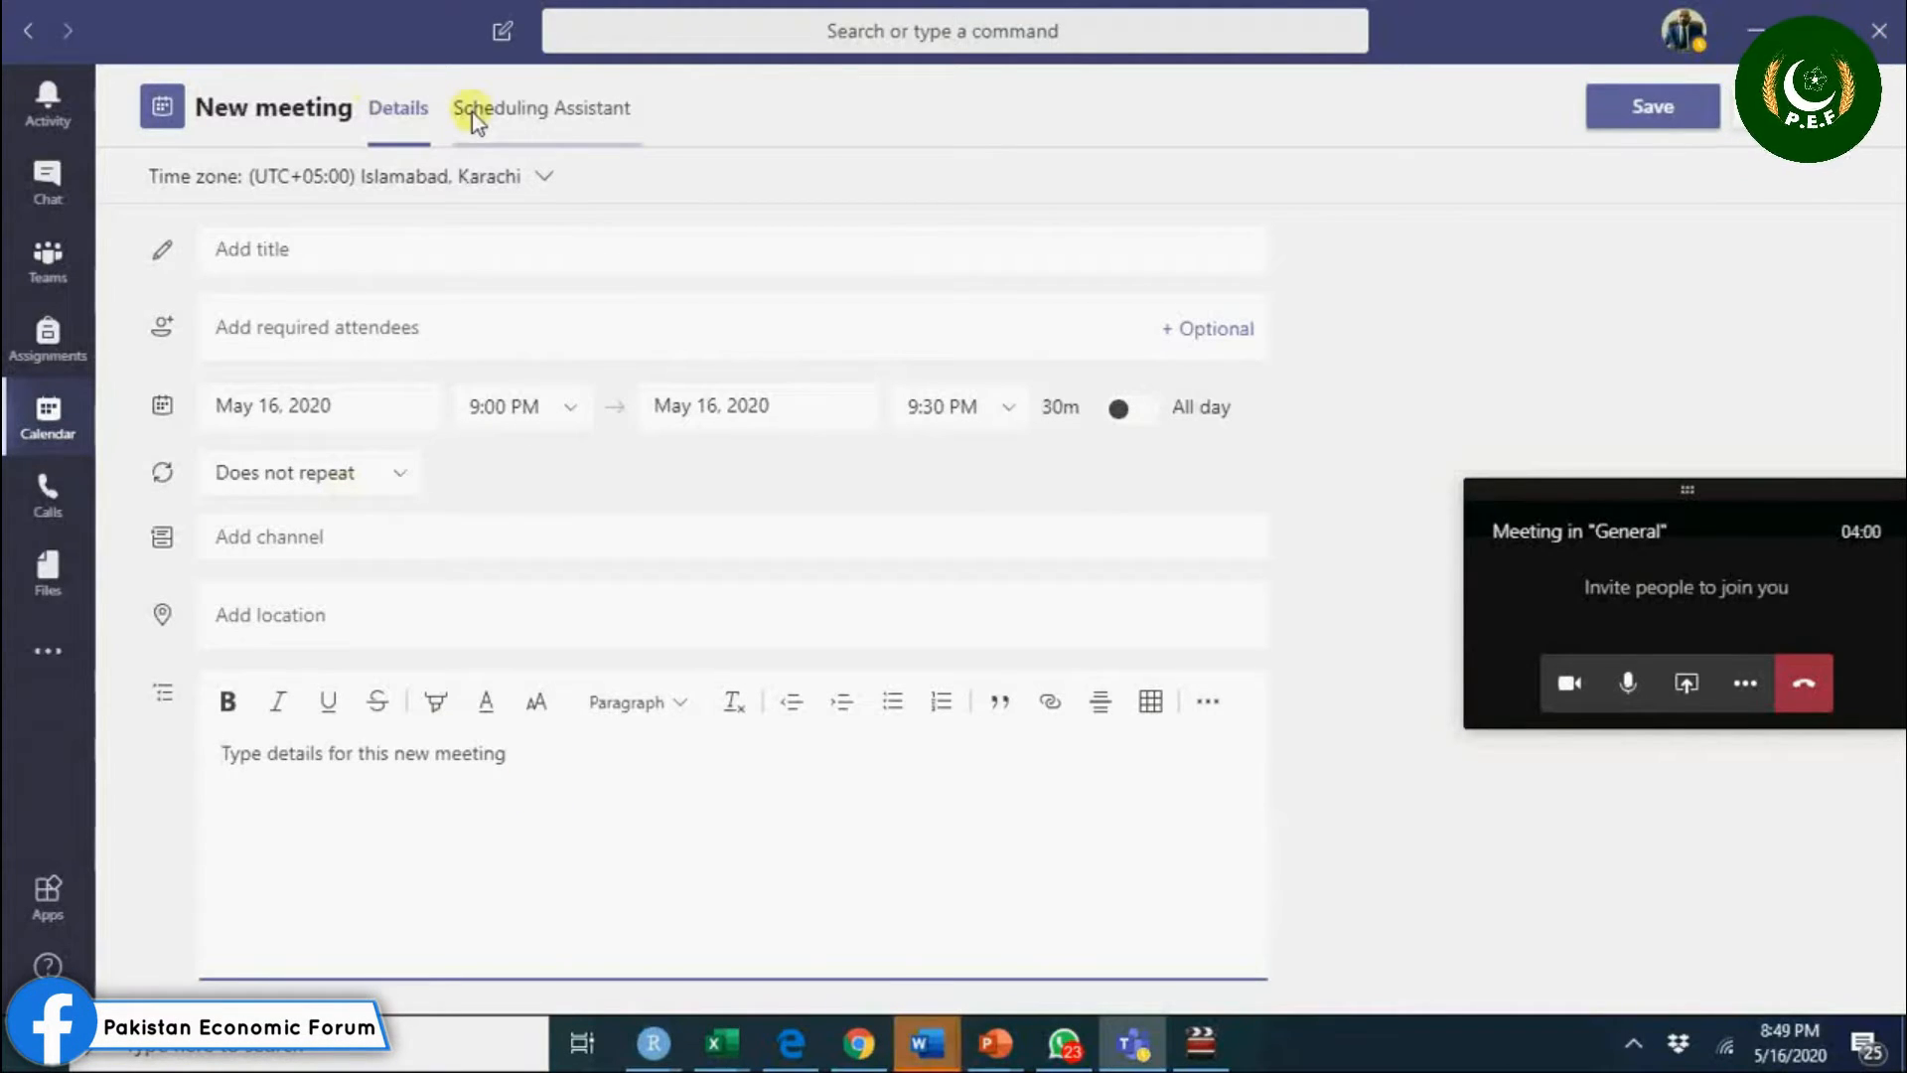
View attendee availability for the 9 PM meeting in the Scheduling Assistant.
left_click(545, 108)
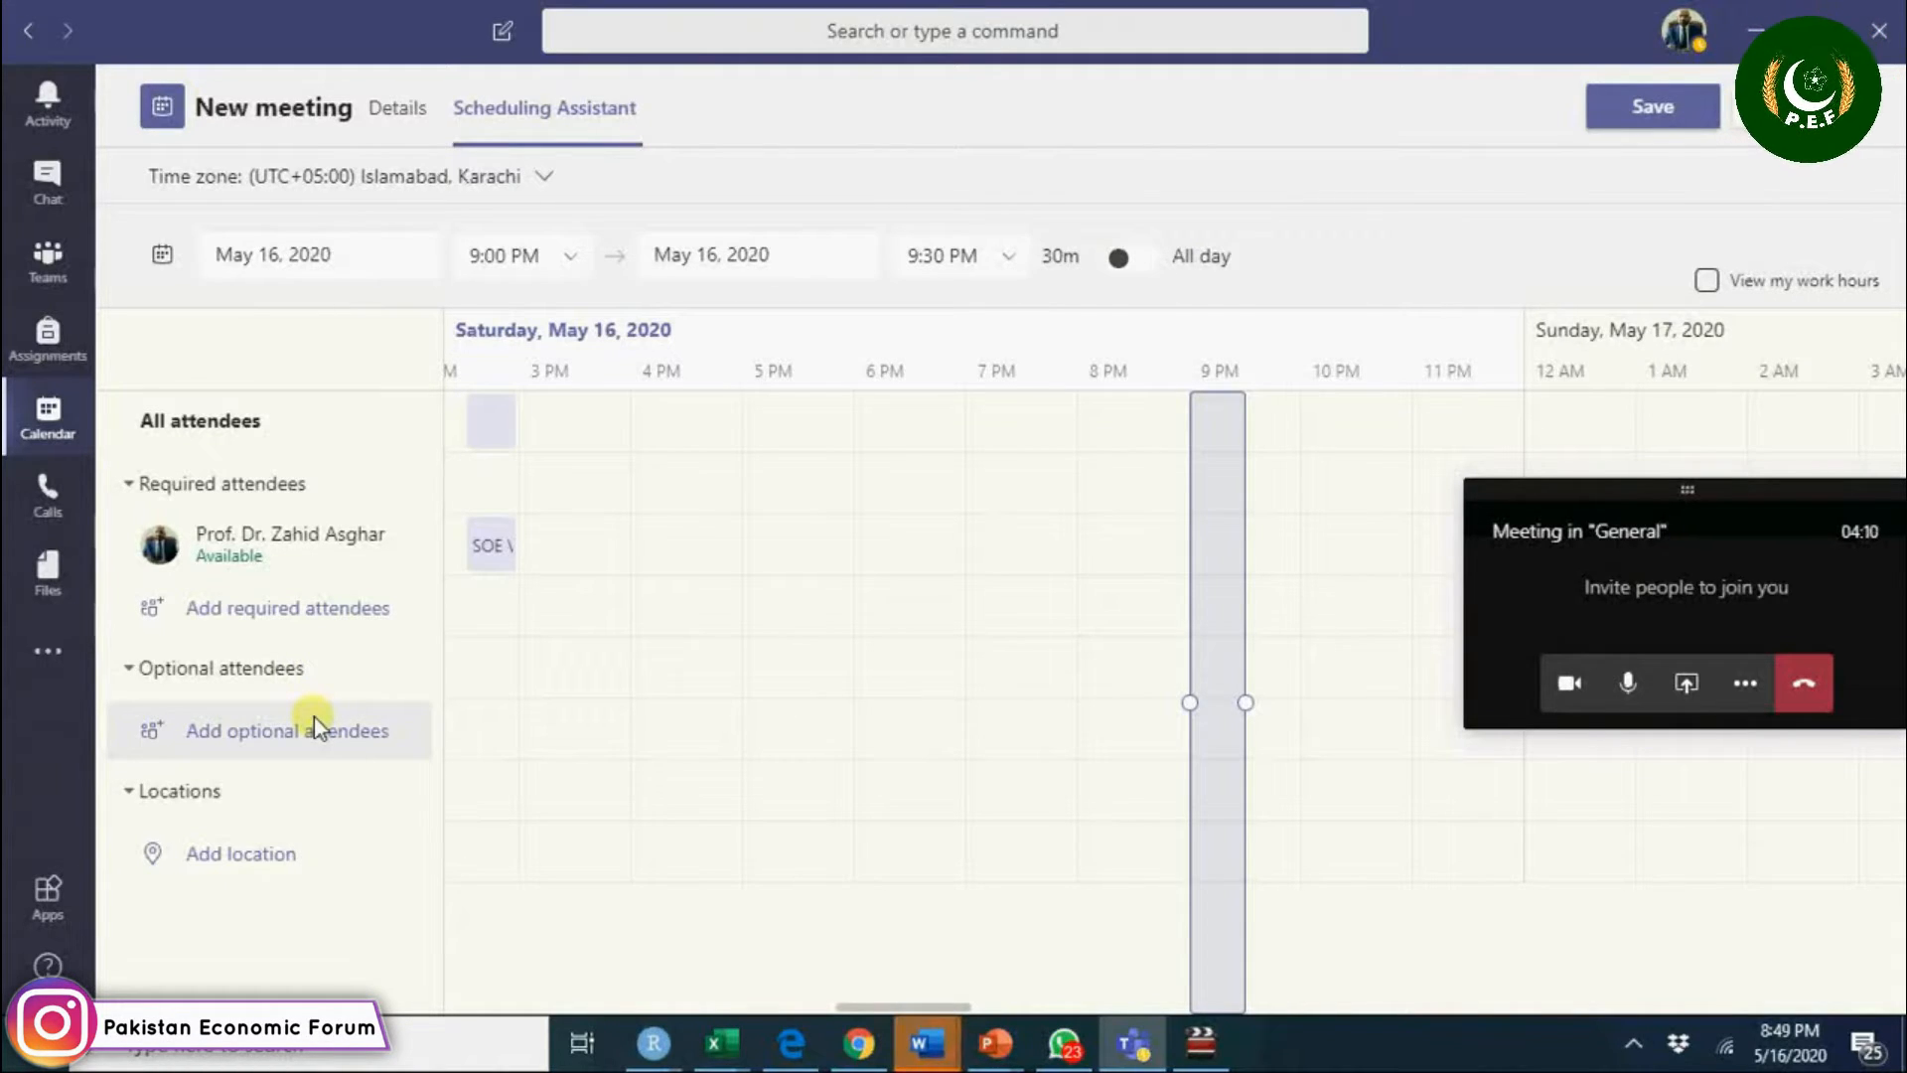
mouse_move(1708, 539)
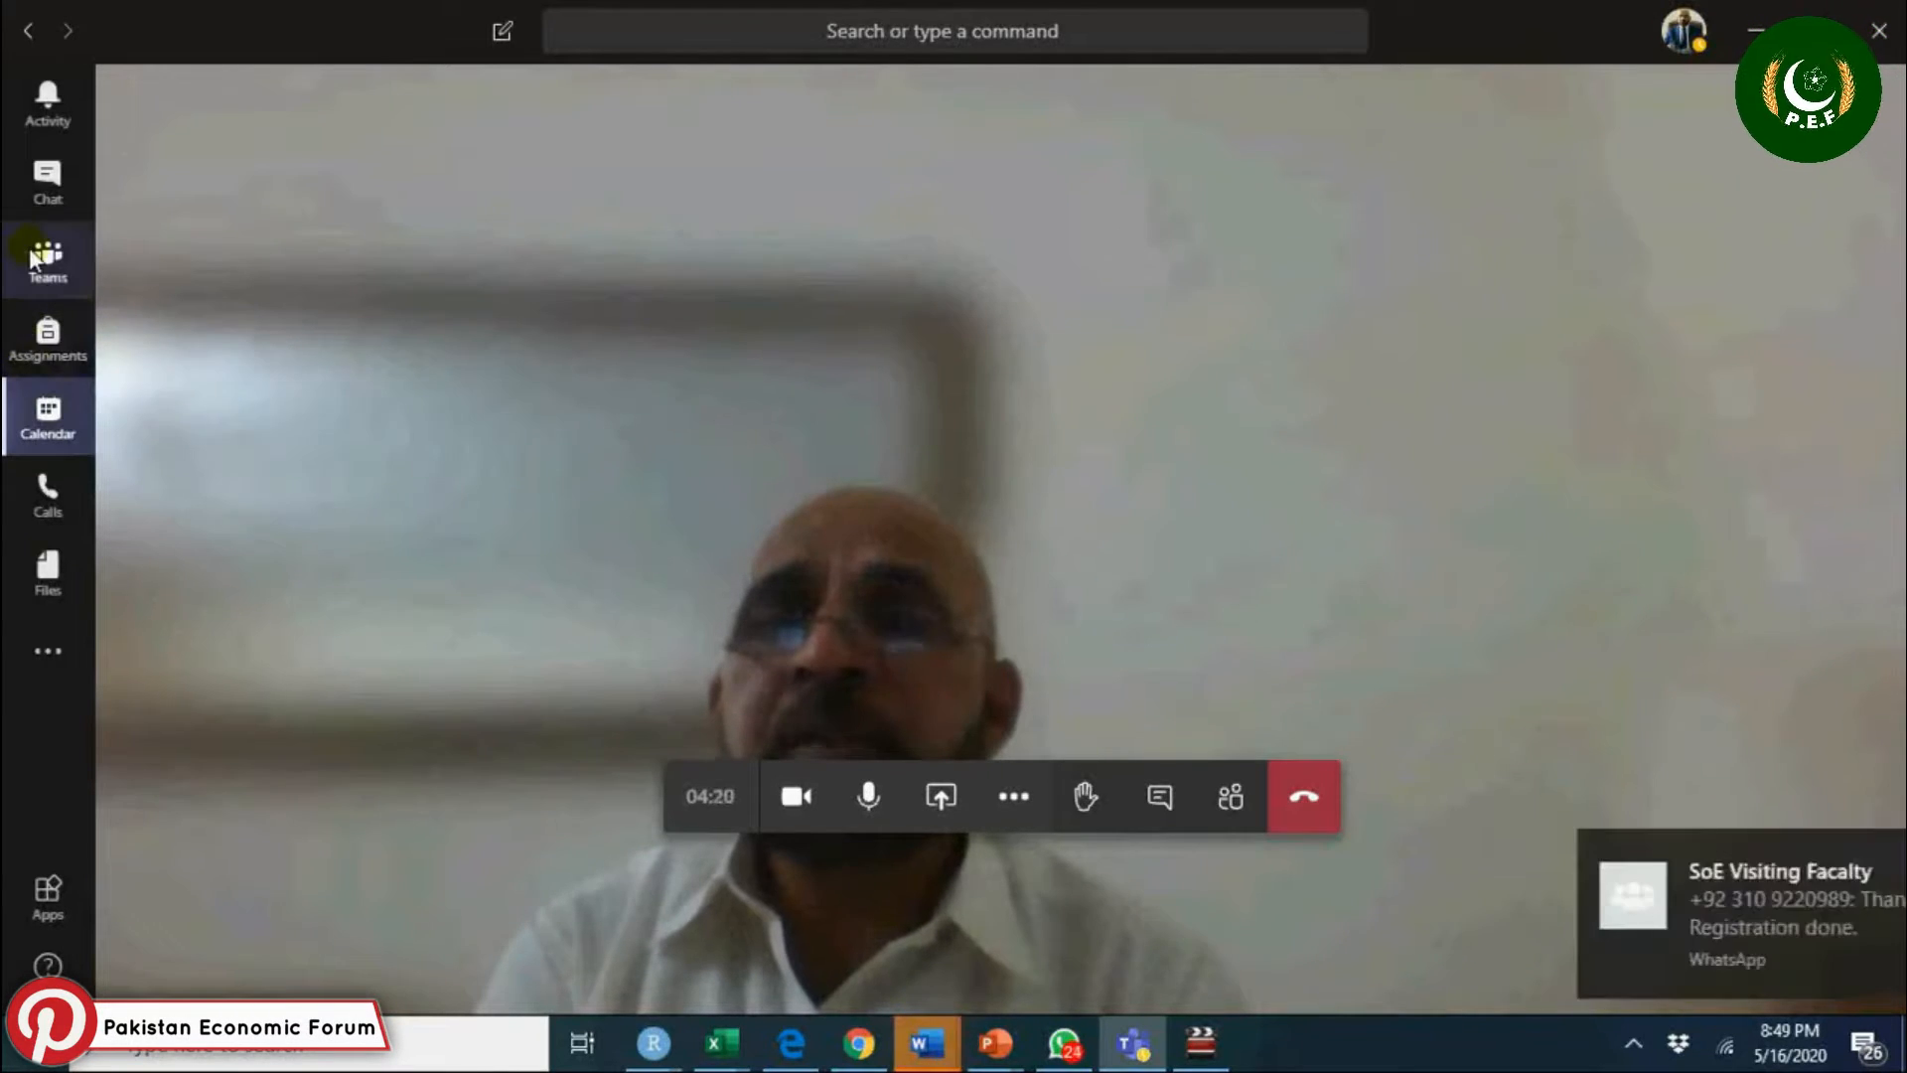
Begin adding a Forms tab to the EC-413 General channel.
left_click(47, 257)
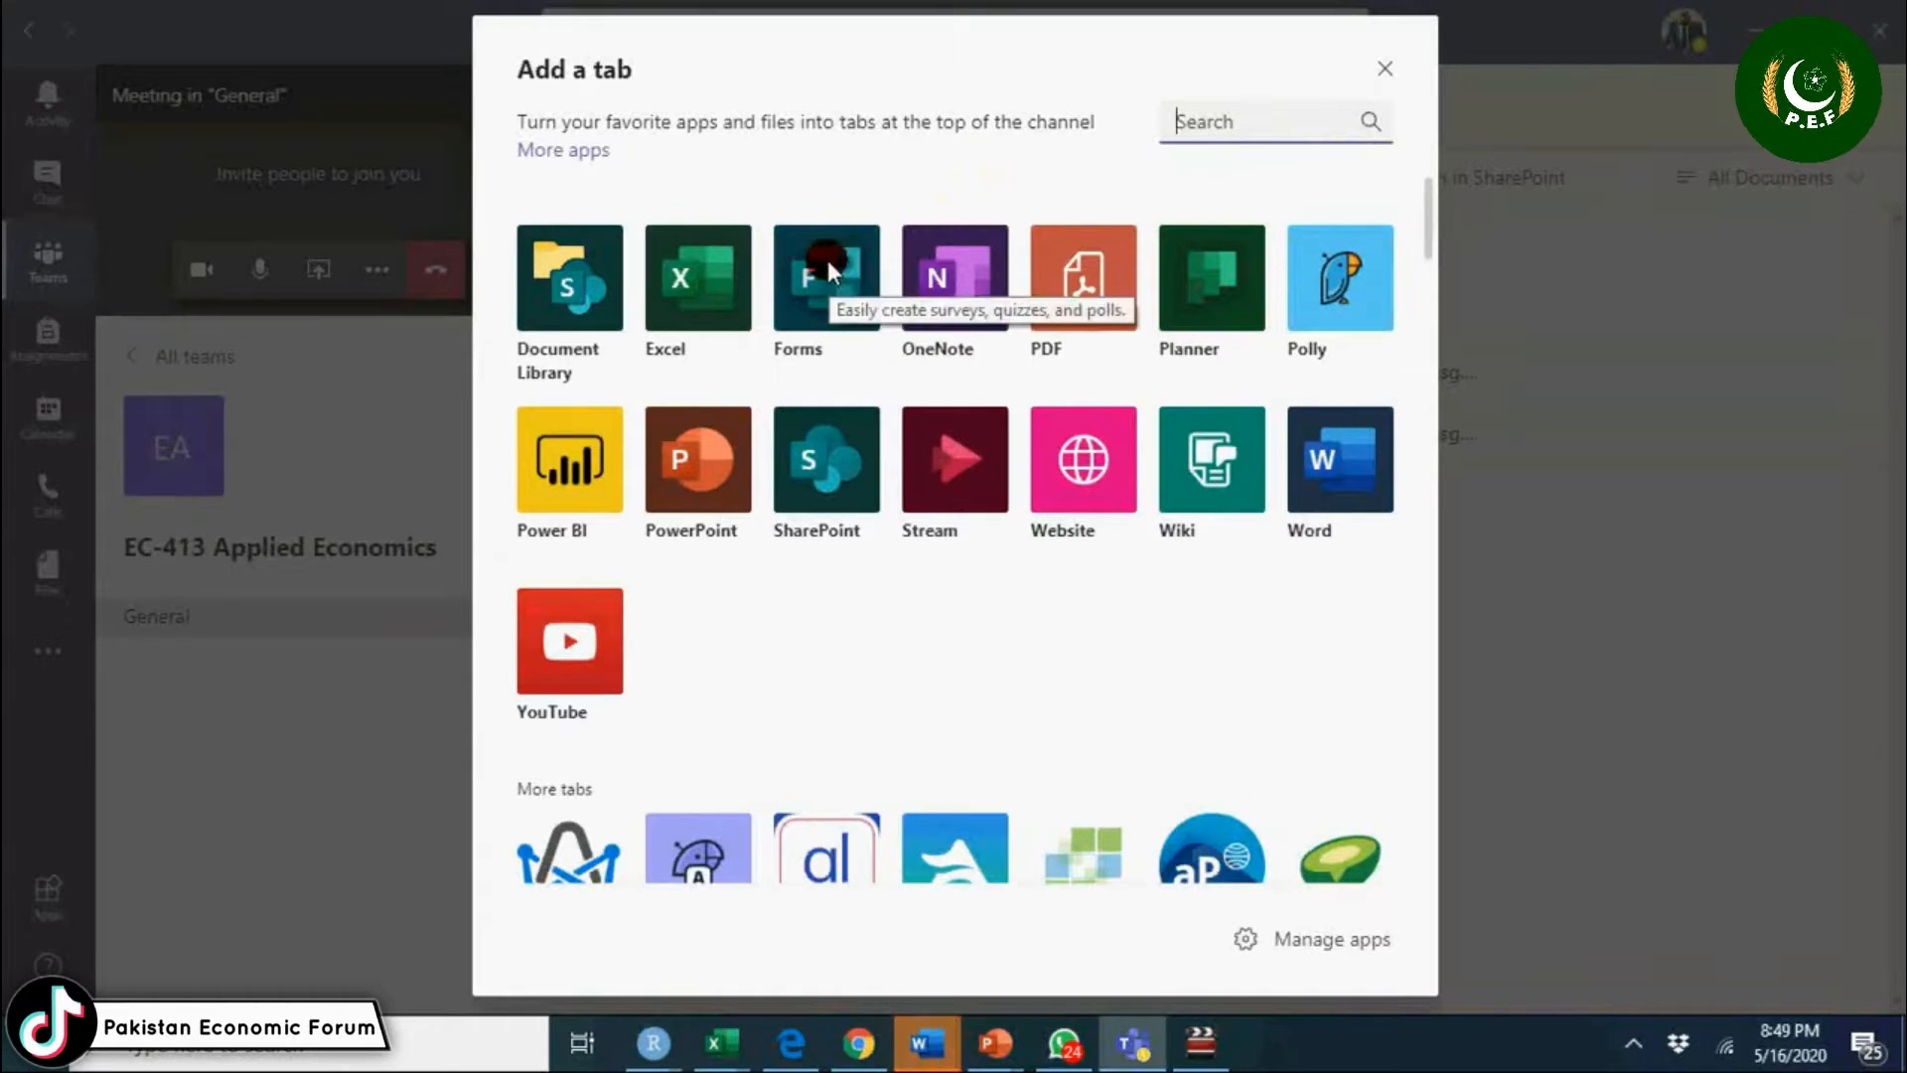
left_click(827, 278)
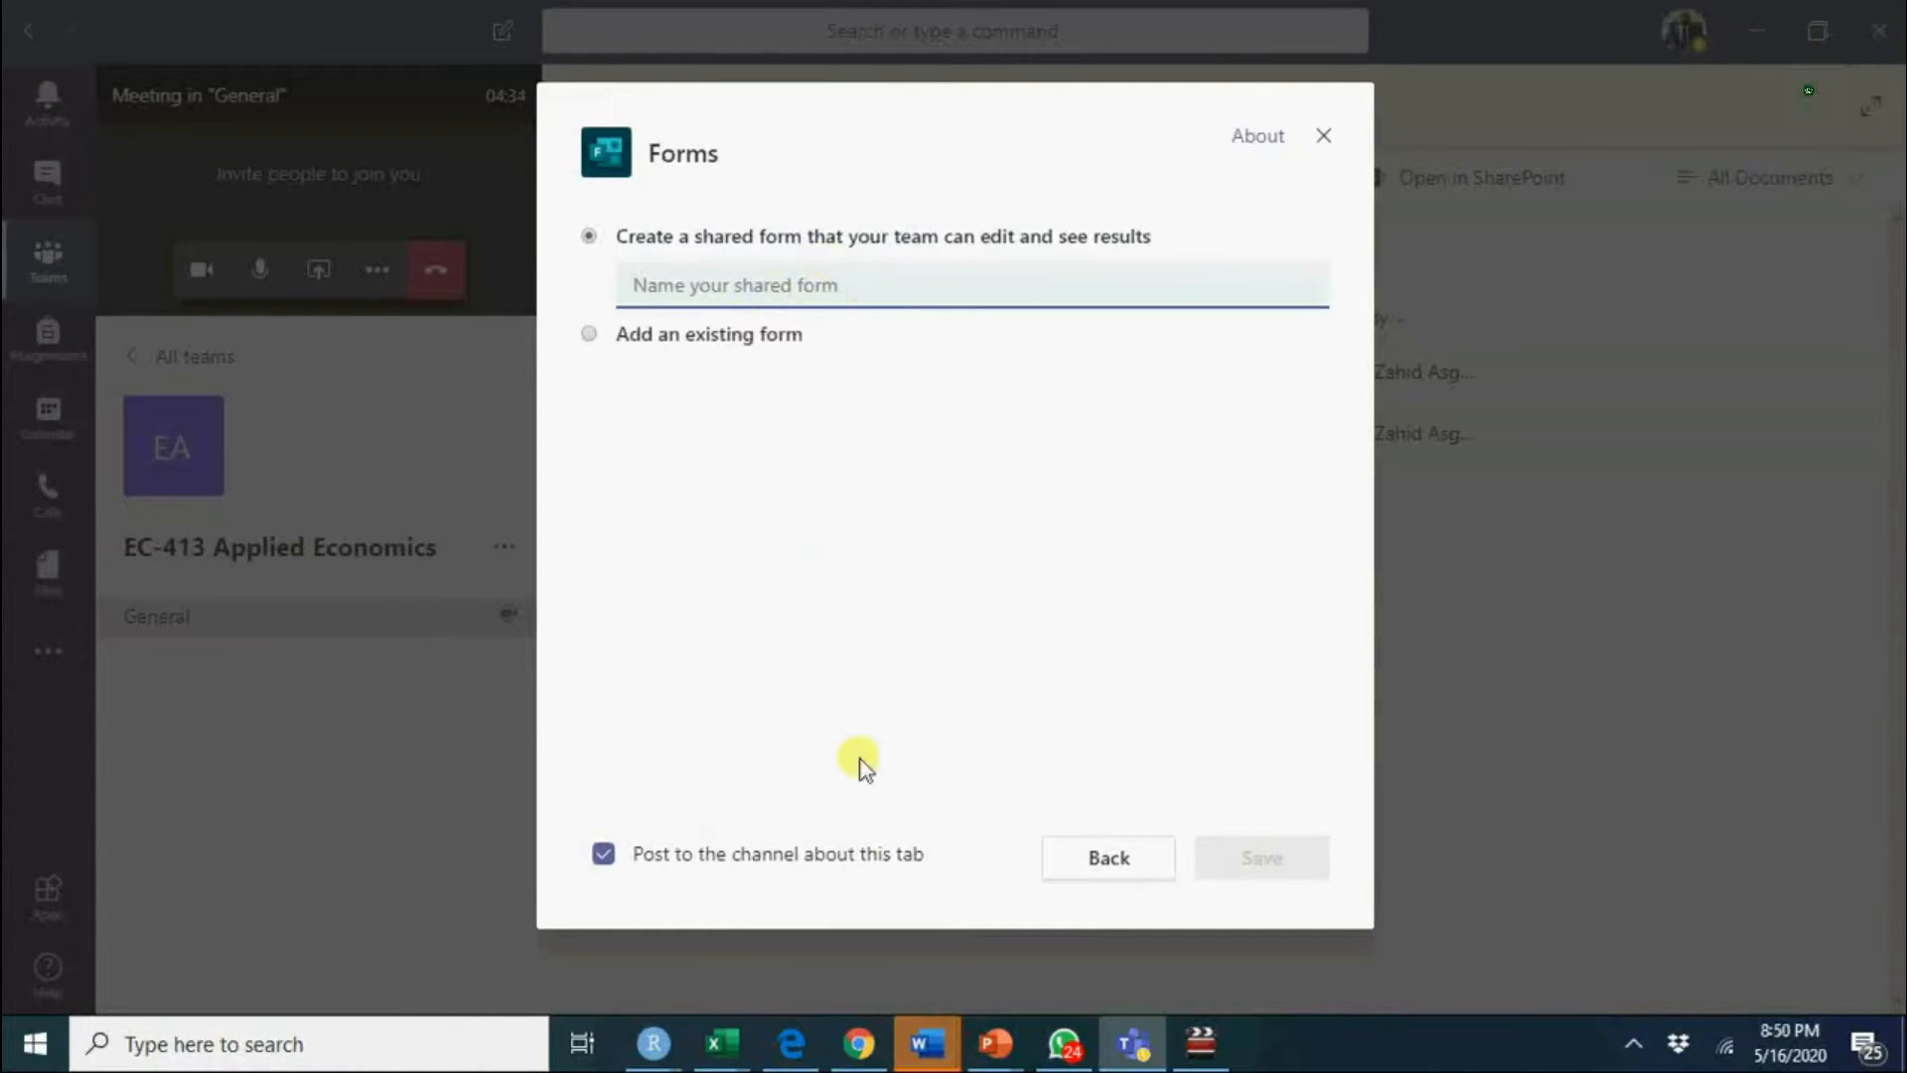
mouse_move(859, 1043)
type("form")
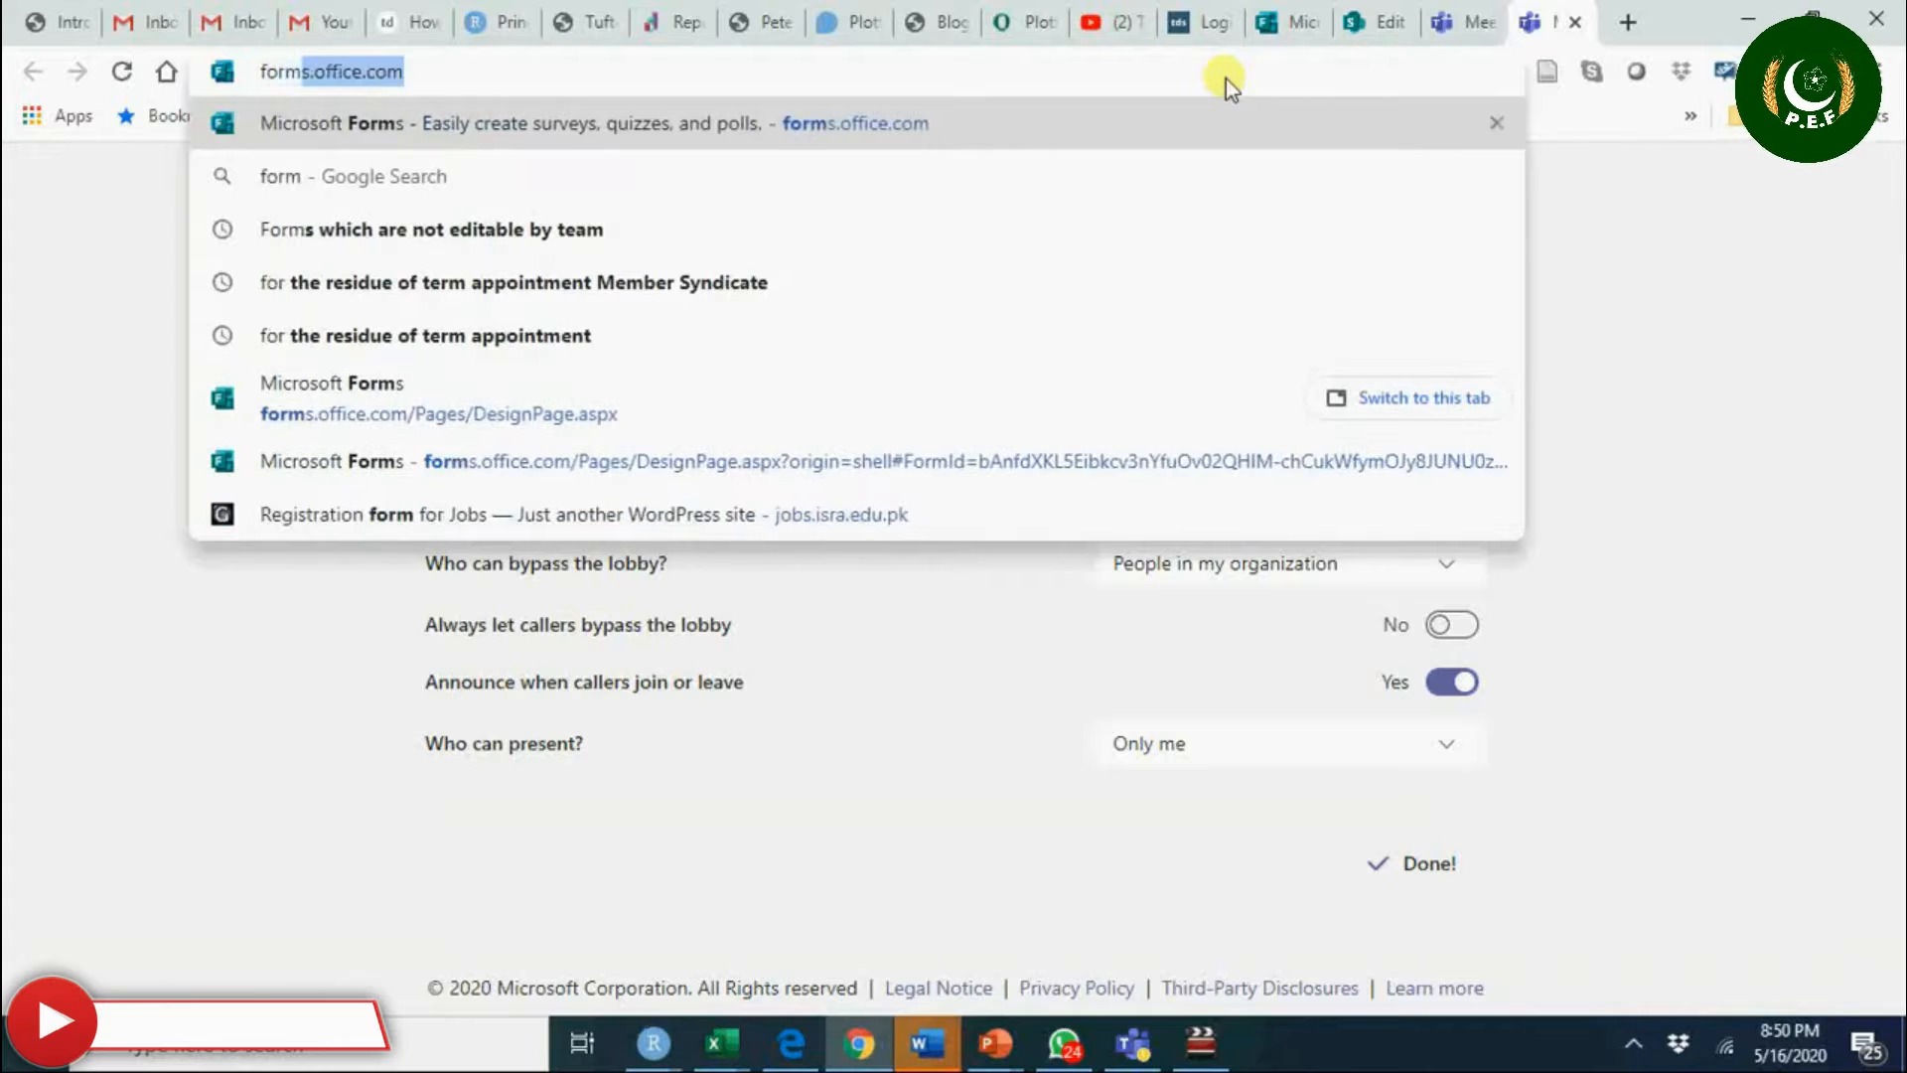
Start a new quiz titled 'What is the interest rate today in Pakistan'.
left_click(437, 398)
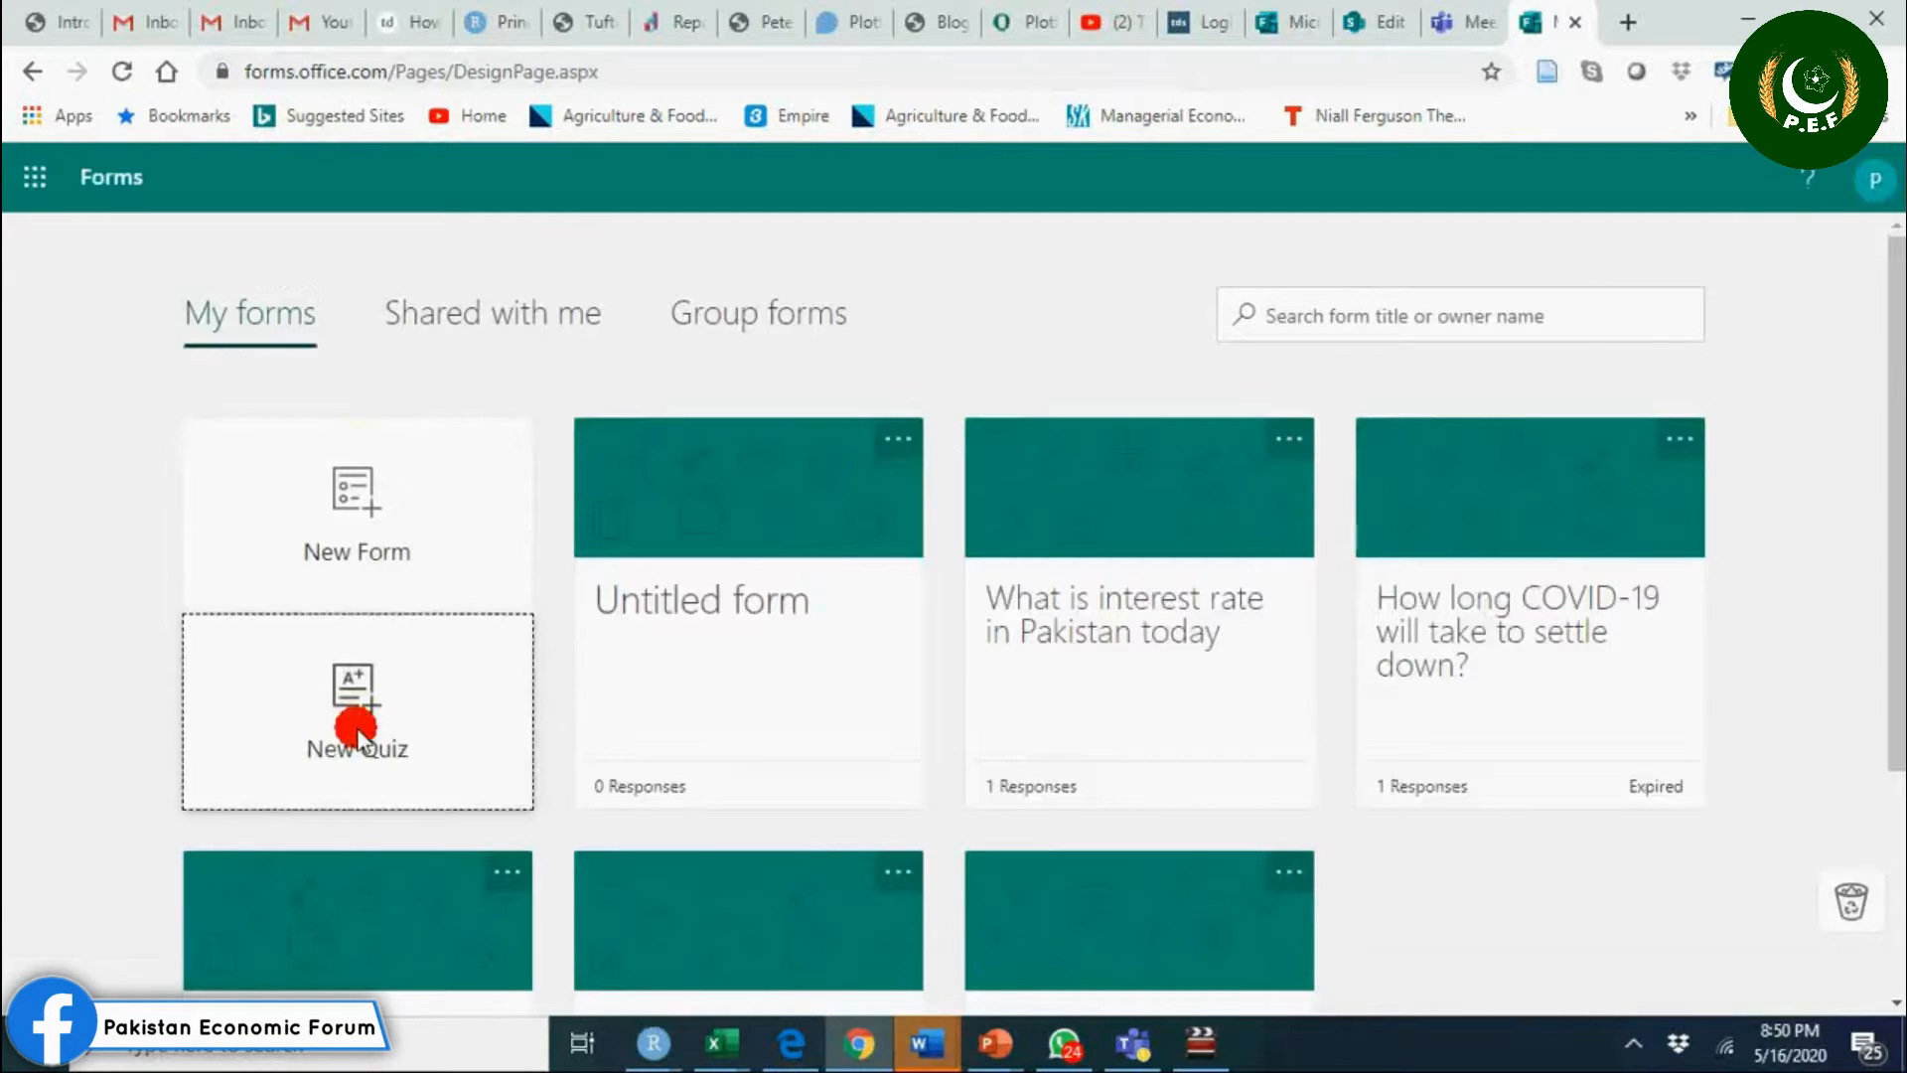
left_click(356, 711)
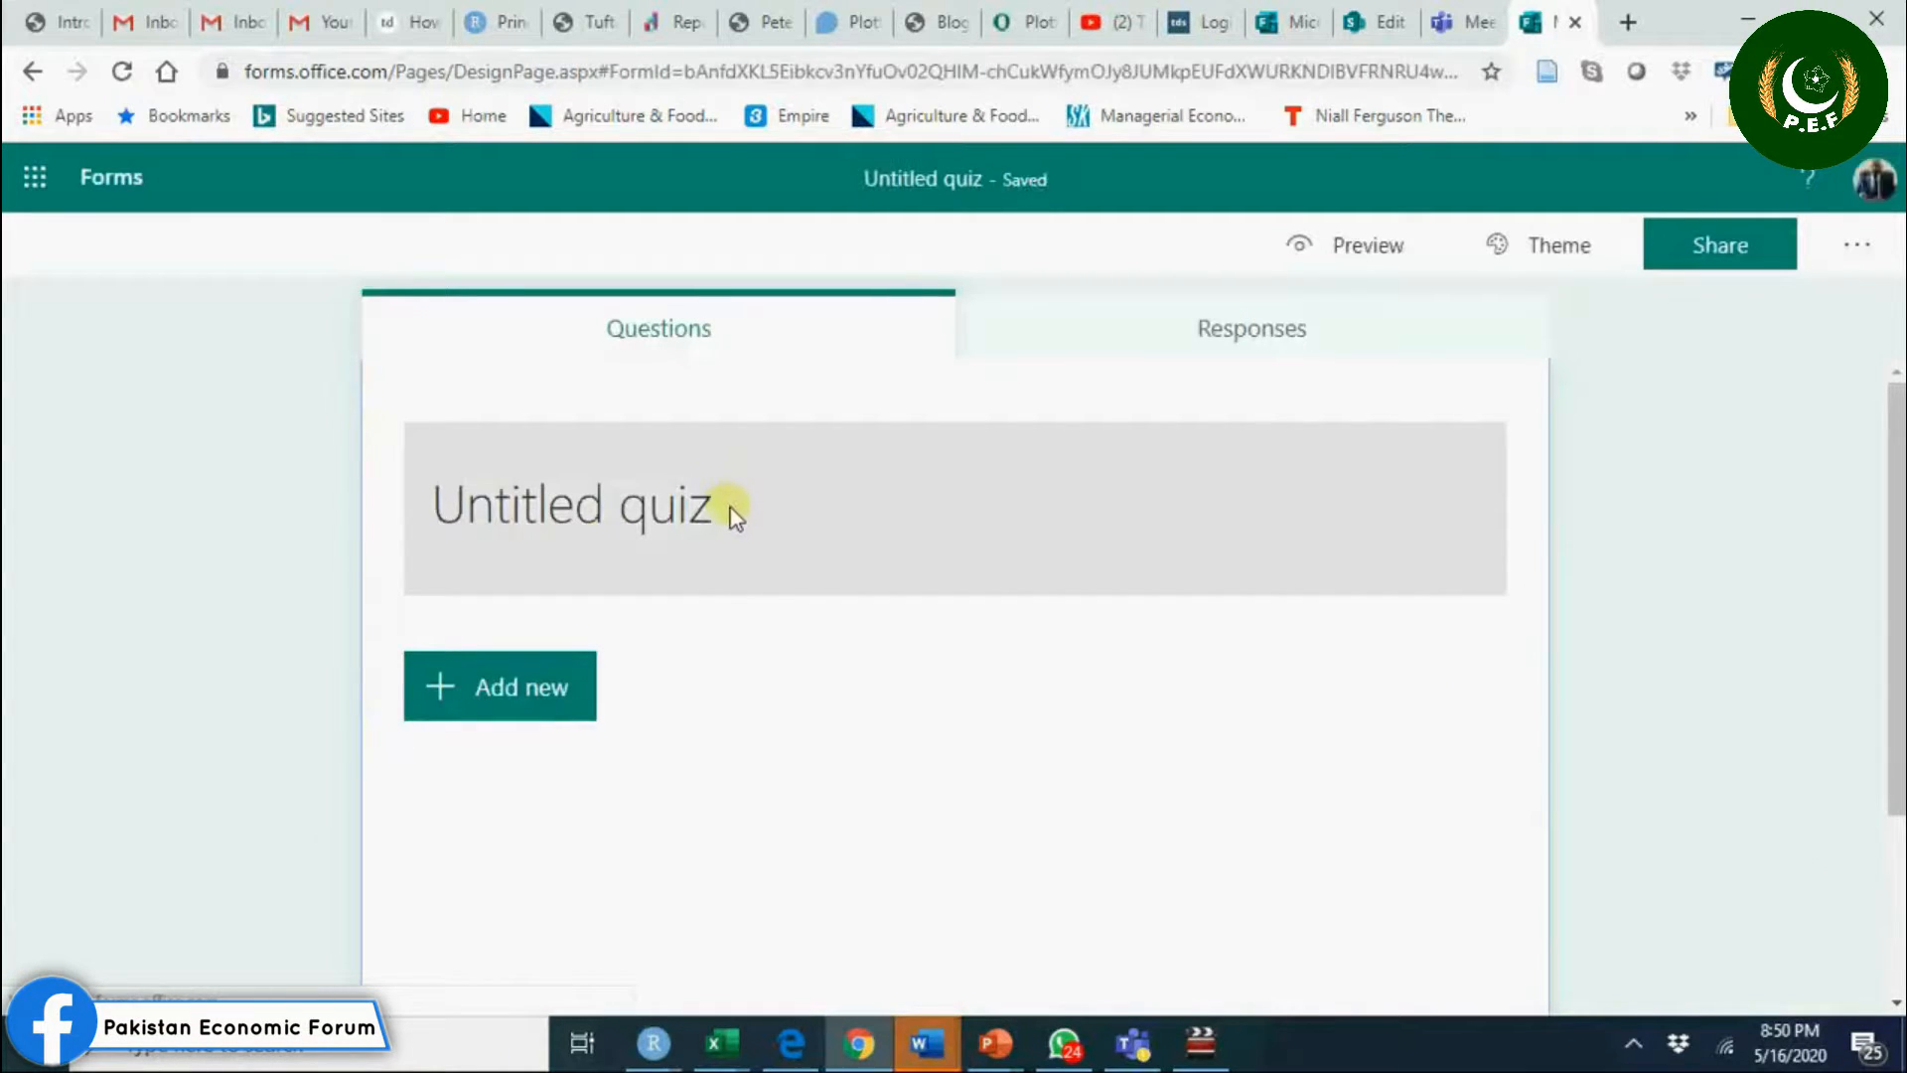
left_click(608, 503)
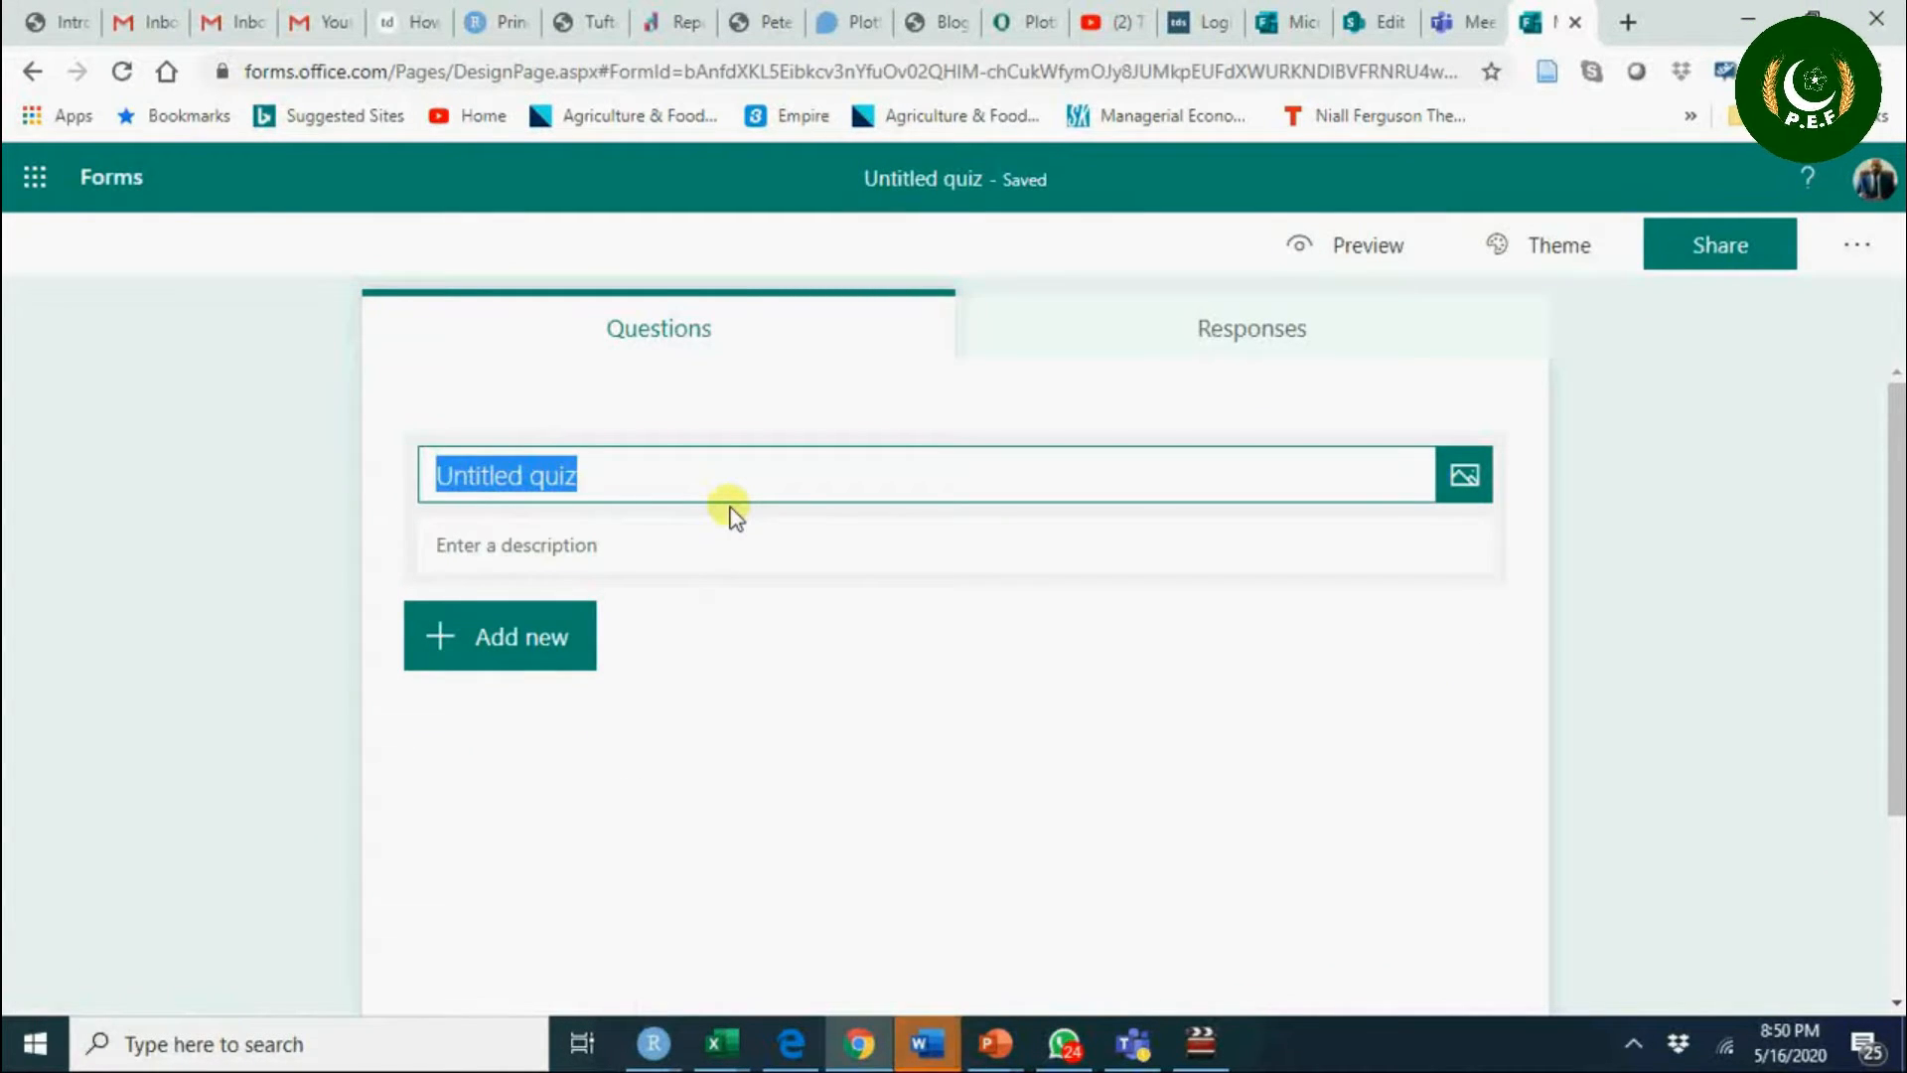
type("What is the i")
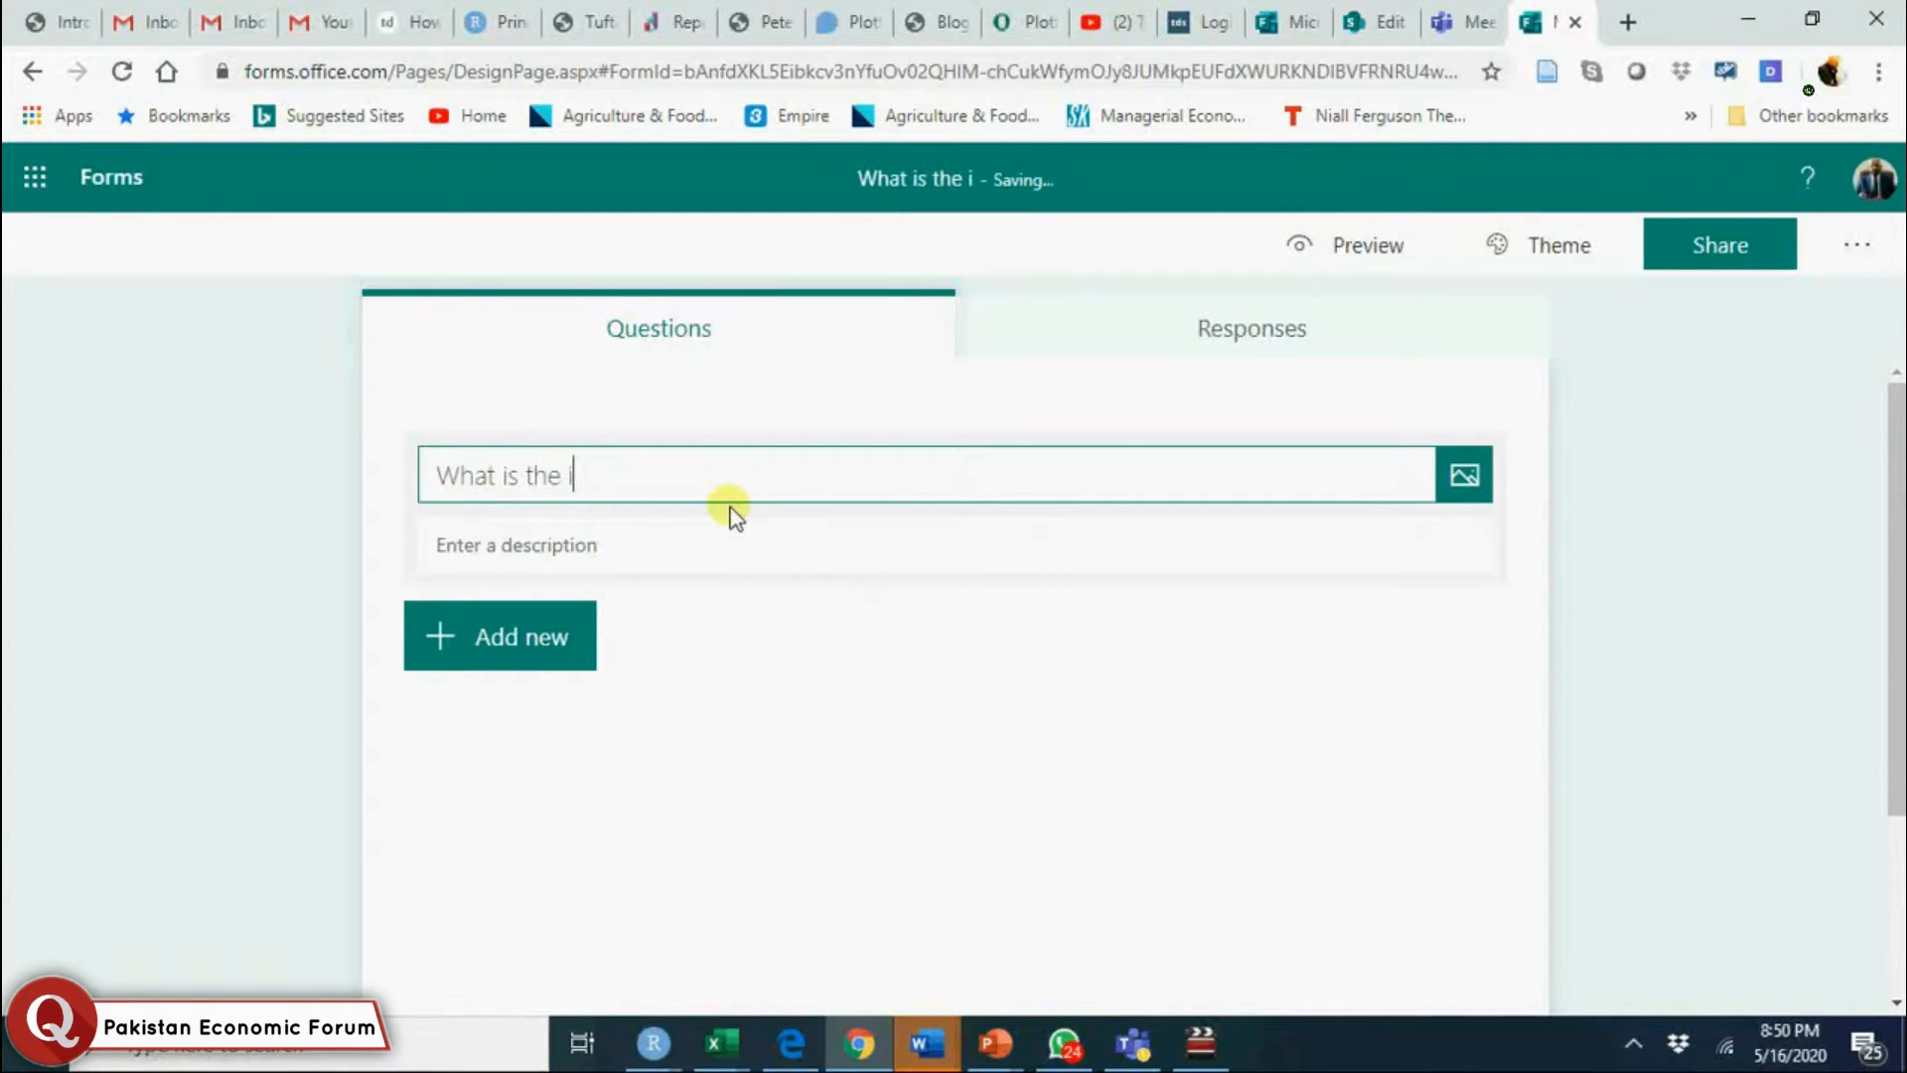
type("nterest r")
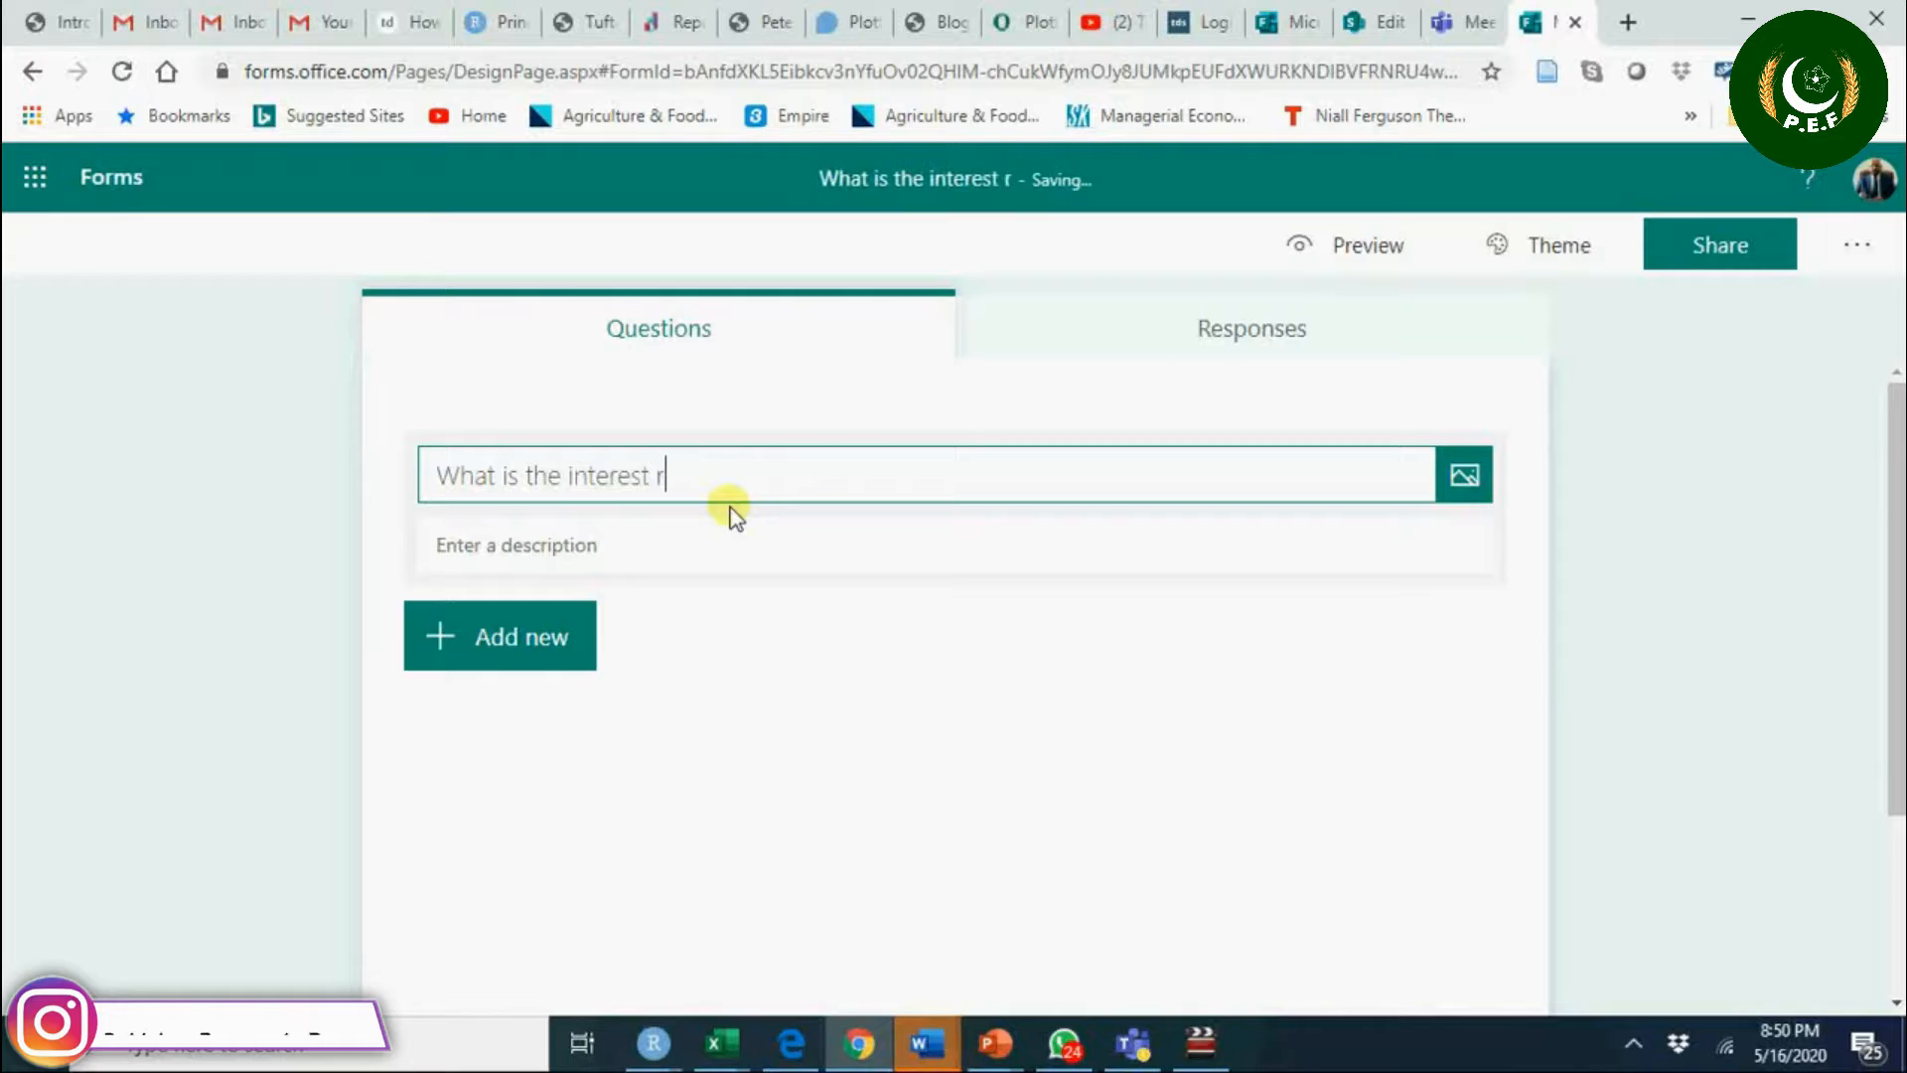
type("ate today")
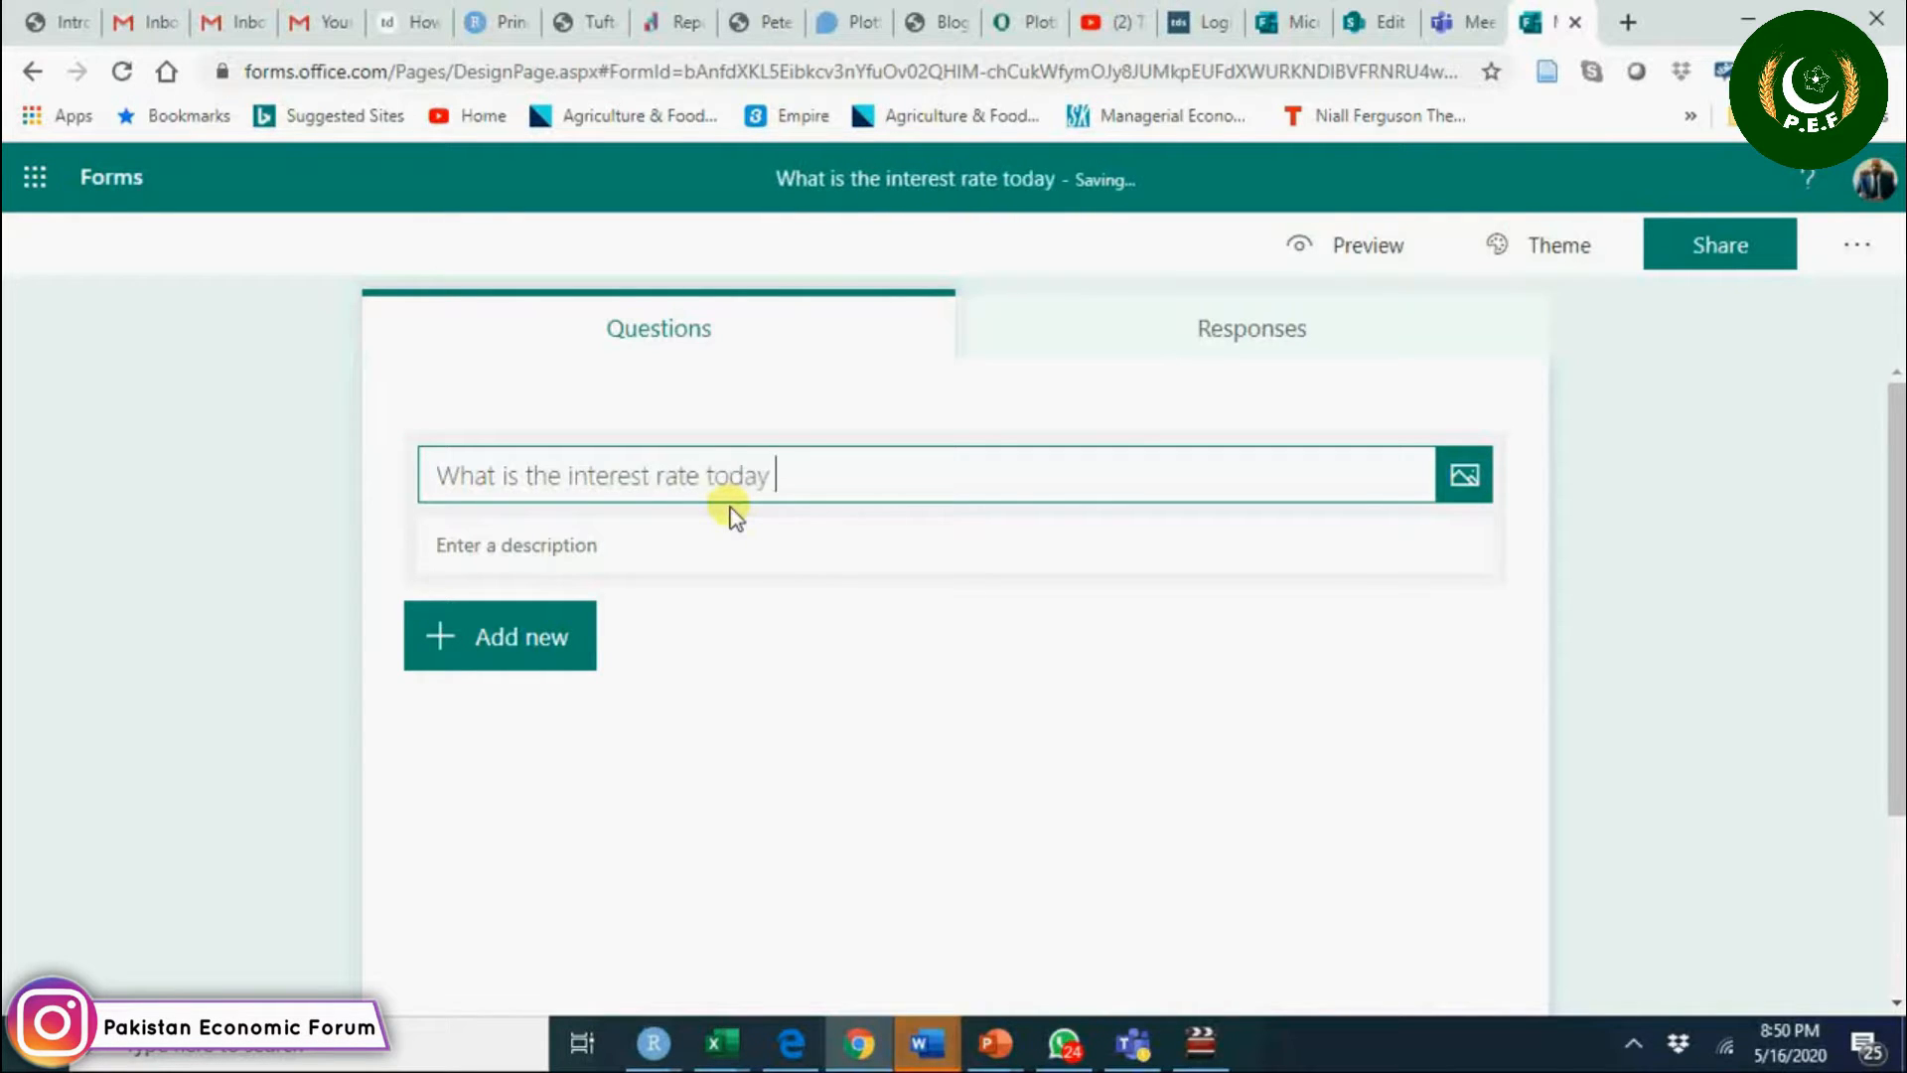
type("in Pk")
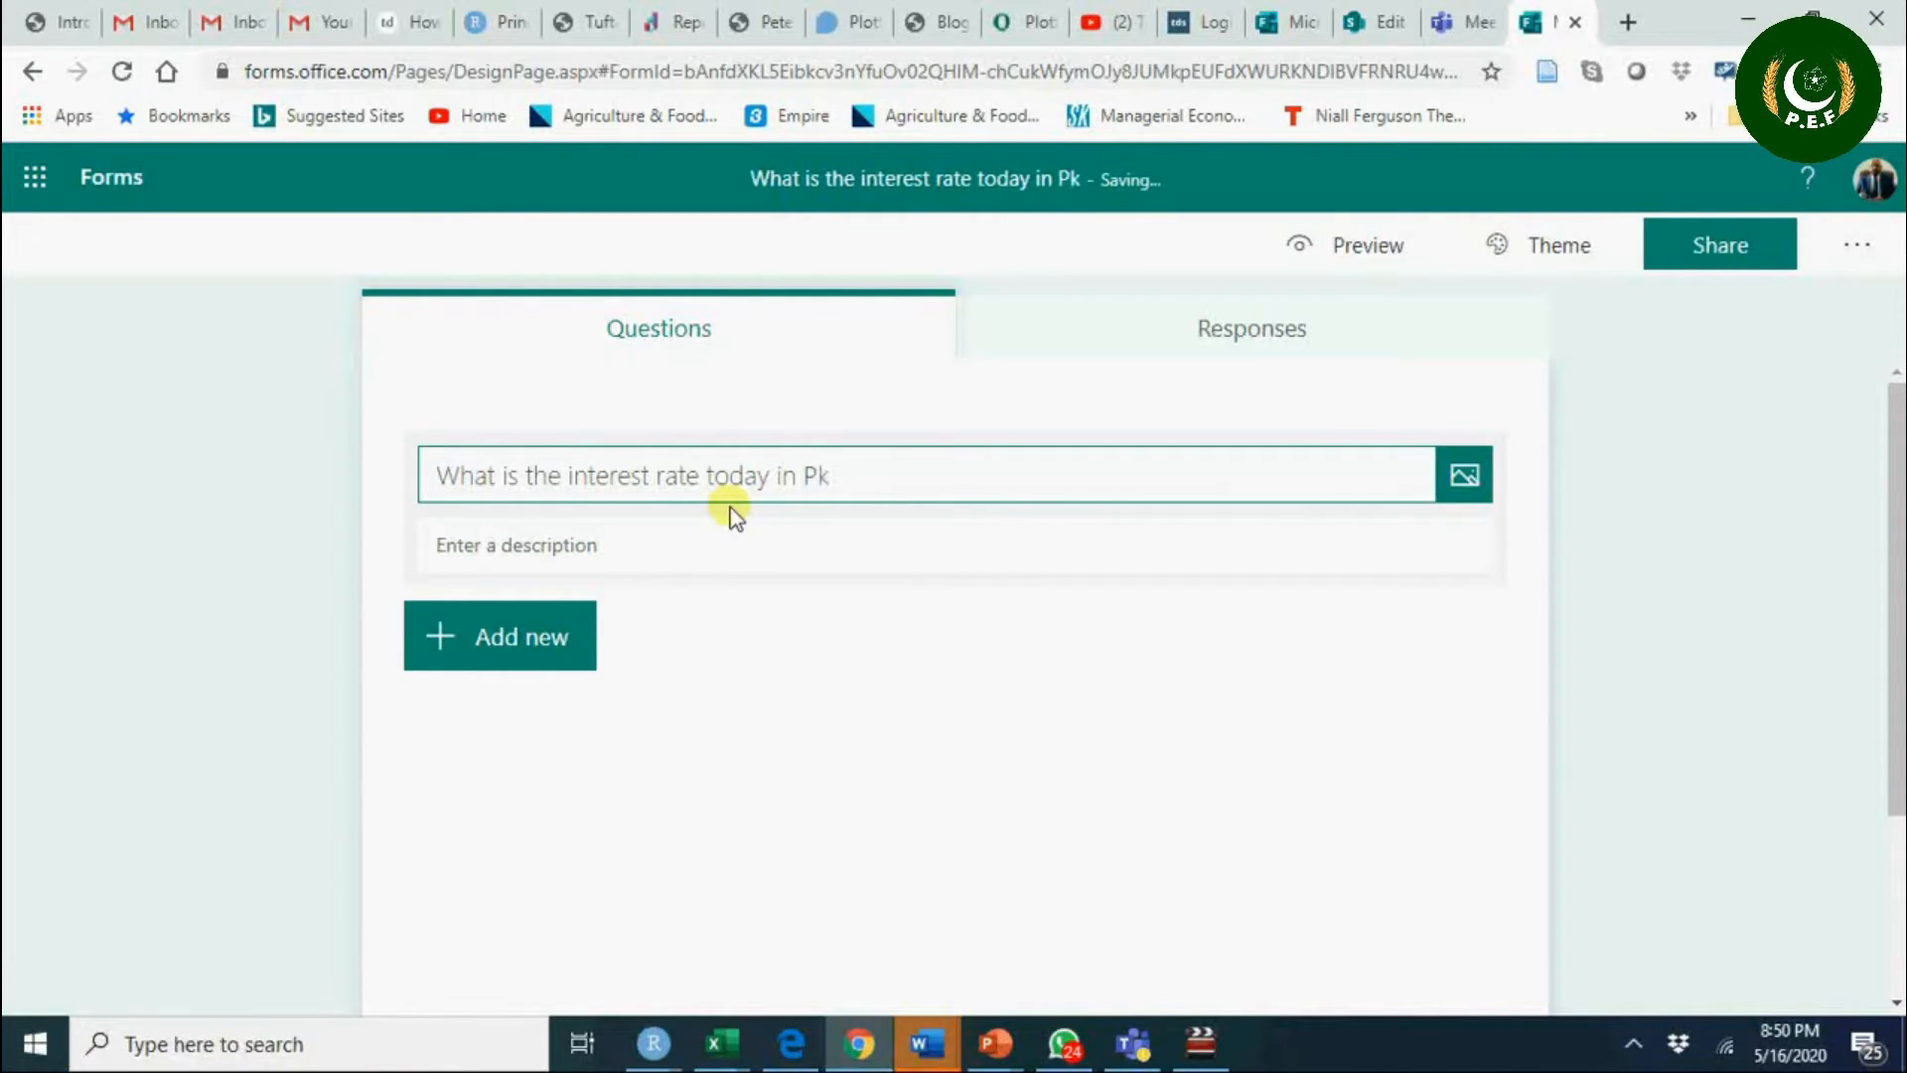
type("ak")
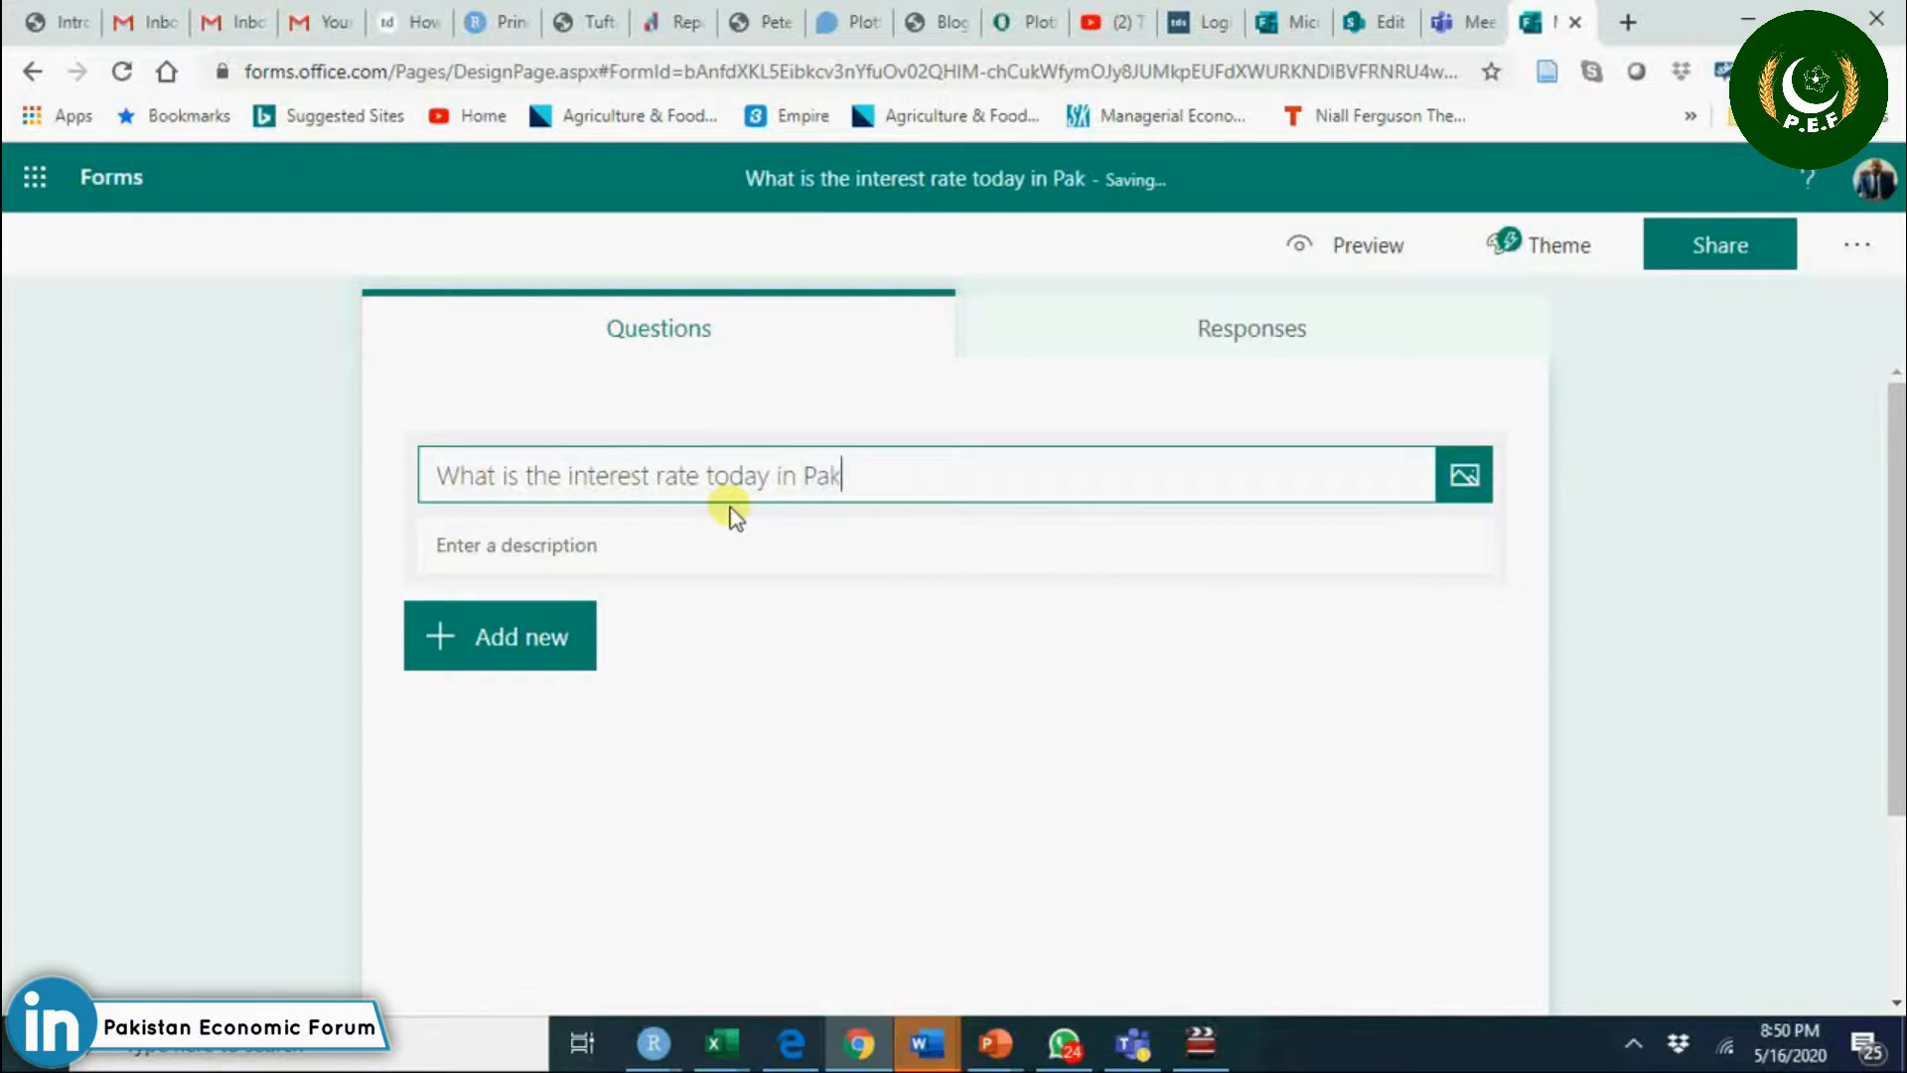
type("s")
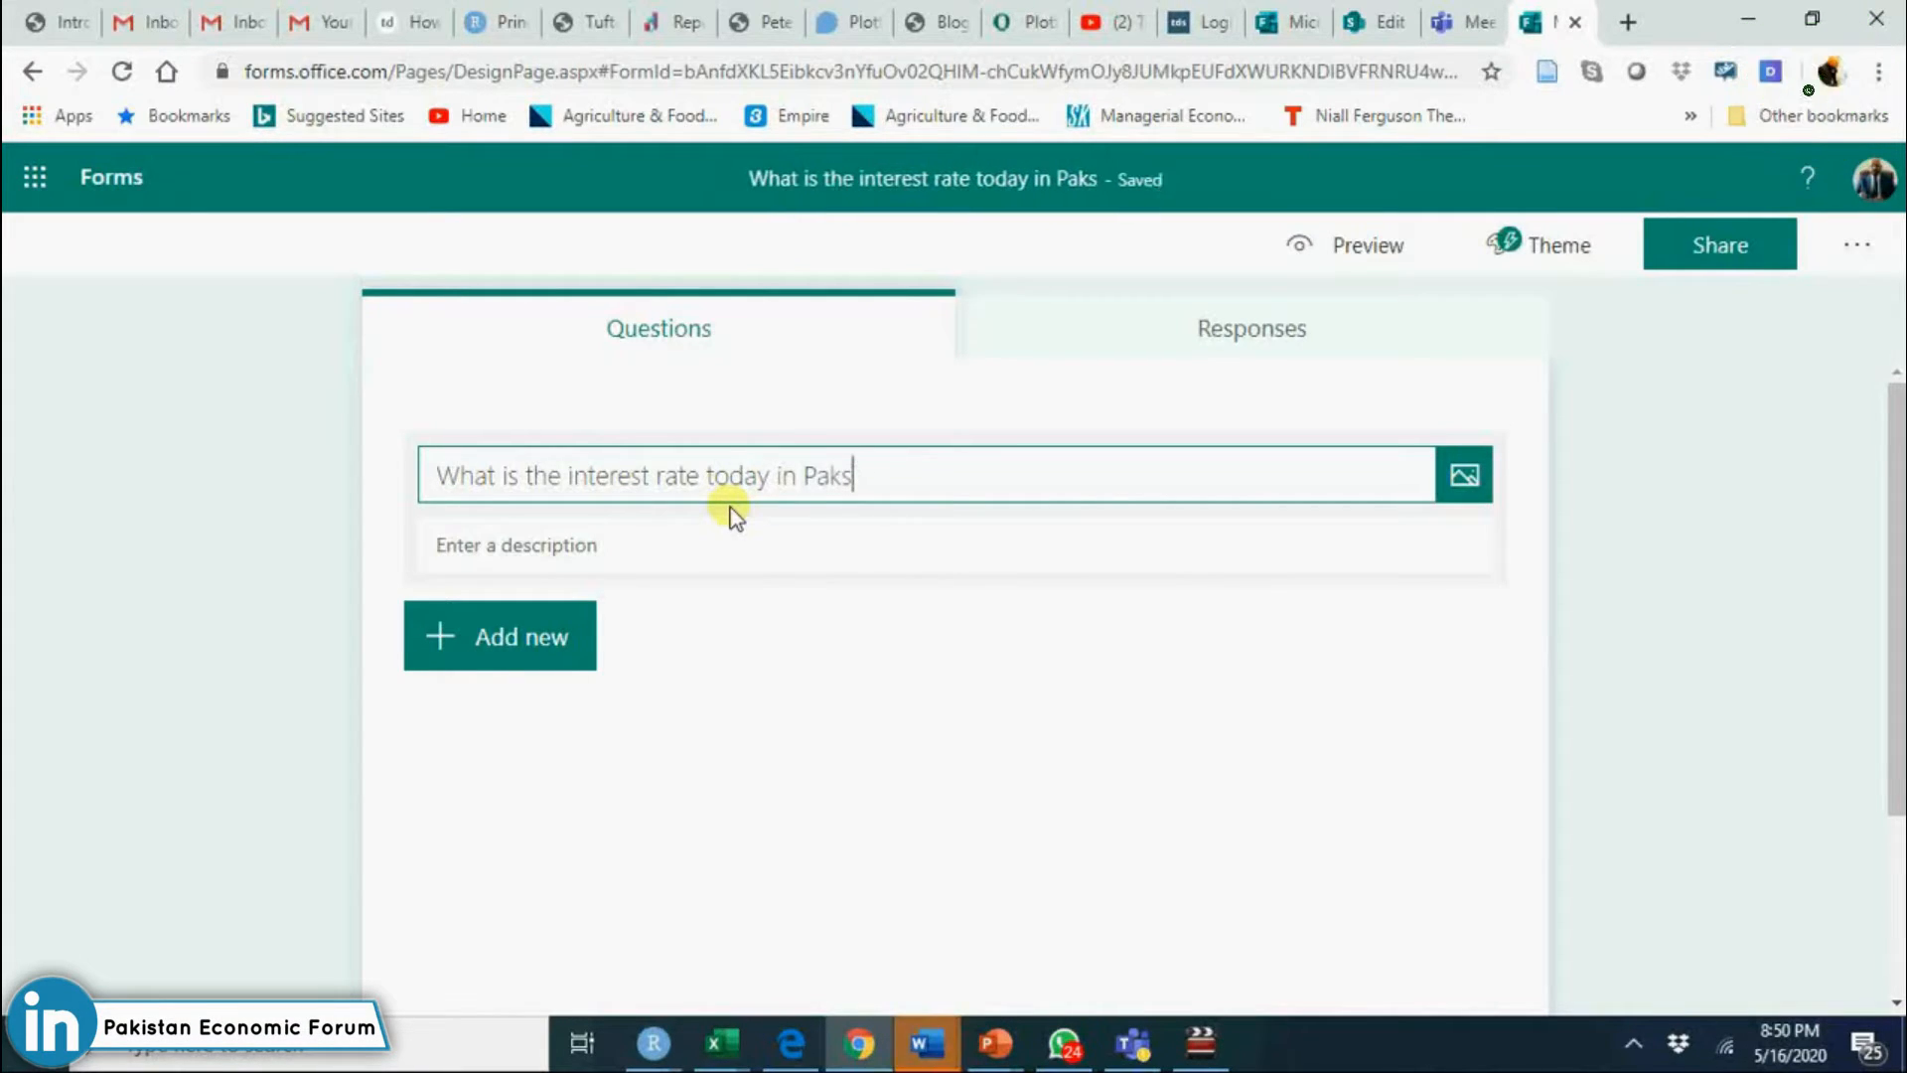
key("Backspace")
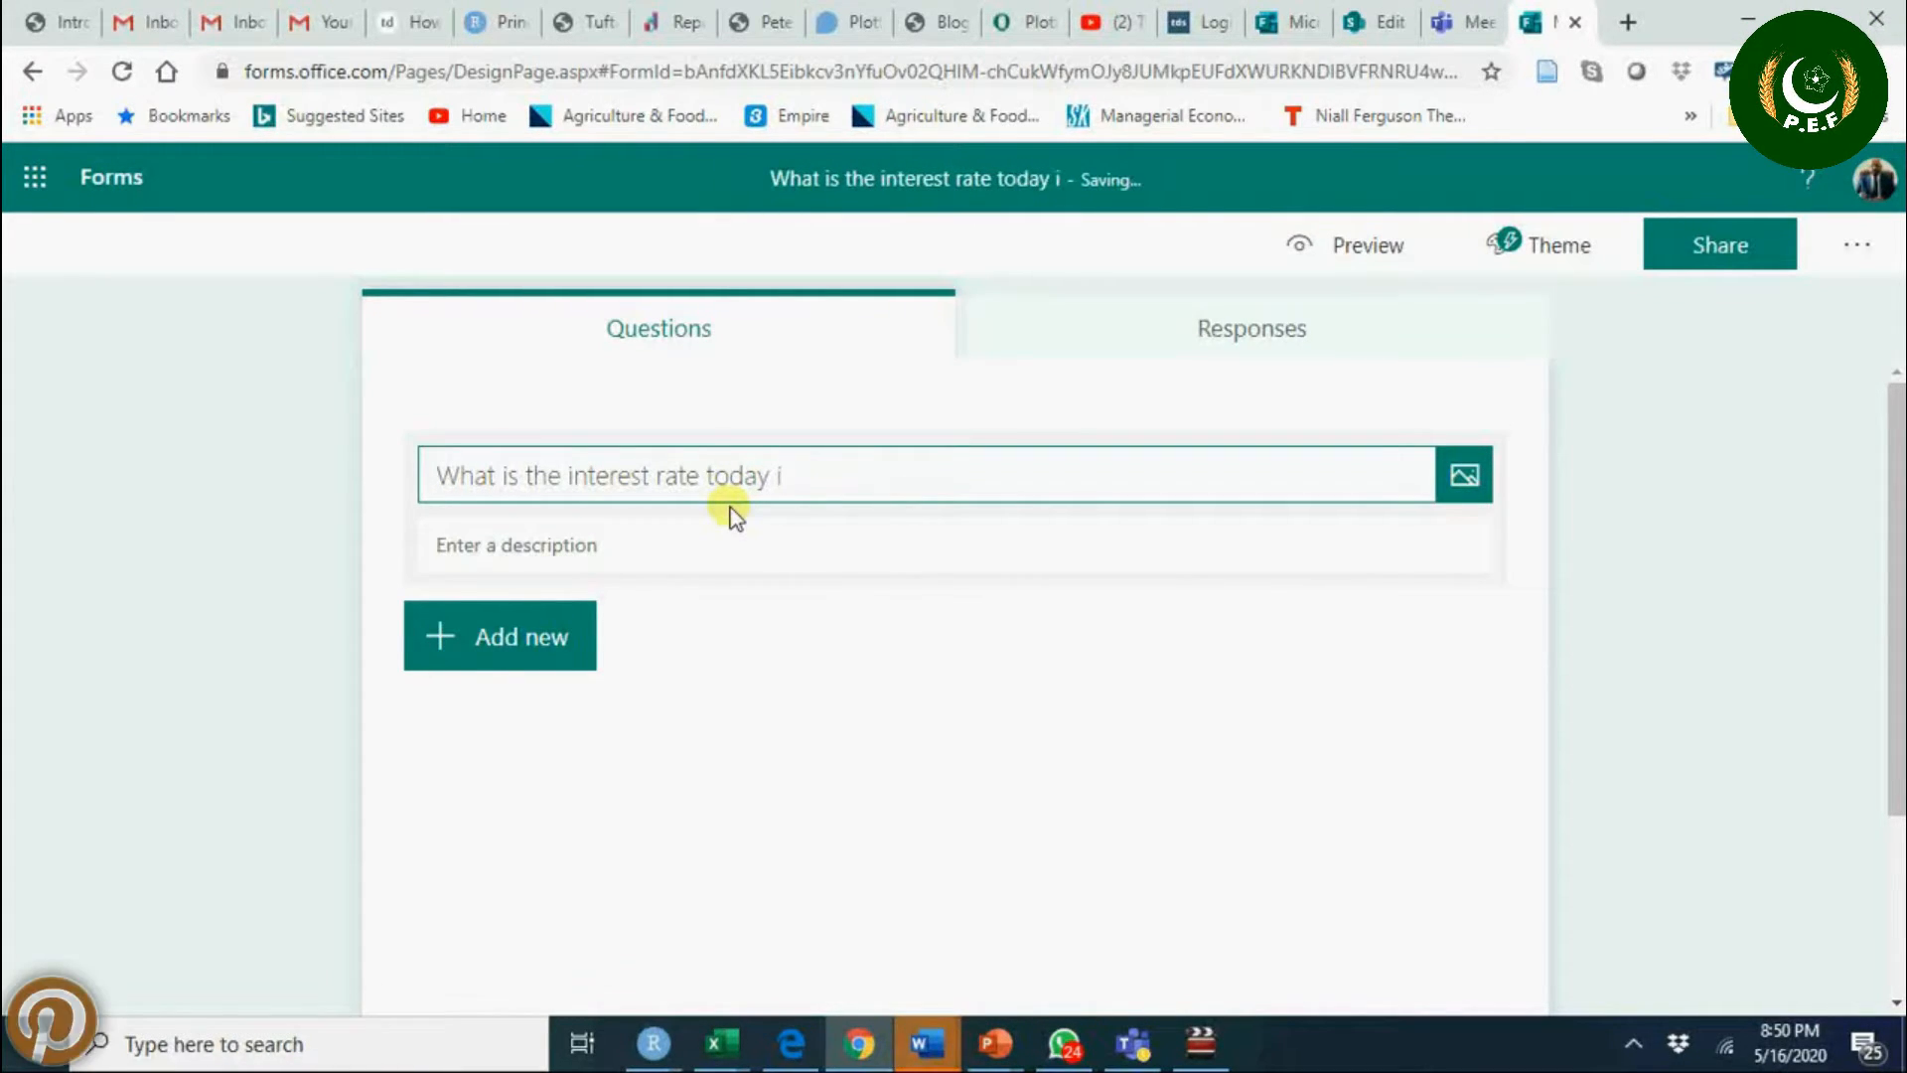
type("n Pakistan")
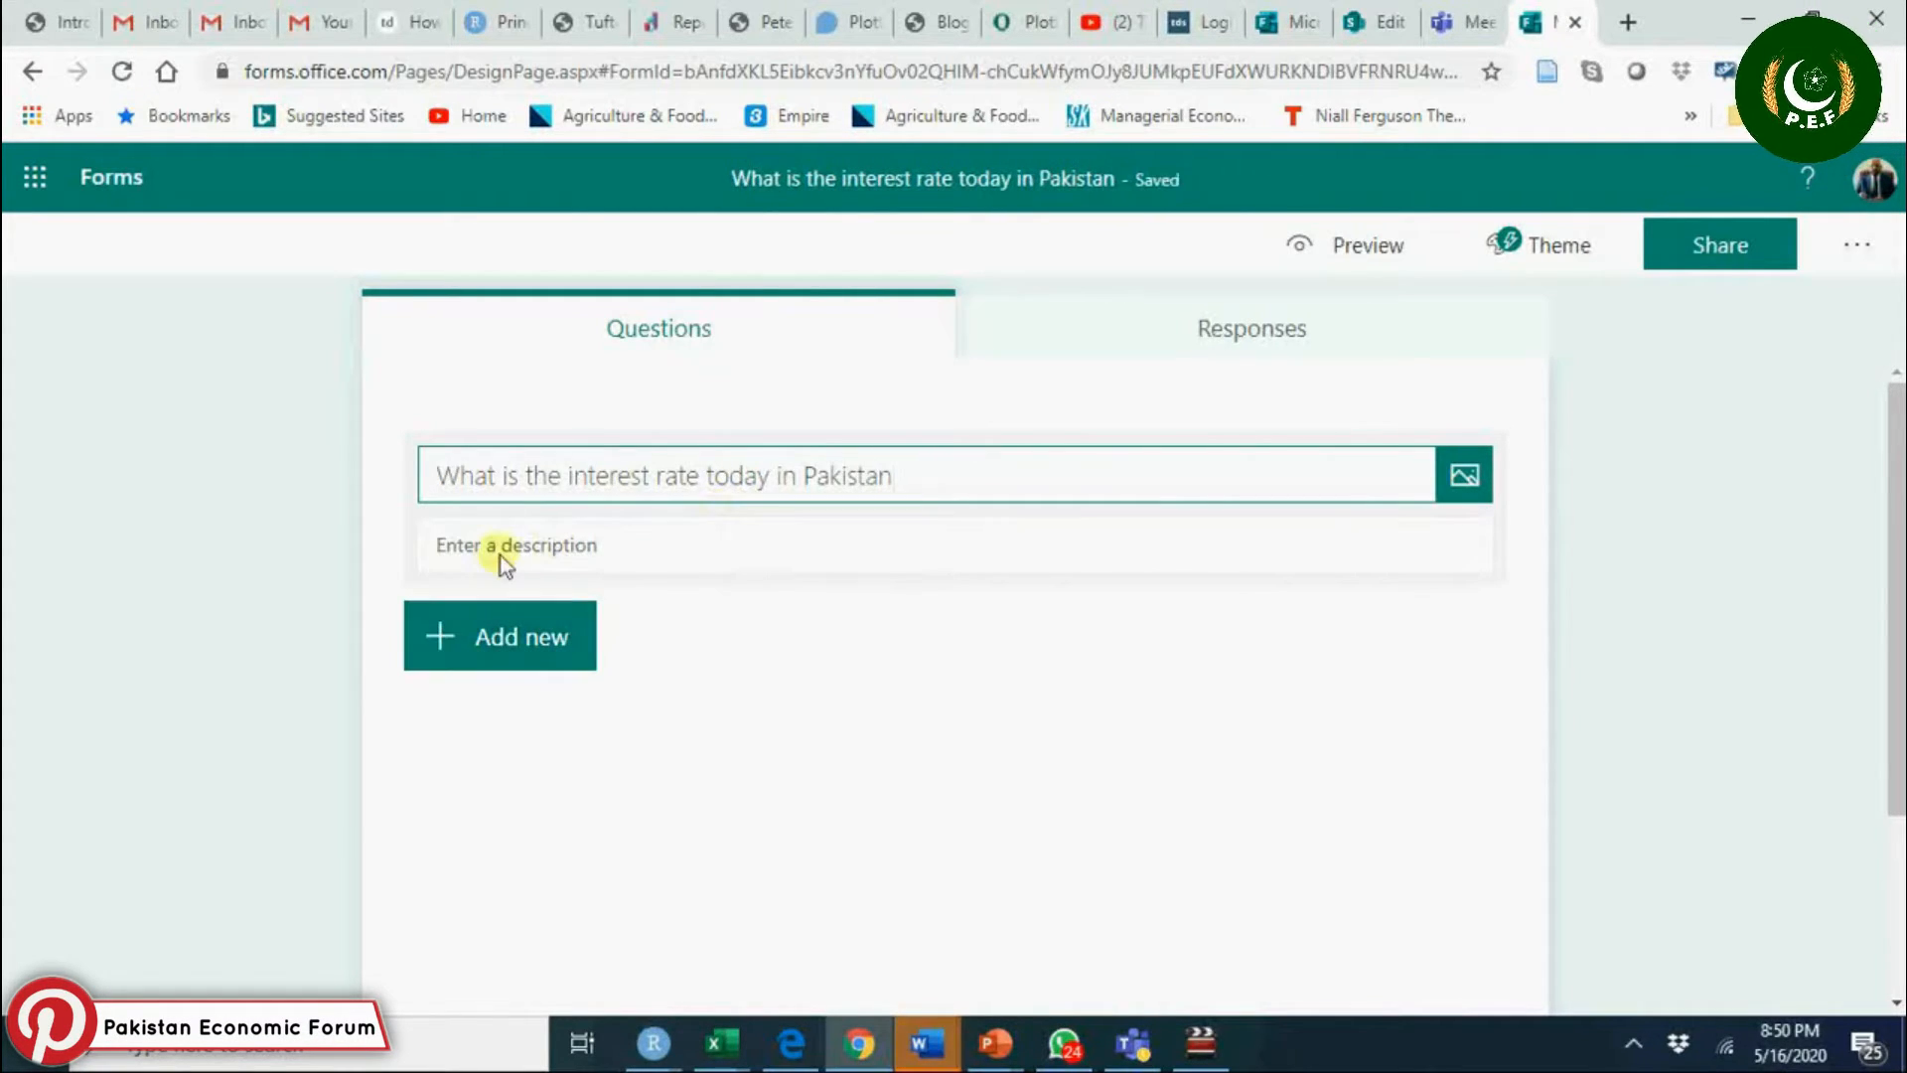
Add a multiple-choice question with option 8 marked as the correct answer.
left_click(498, 636)
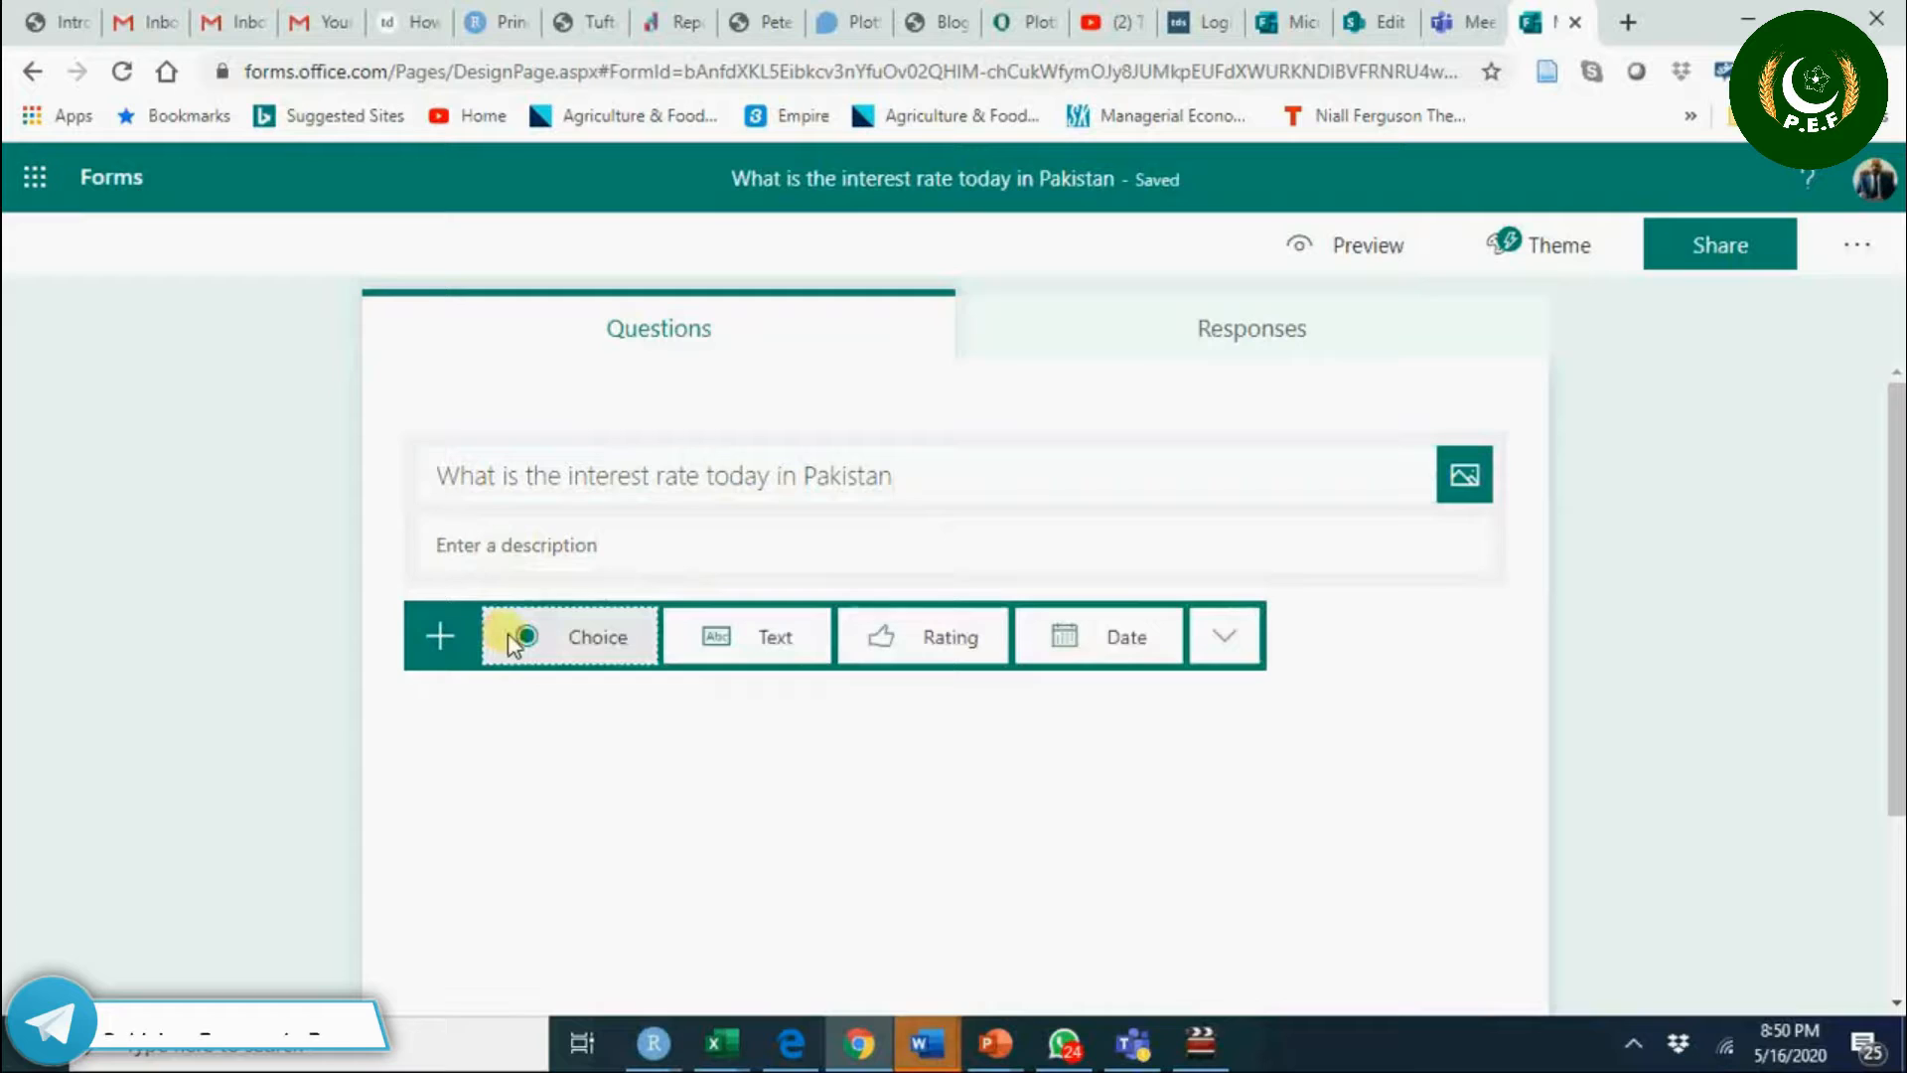
left_click(598, 636)
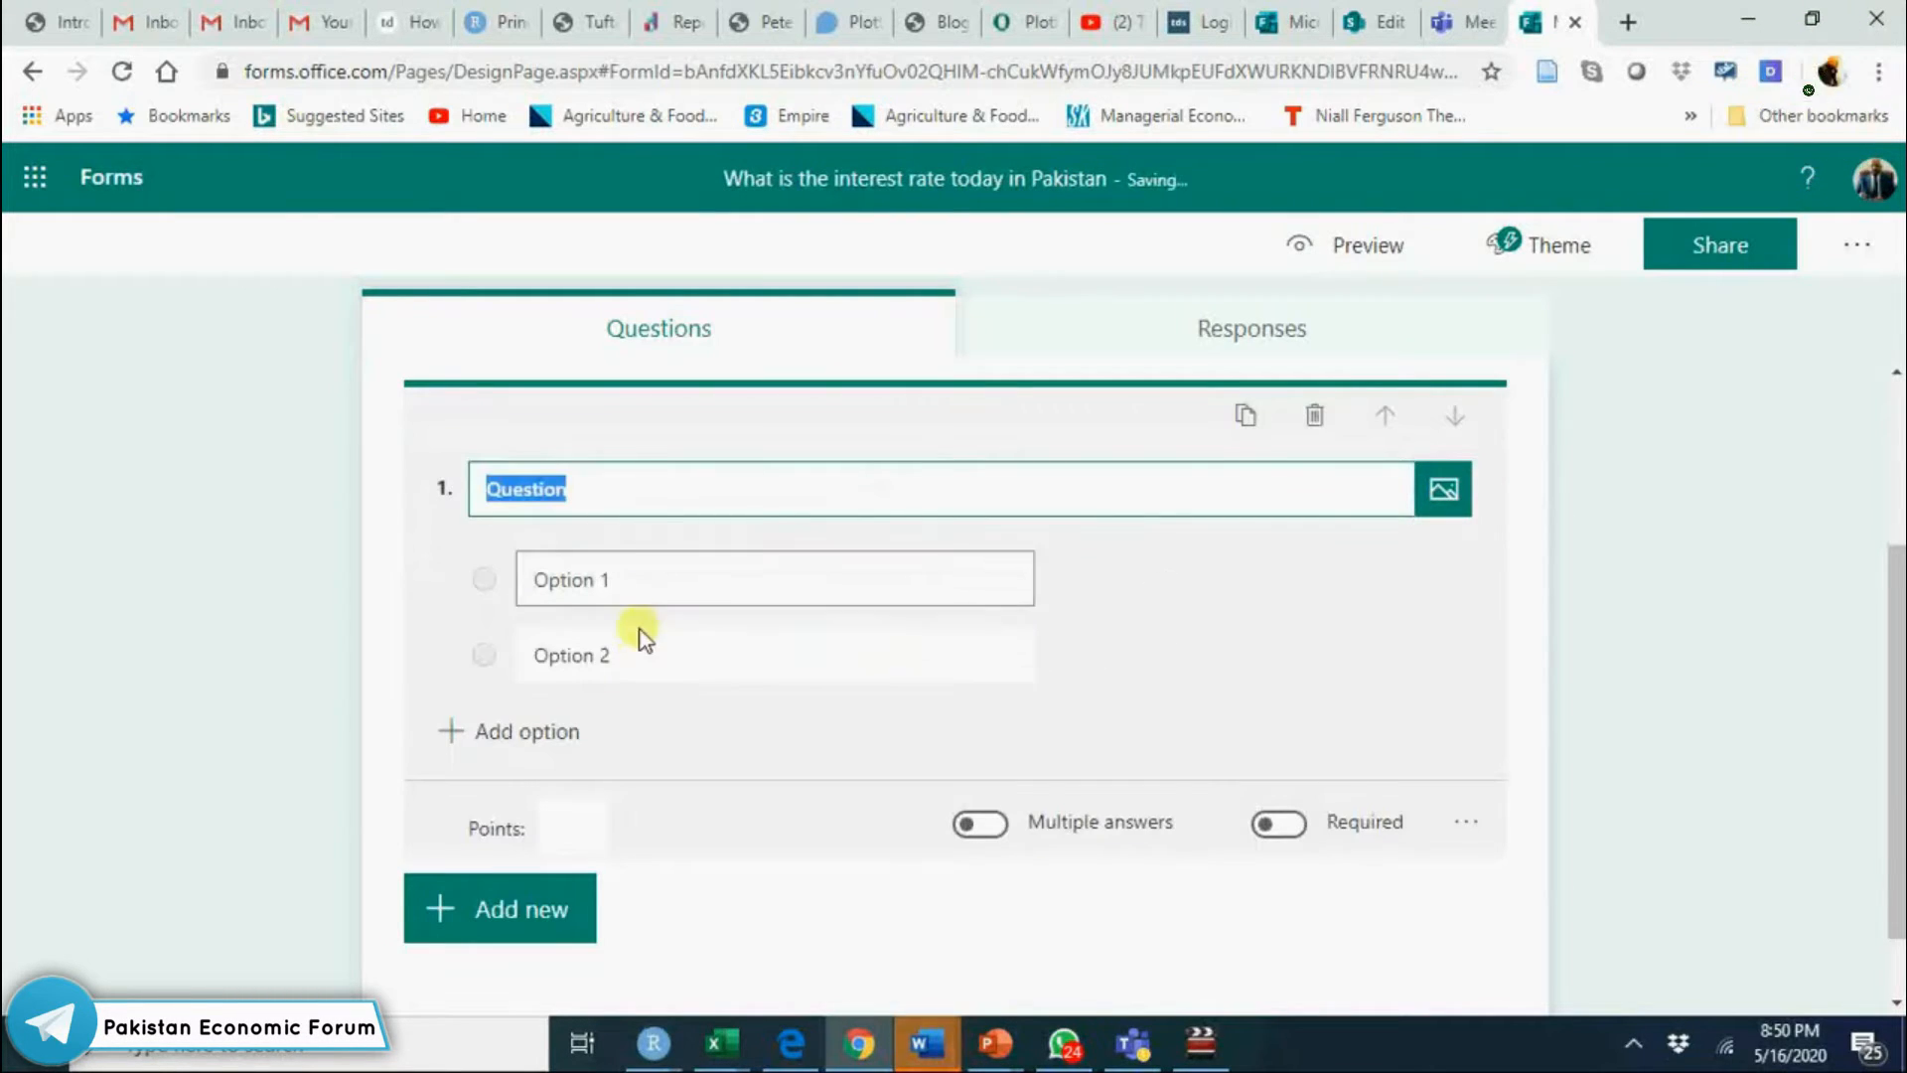
left_click(643, 578)
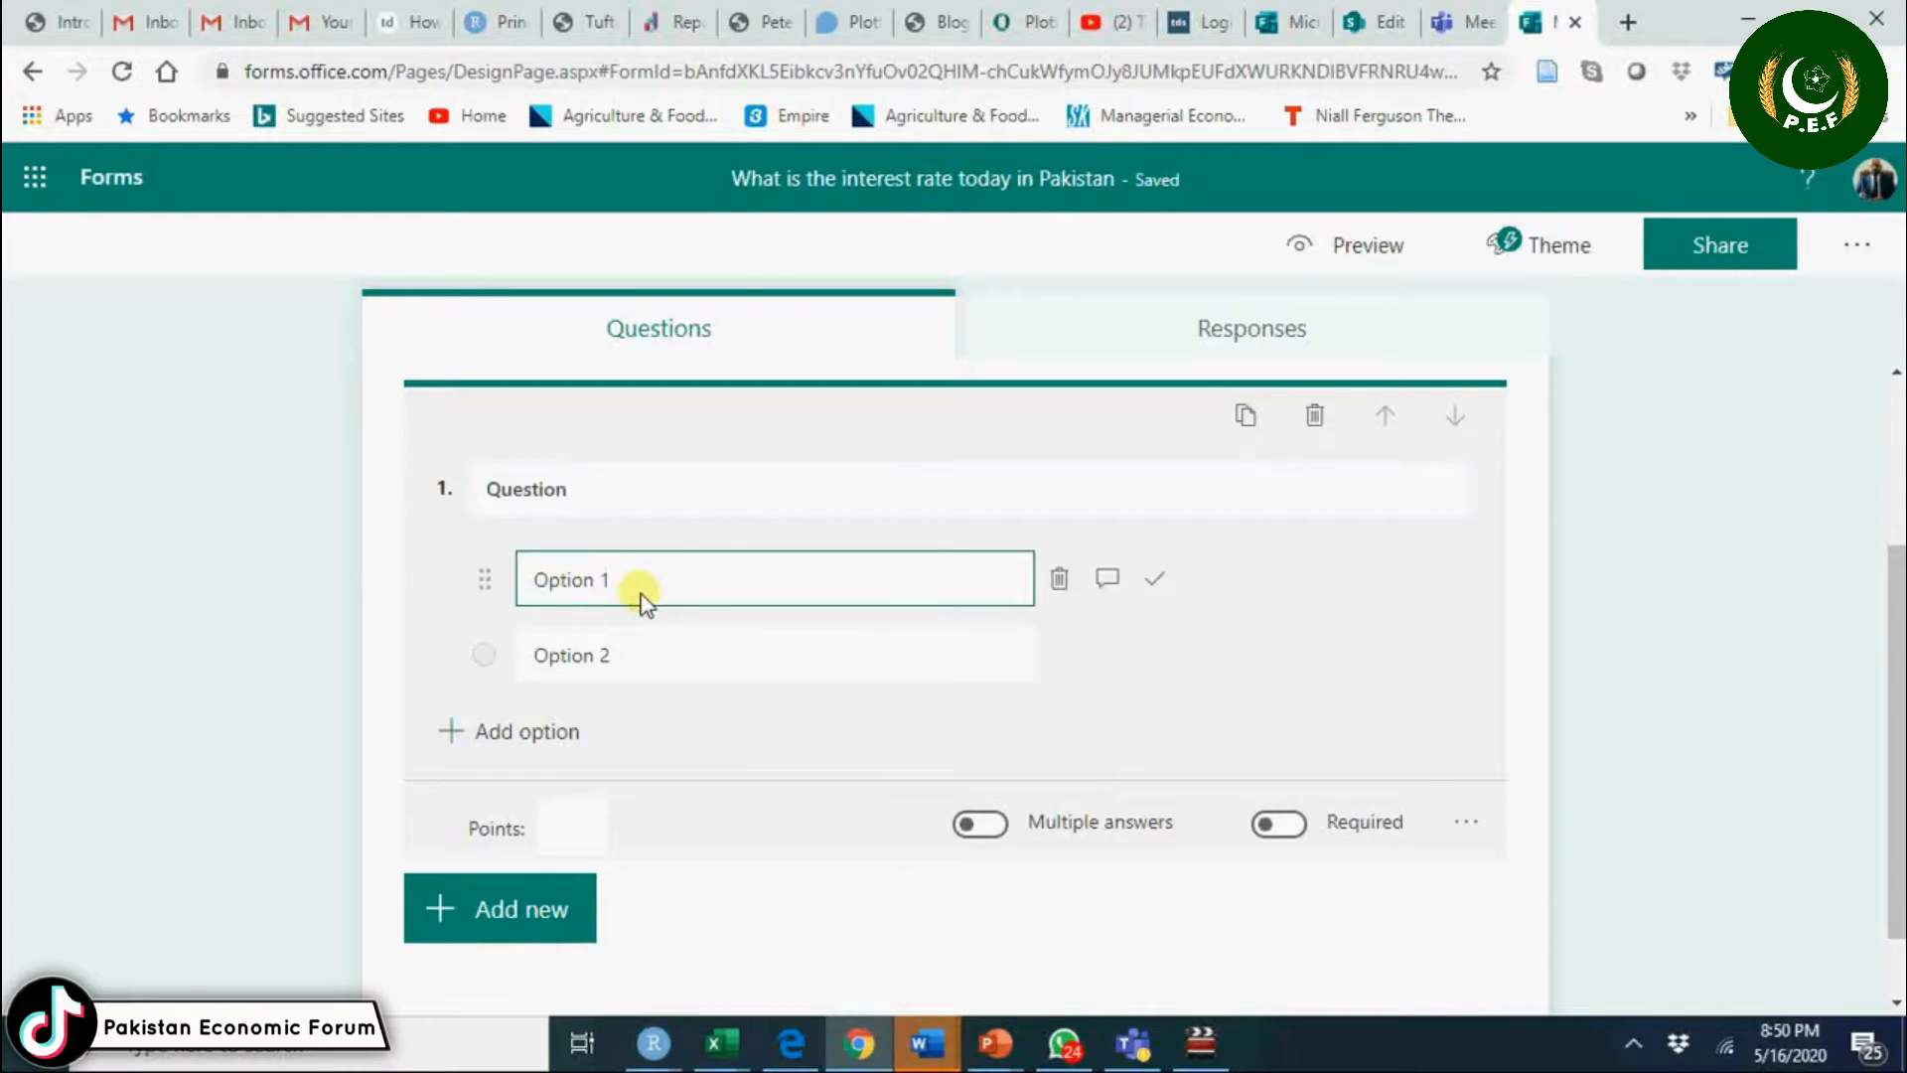
type("8")
type("1")
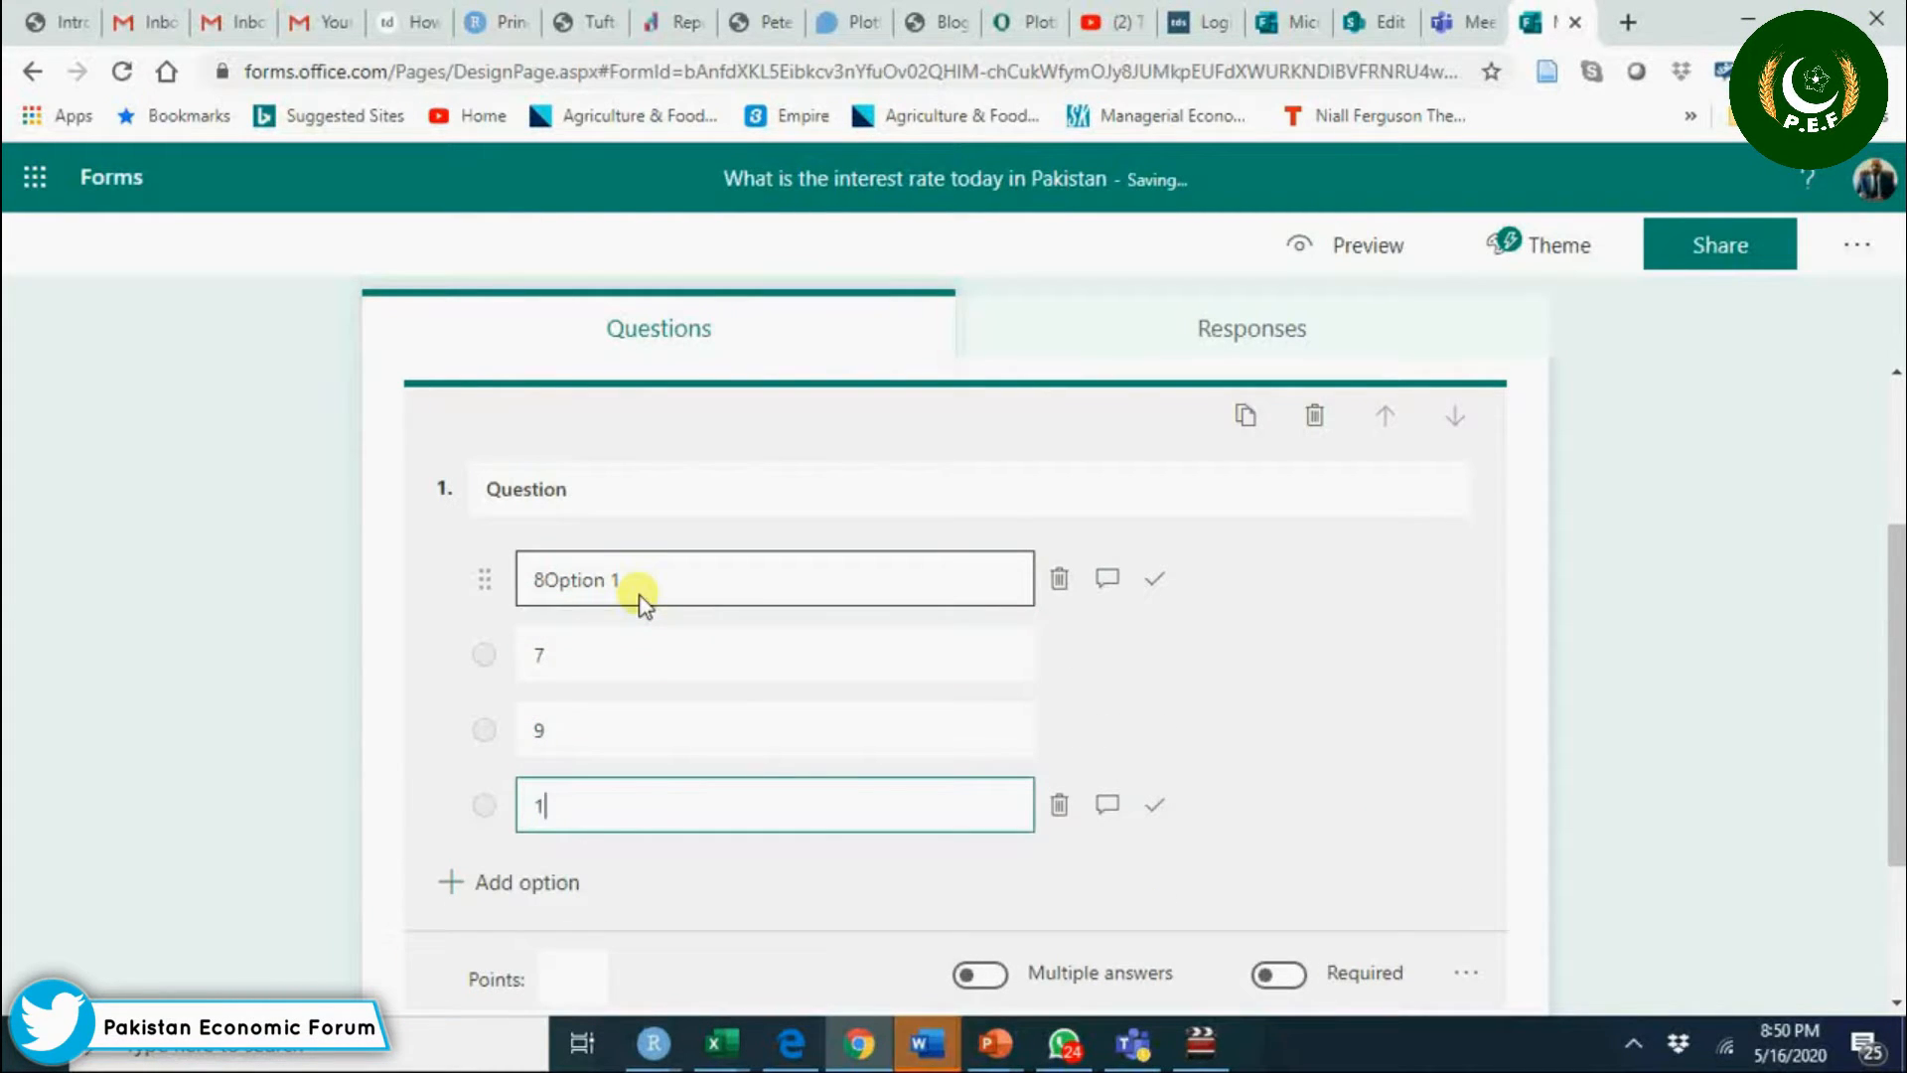
type("0")
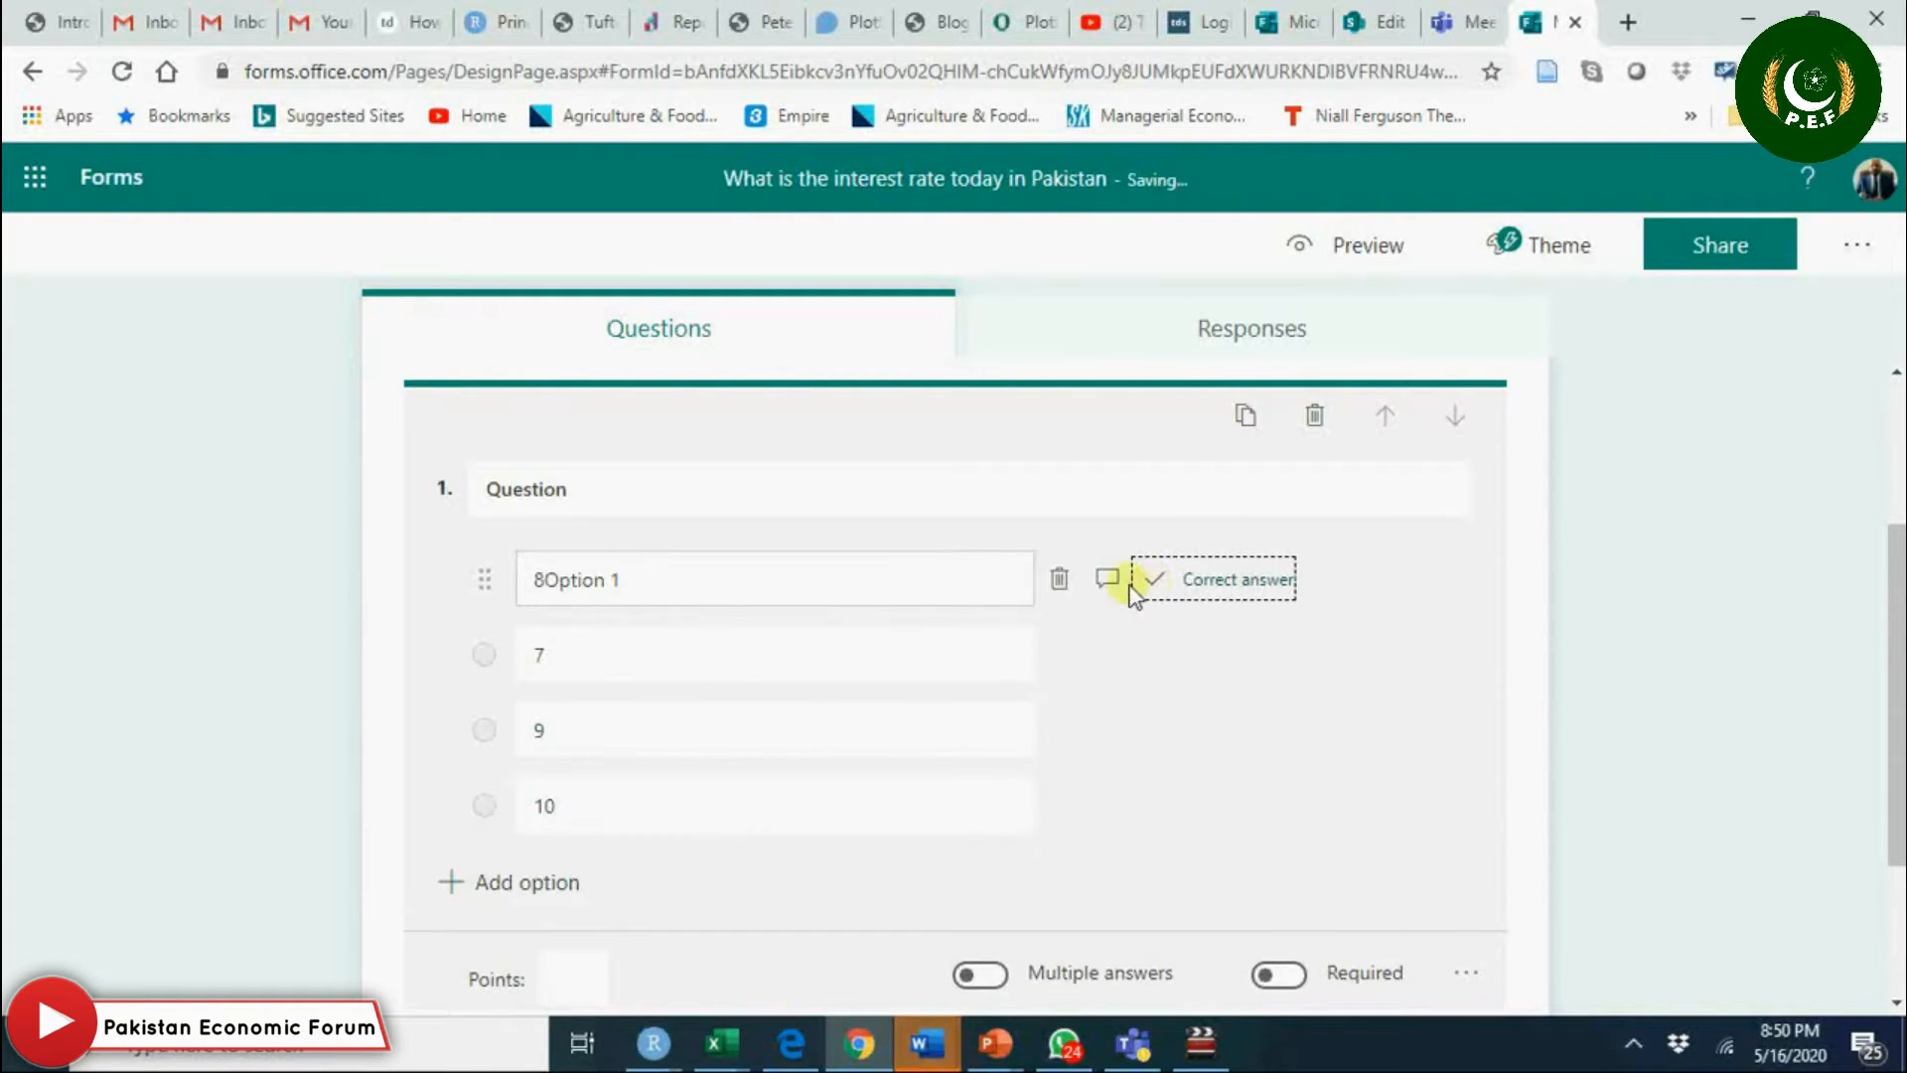
left_click(779, 654)
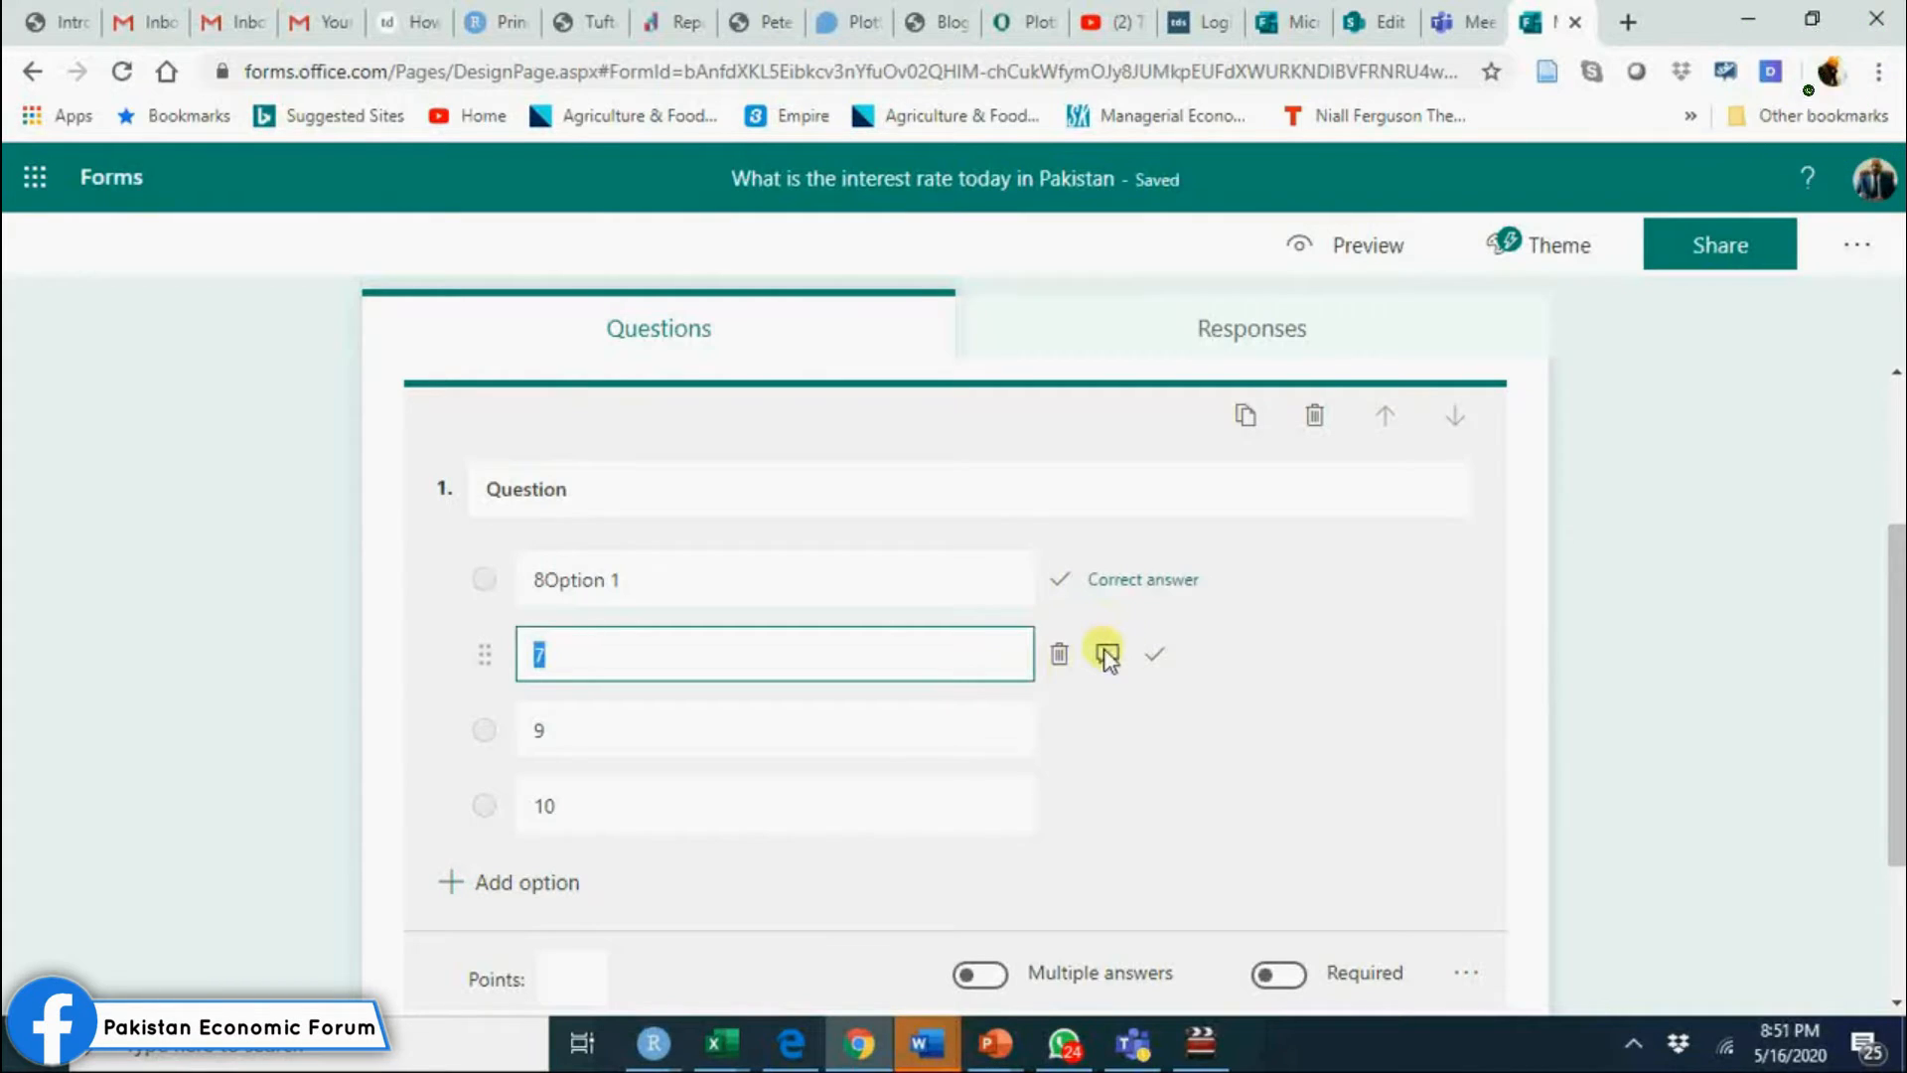
Give the wrong answers 7 and 9 the feedback 'Incorrect'.
left_click(1152, 654)
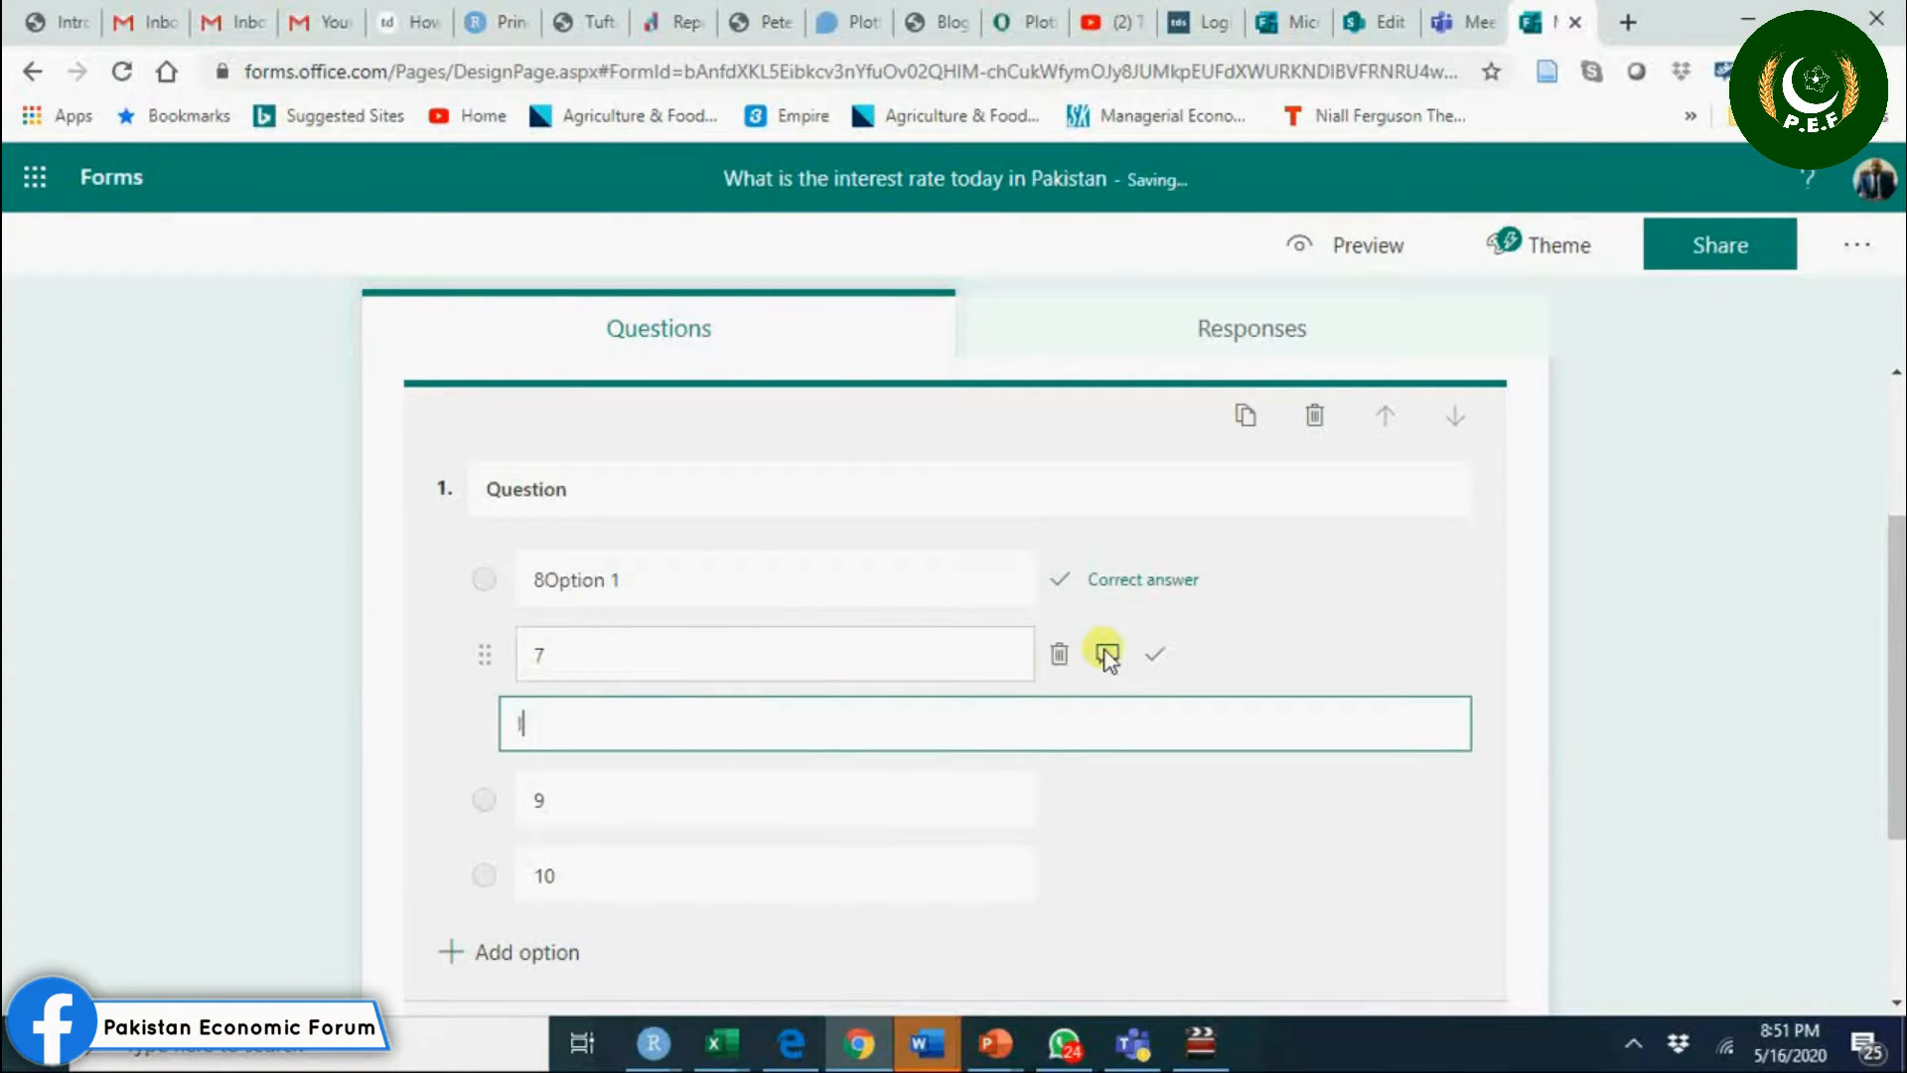
type("Incorrect")
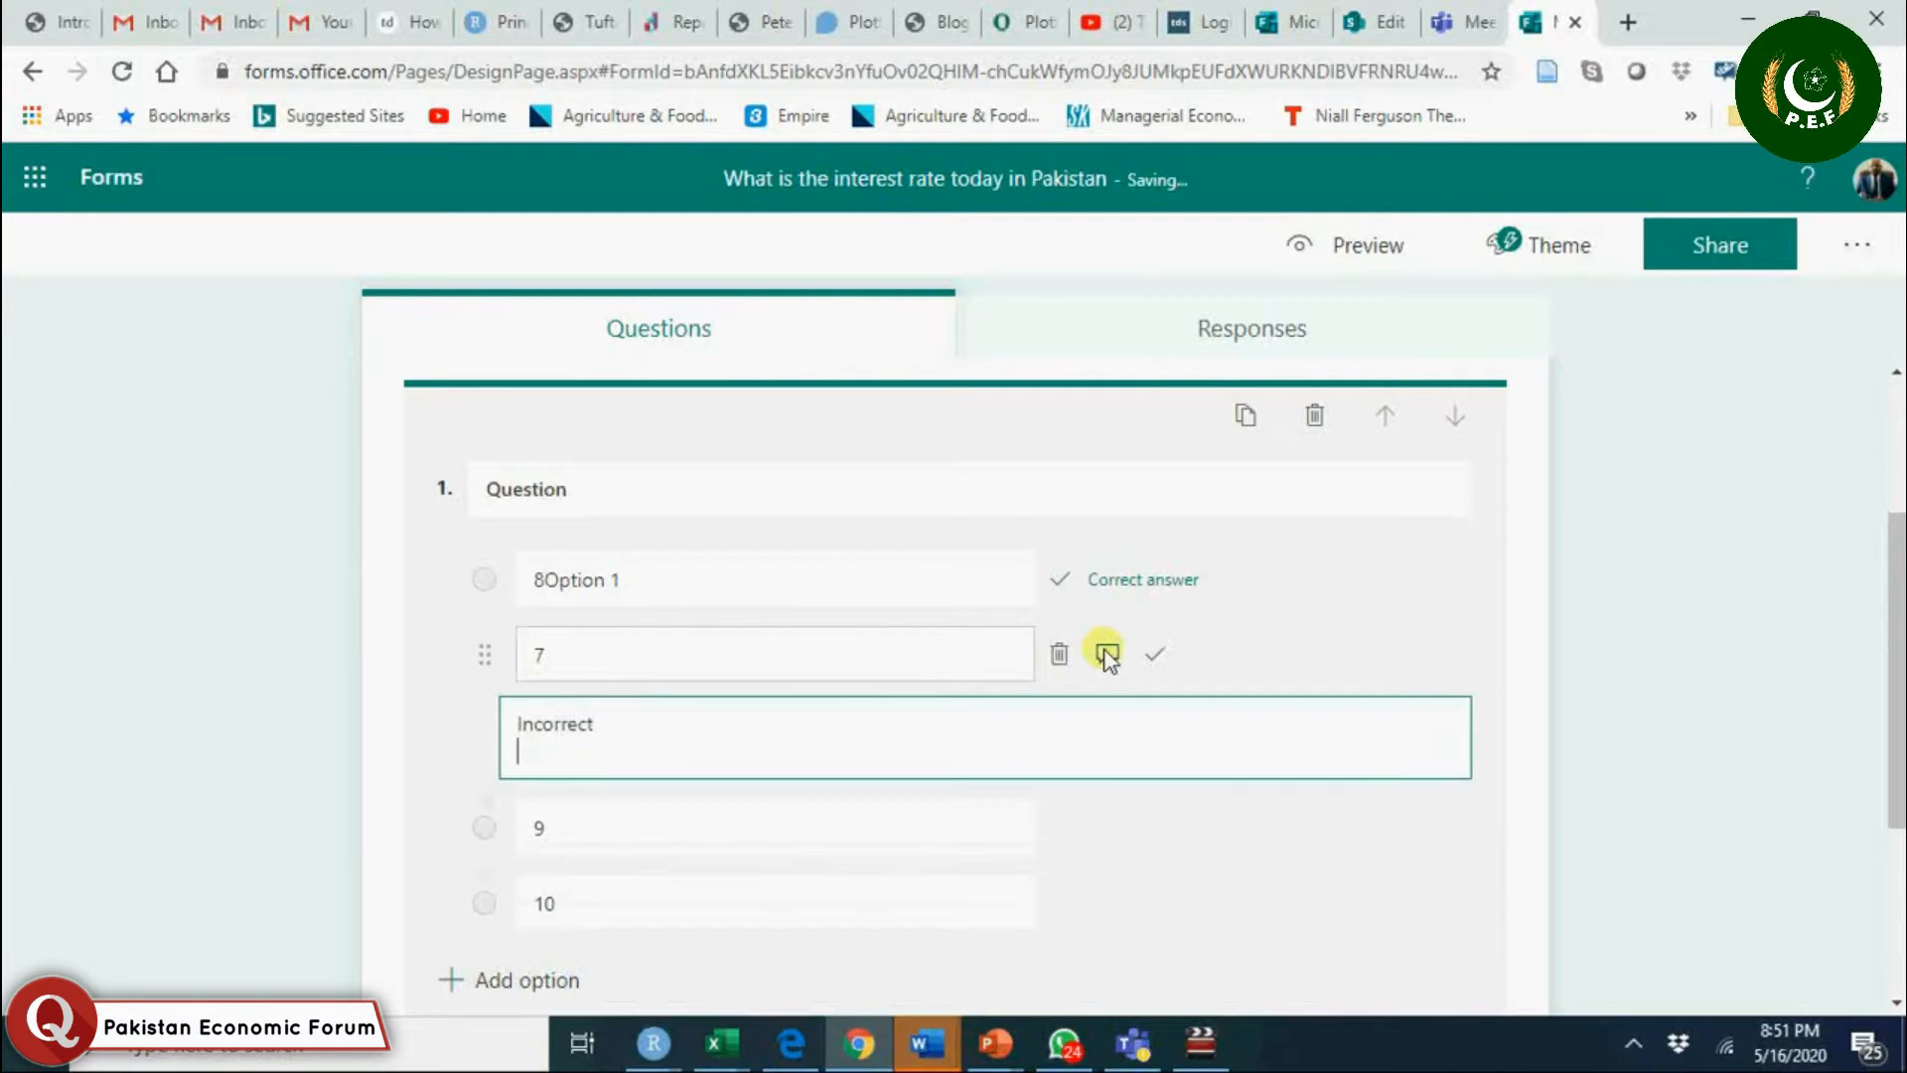
mouse_move(451, 745)
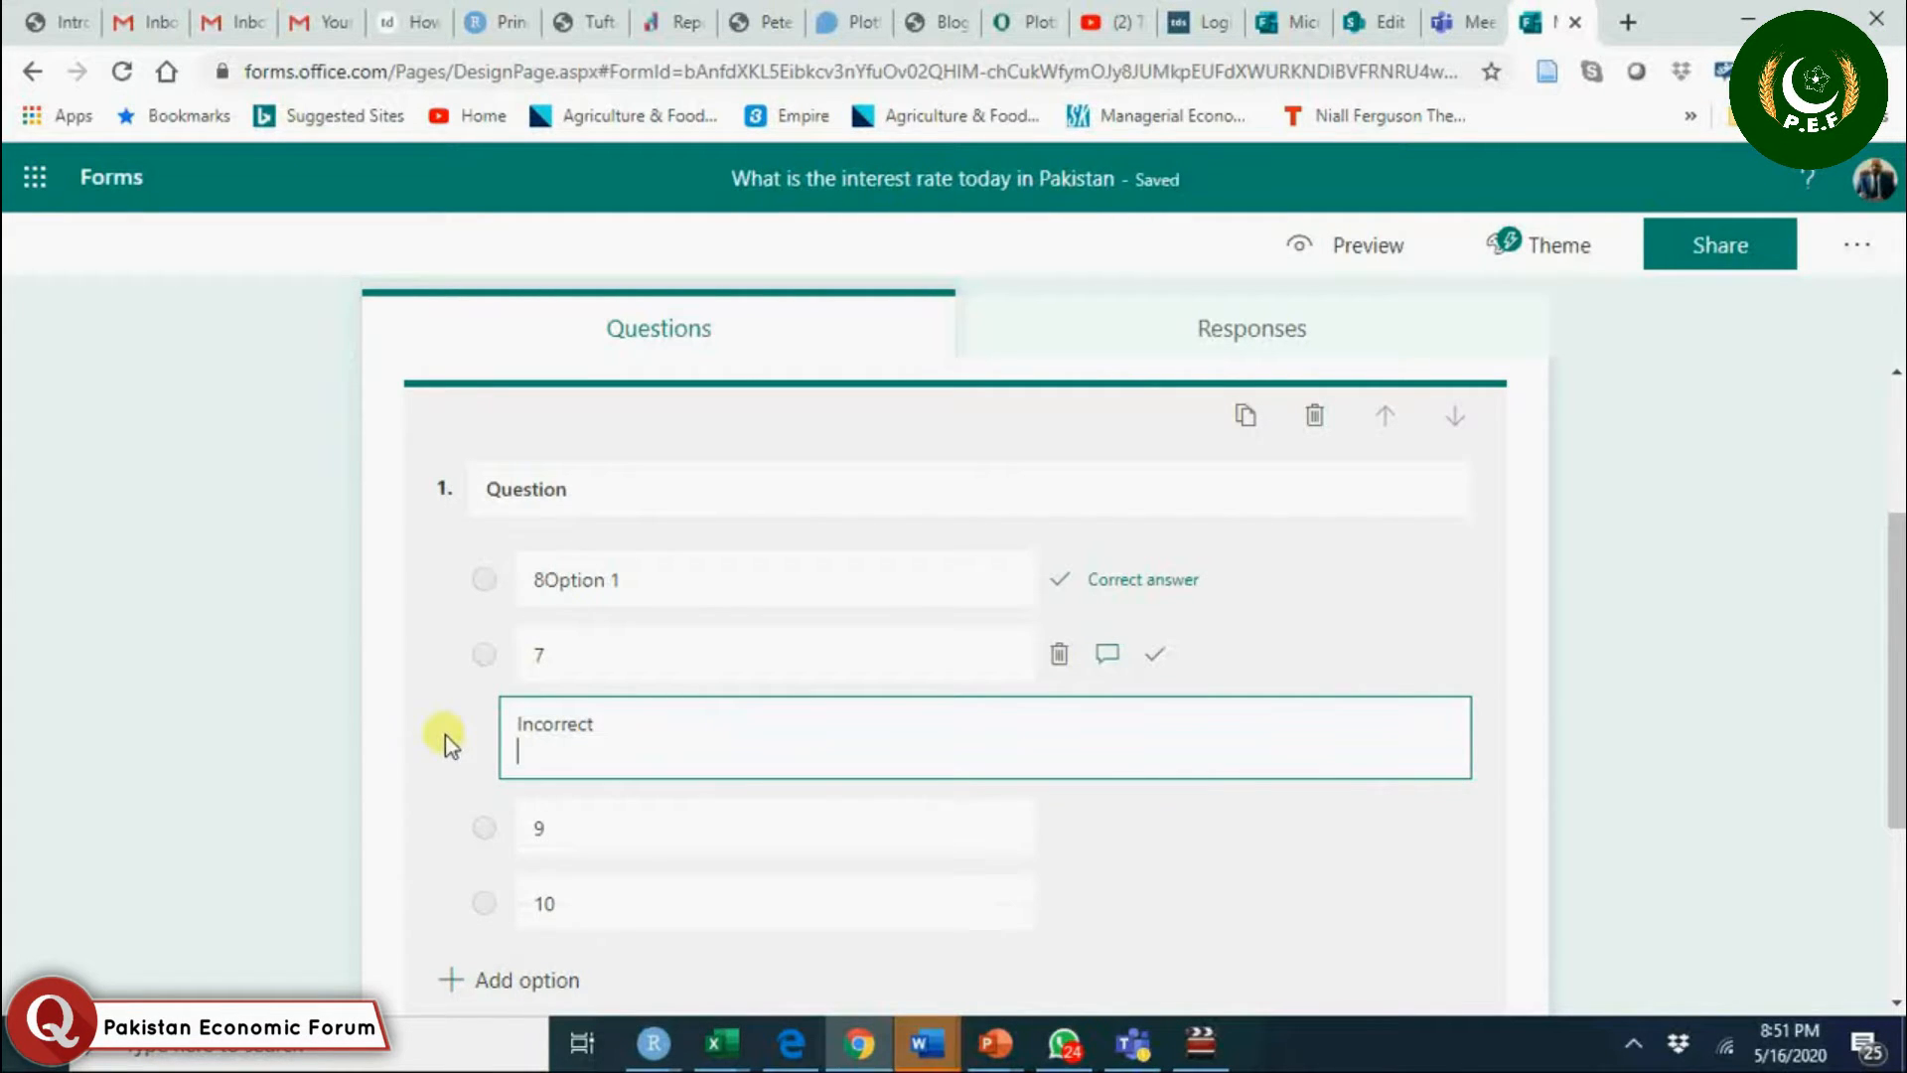
left_click(772, 826)
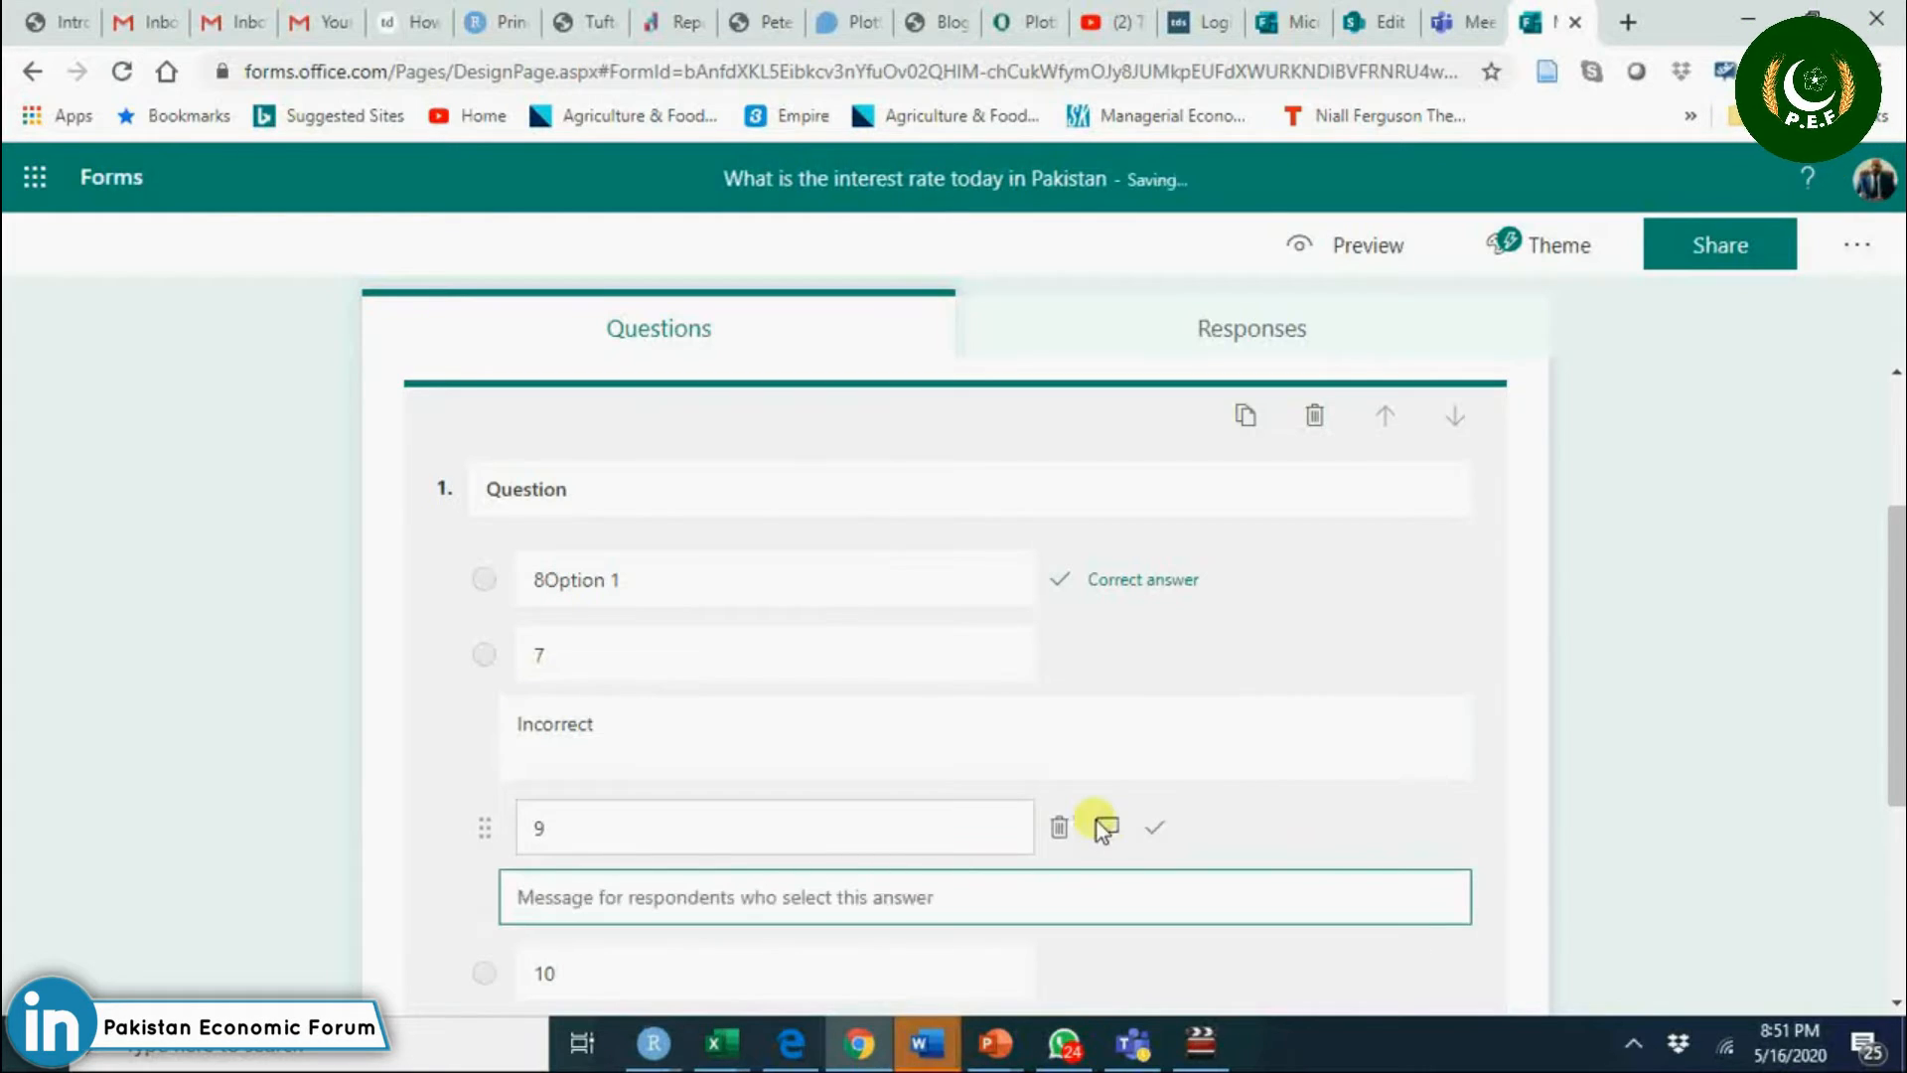
type("INcor")
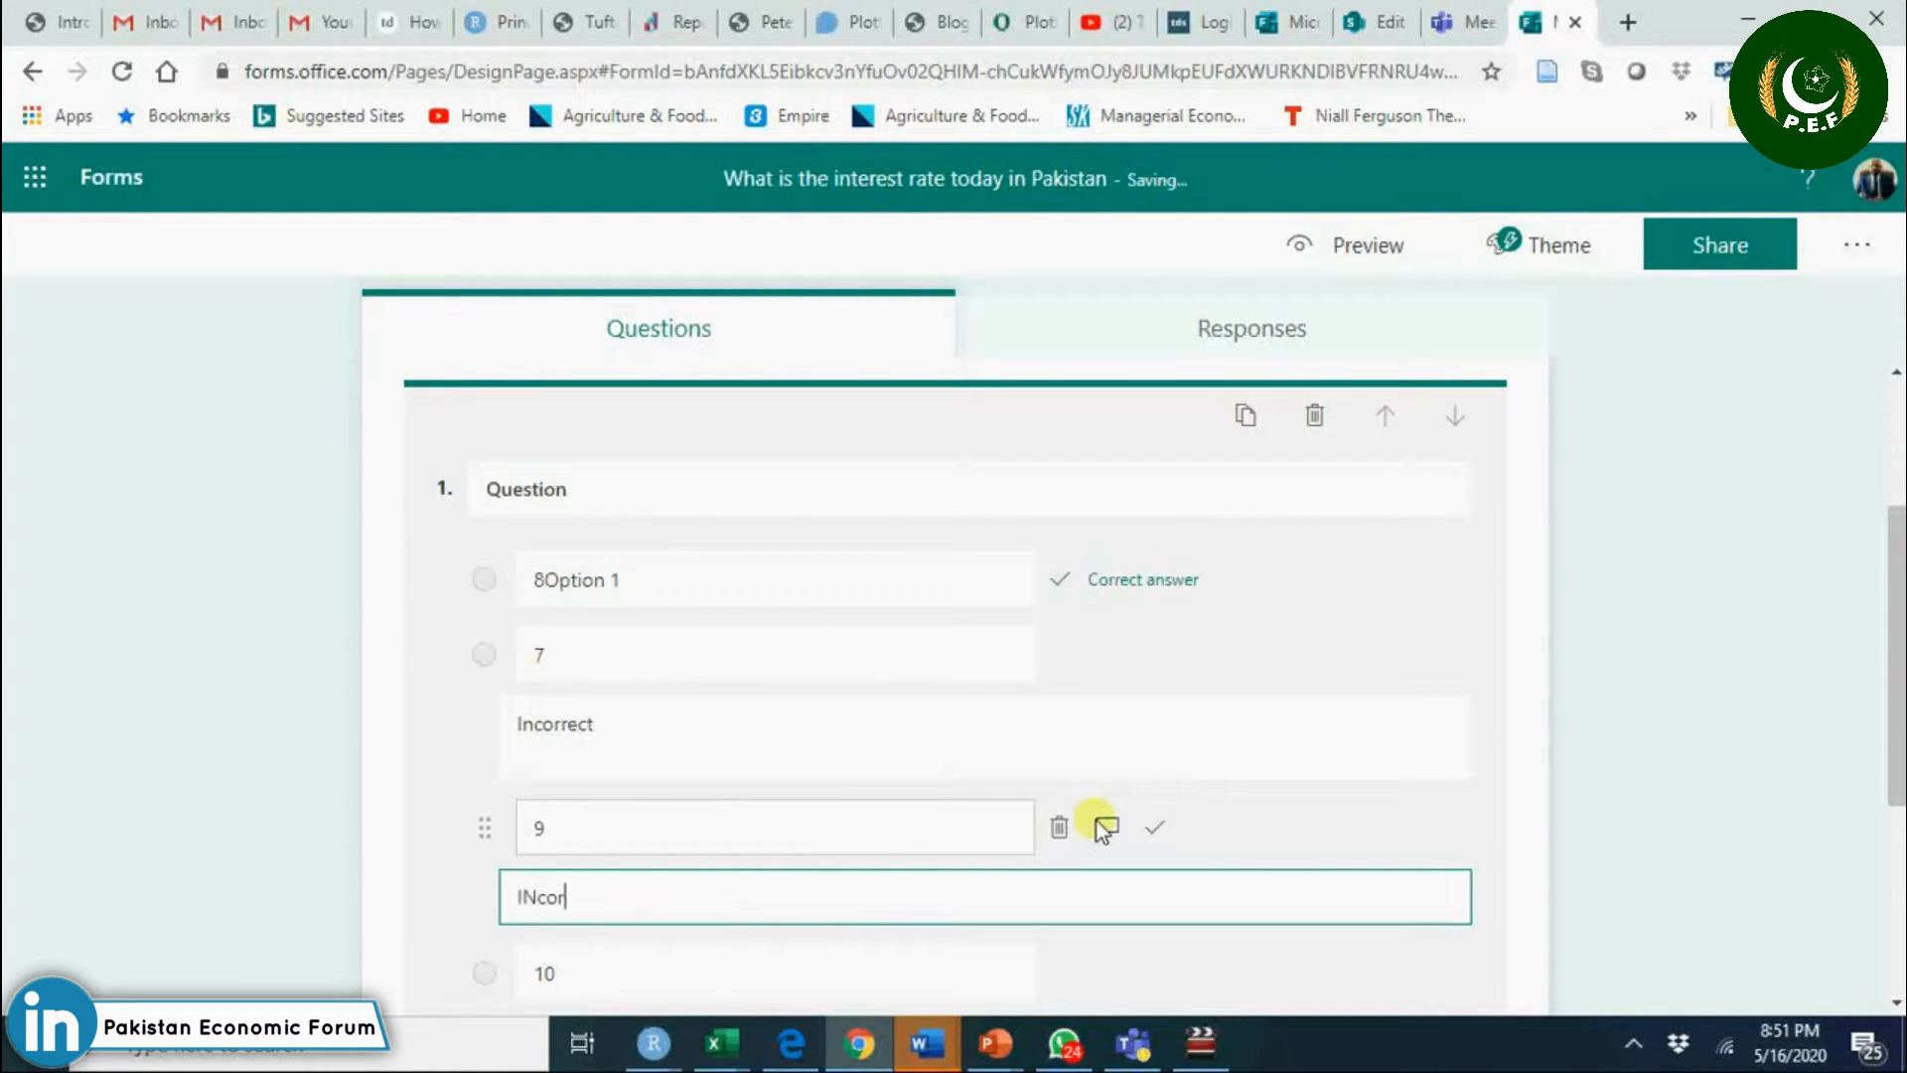
type("rect")
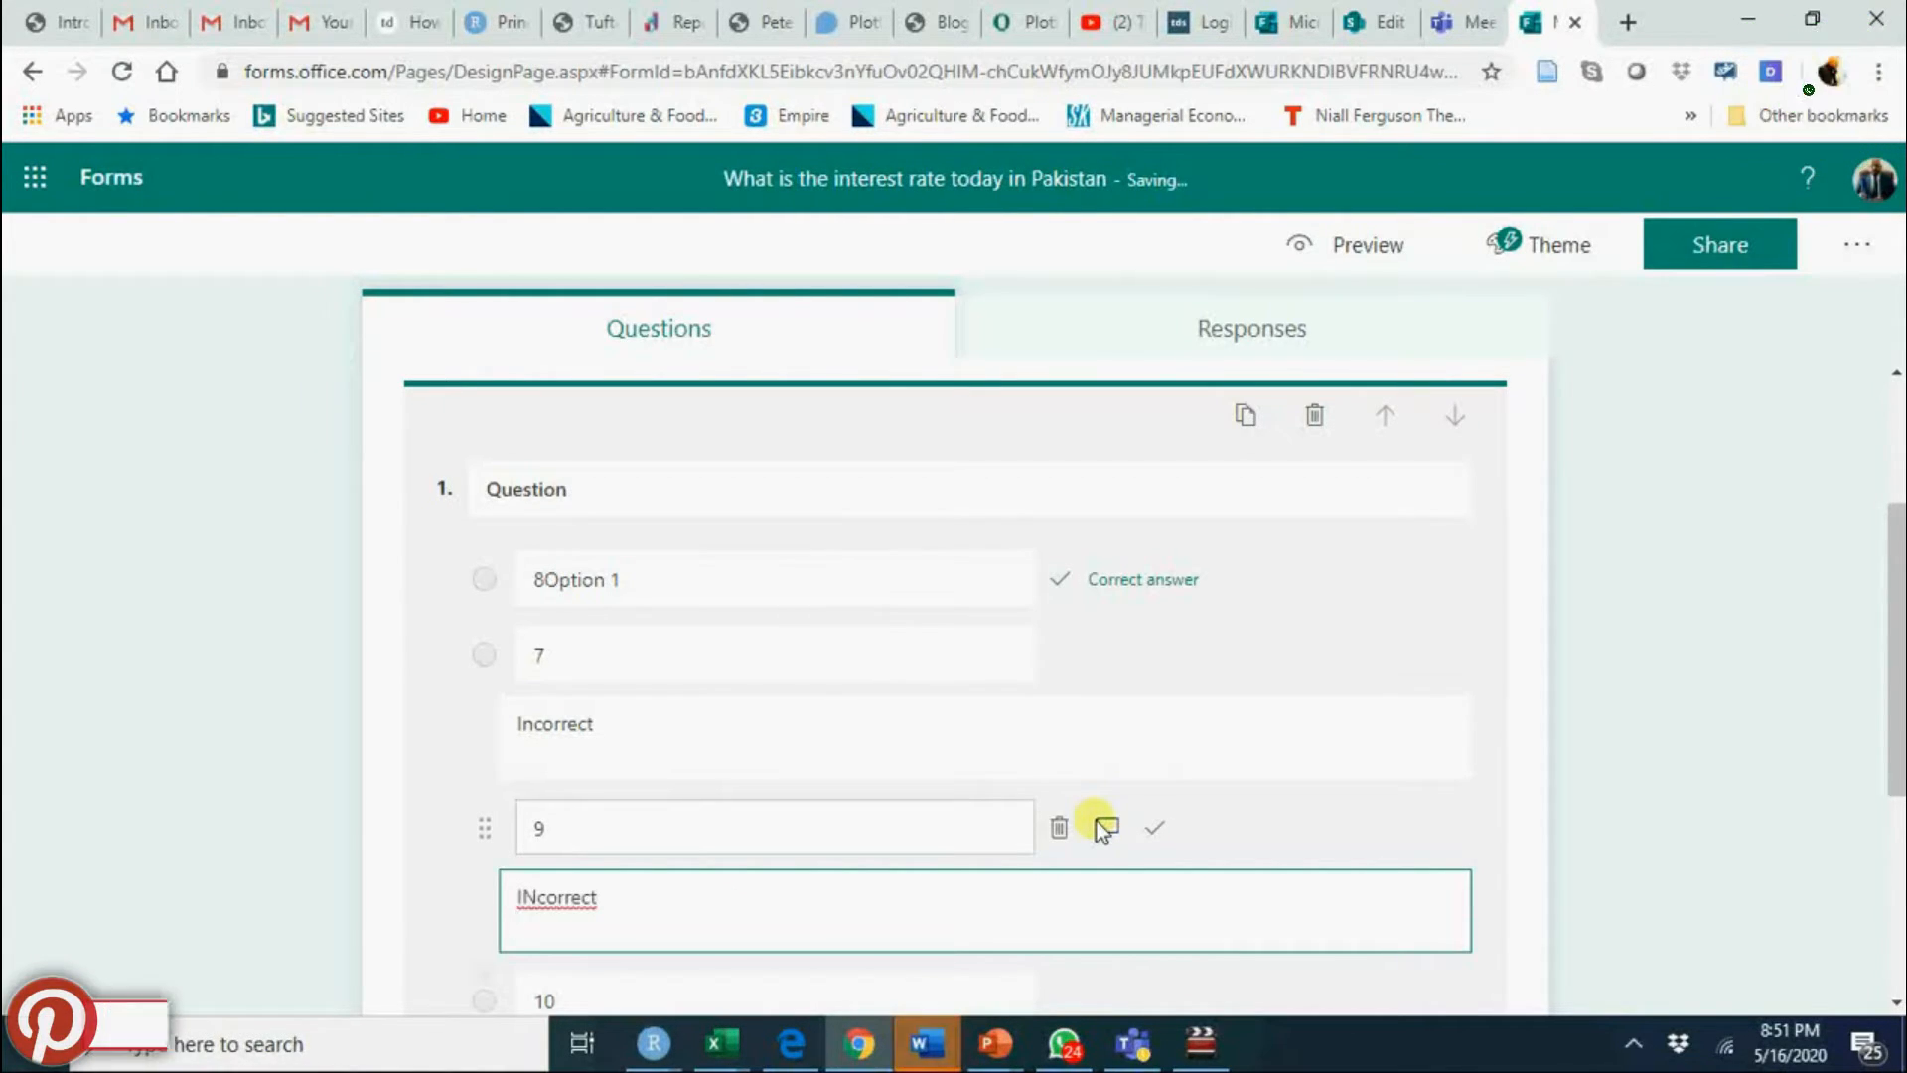
mouse_move(1665, 651)
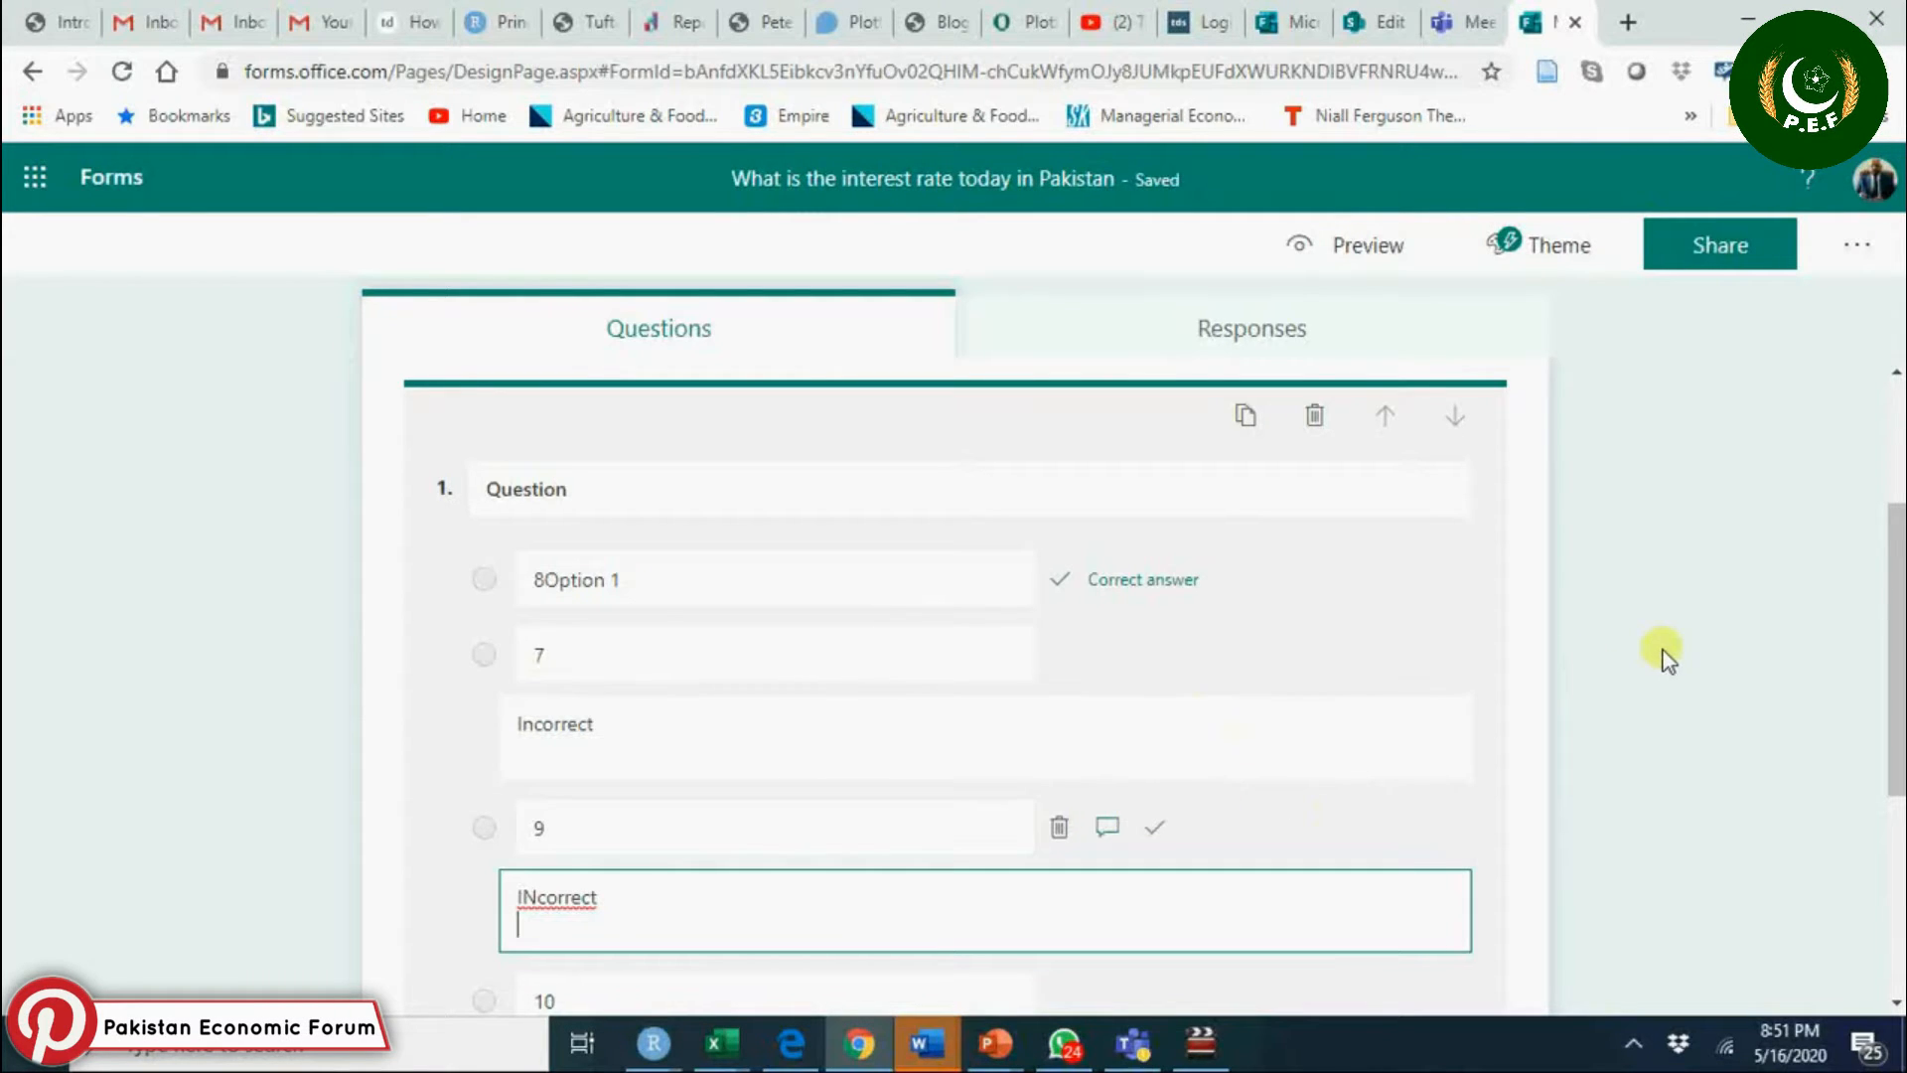
In the quiz settings, allow more than one response per person.
left_click(1718, 244)
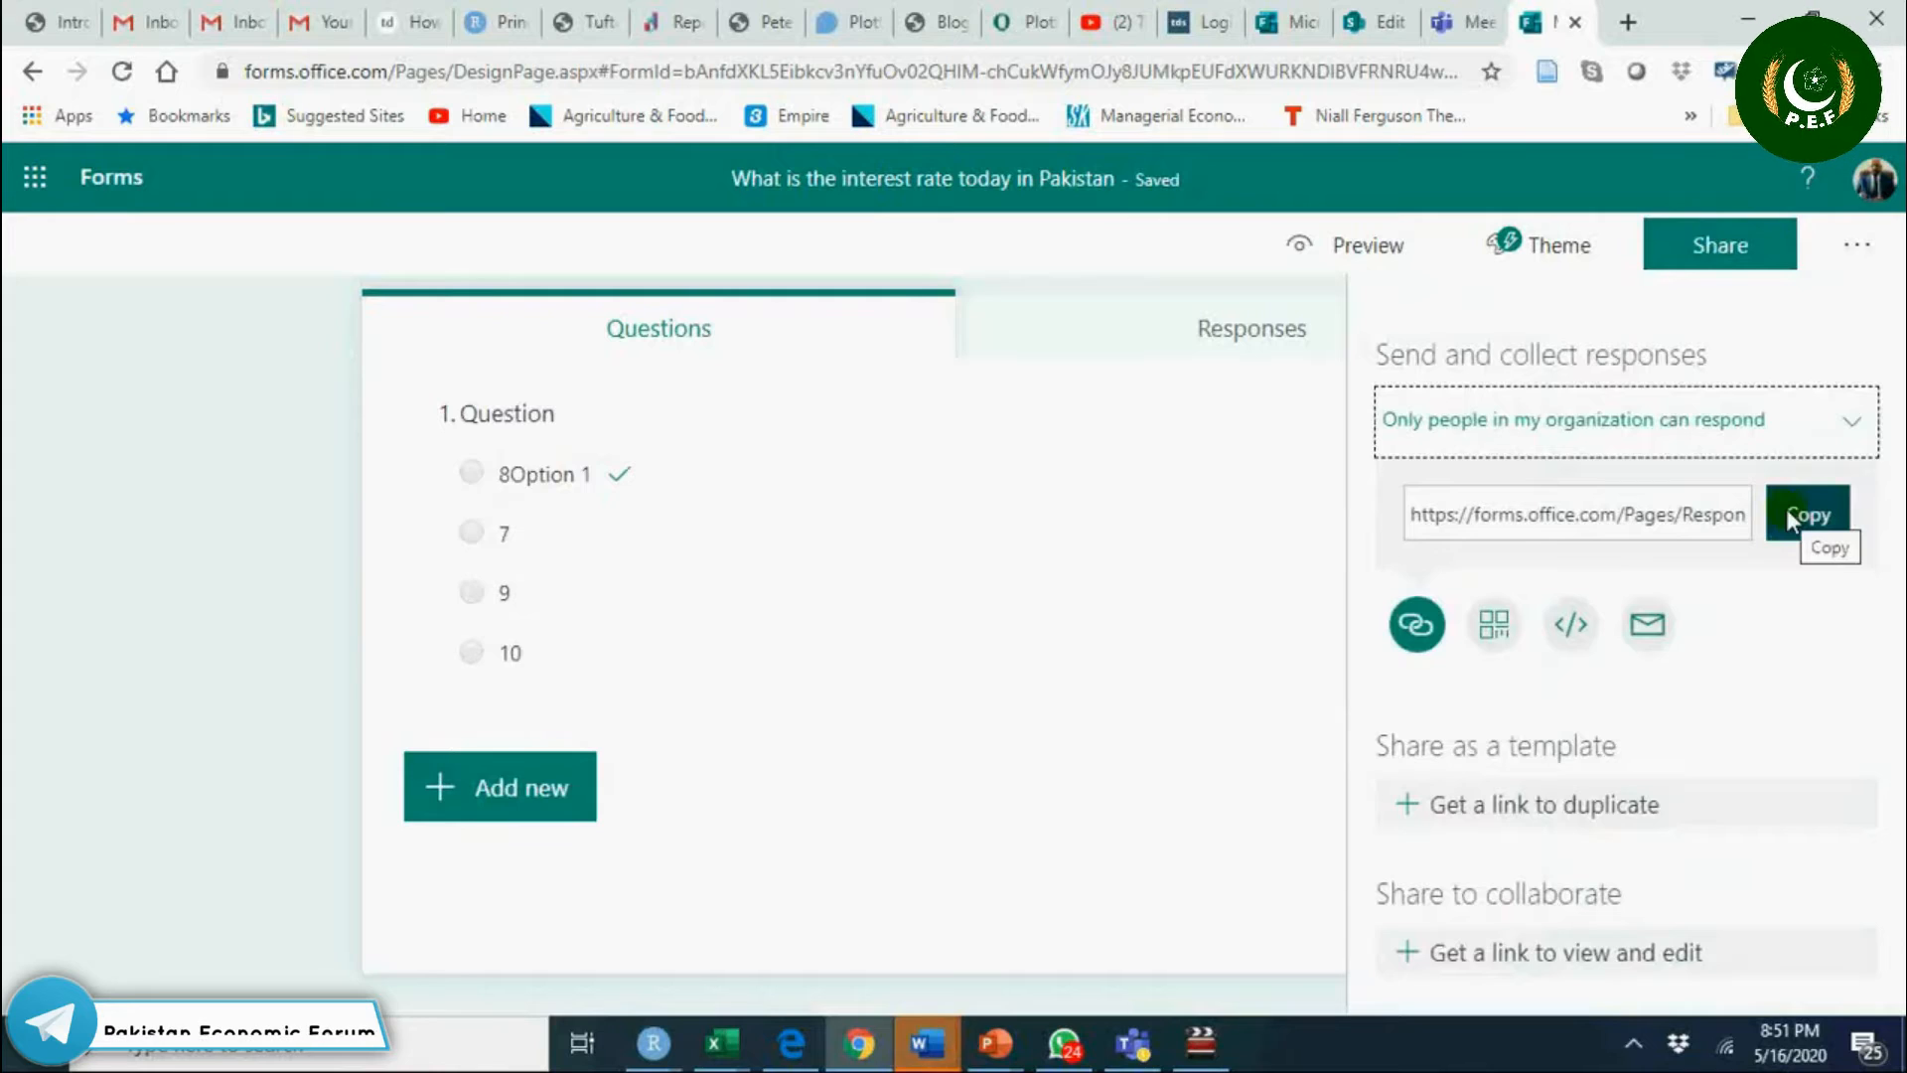
mouse_move(1860, 244)
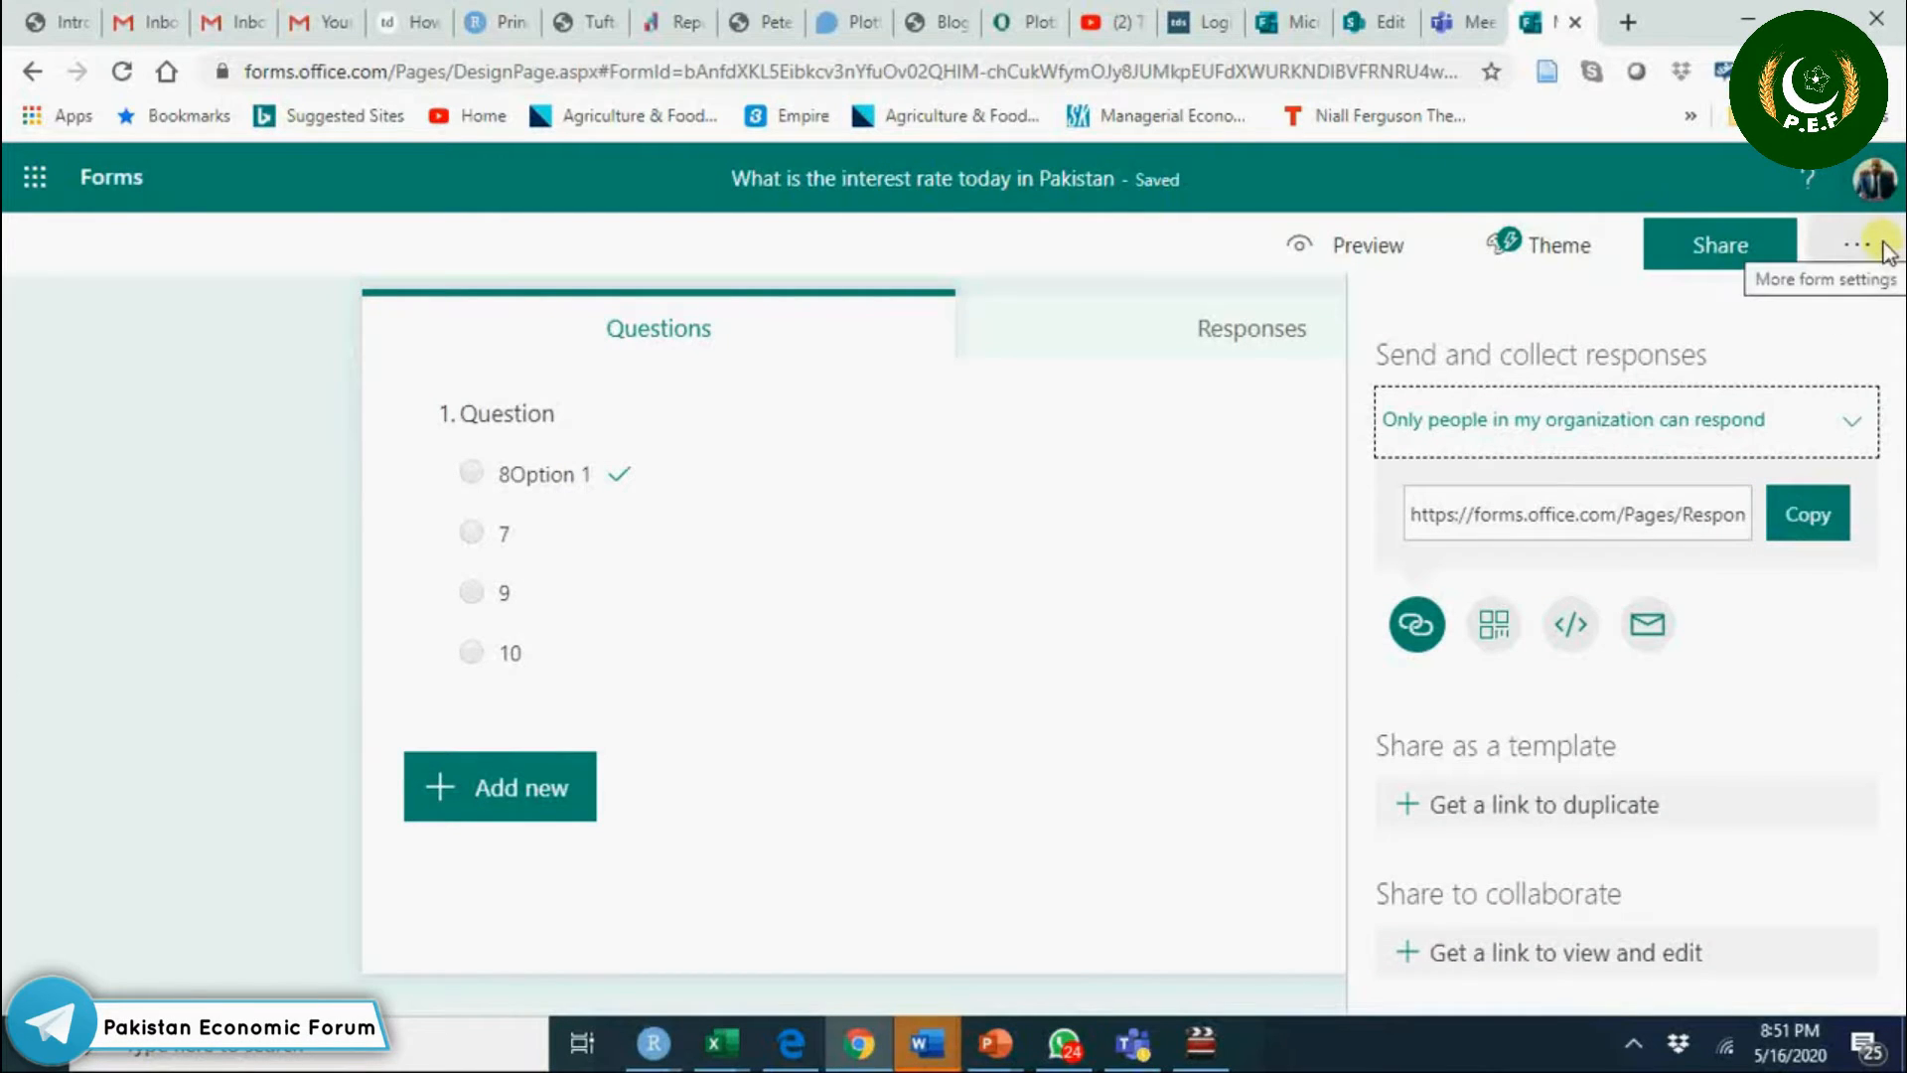
left_click(1858, 244)
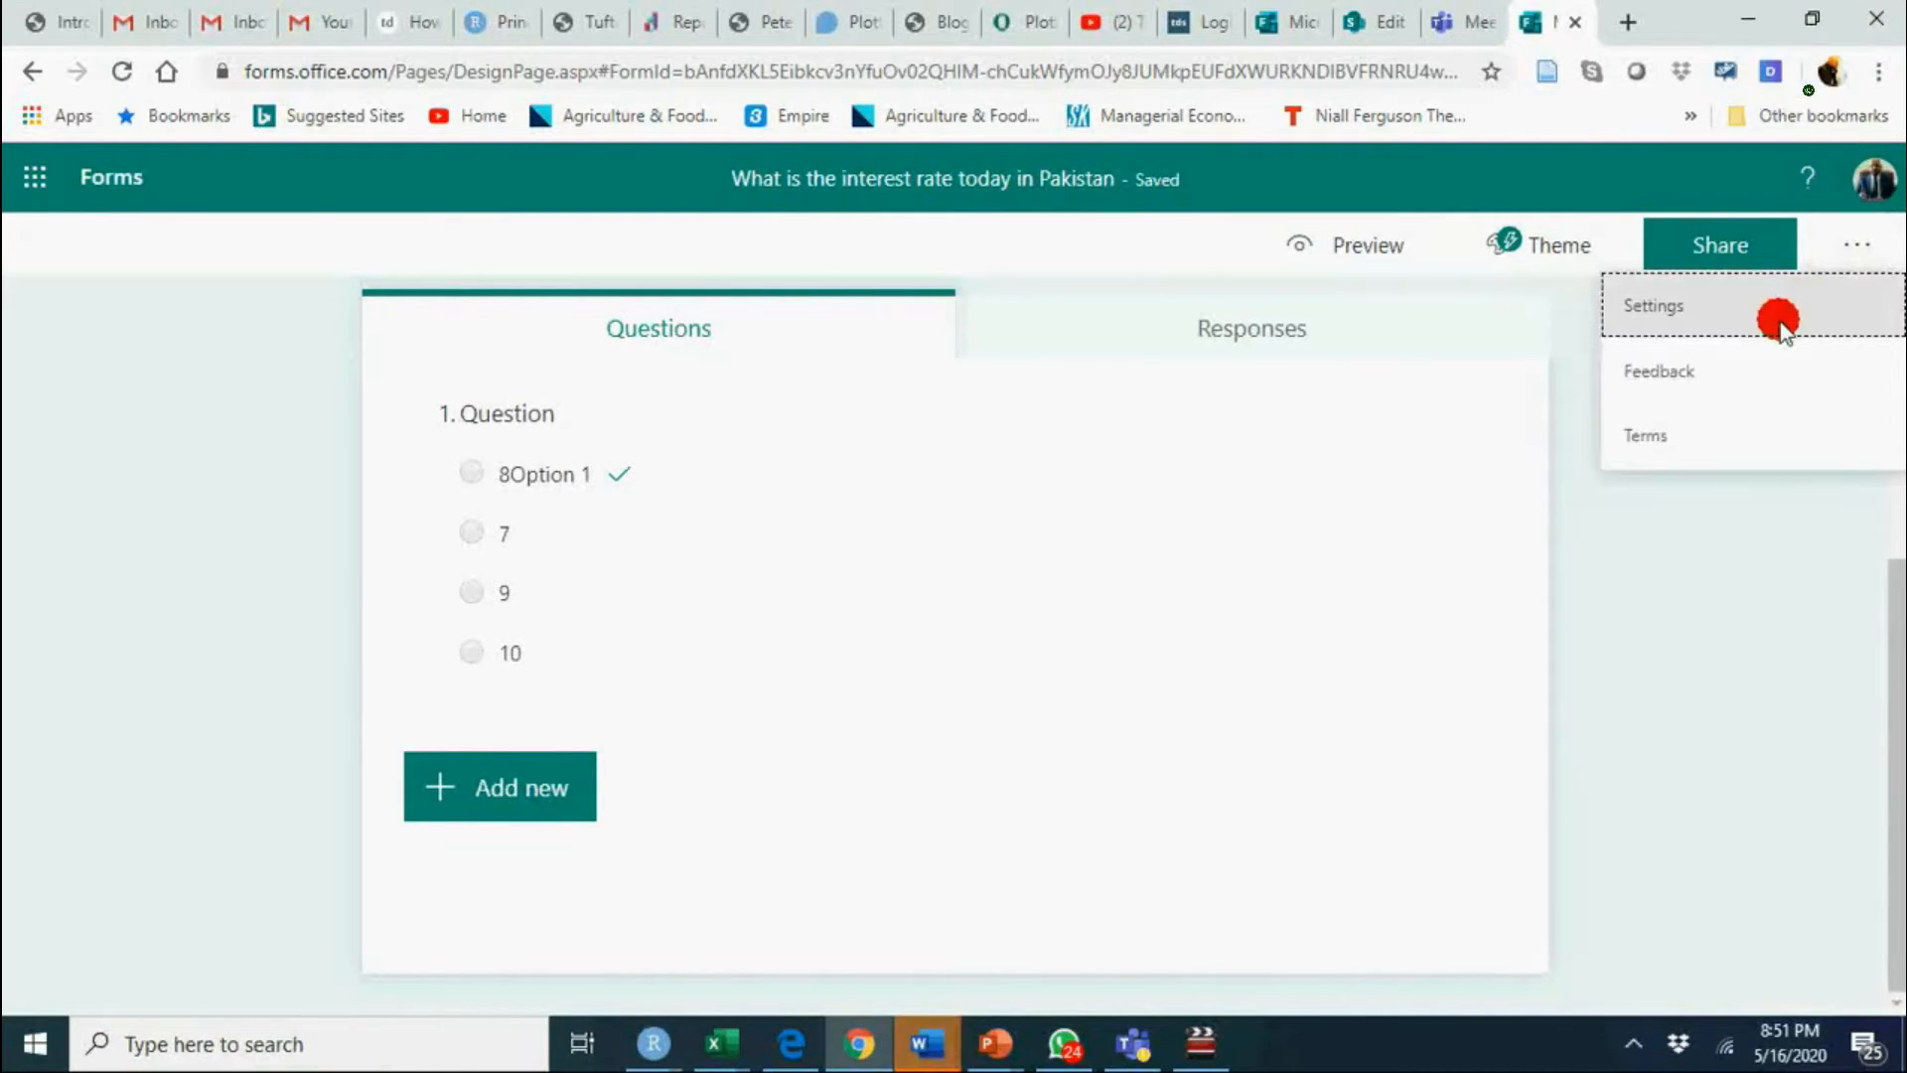
left_click(1653, 306)
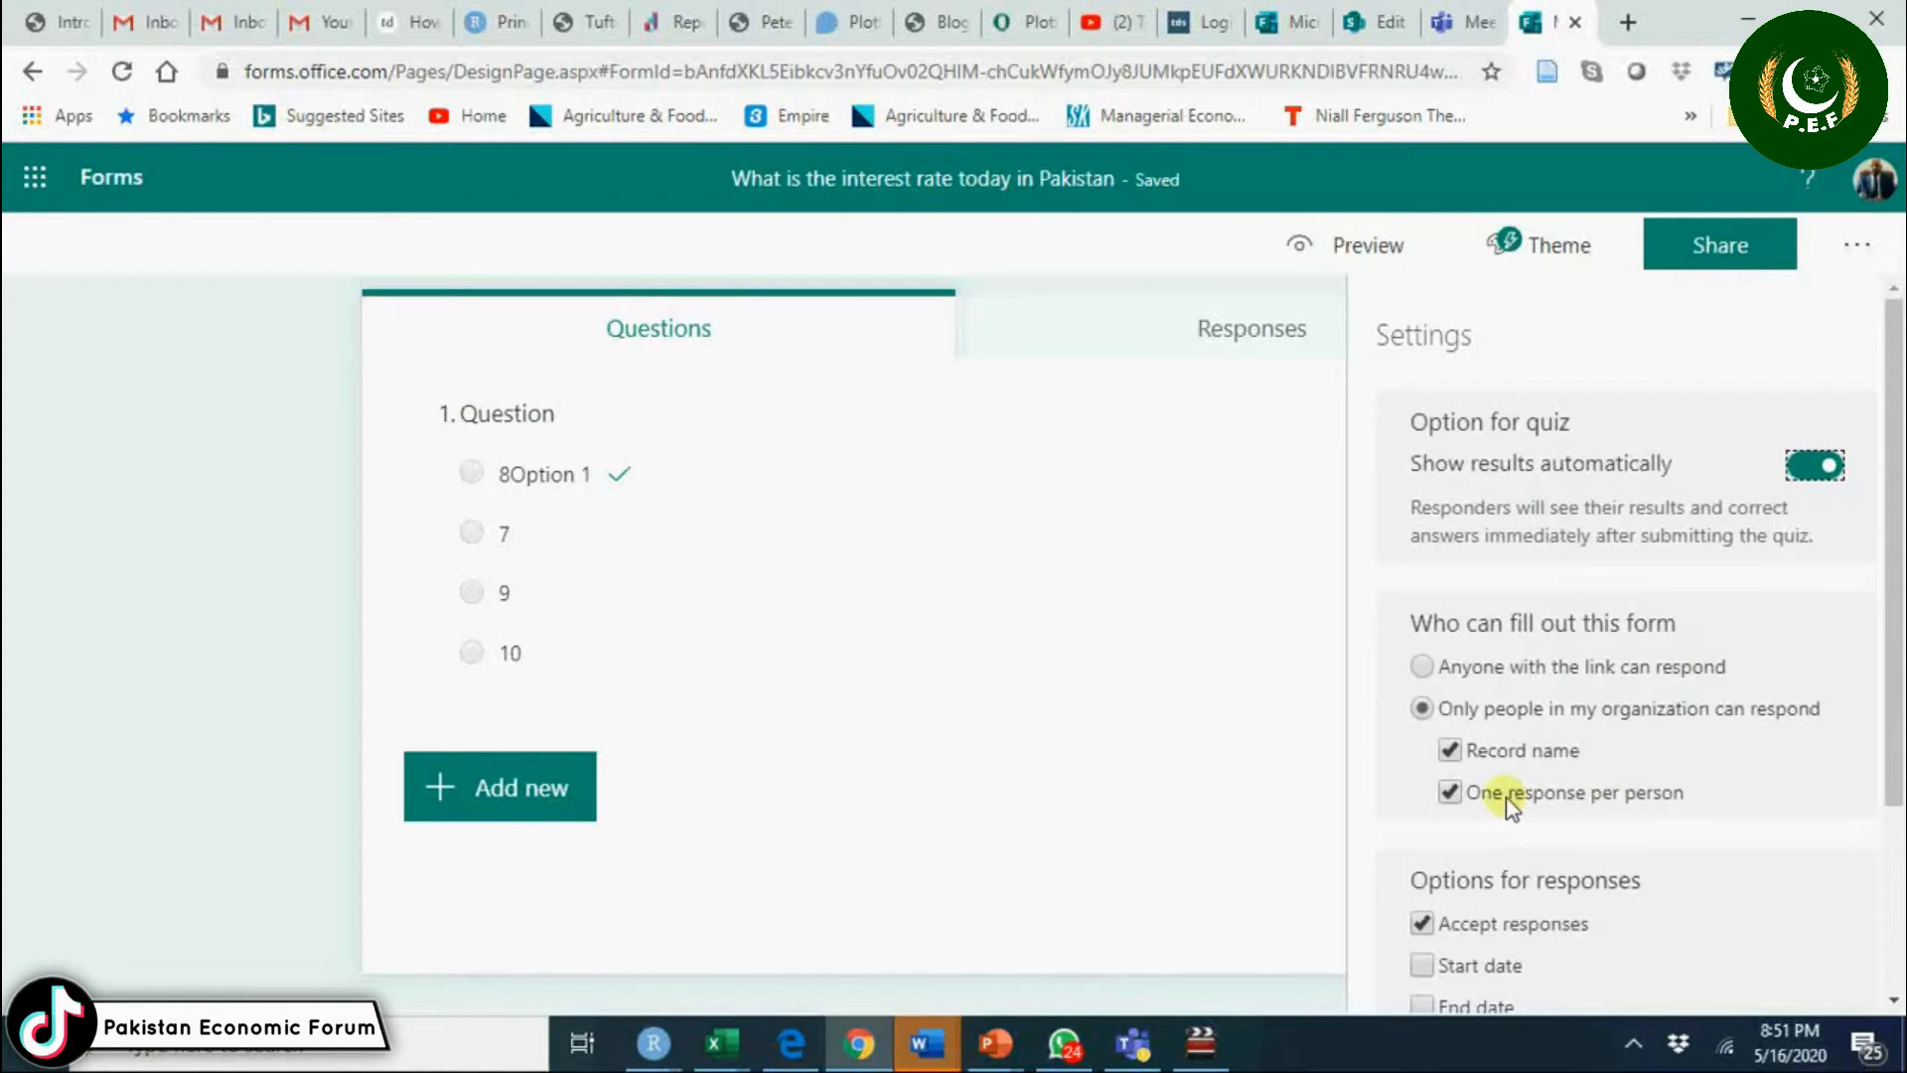
left_click(1448, 793)
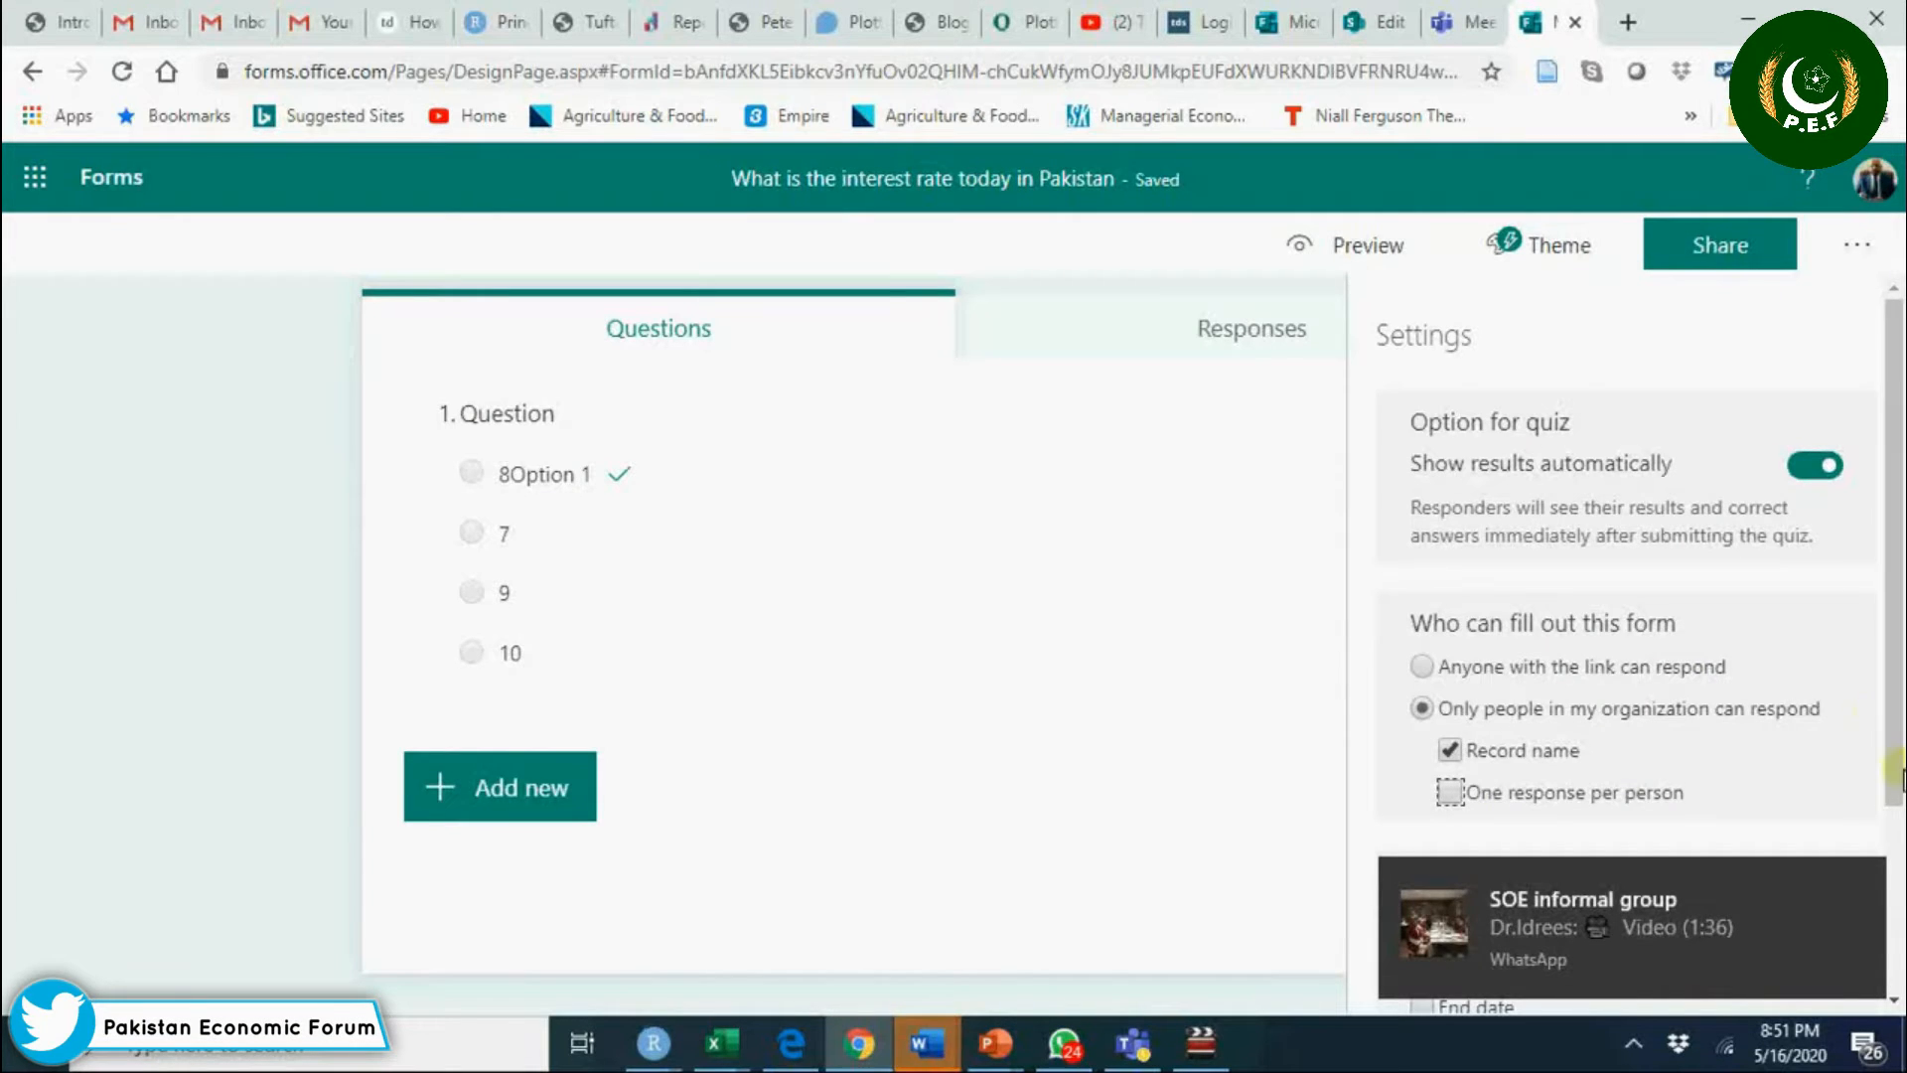
left_click(1118, 431)
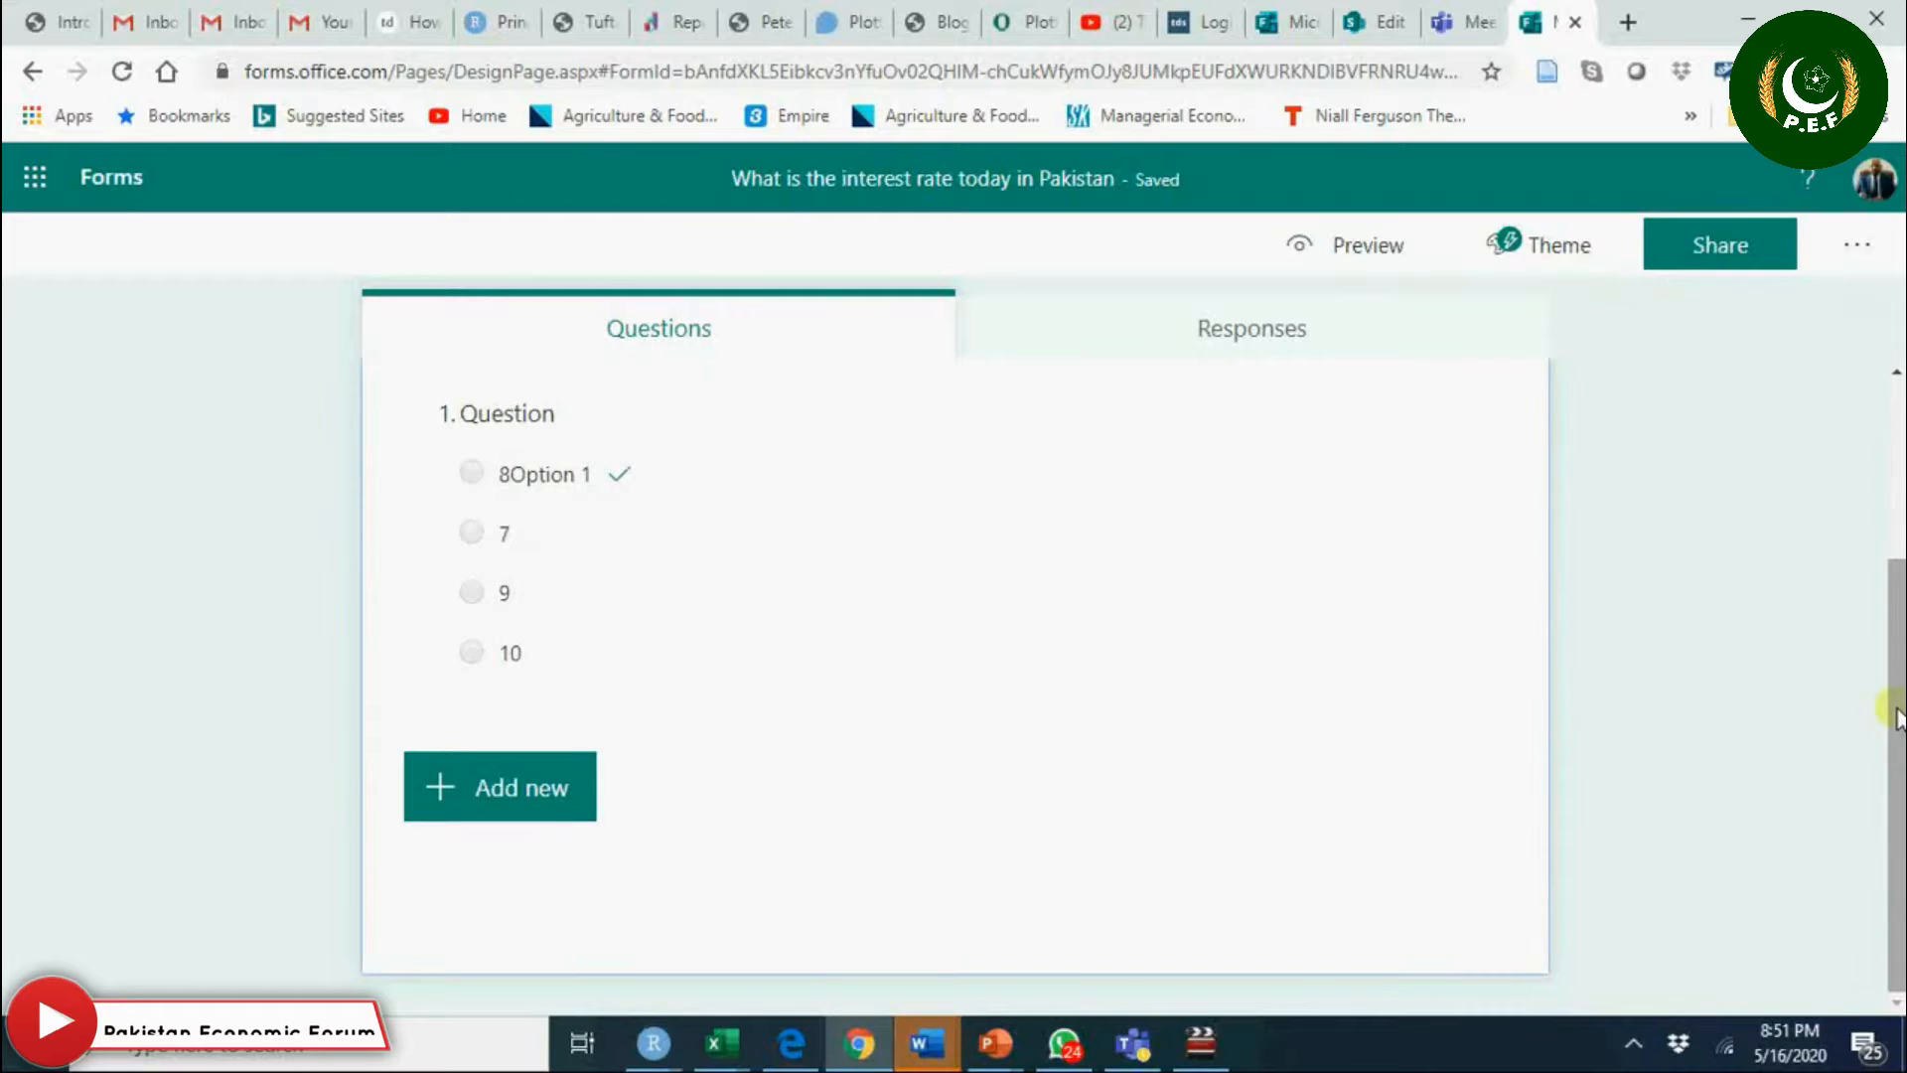
mouse_move(1858, 244)
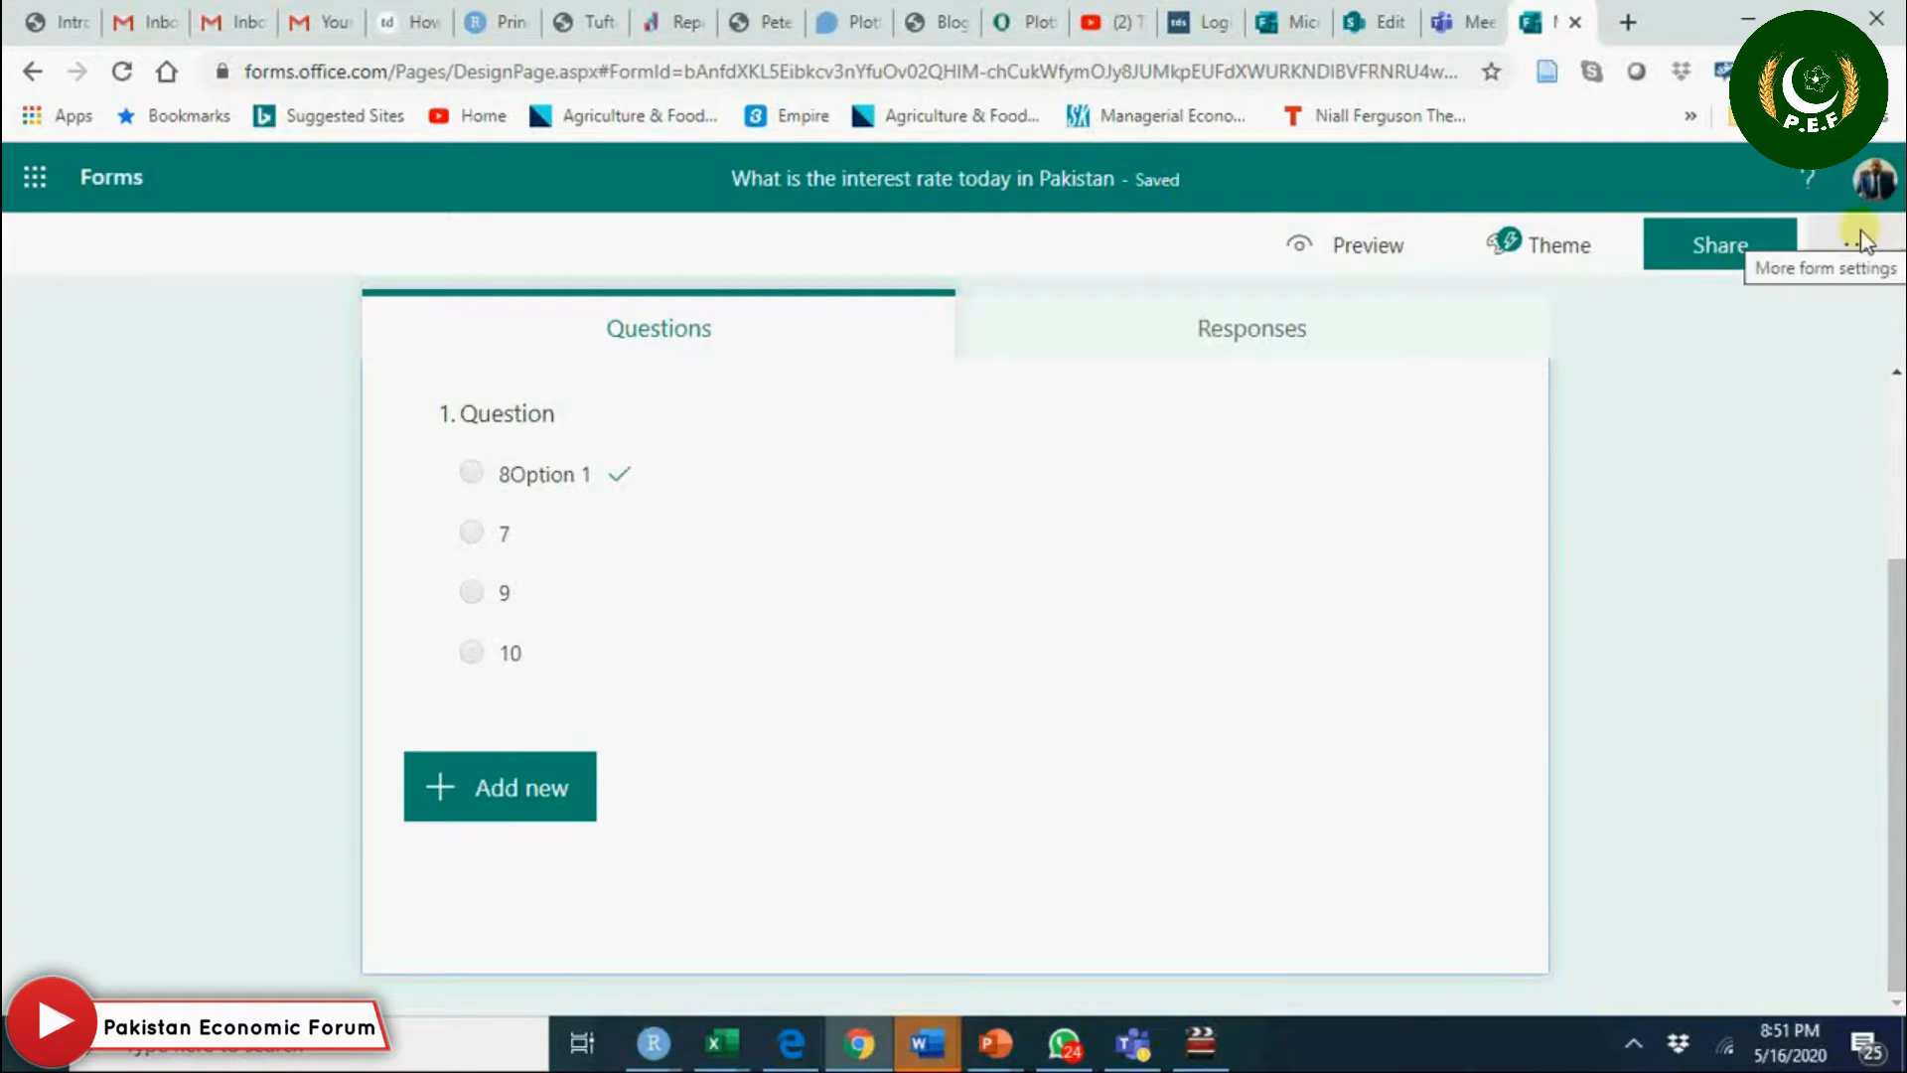
Accept responses only from 9:00 PM to 10:00 PM on 5/16/2020 via start and end dates.
left_click(1857, 245)
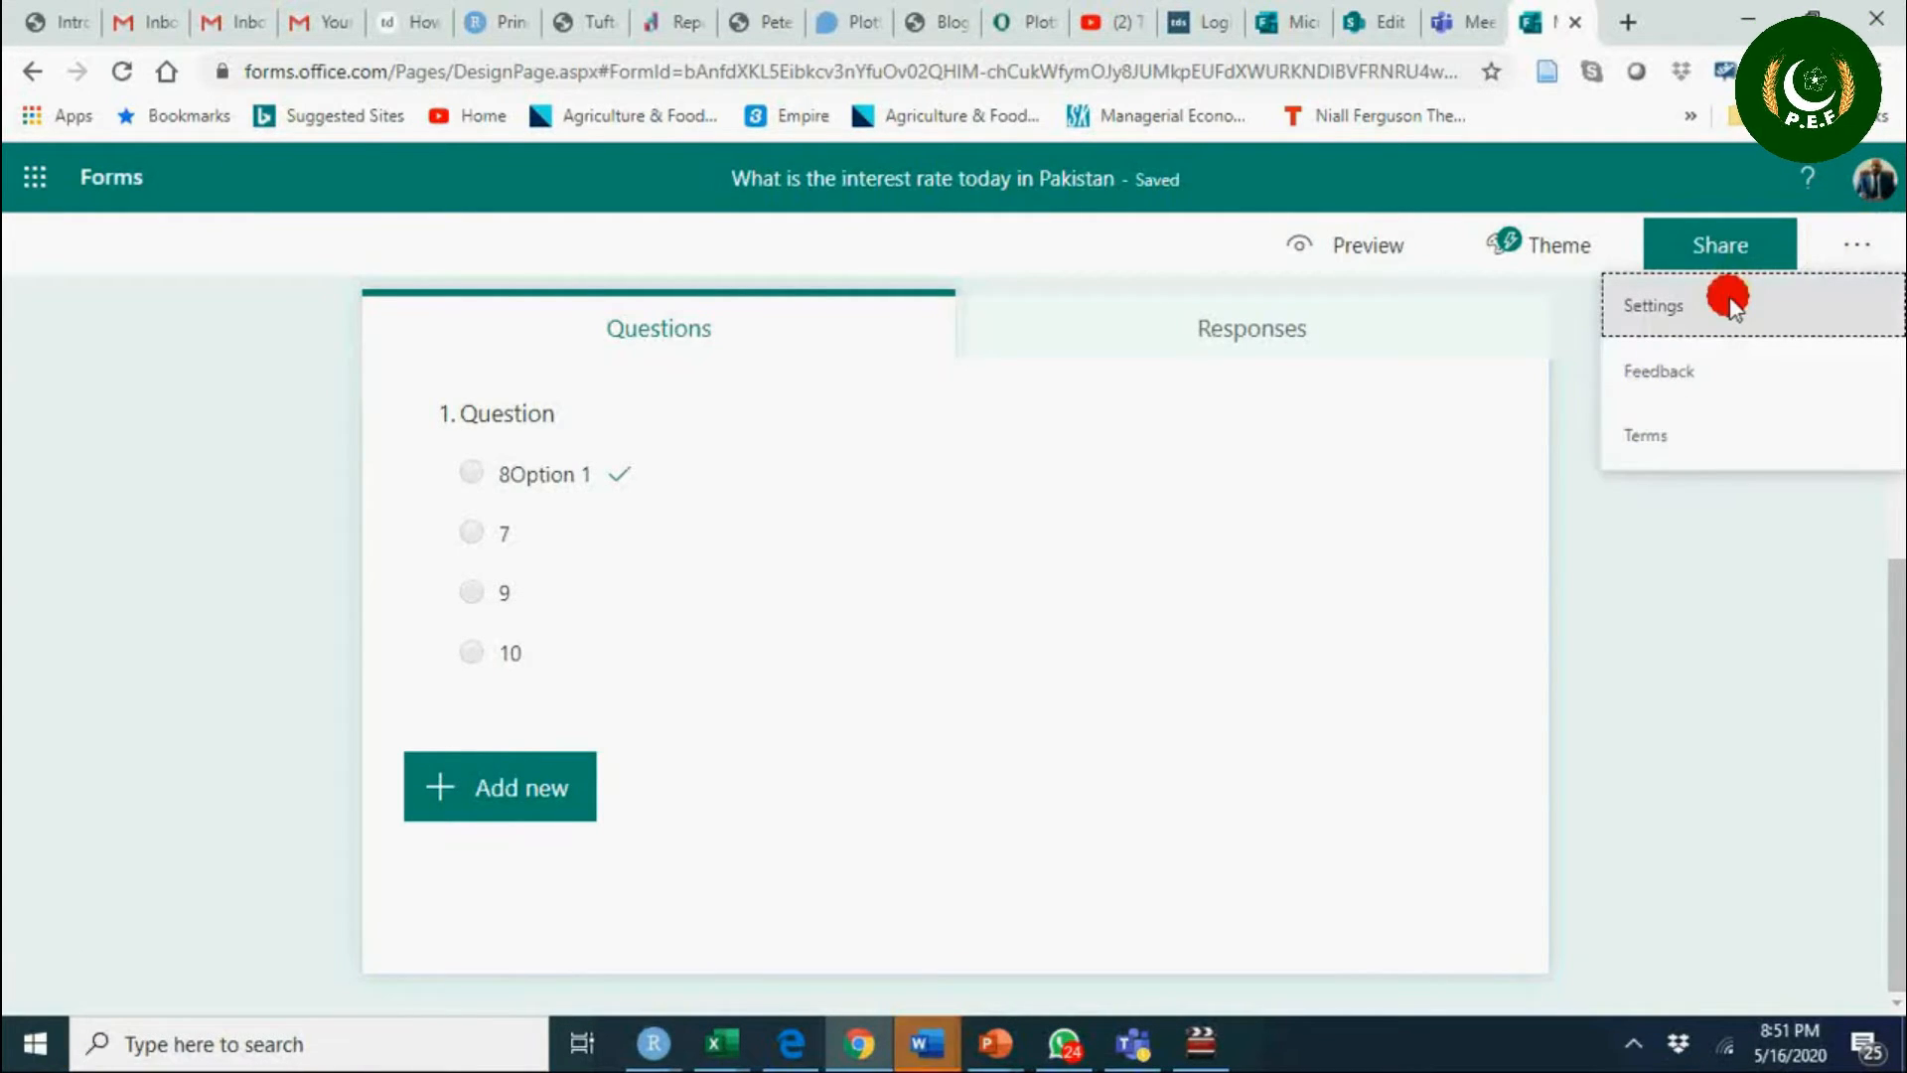
left_click(1651, 304)
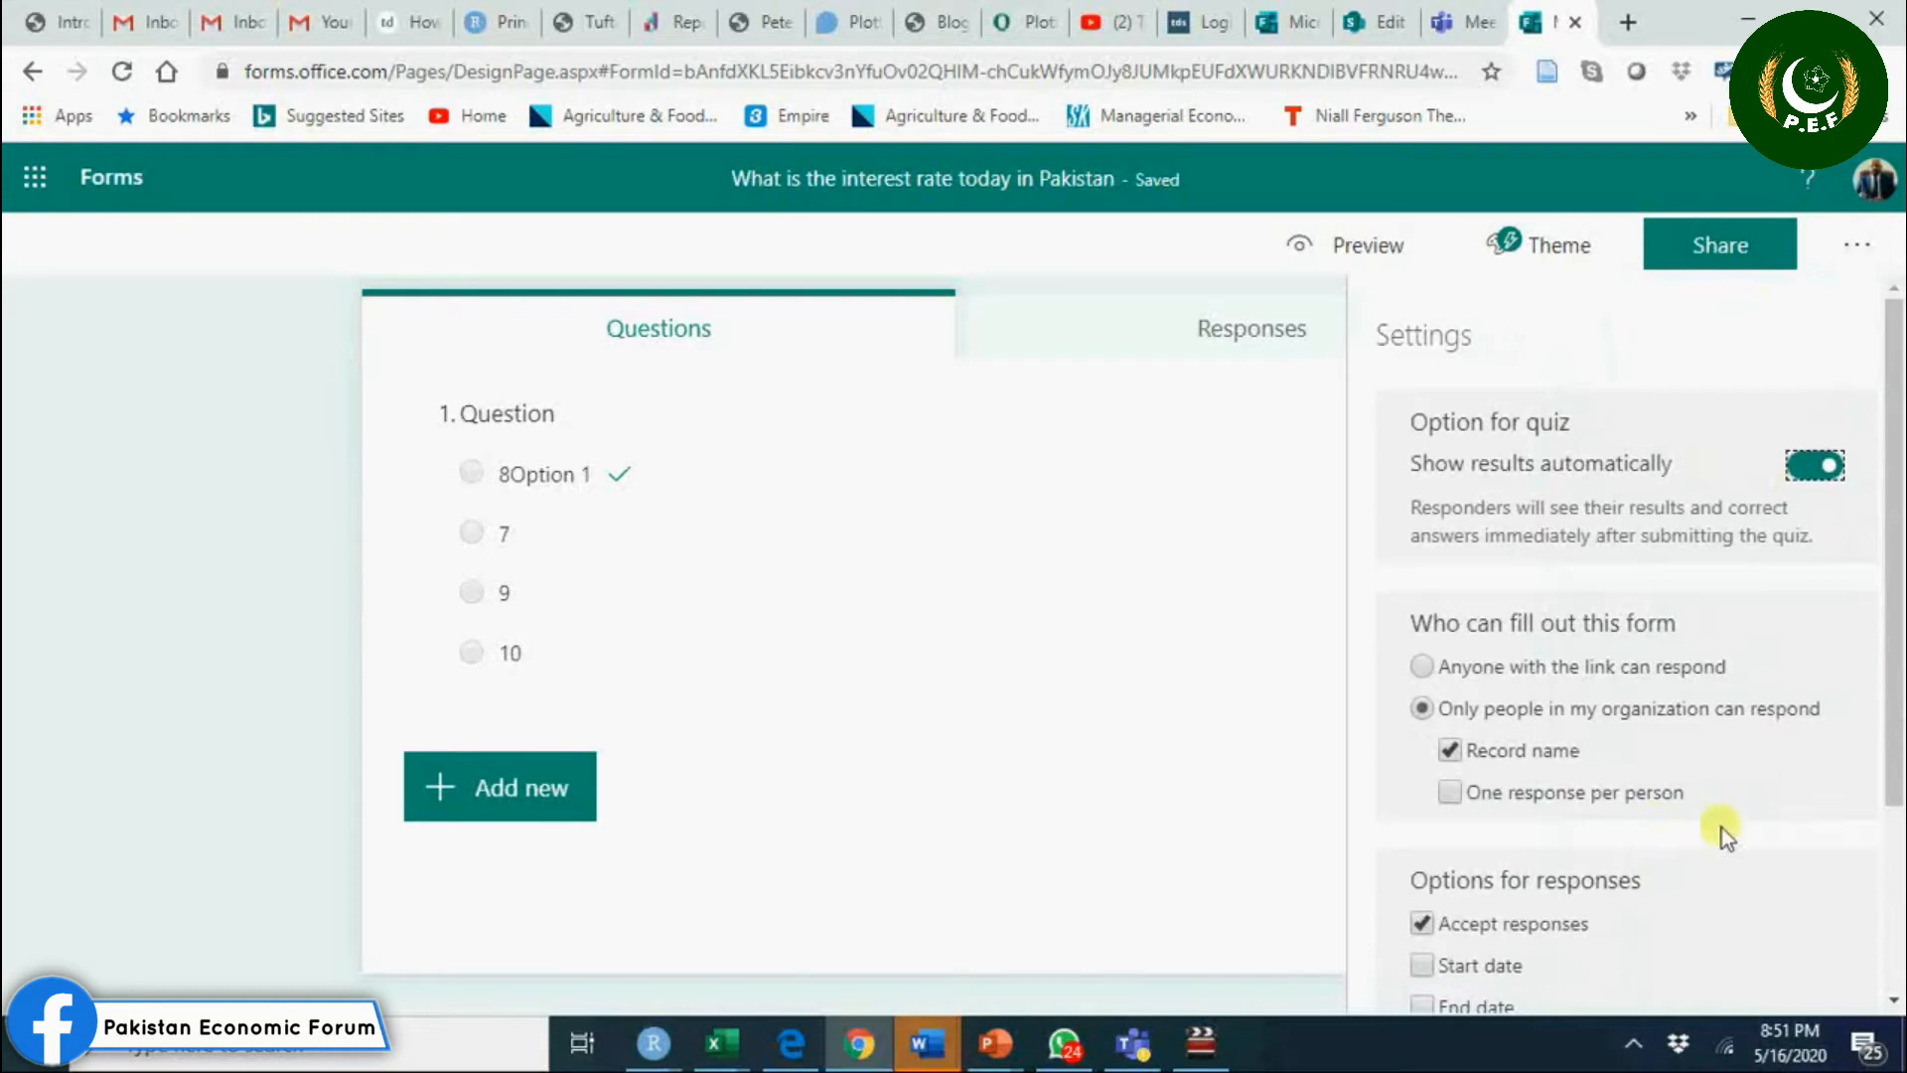
left_click(1423, 965)
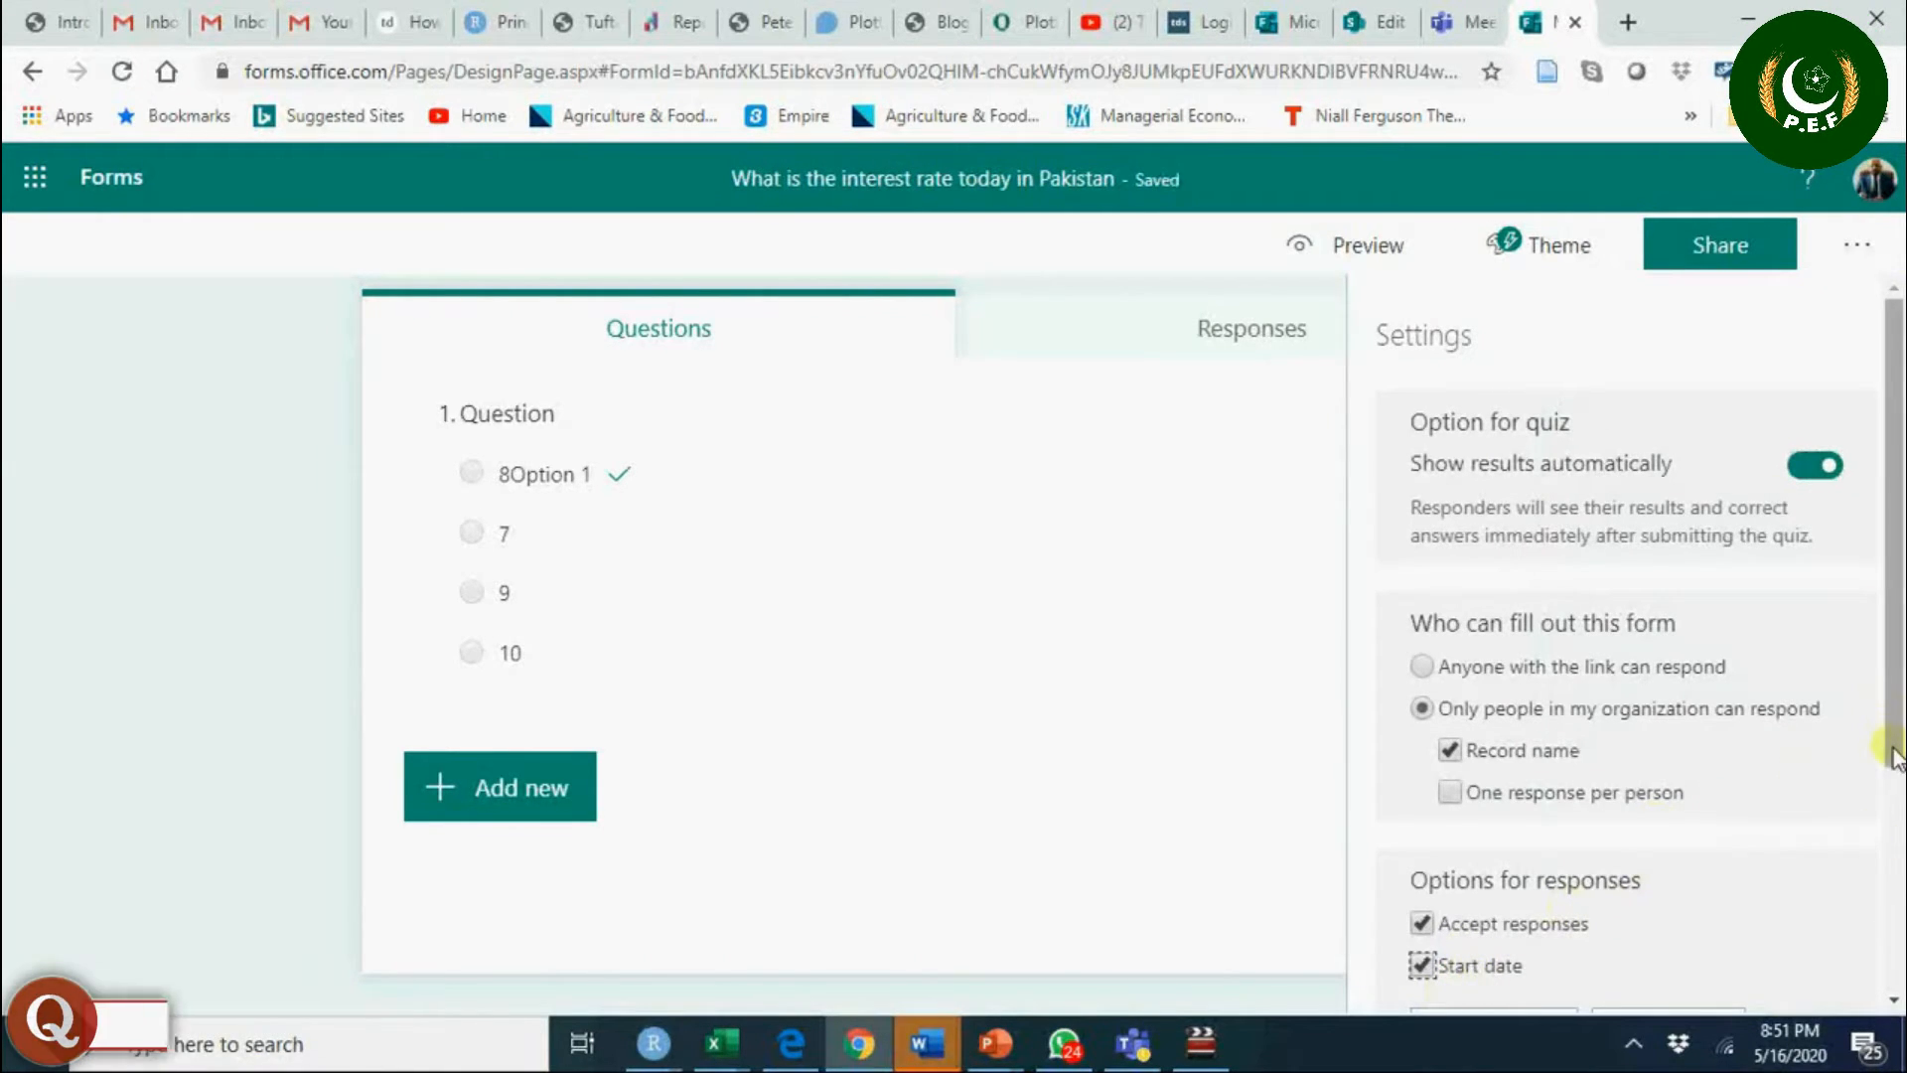
scroll("down", 3)
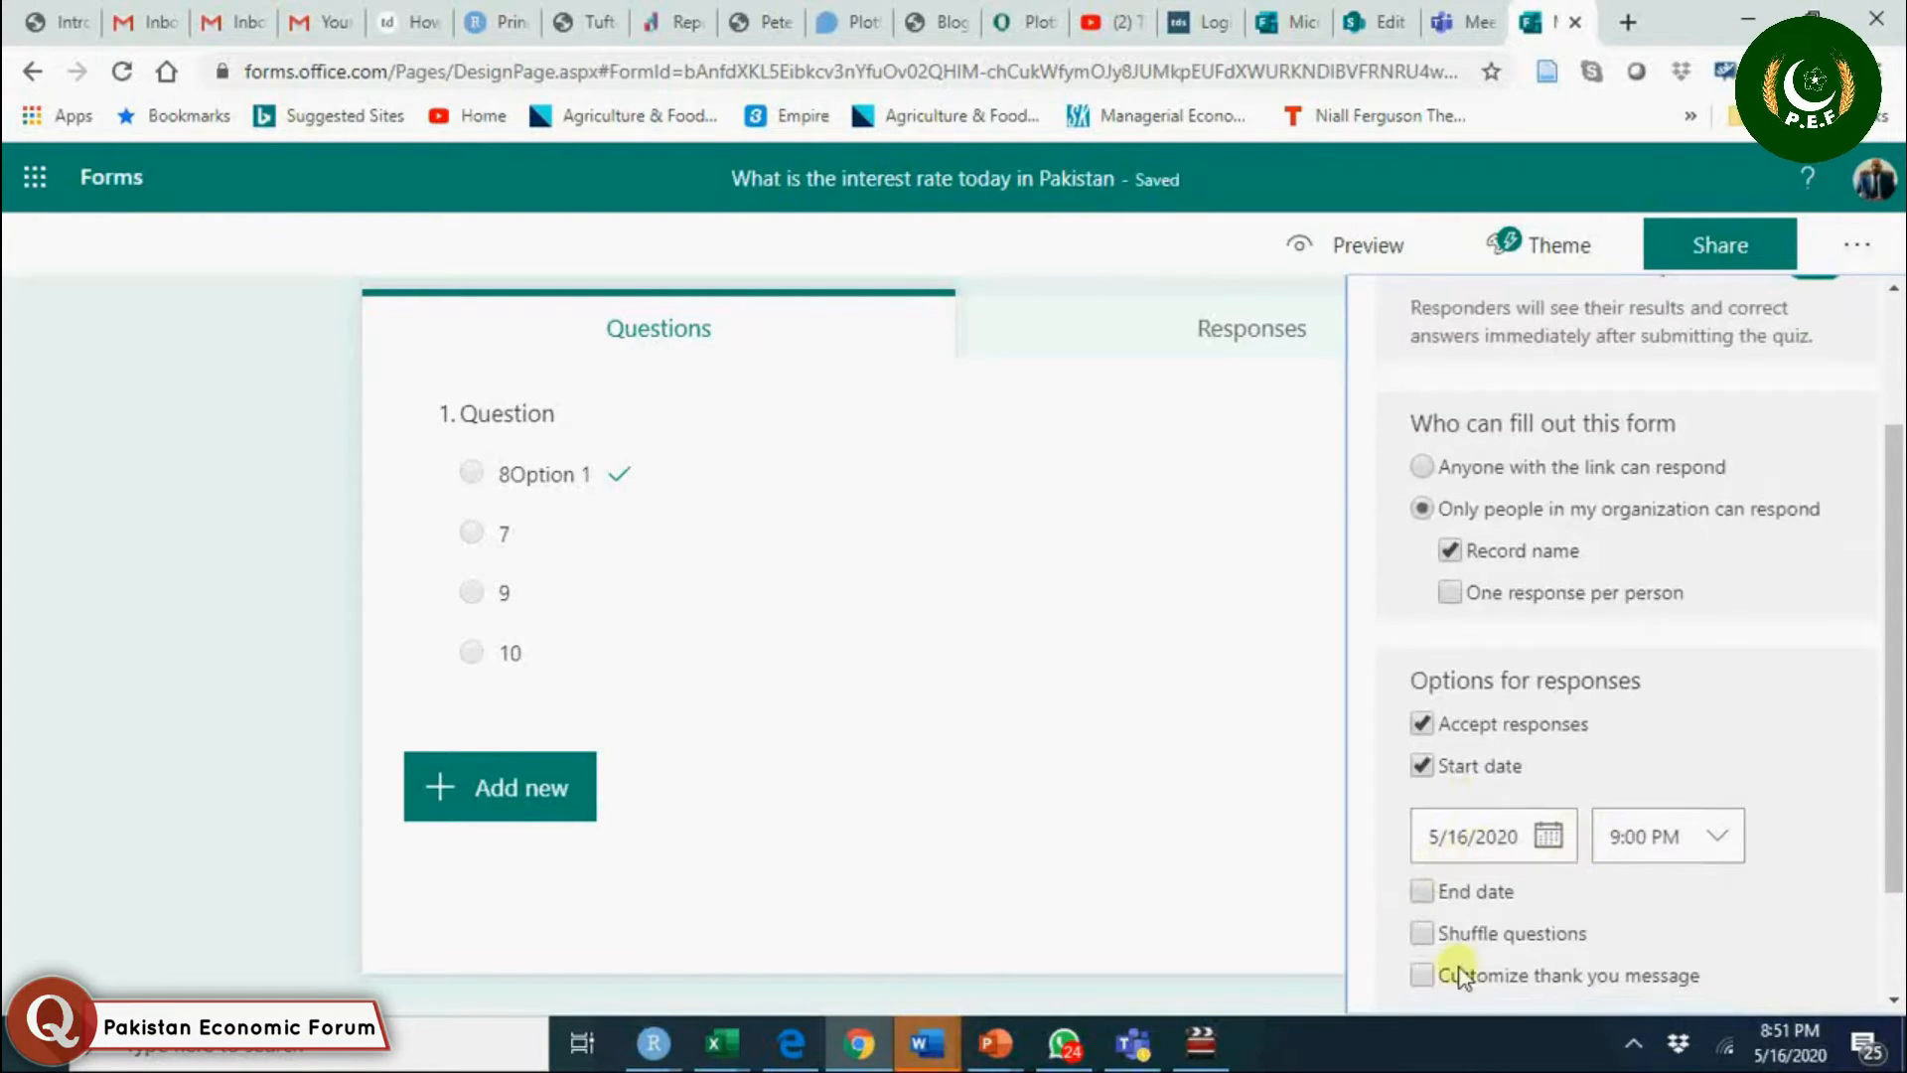
left_click(1420, 892)
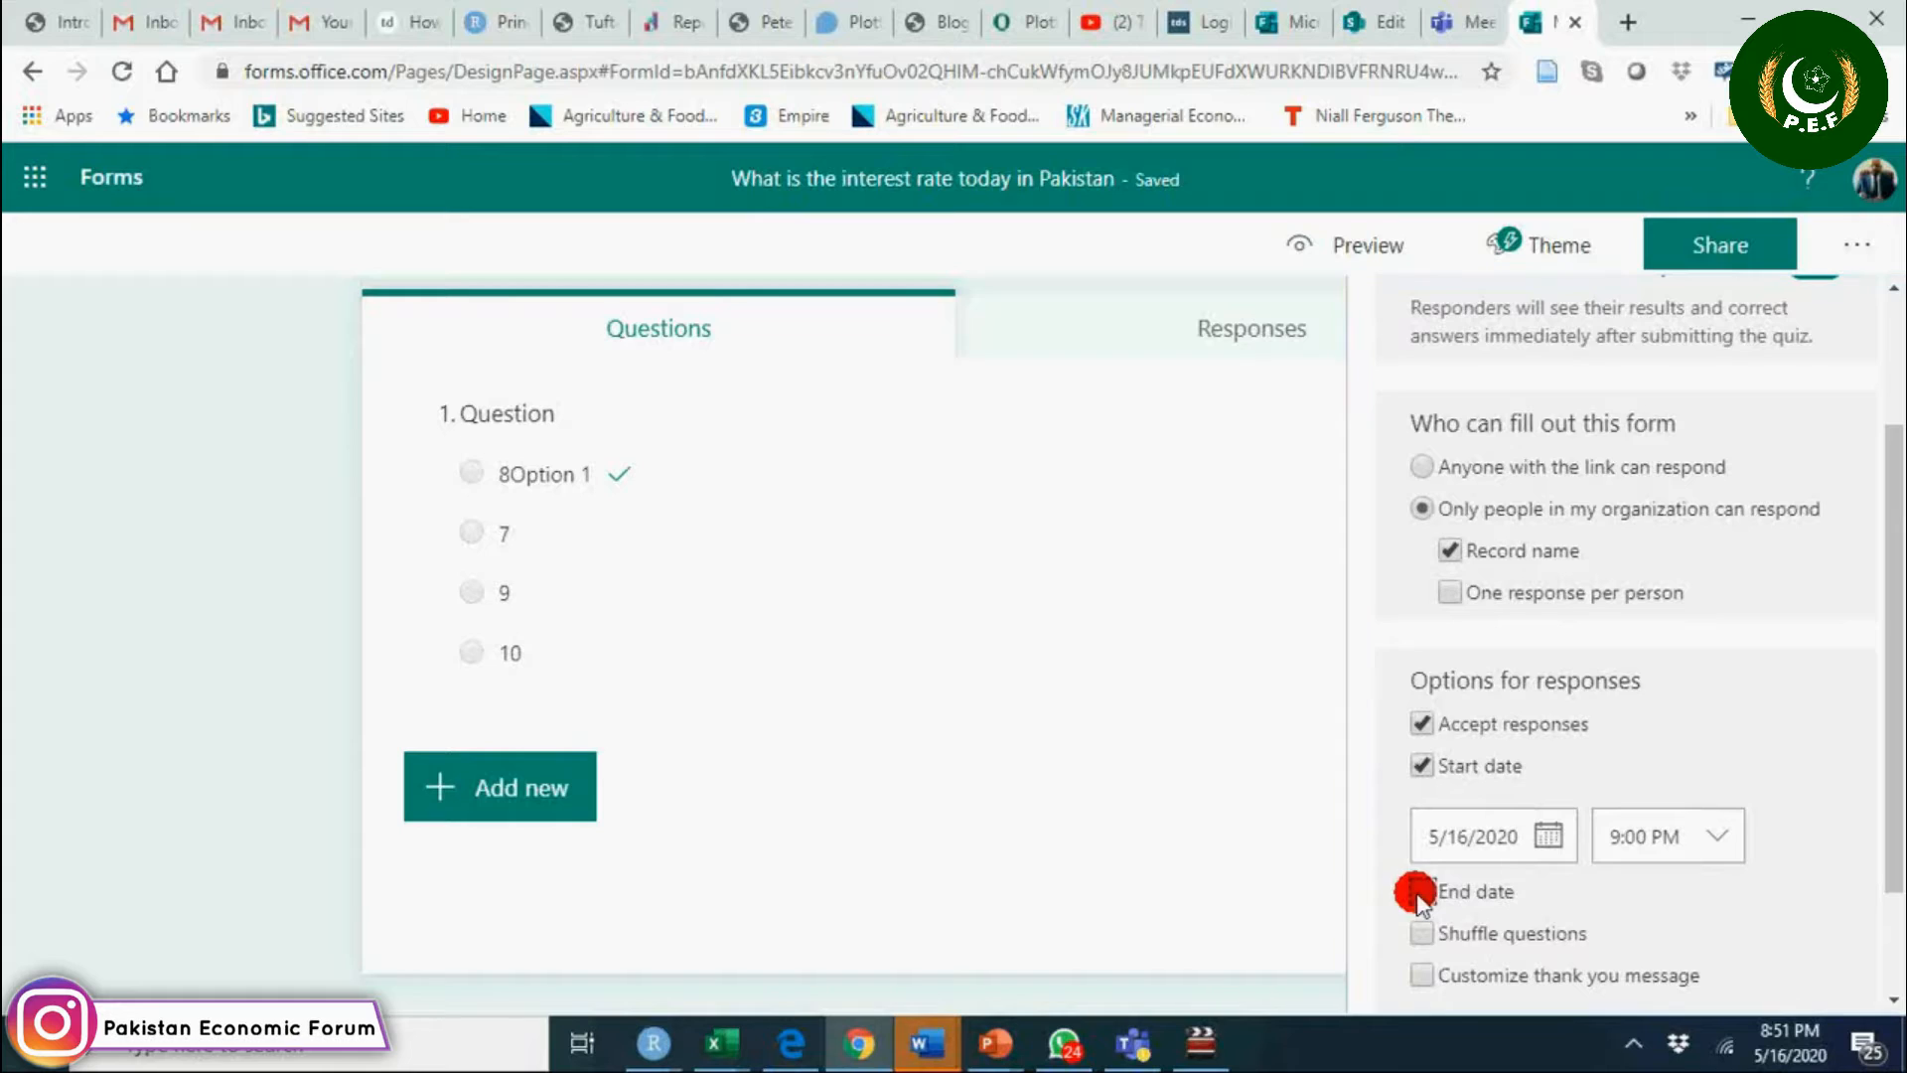
left_click(1423, 892)
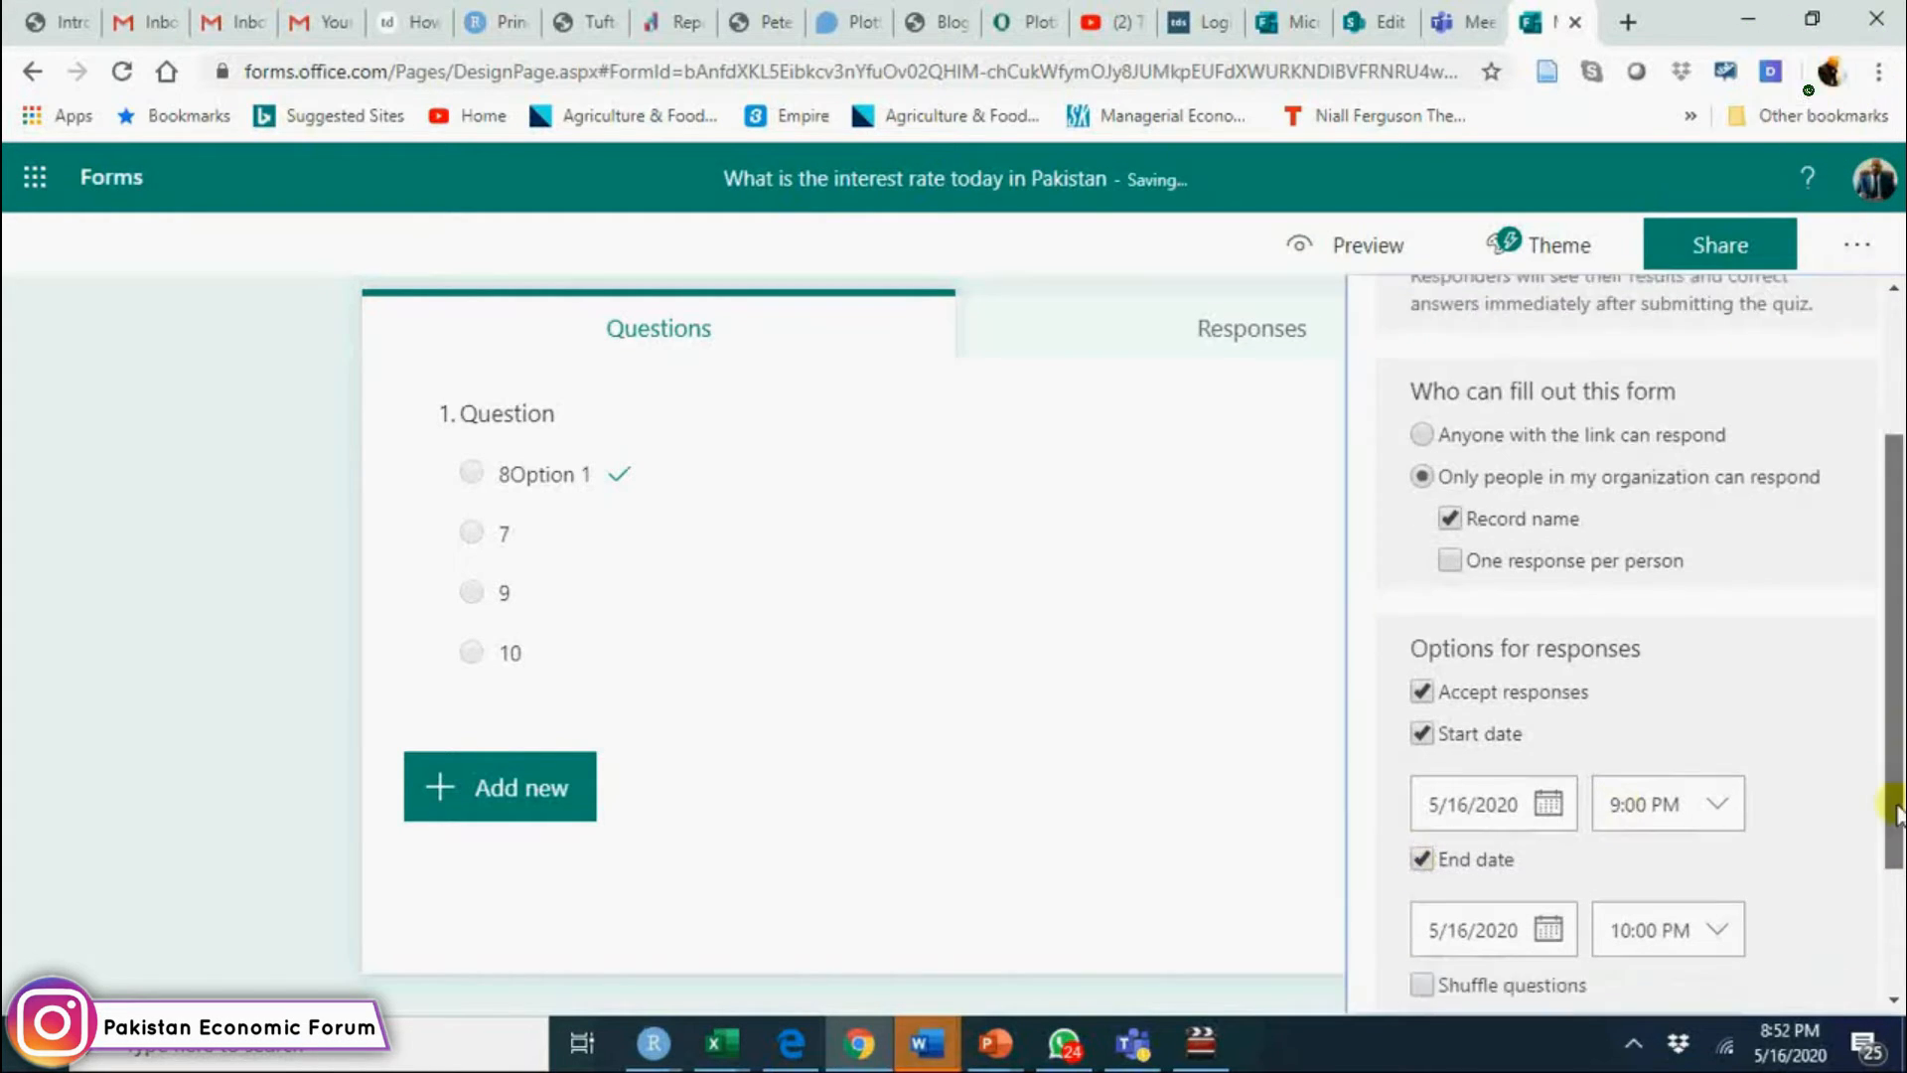
scroll("down", 3)
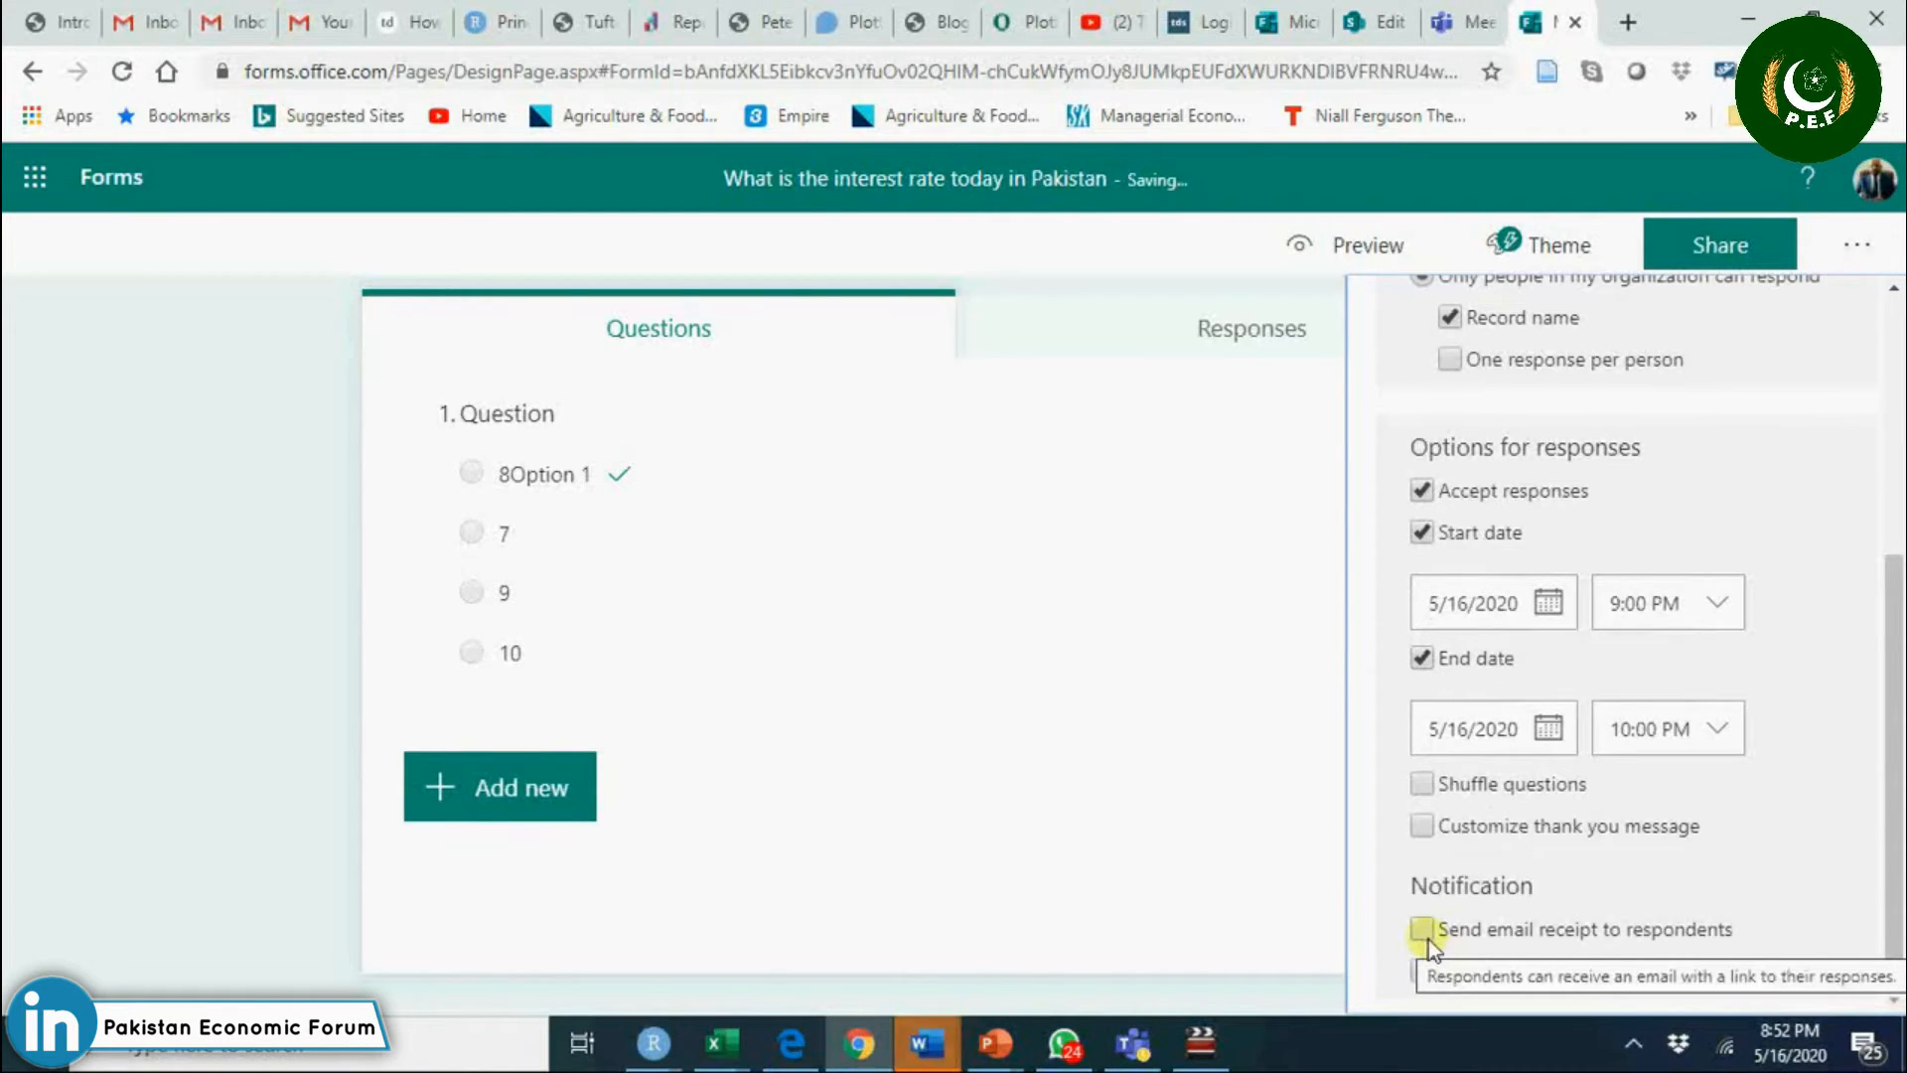
mouse_move(1649, 946)
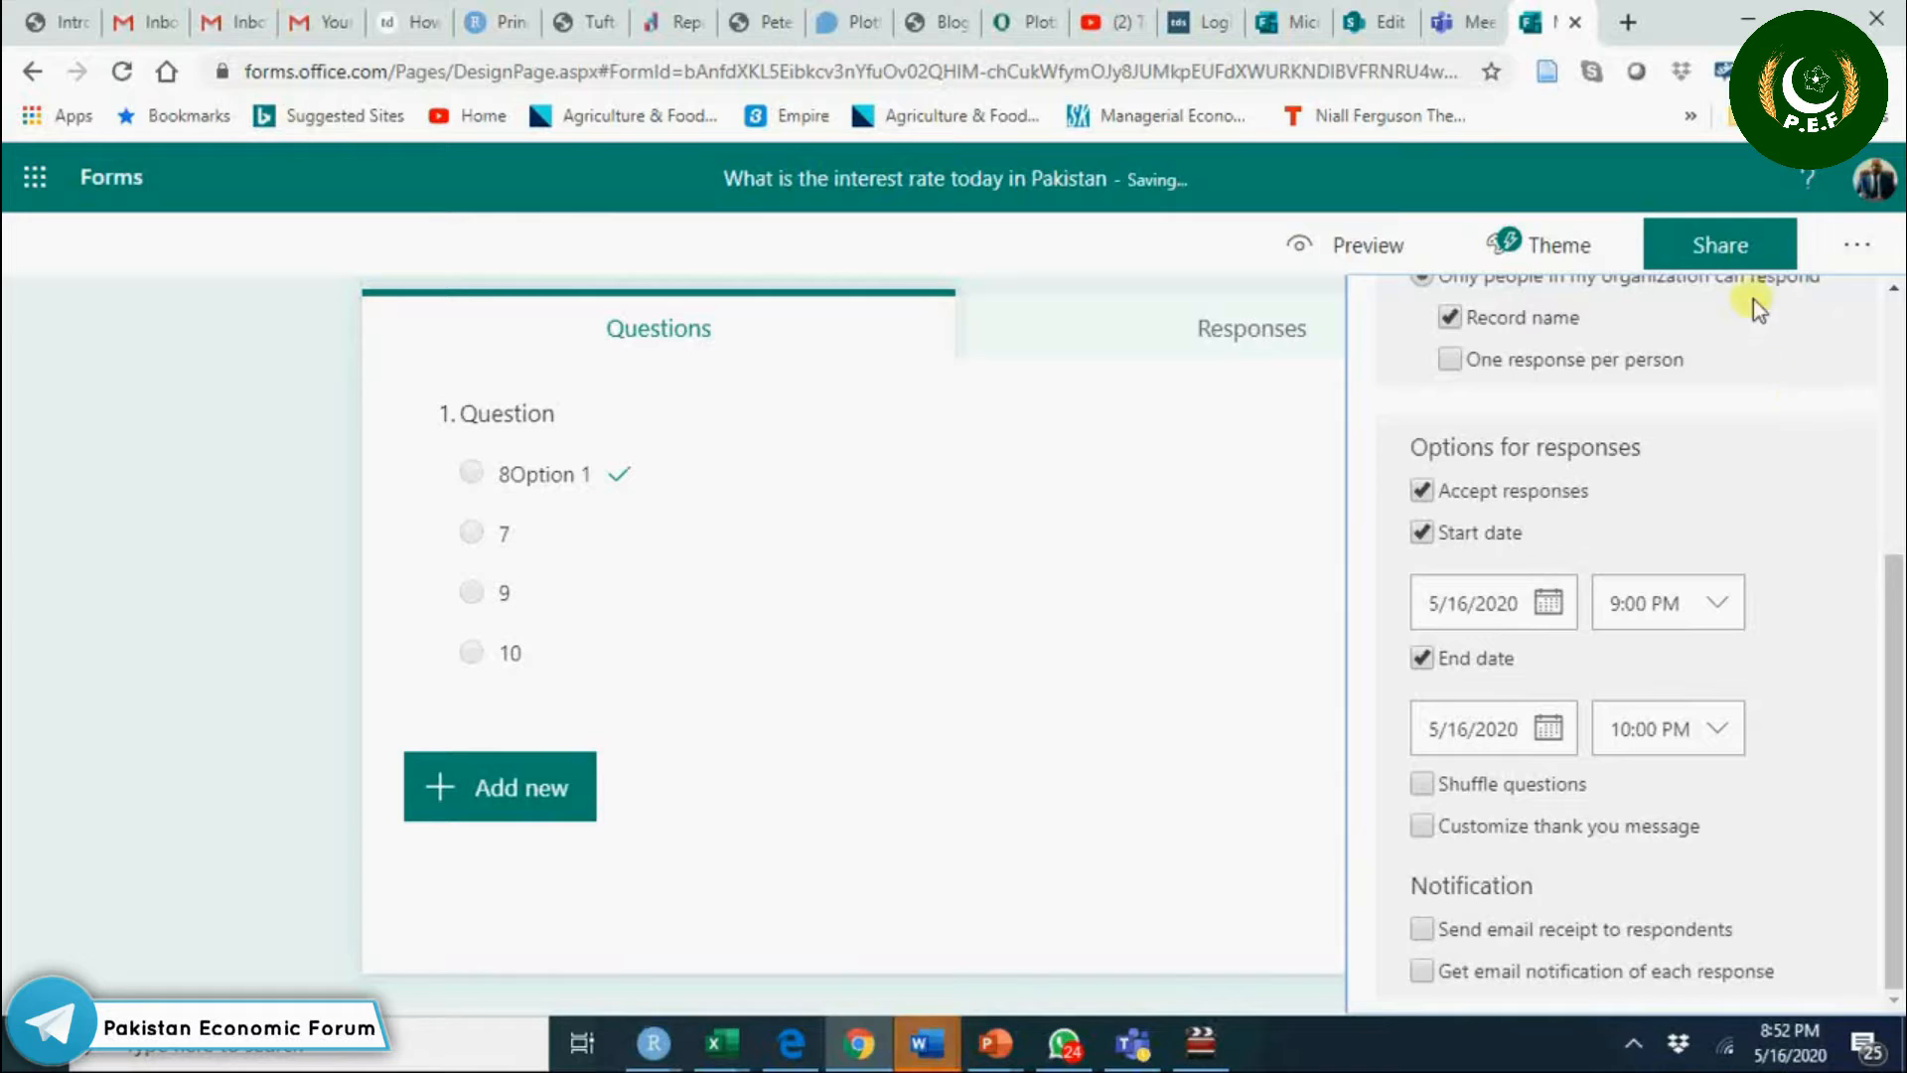
Copy the quiz's response link and return to Teams with the Forms dialog closed.
left_click(1716, 244)
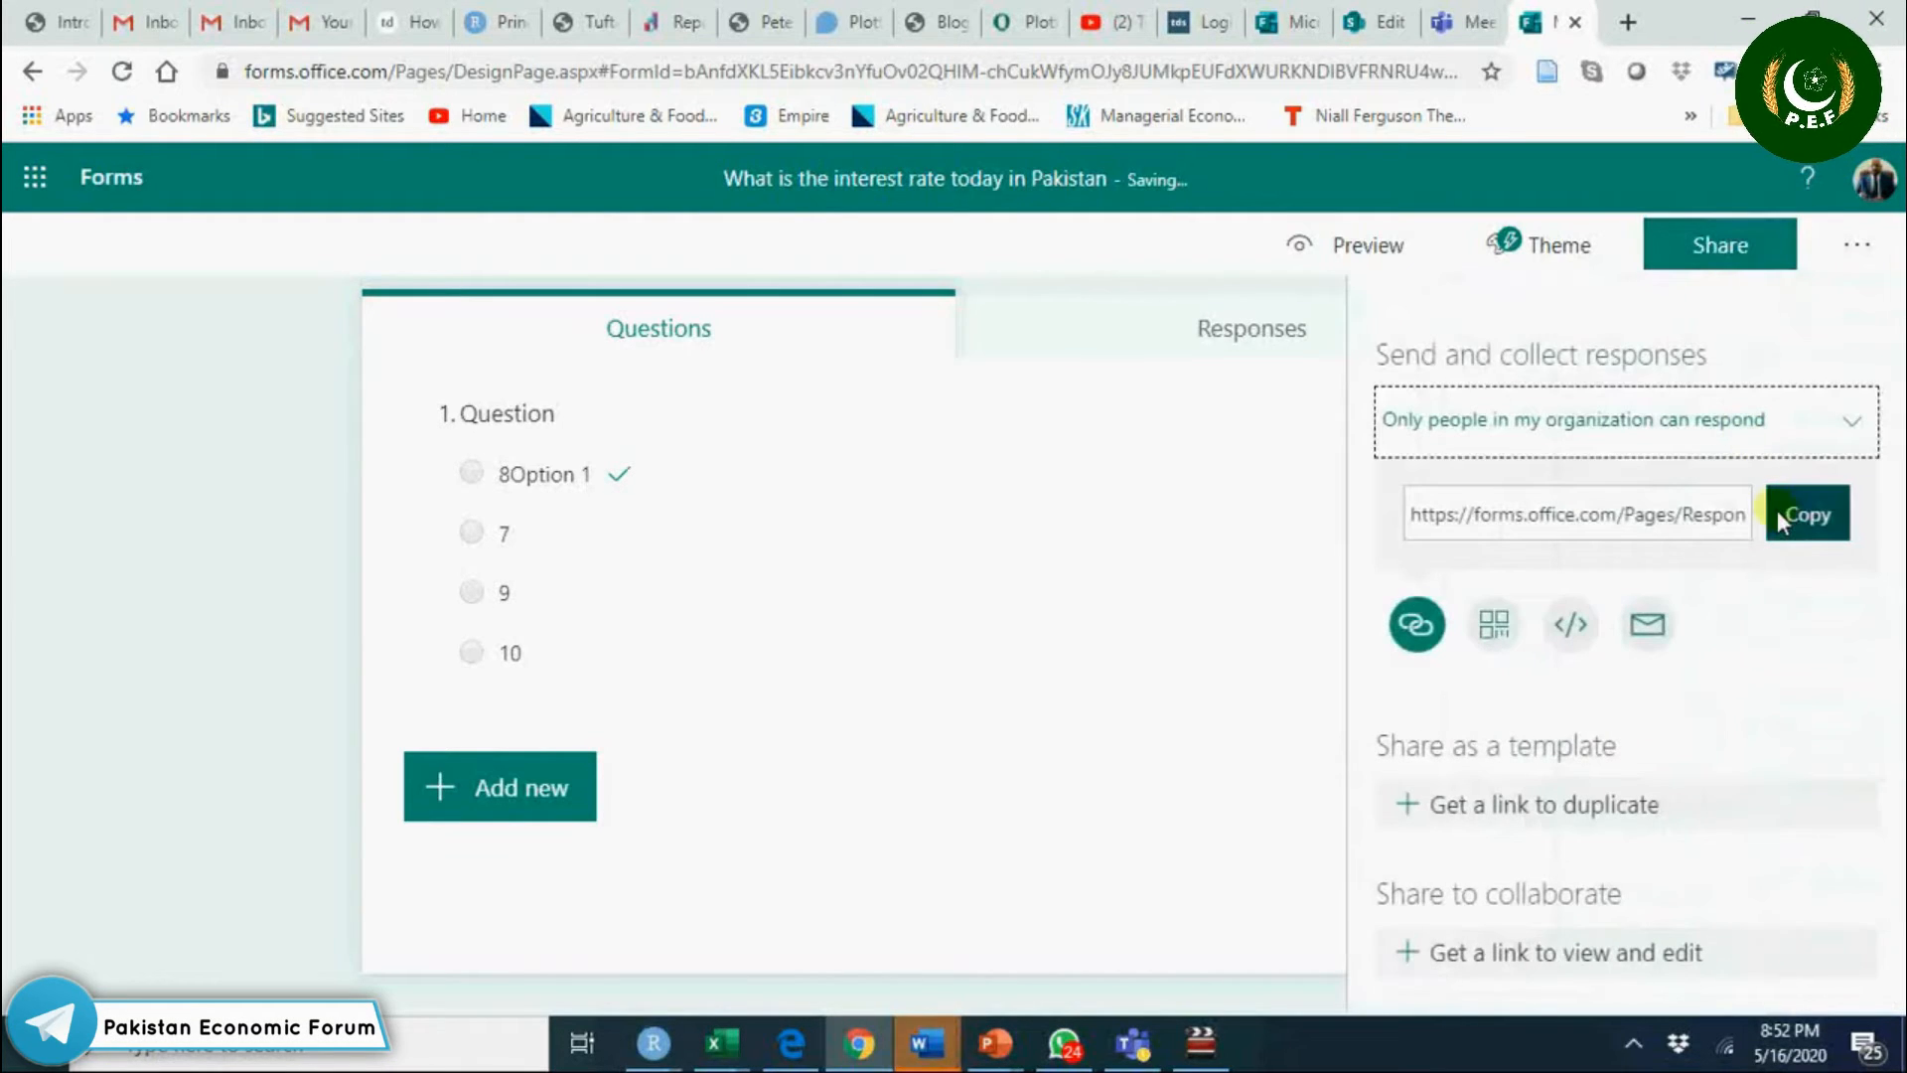
left_click(1806, 512)
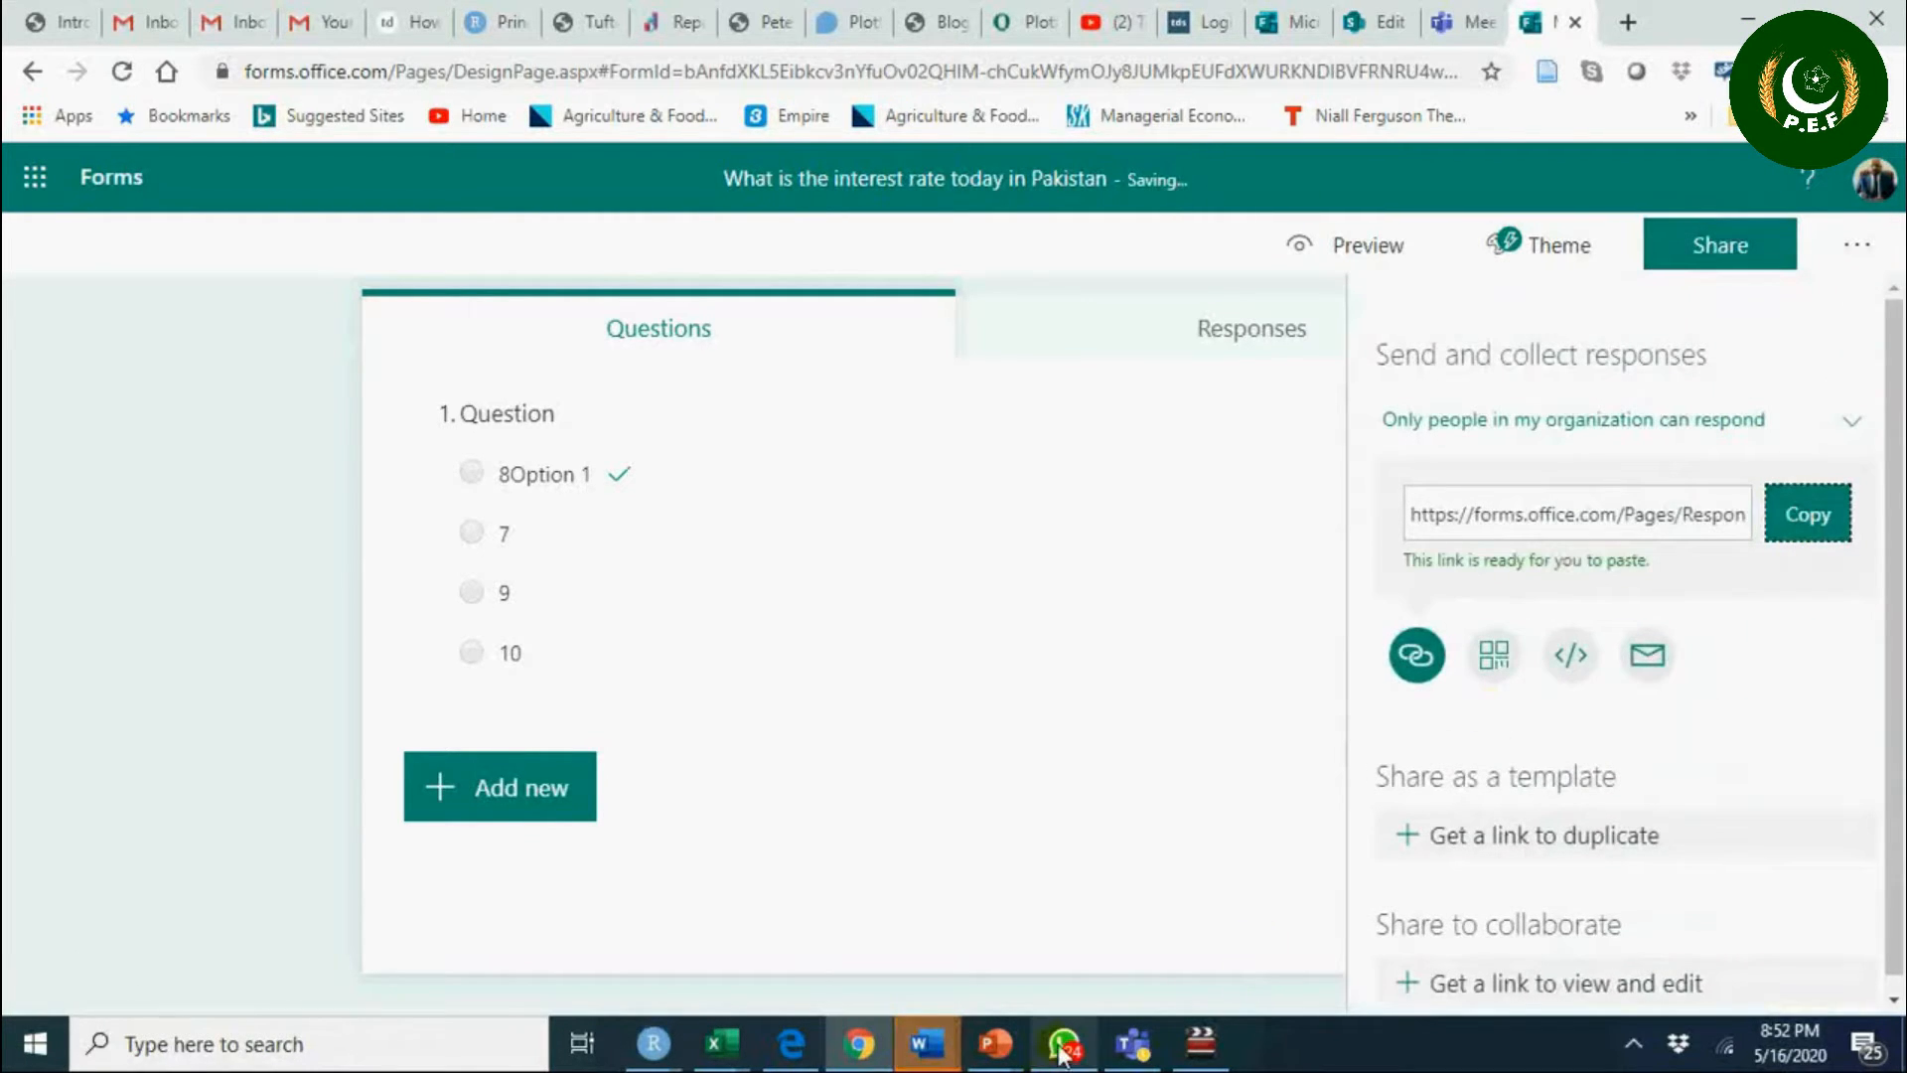
left_click(1130, 1043)
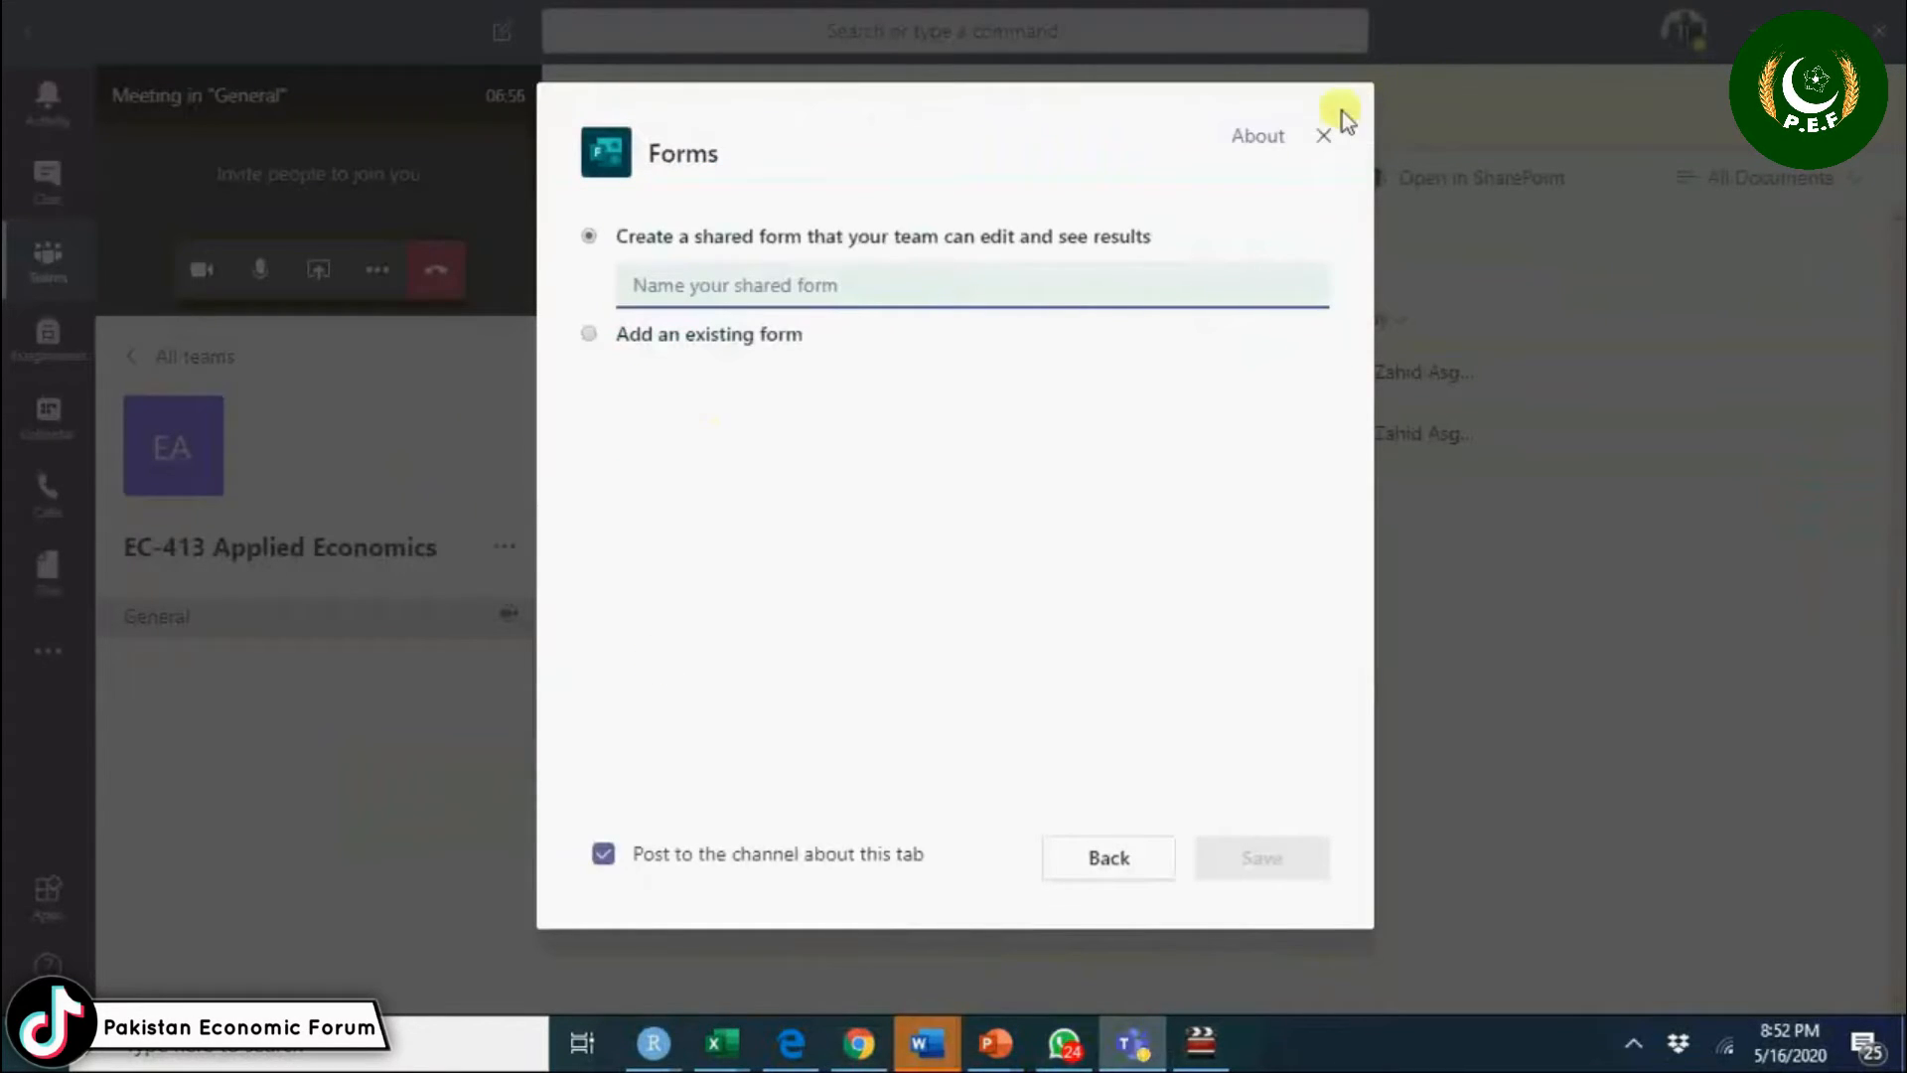
mouse_move(1007, 251)
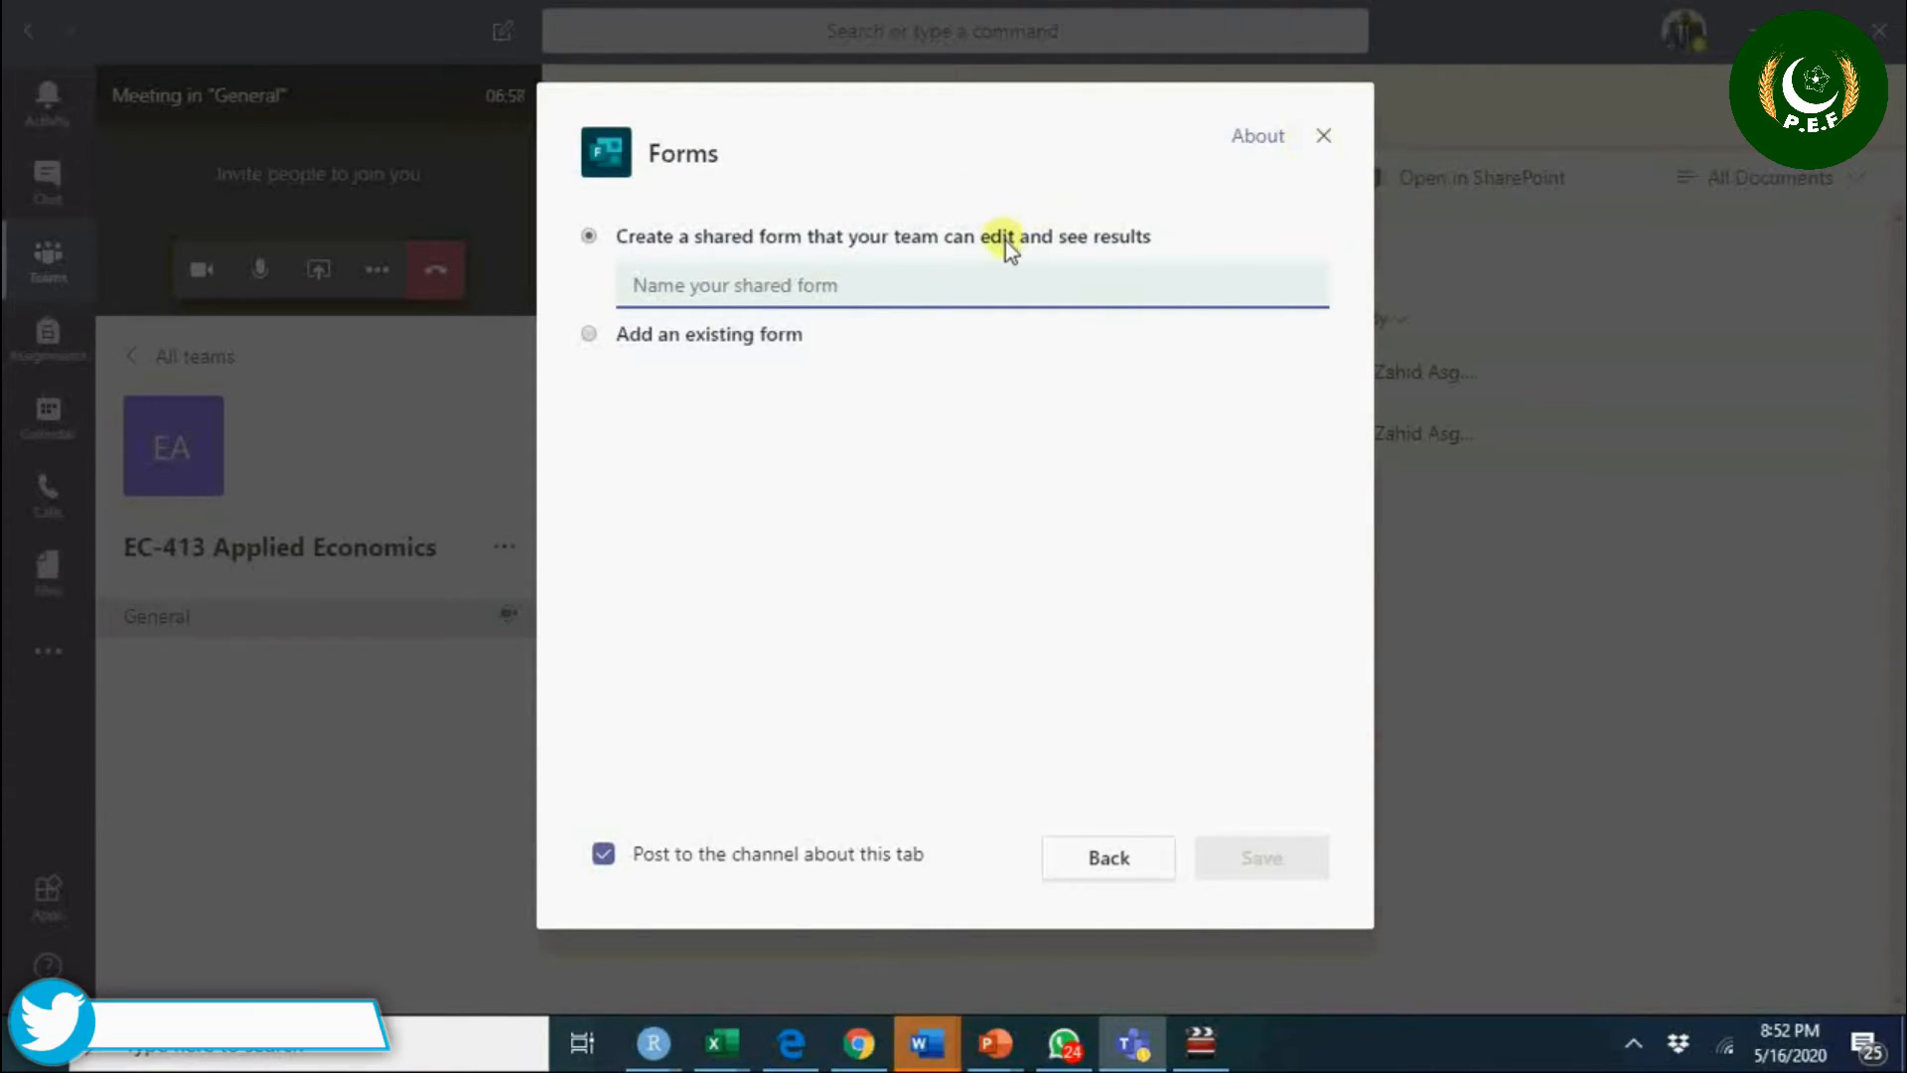
mouse_move(1317, 155)
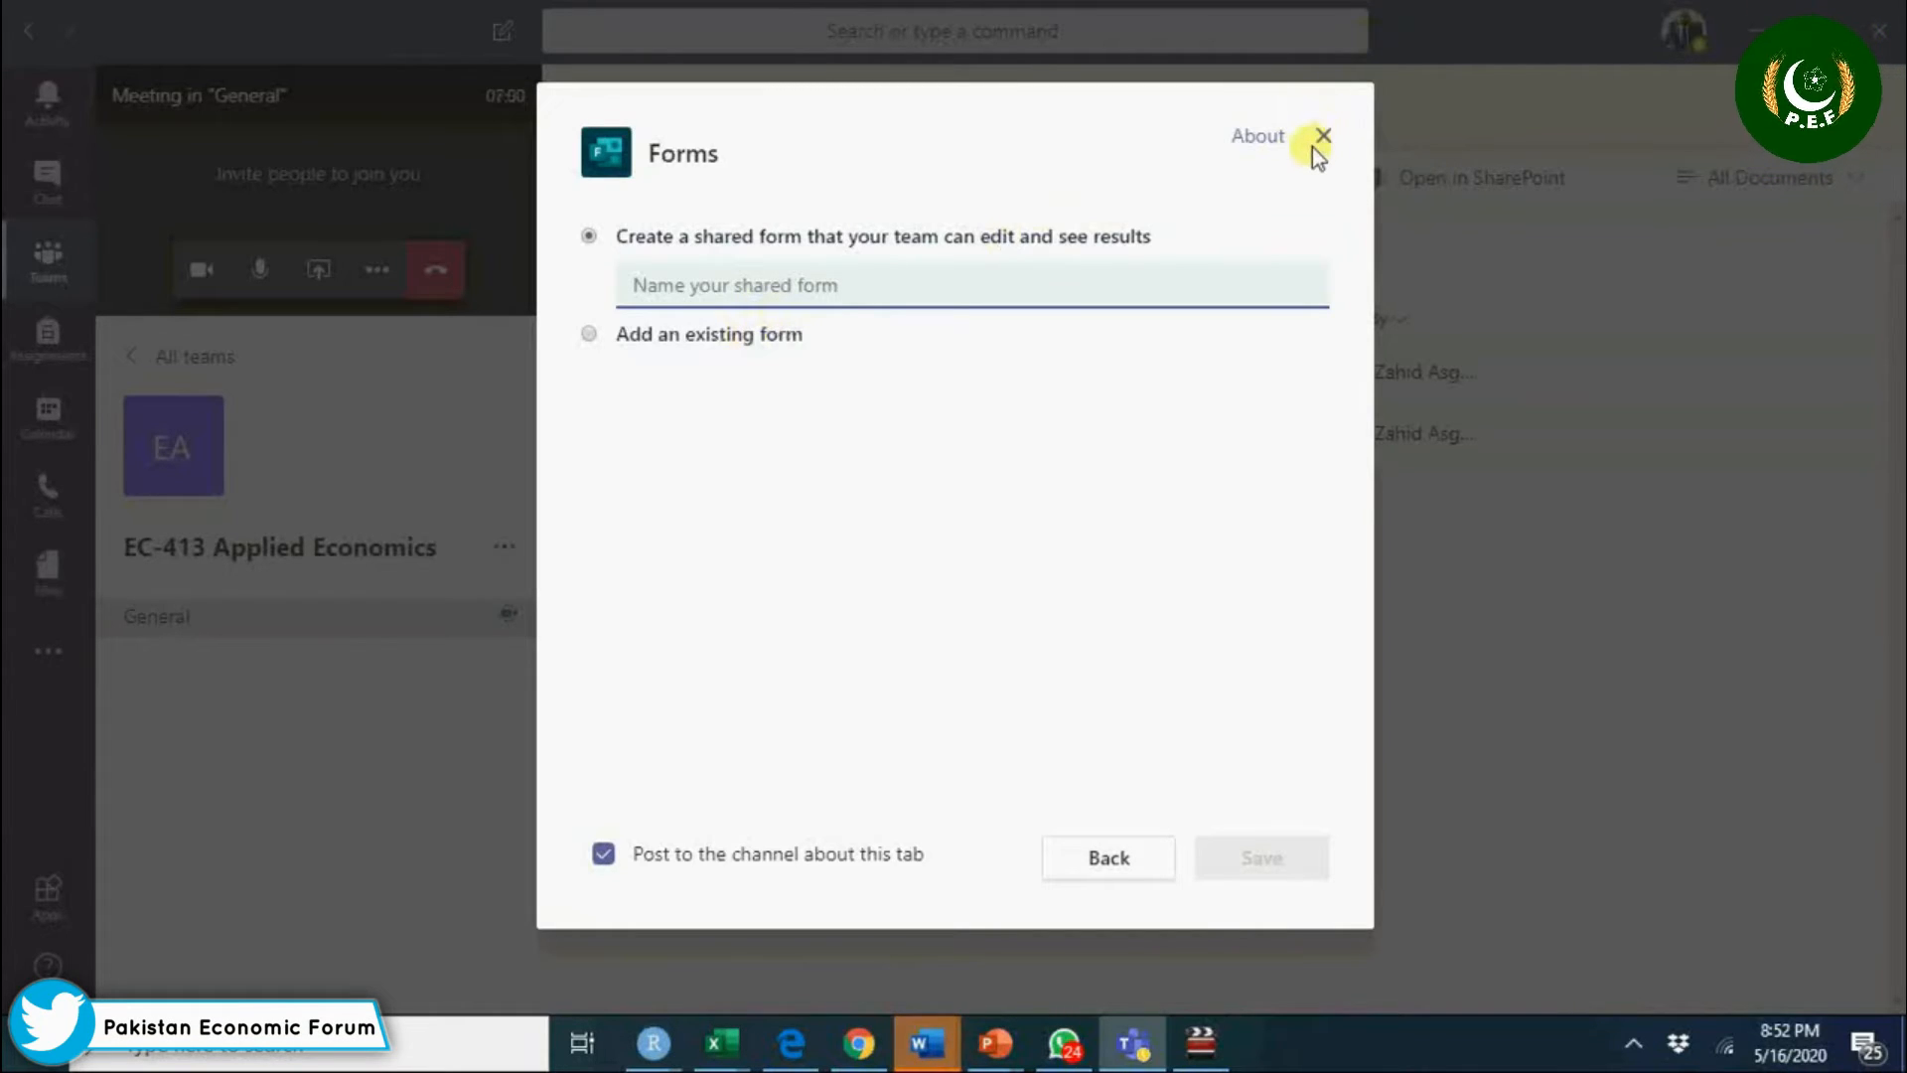
left_click(1323, 135)
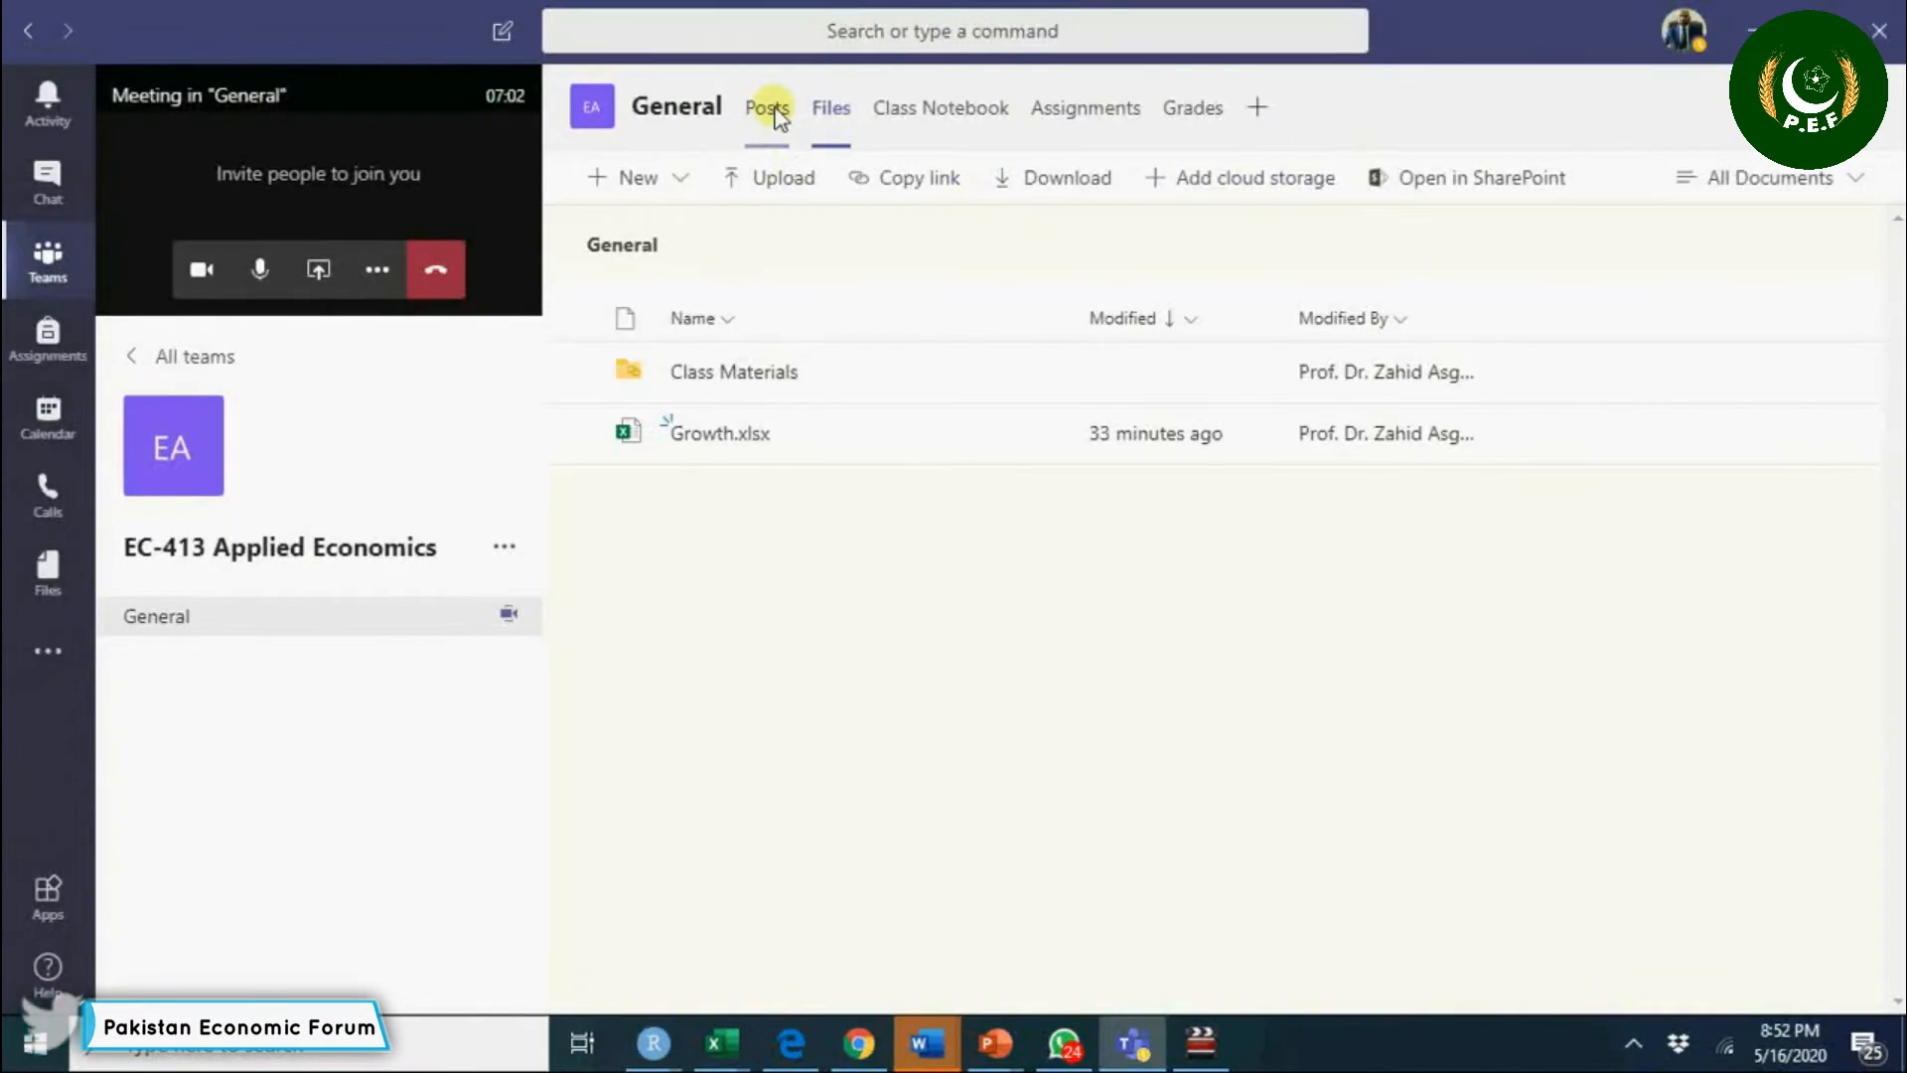
Post the quiz link in the General channel and confirm the quiz isn't accepting responses yet.
left_click(767, 107)
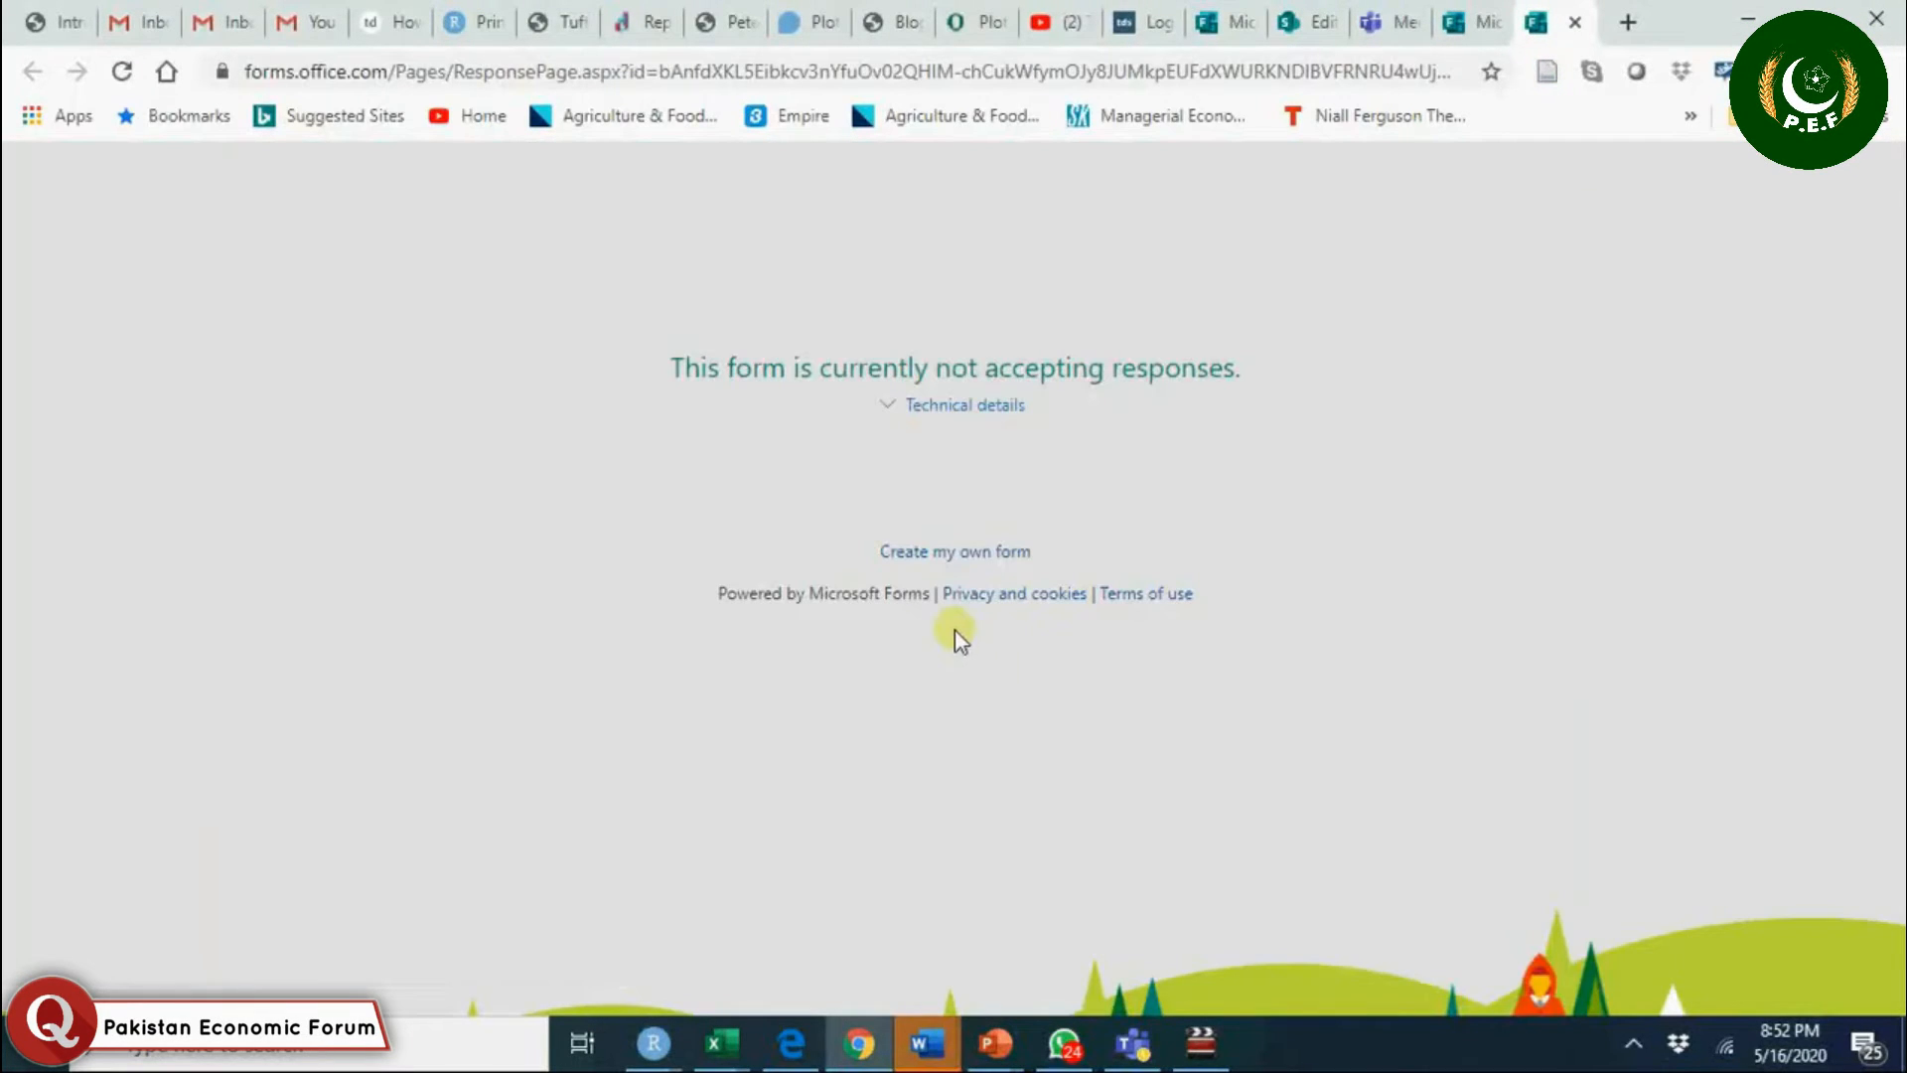
mouse_move(1482, 22)
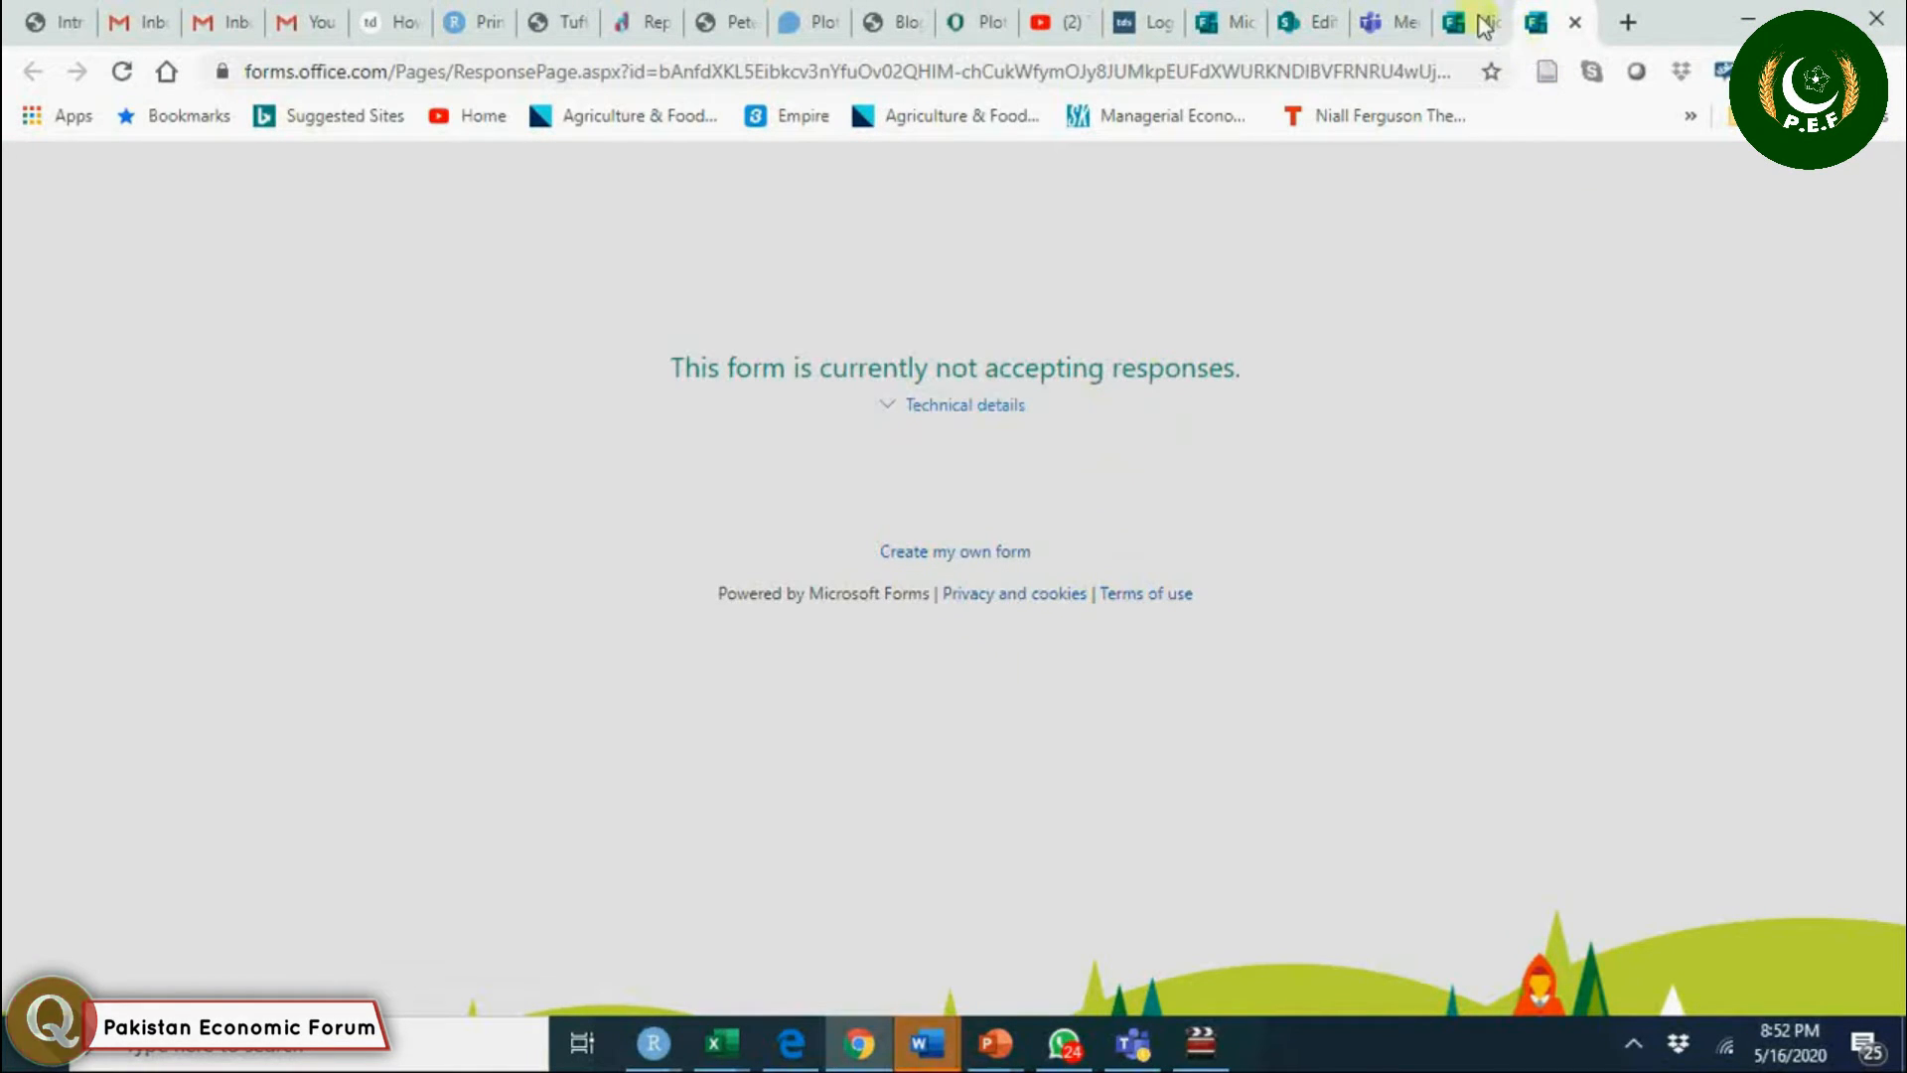
left_click(1476, 22)
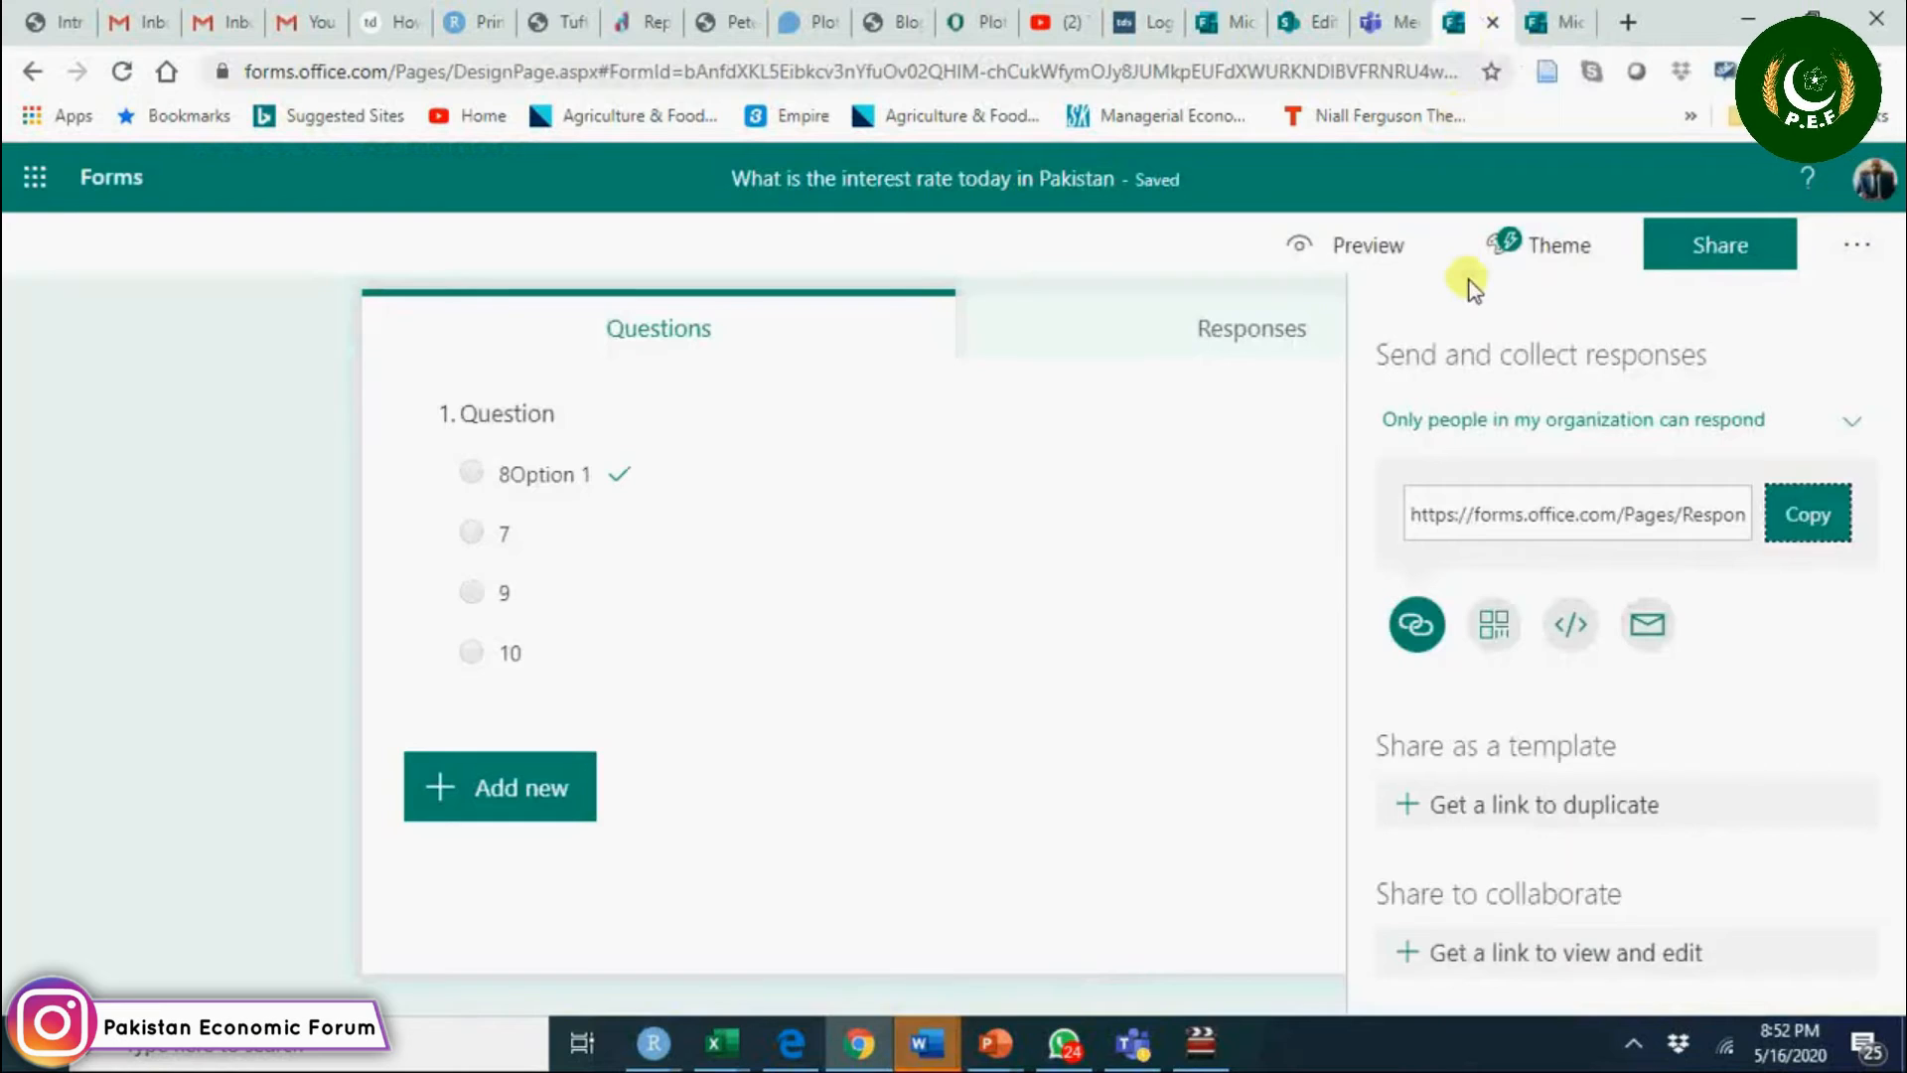
mouse_move(1220, 302)
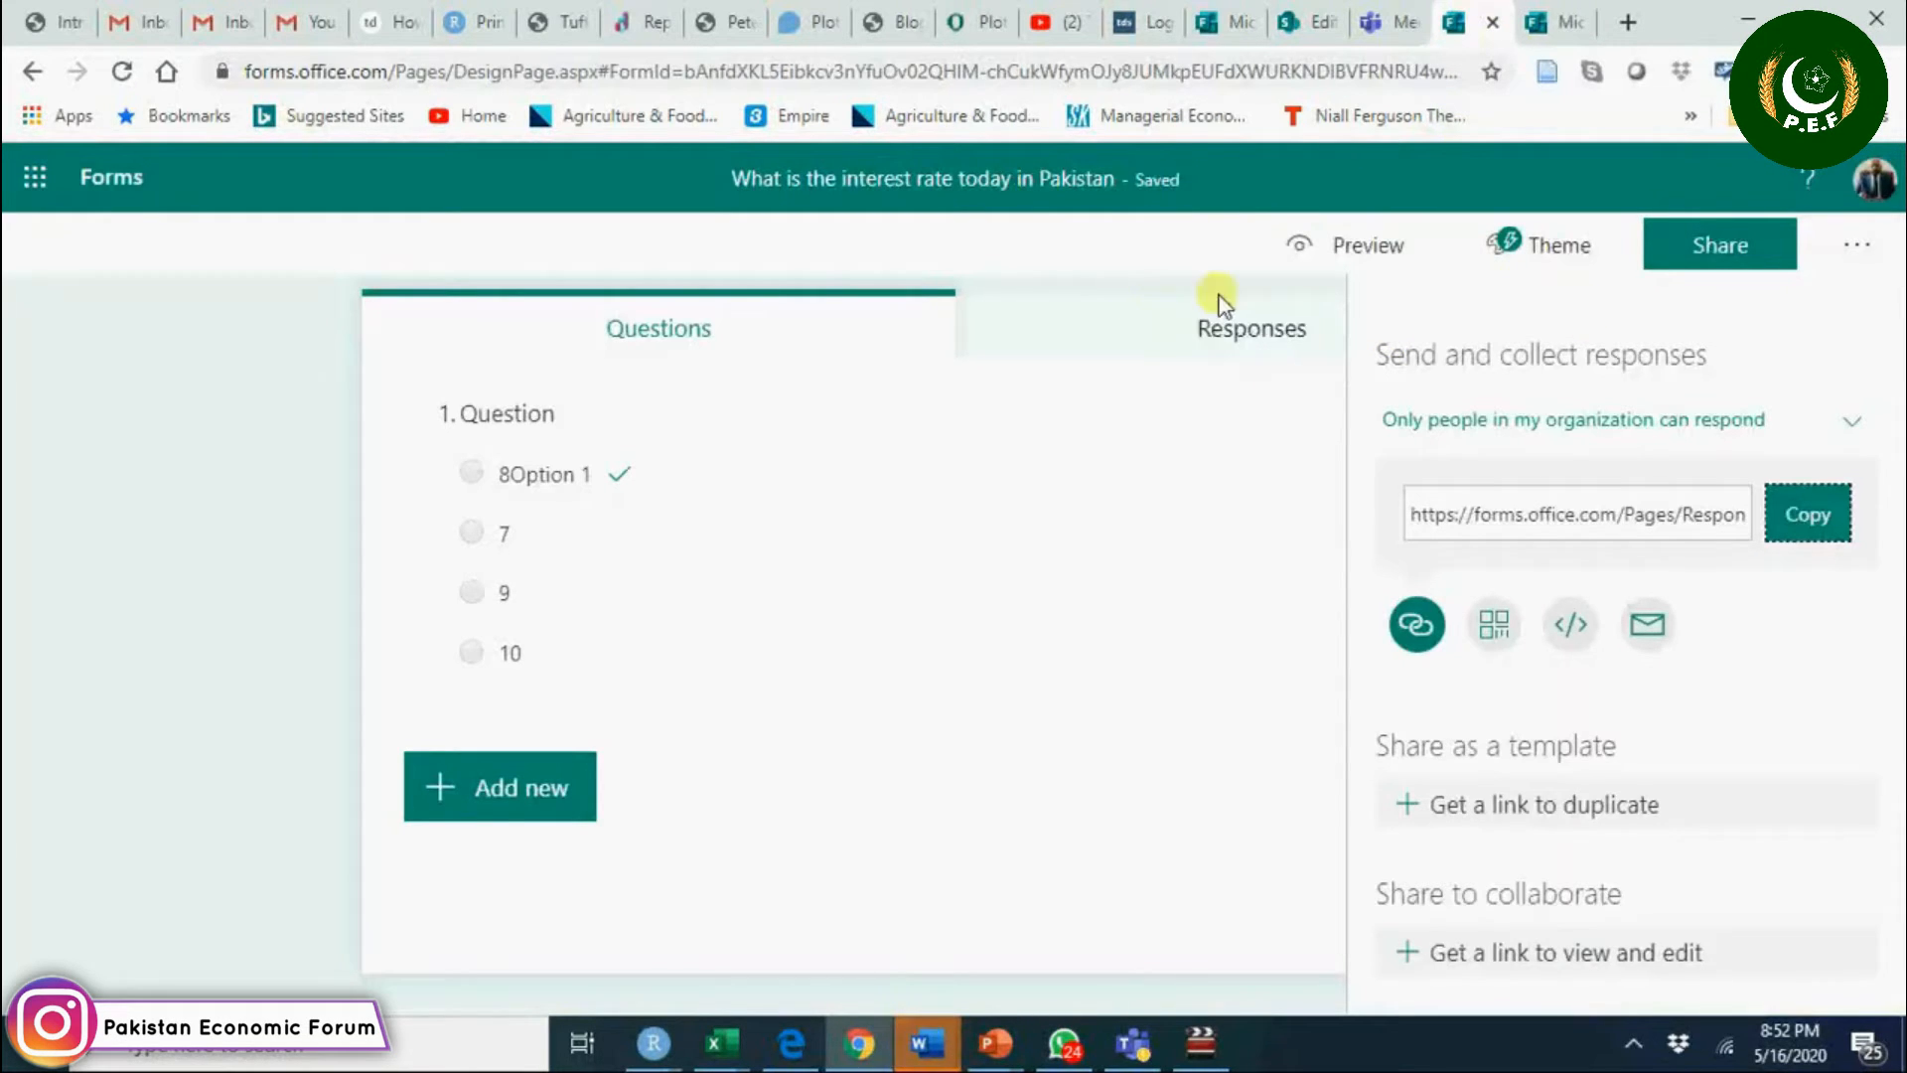
mouse_move(1136, 1043)
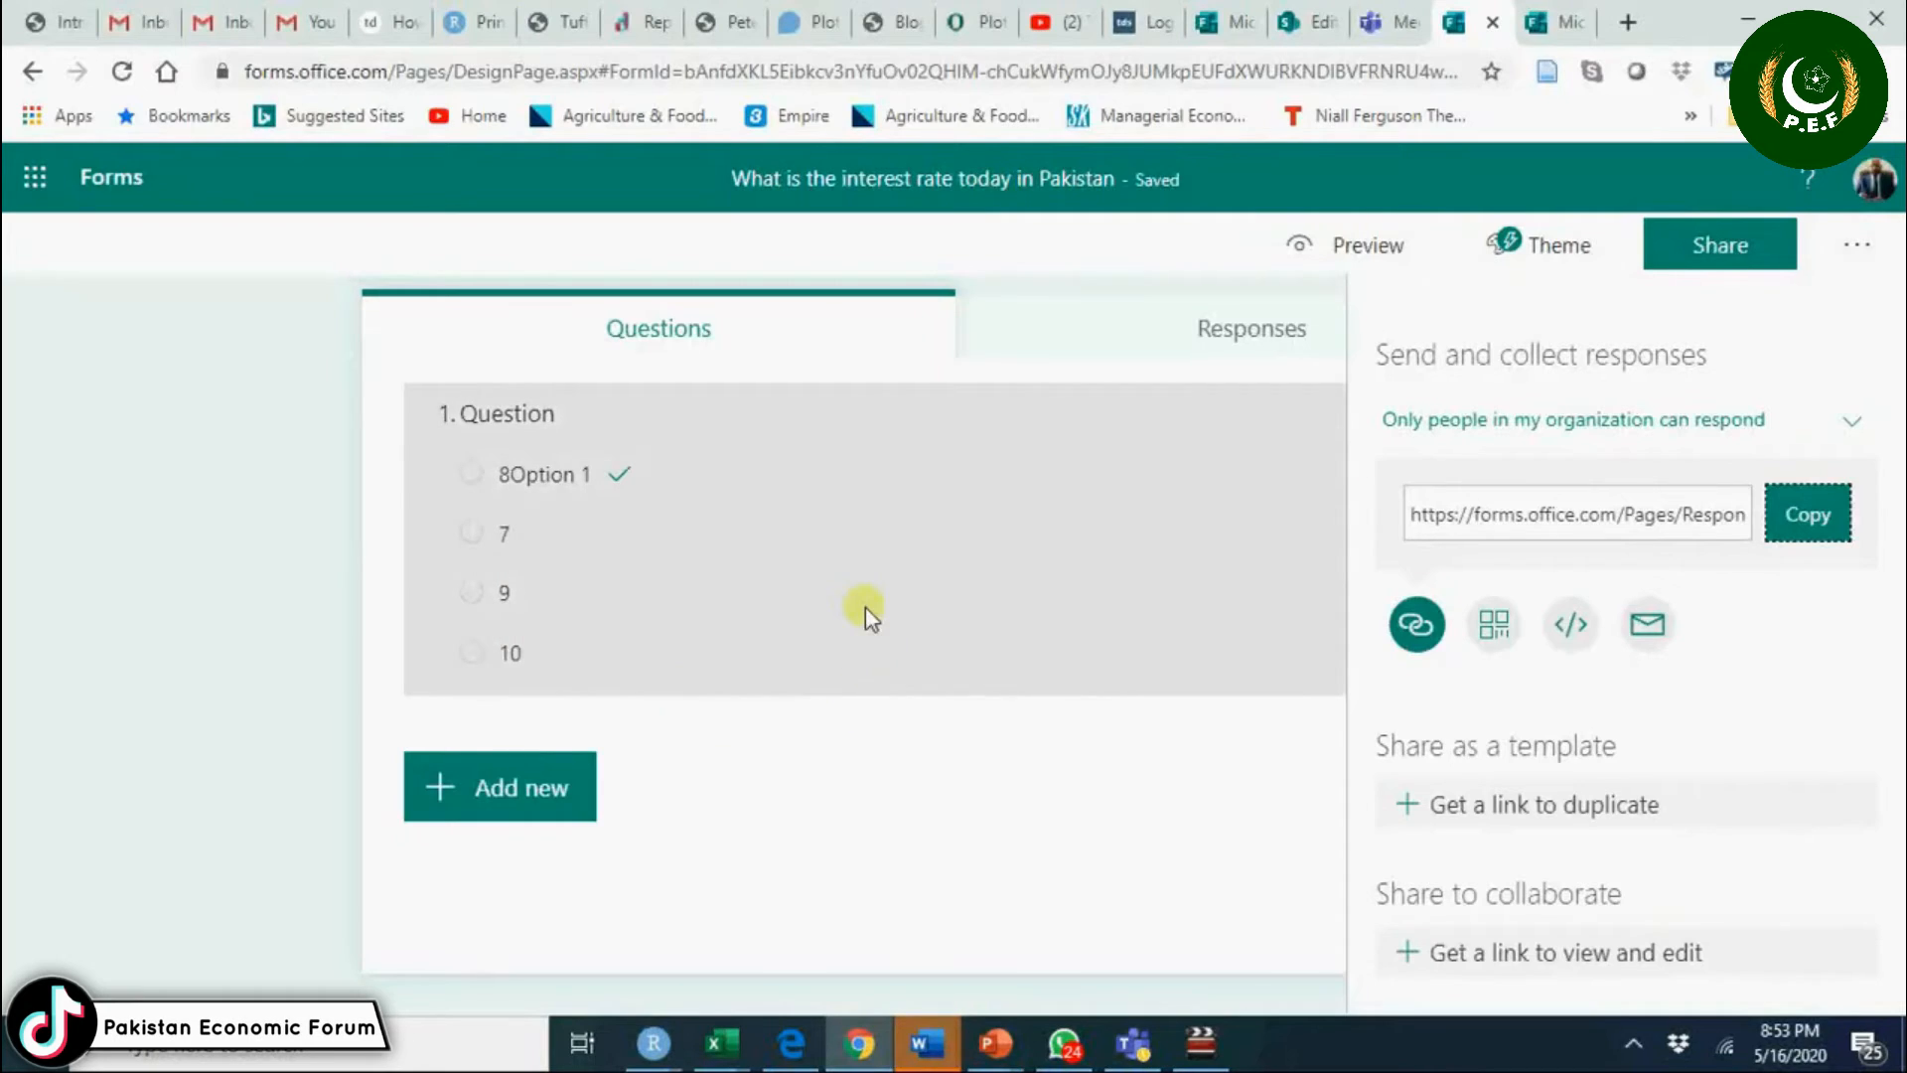
left_click(1130, 1043)
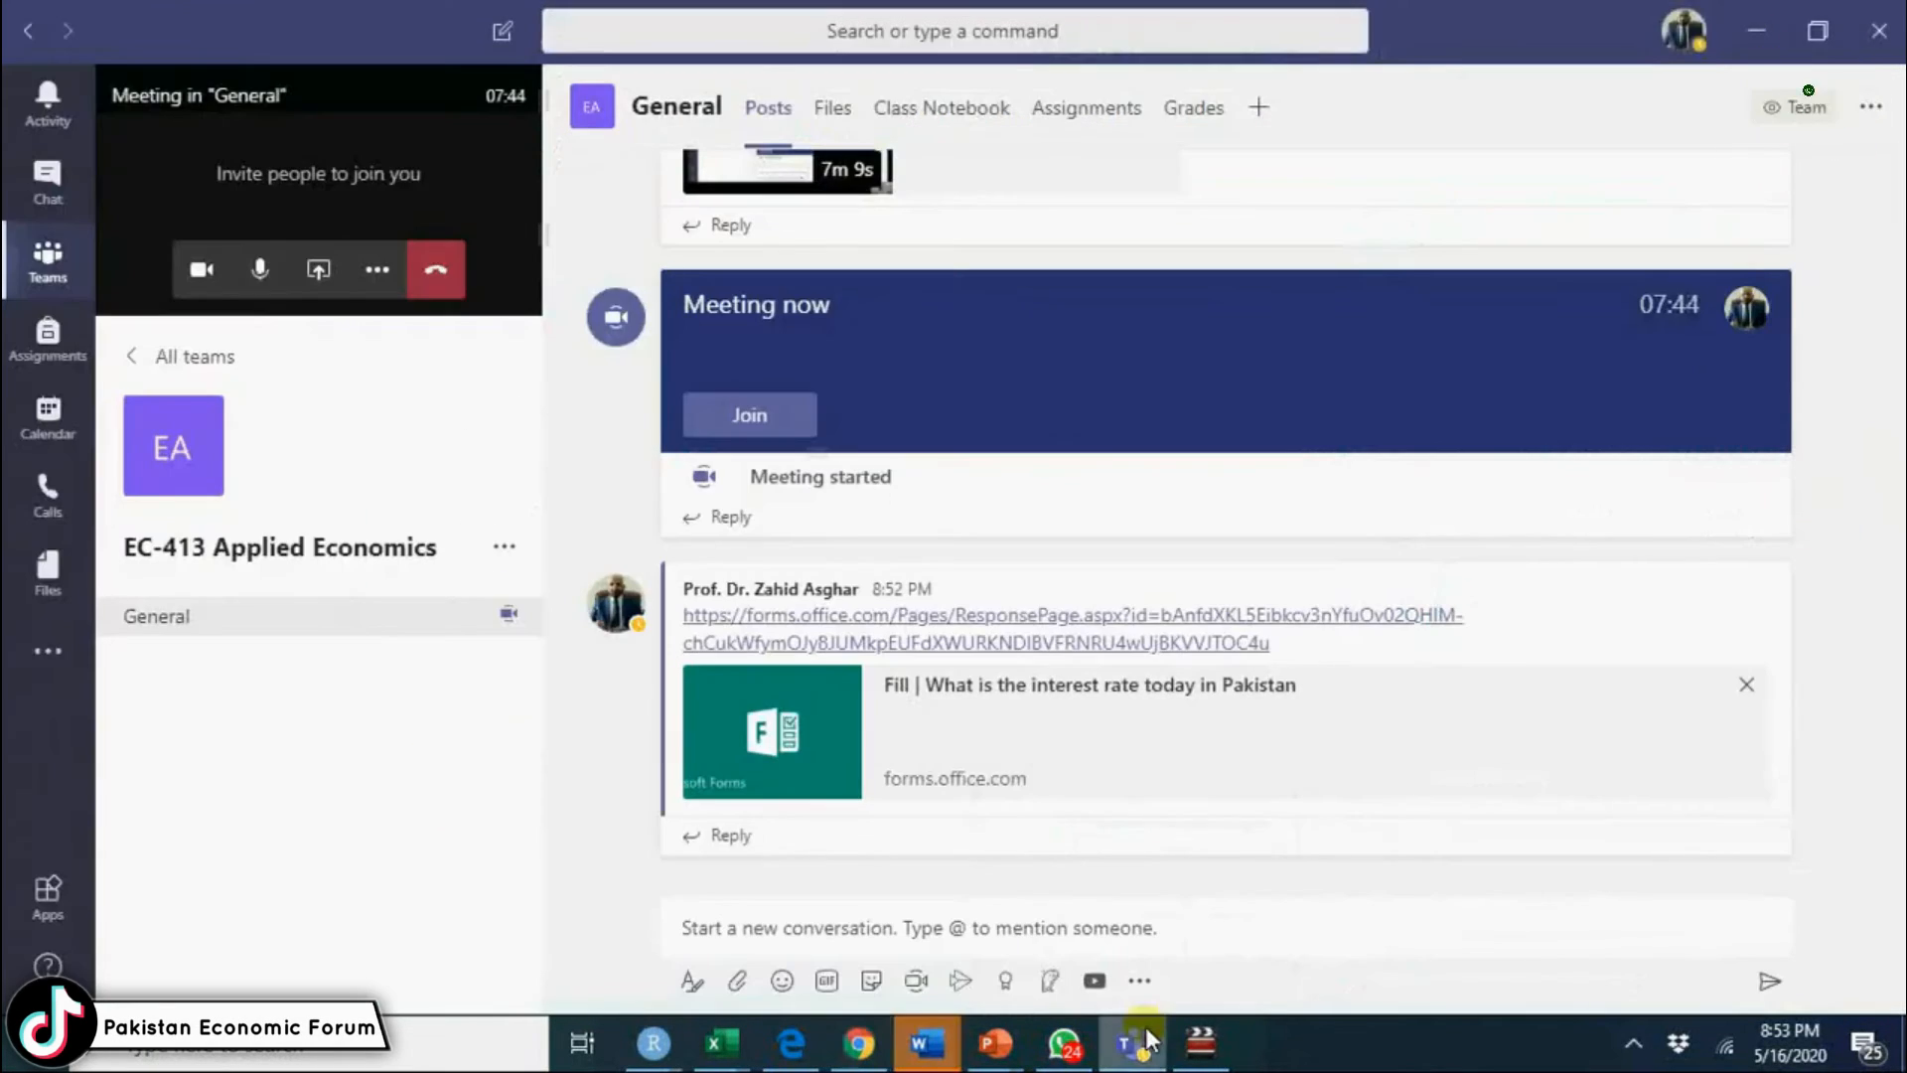
mouse_move(808, 749)
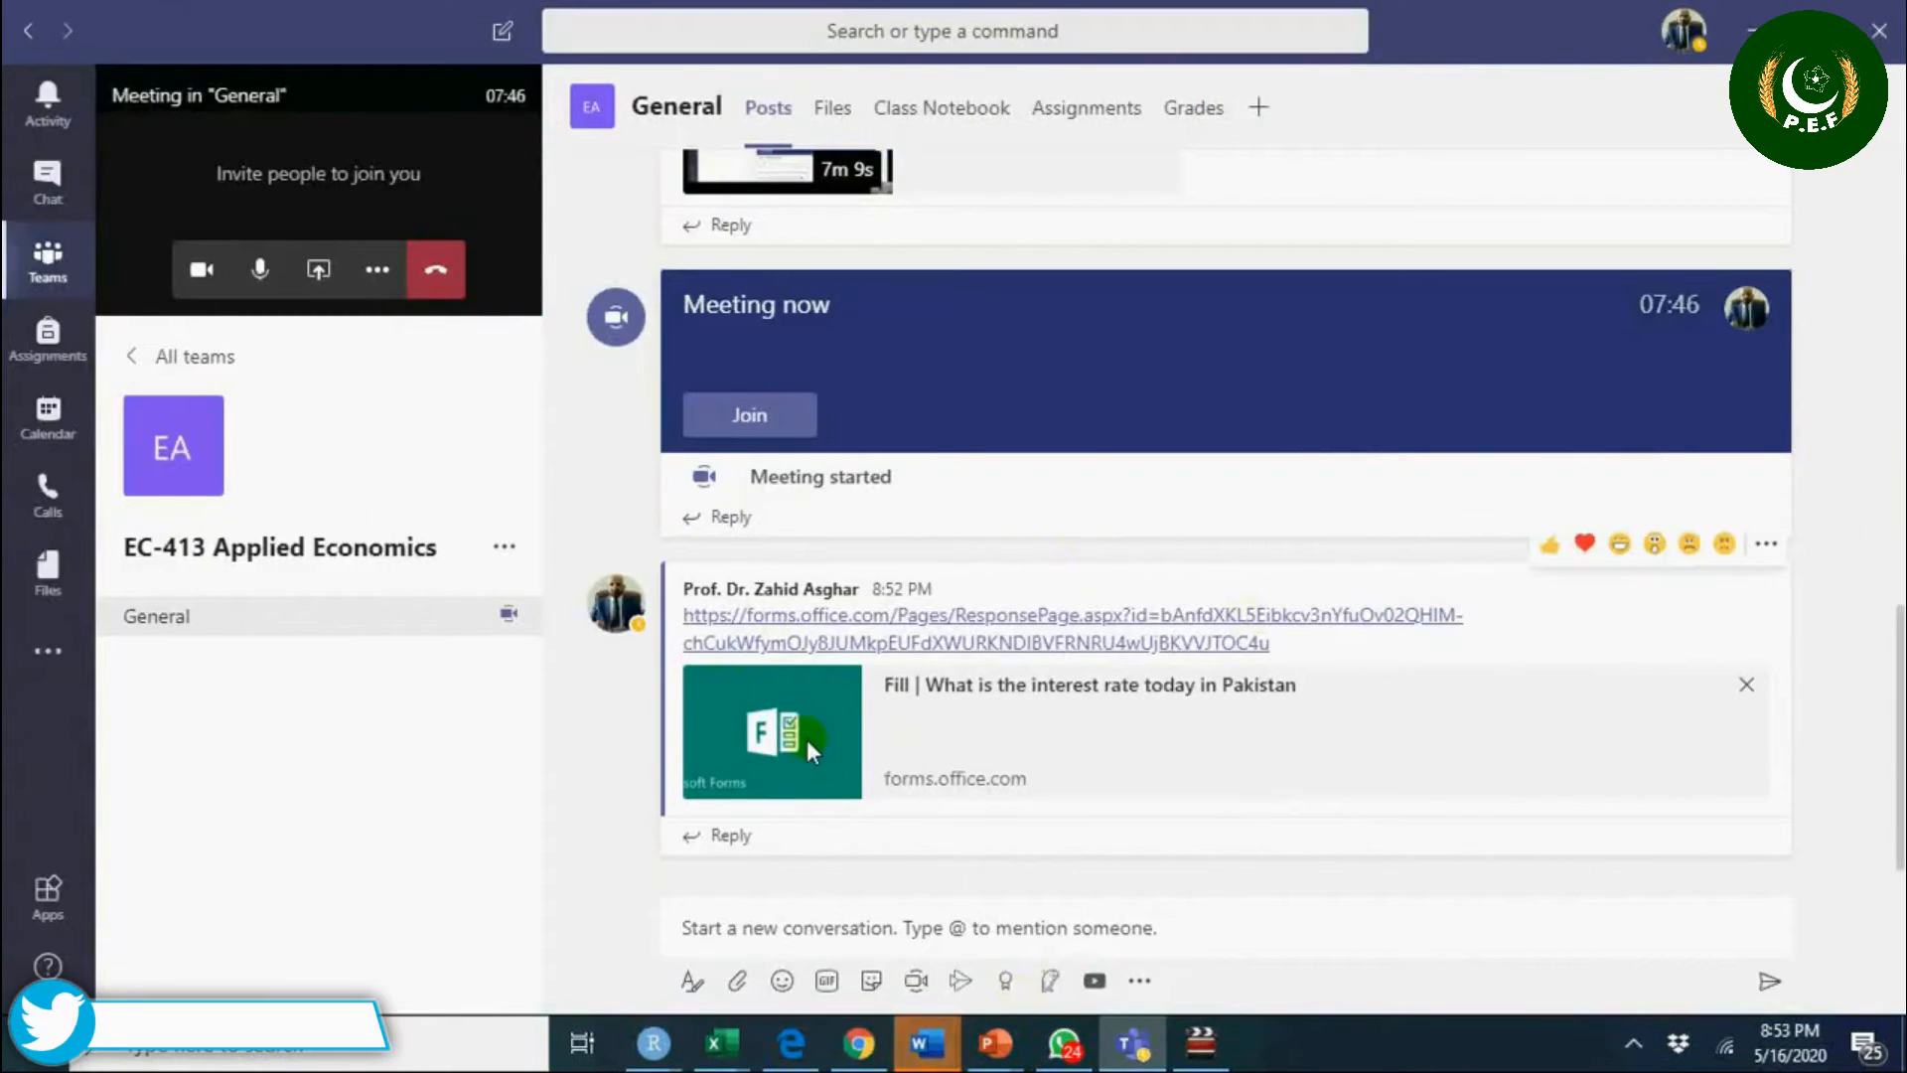
mouse_move(539, 733)
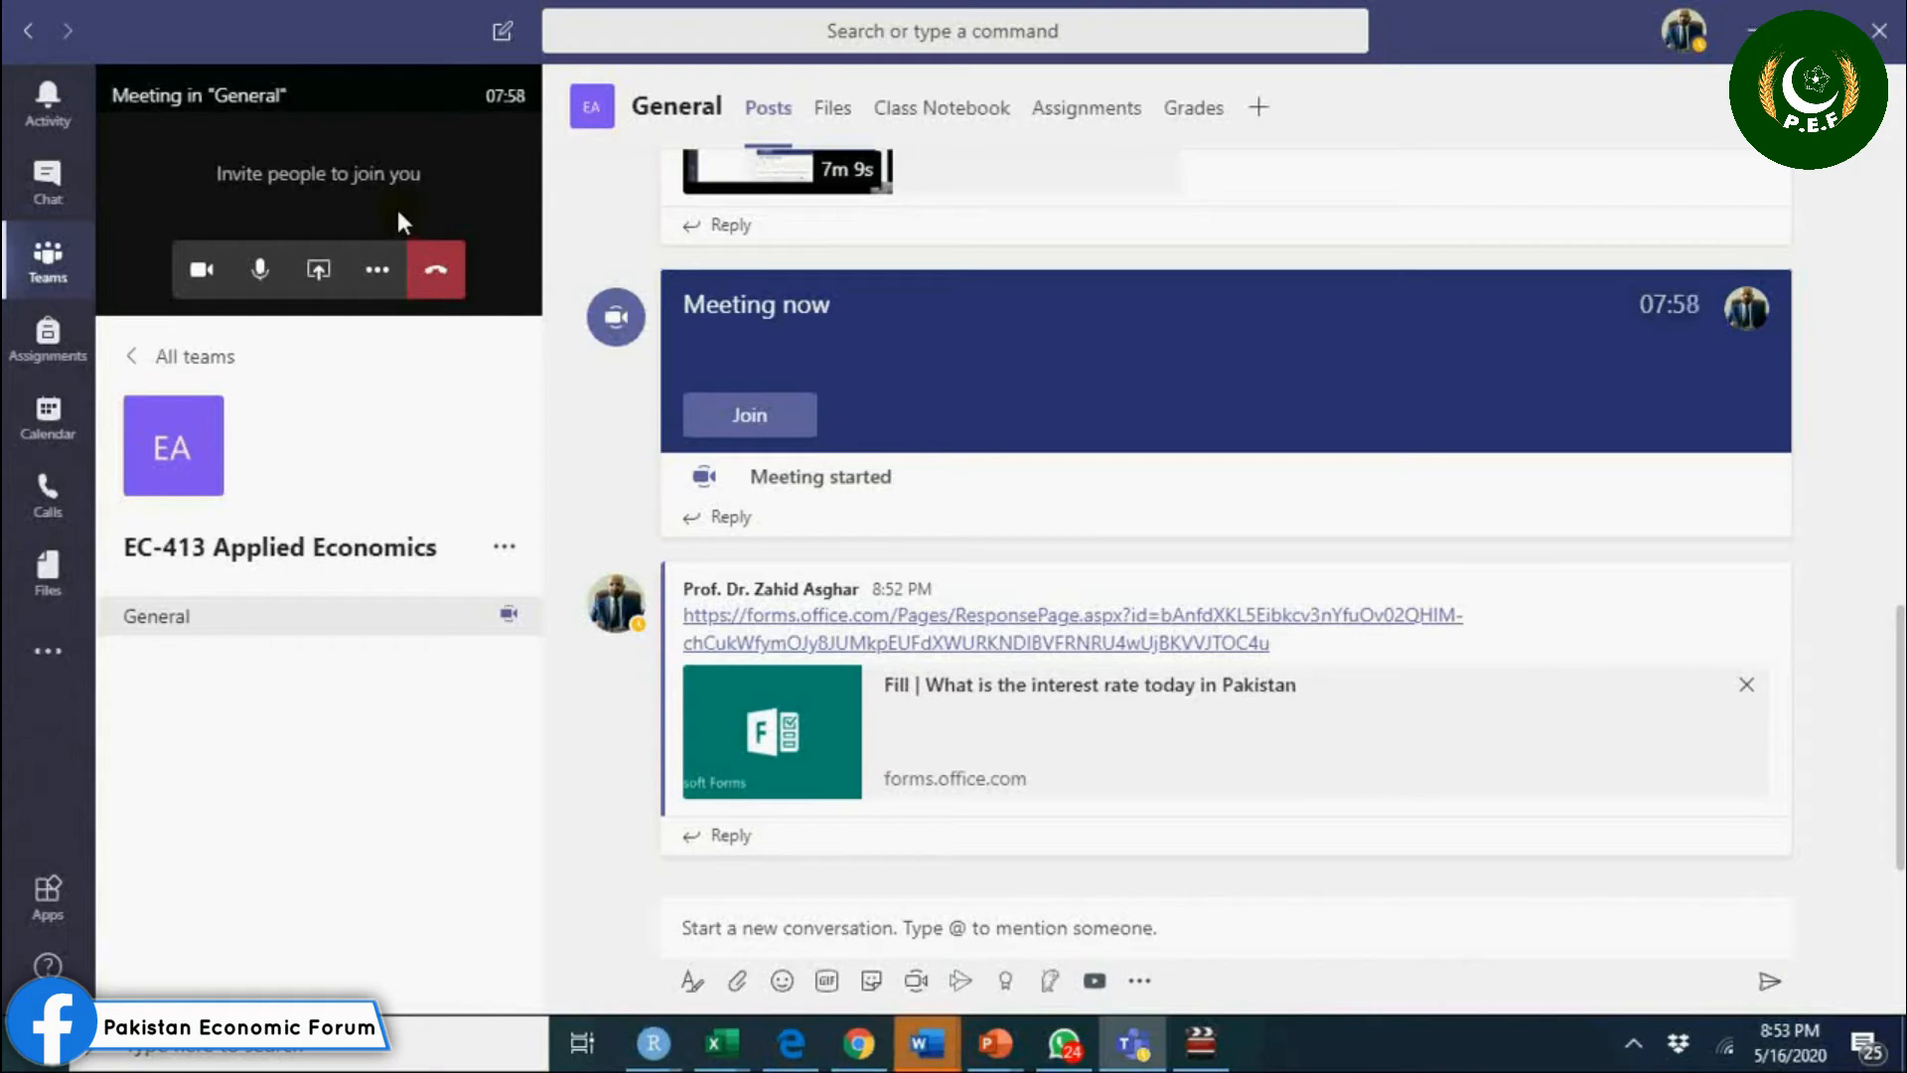
Expand the minimized class meeting back to its full window.
left_click(749, 415)
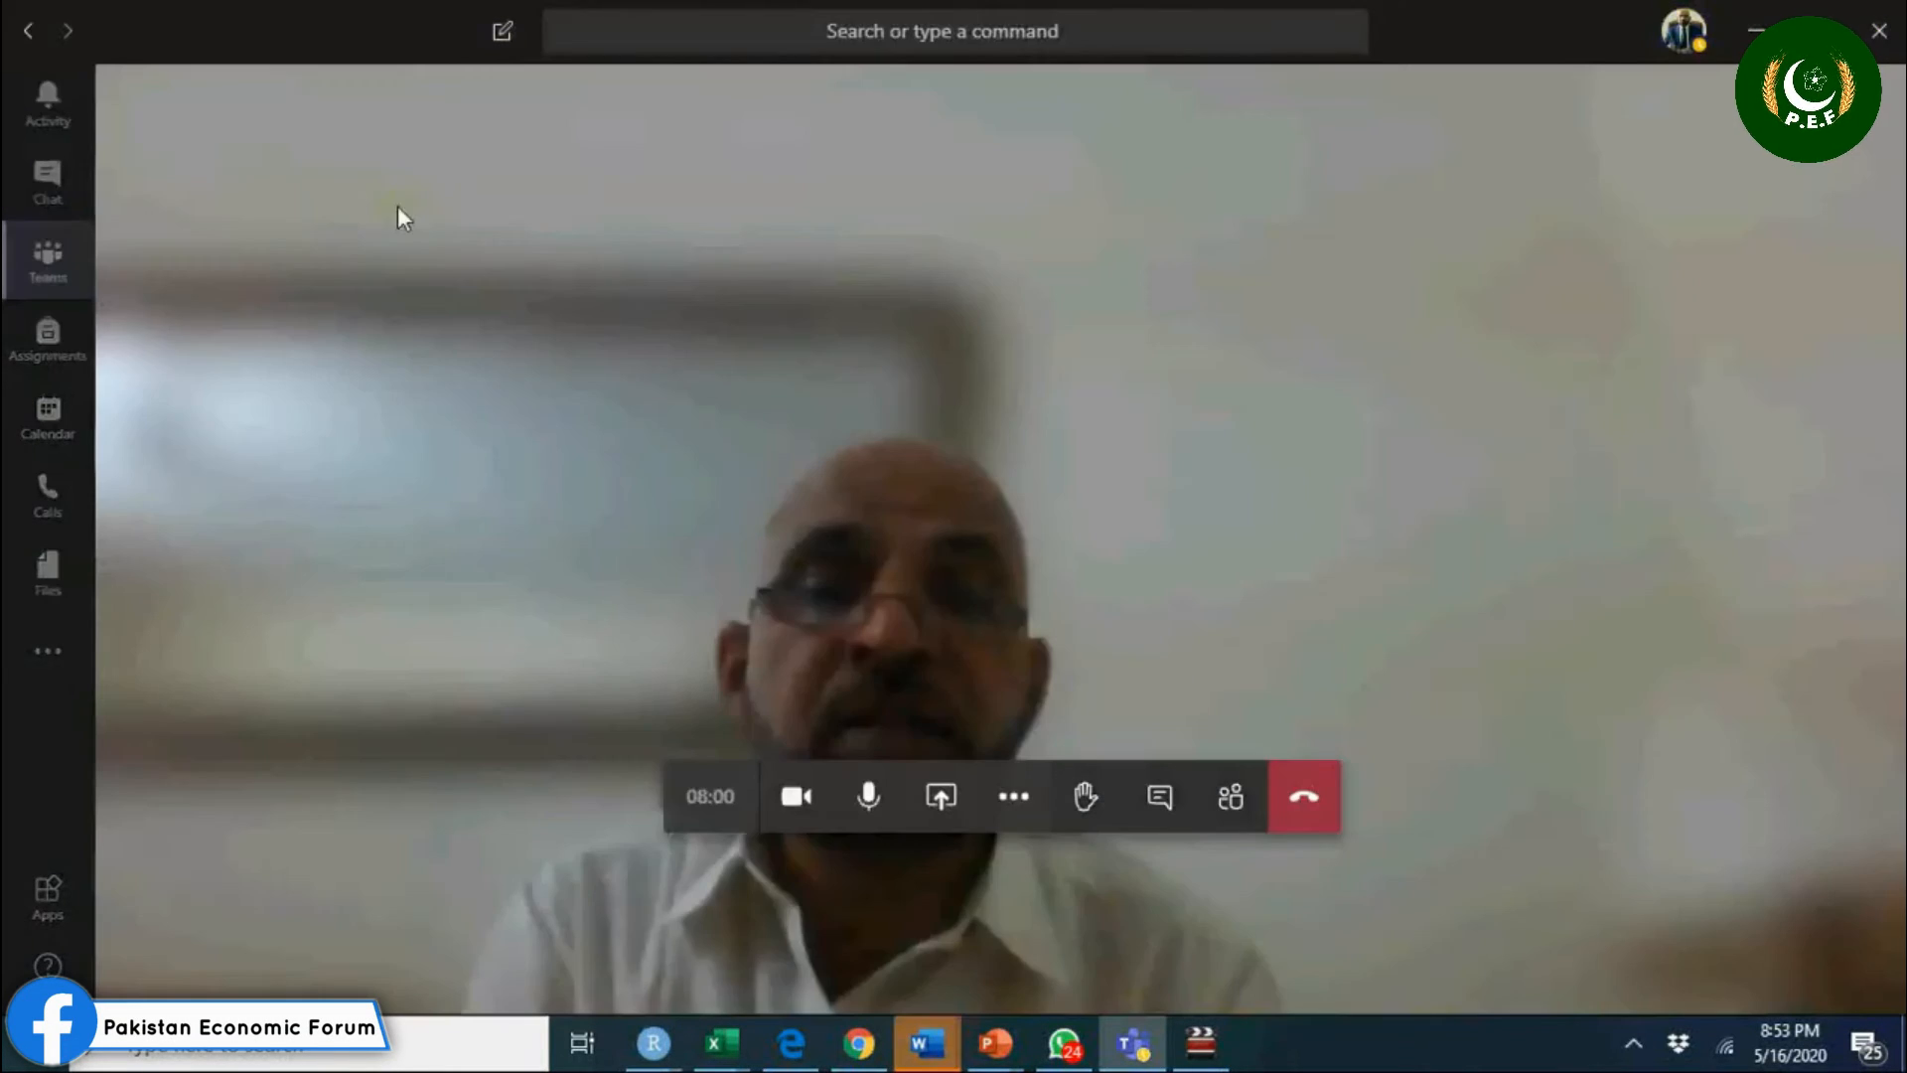